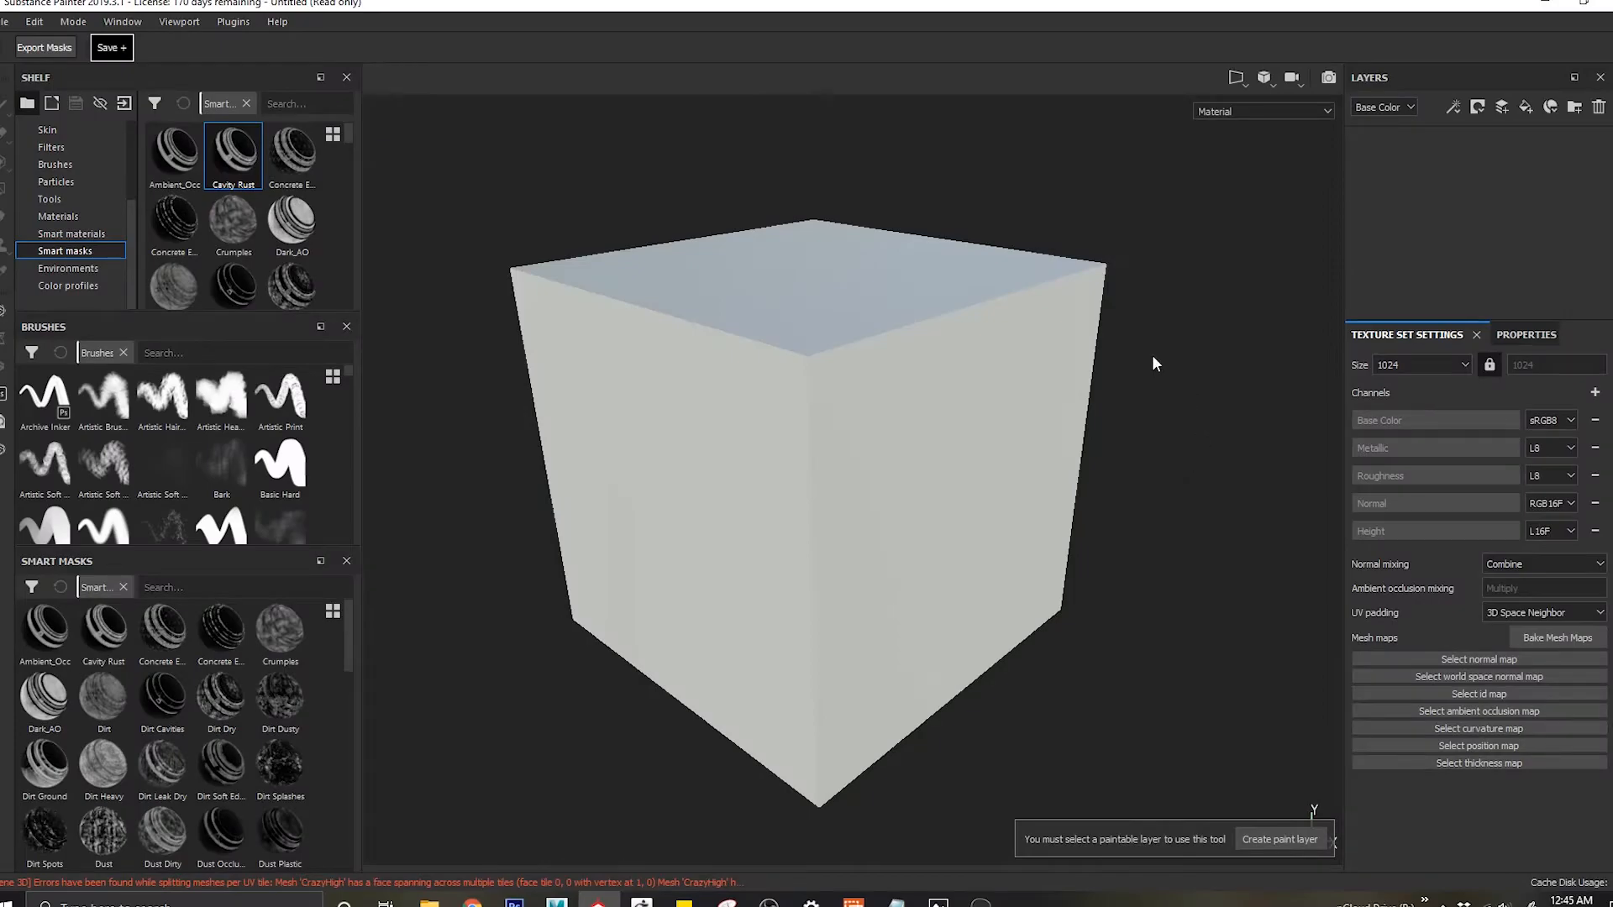
mouse_move(1117, 443)
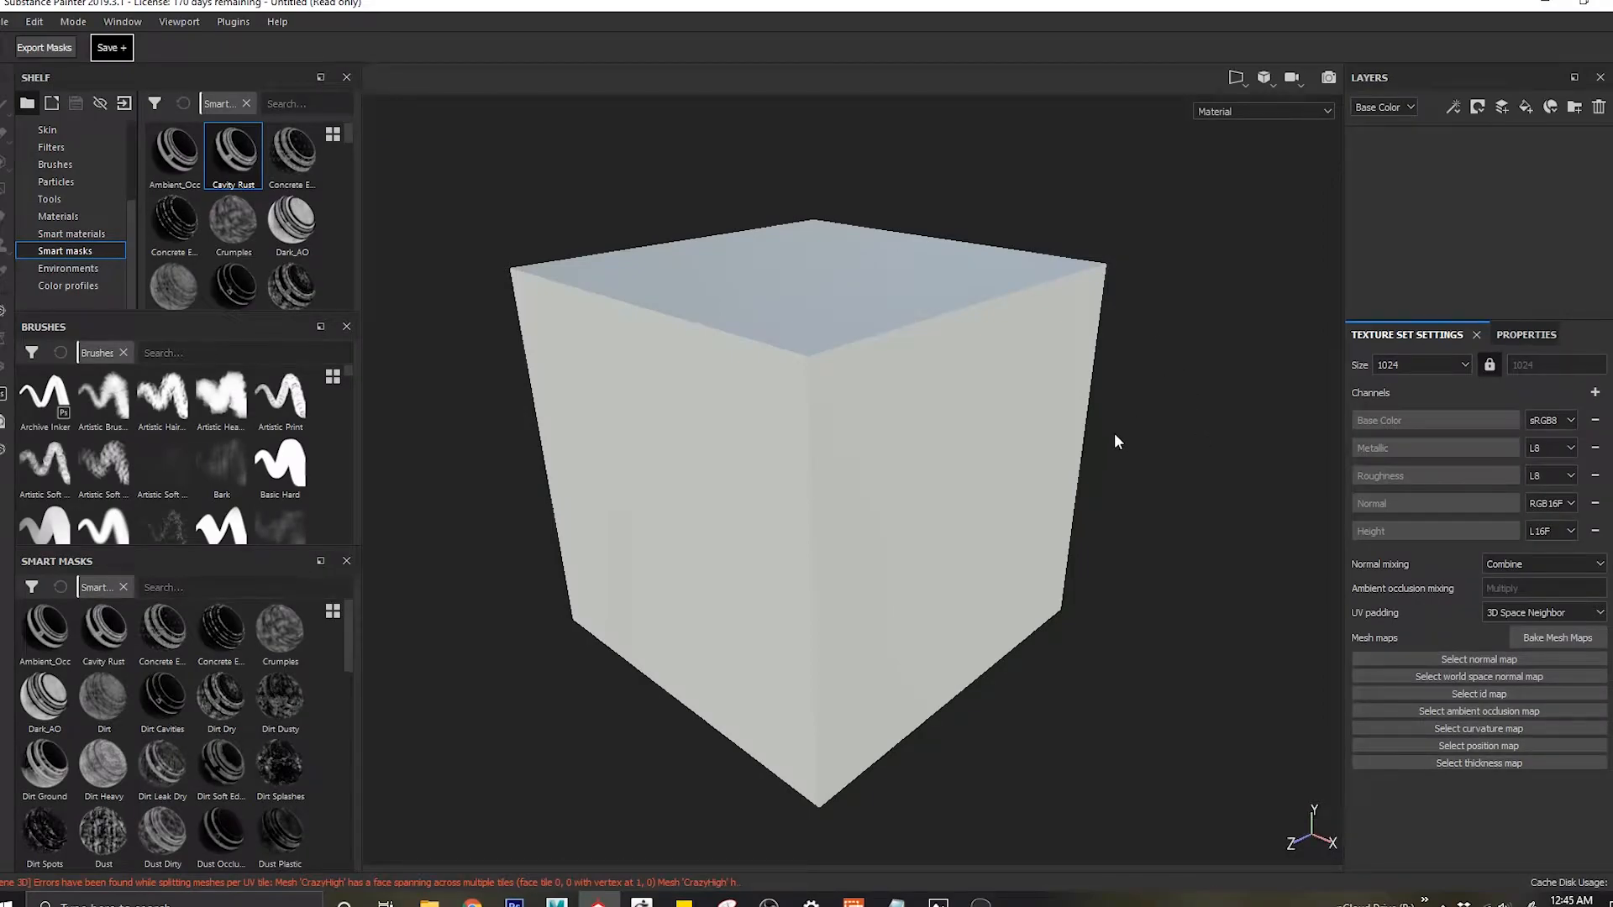
mouse_move(1025, 517)
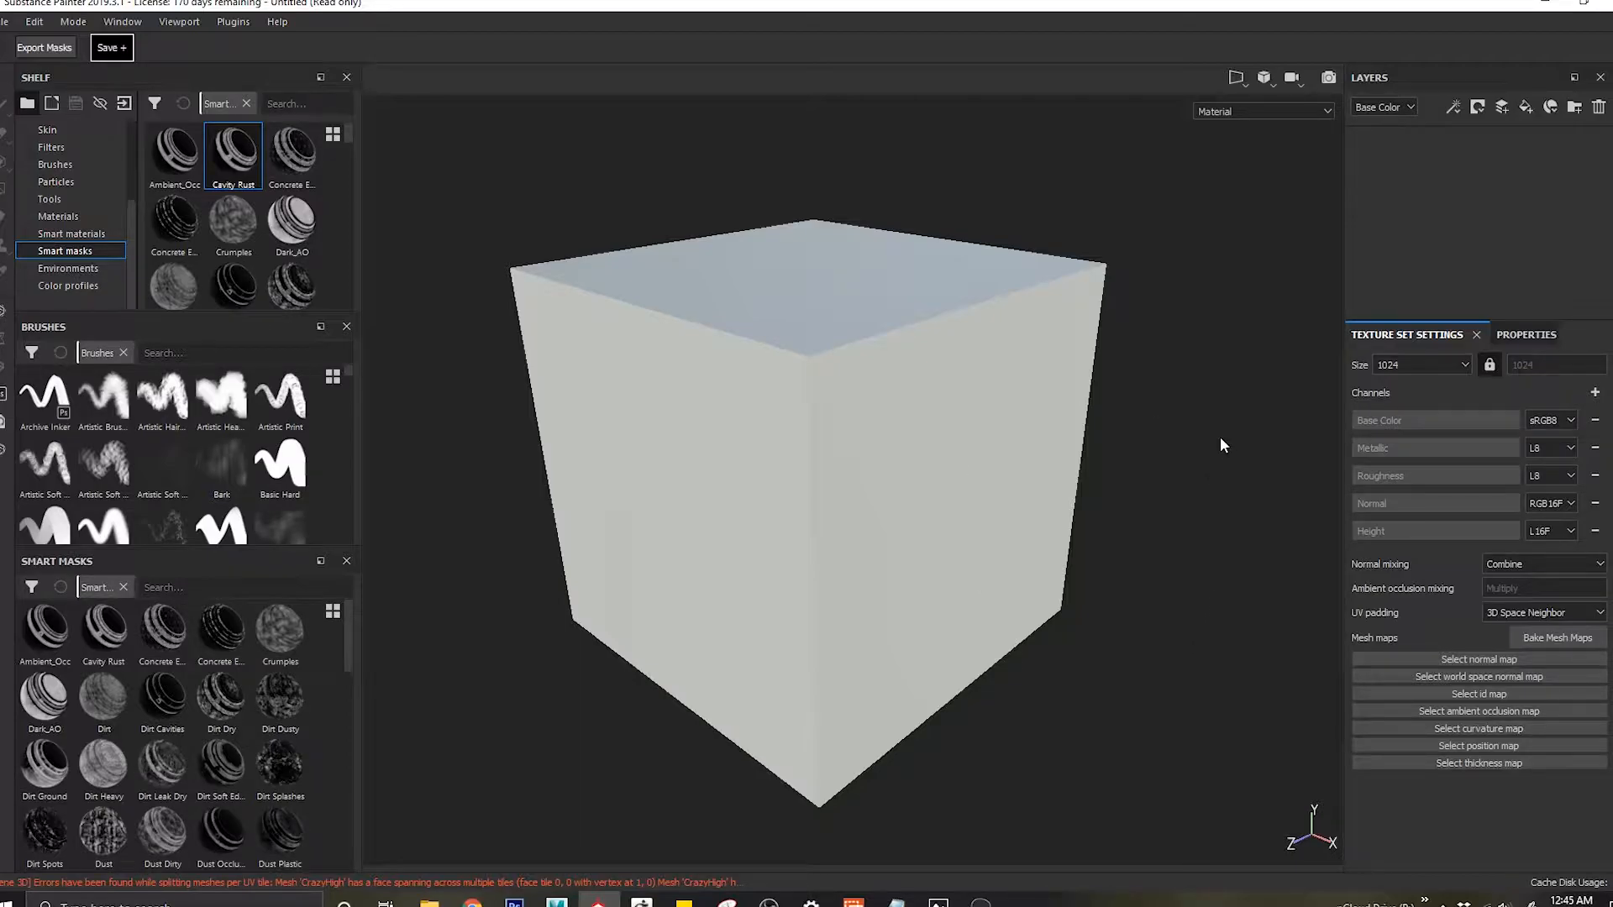
mouse_move(1199, 402)
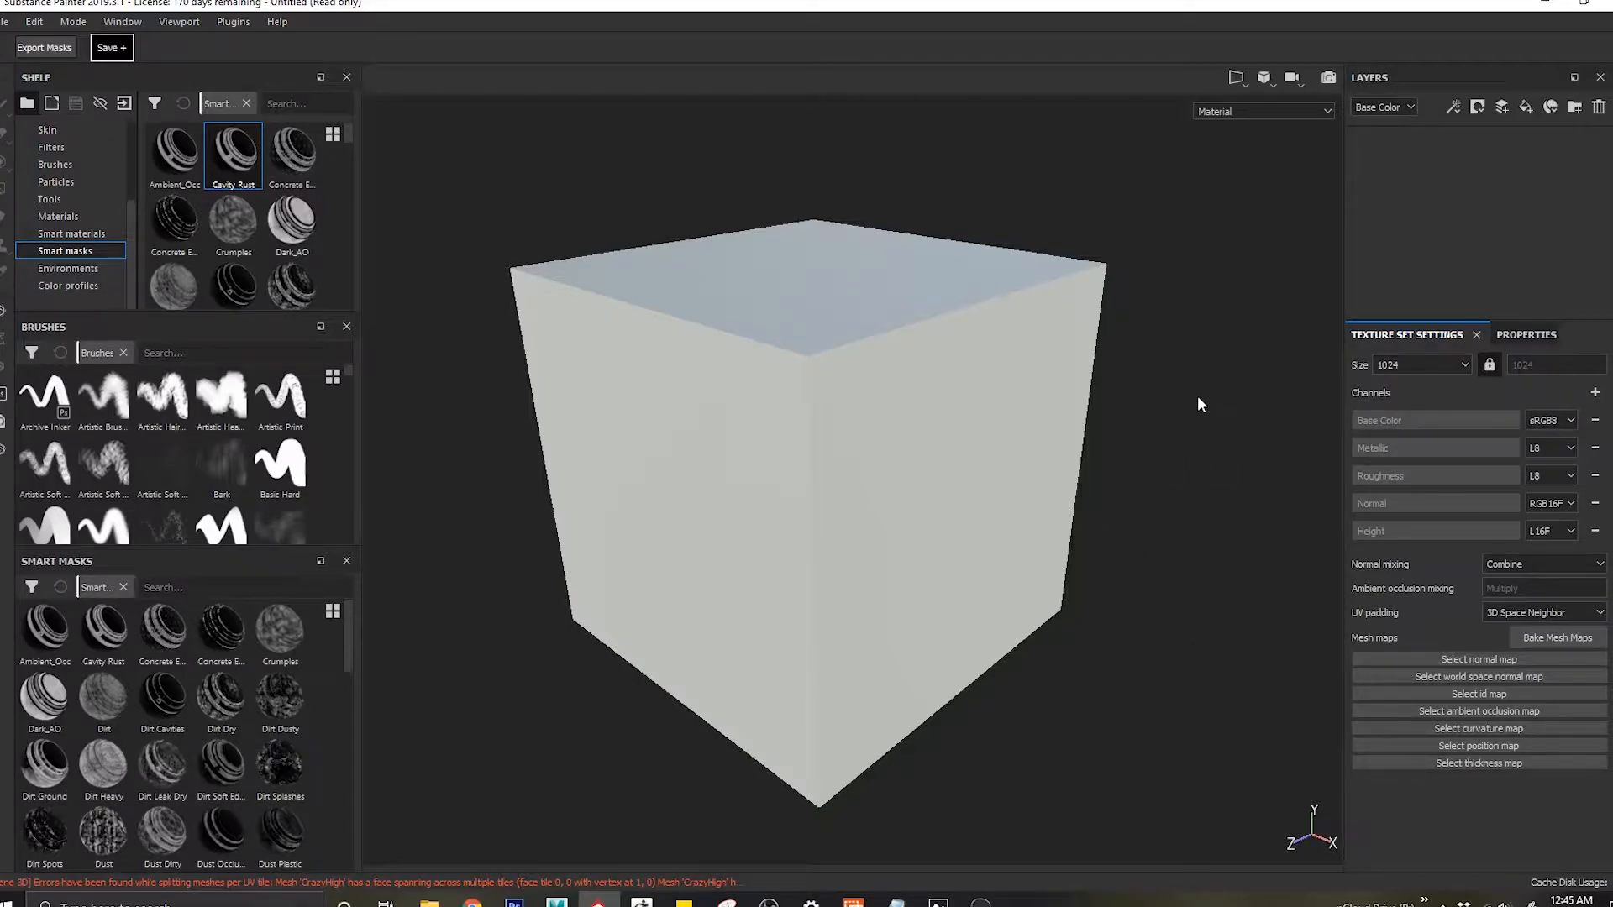
mouse_move(1111, 357)
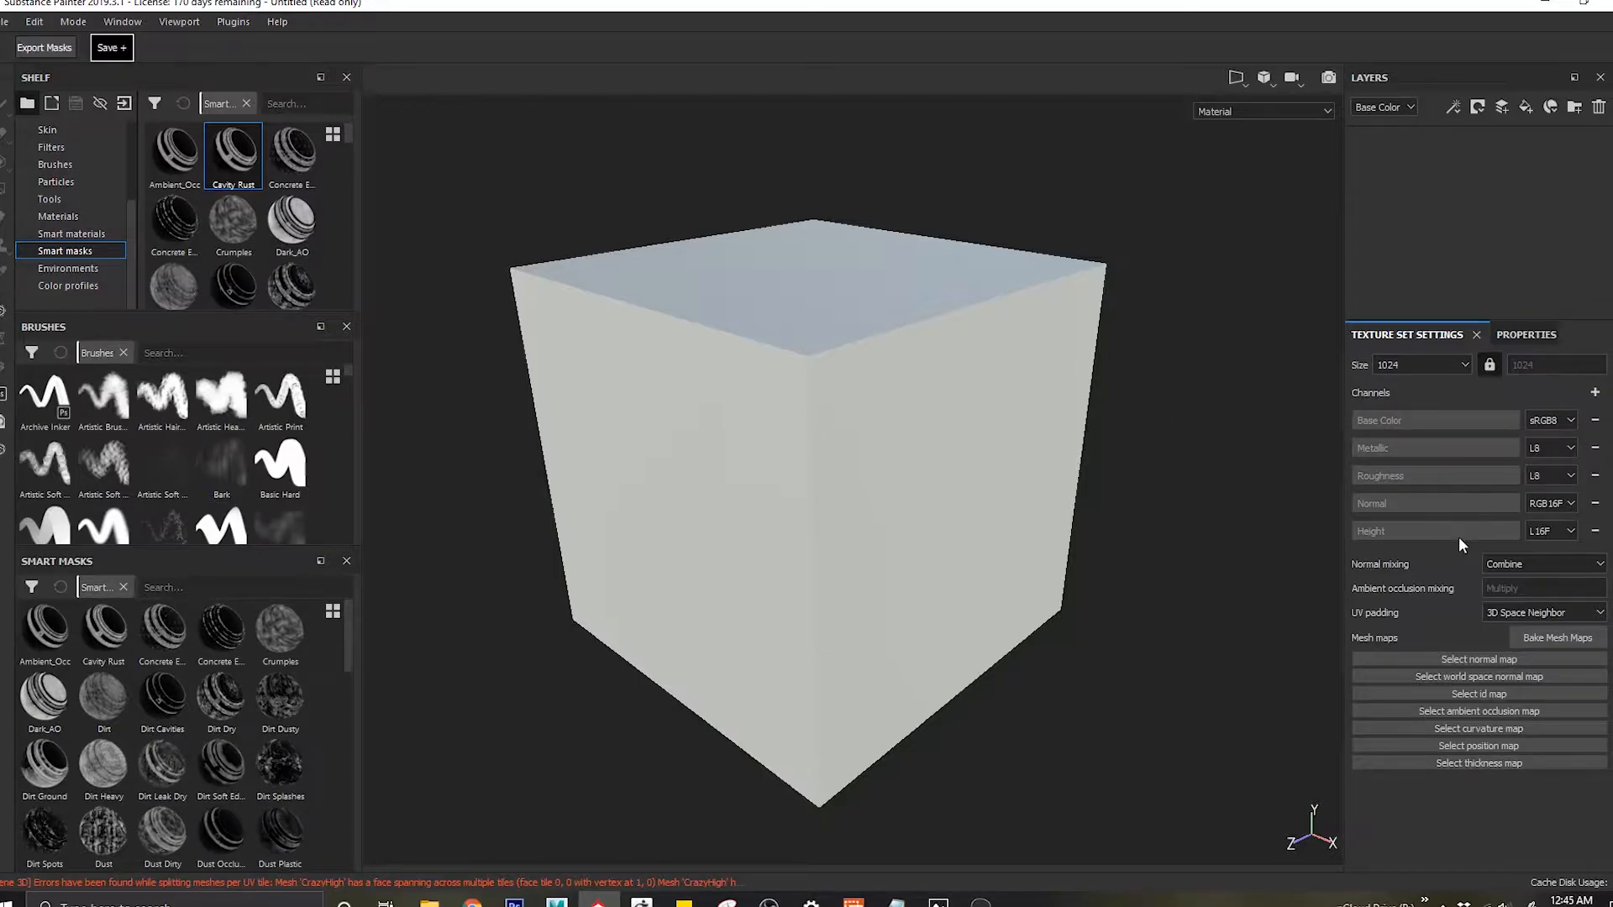
Step: Bake the lambert1 Normal mesh map from the high-poly mesh, with Average Normals off
click(1556, 638)
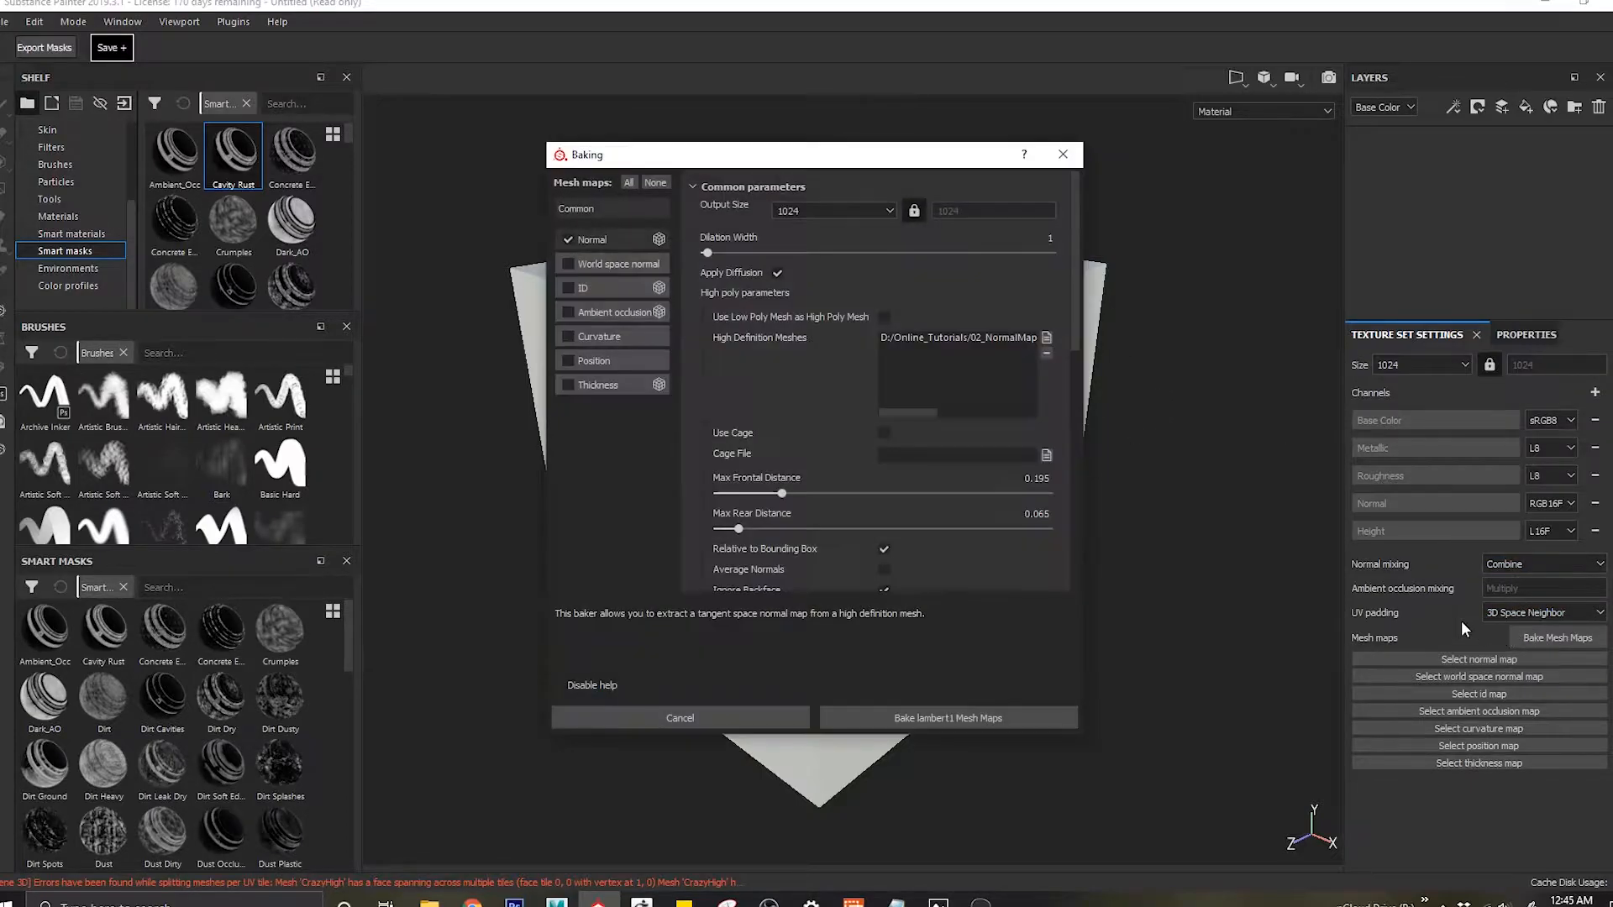
mouse_move(882, 569)
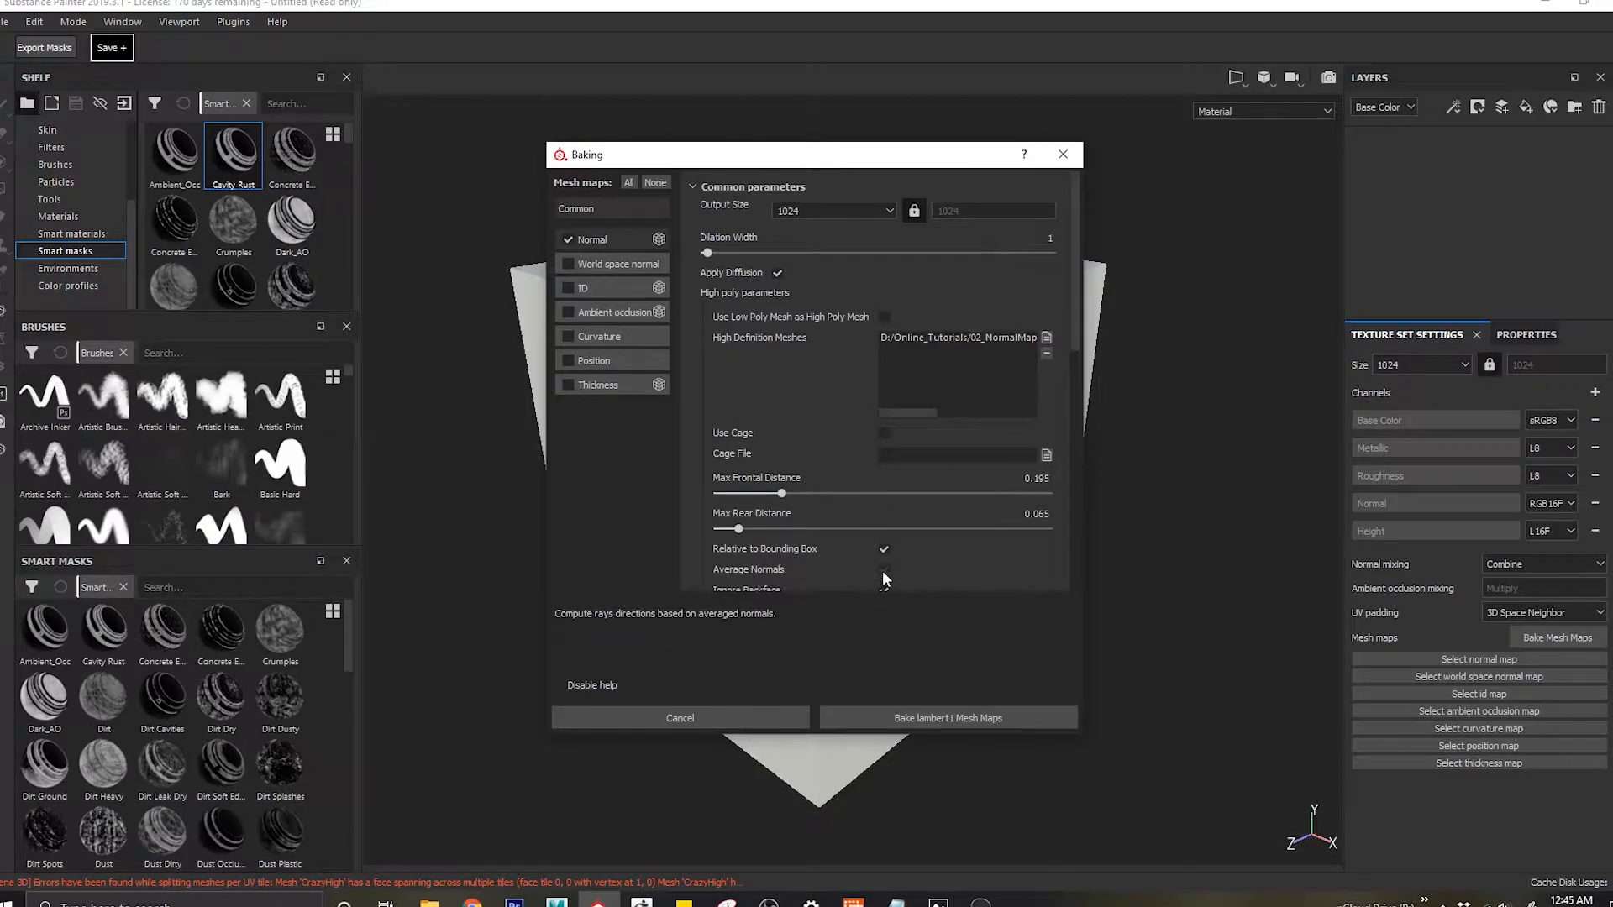
click(947, 718)
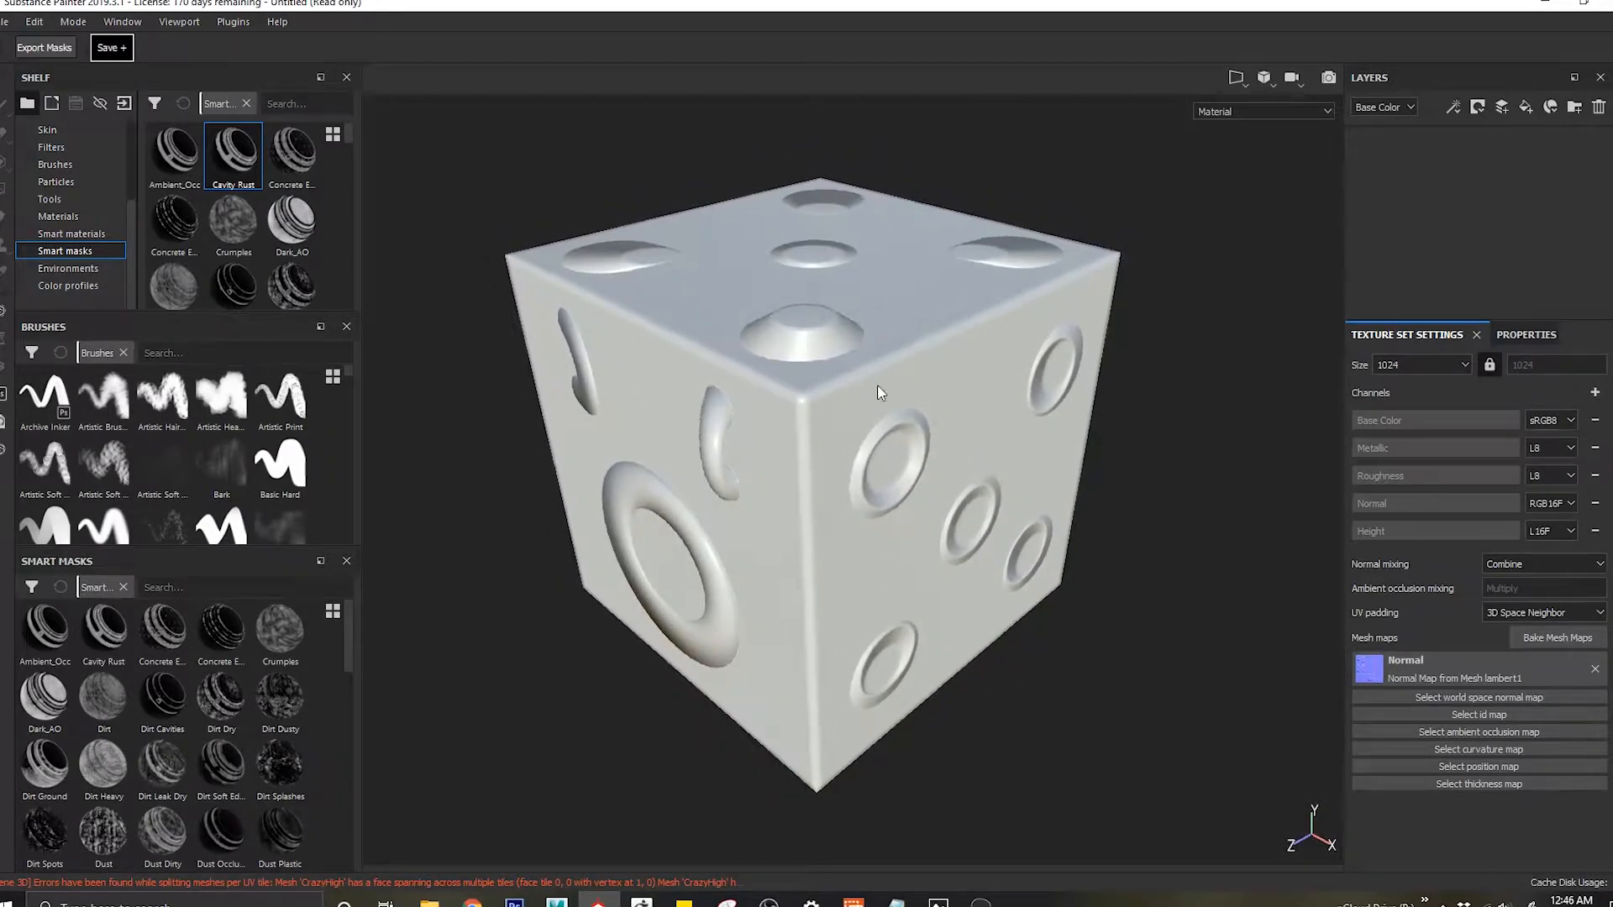
mouse_move(665, 712)
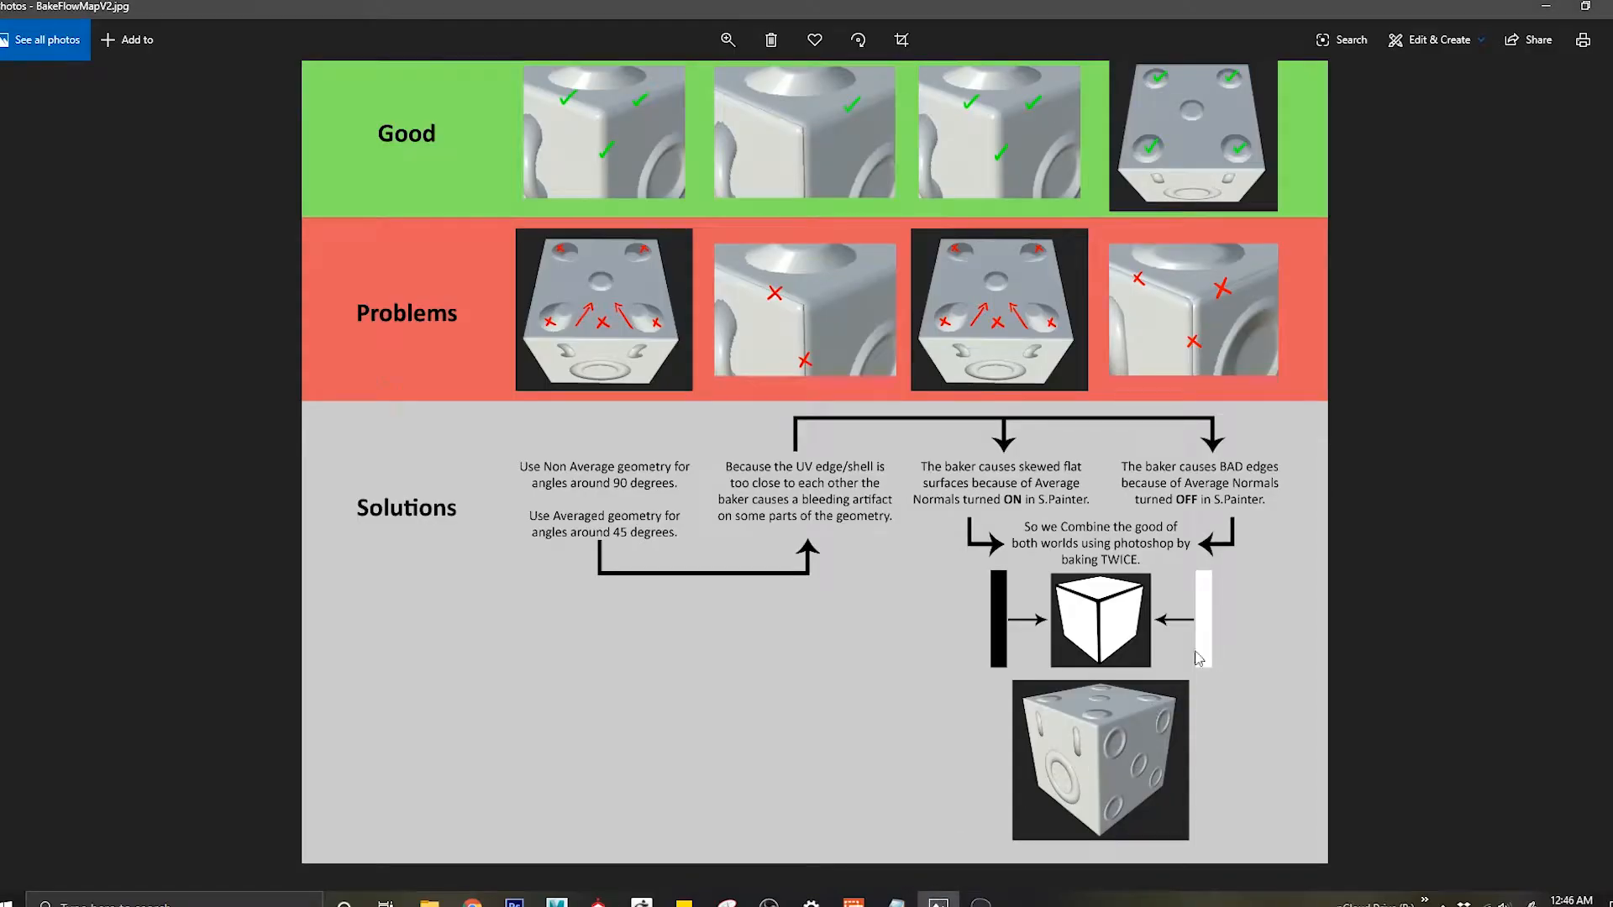
mouse_move(1140, 606)
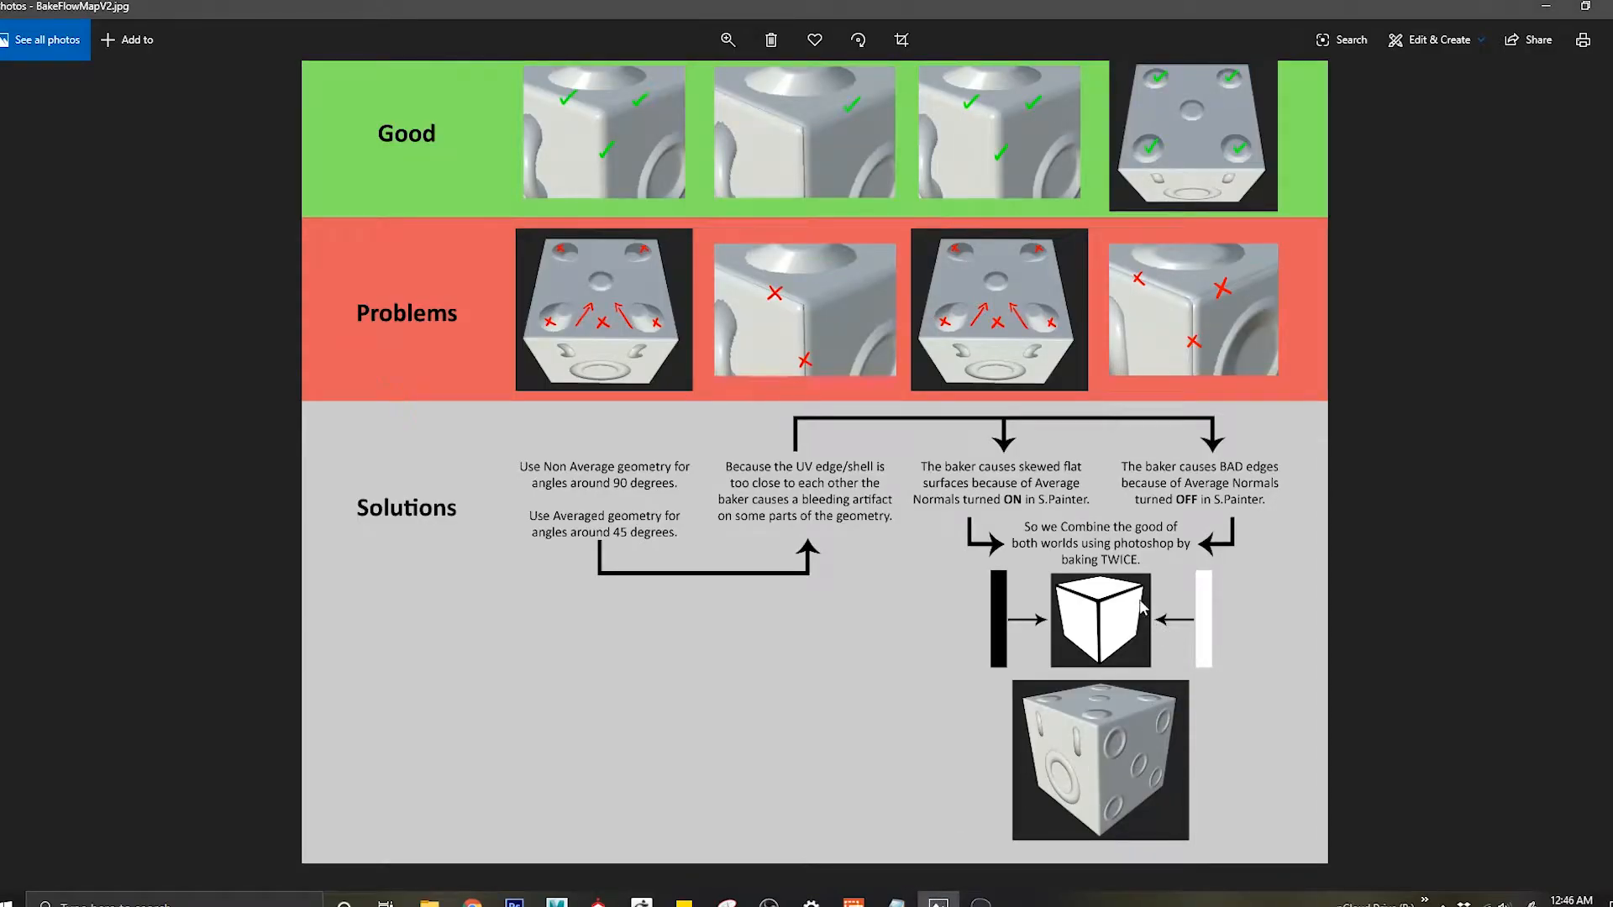
mouse_move(1099, 664)
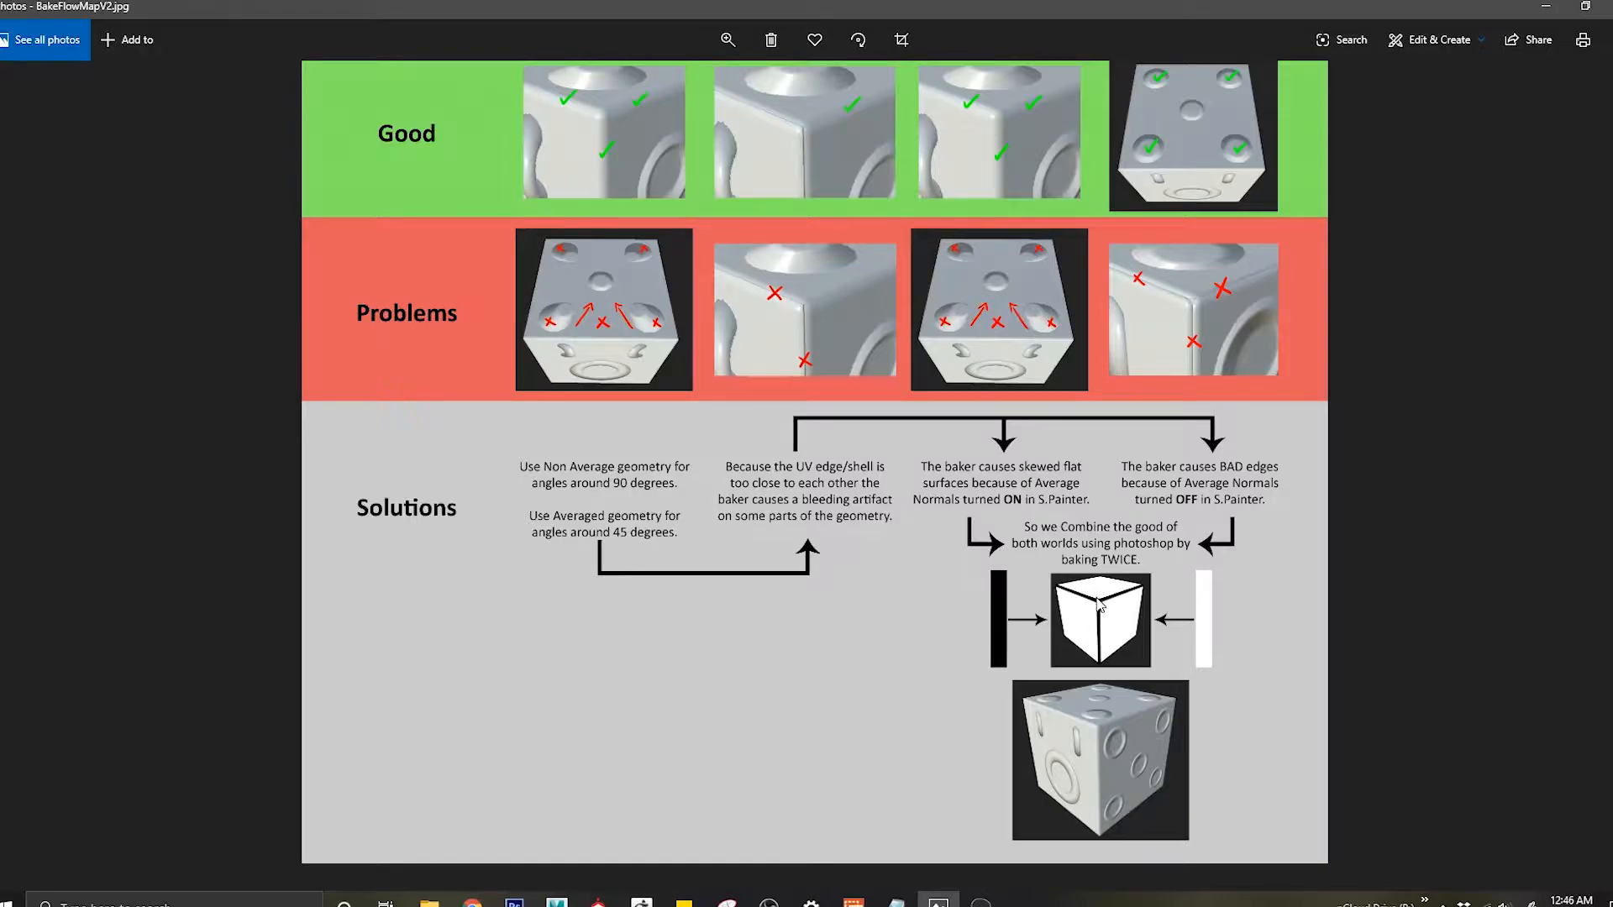
mouse_move(1088, 595)
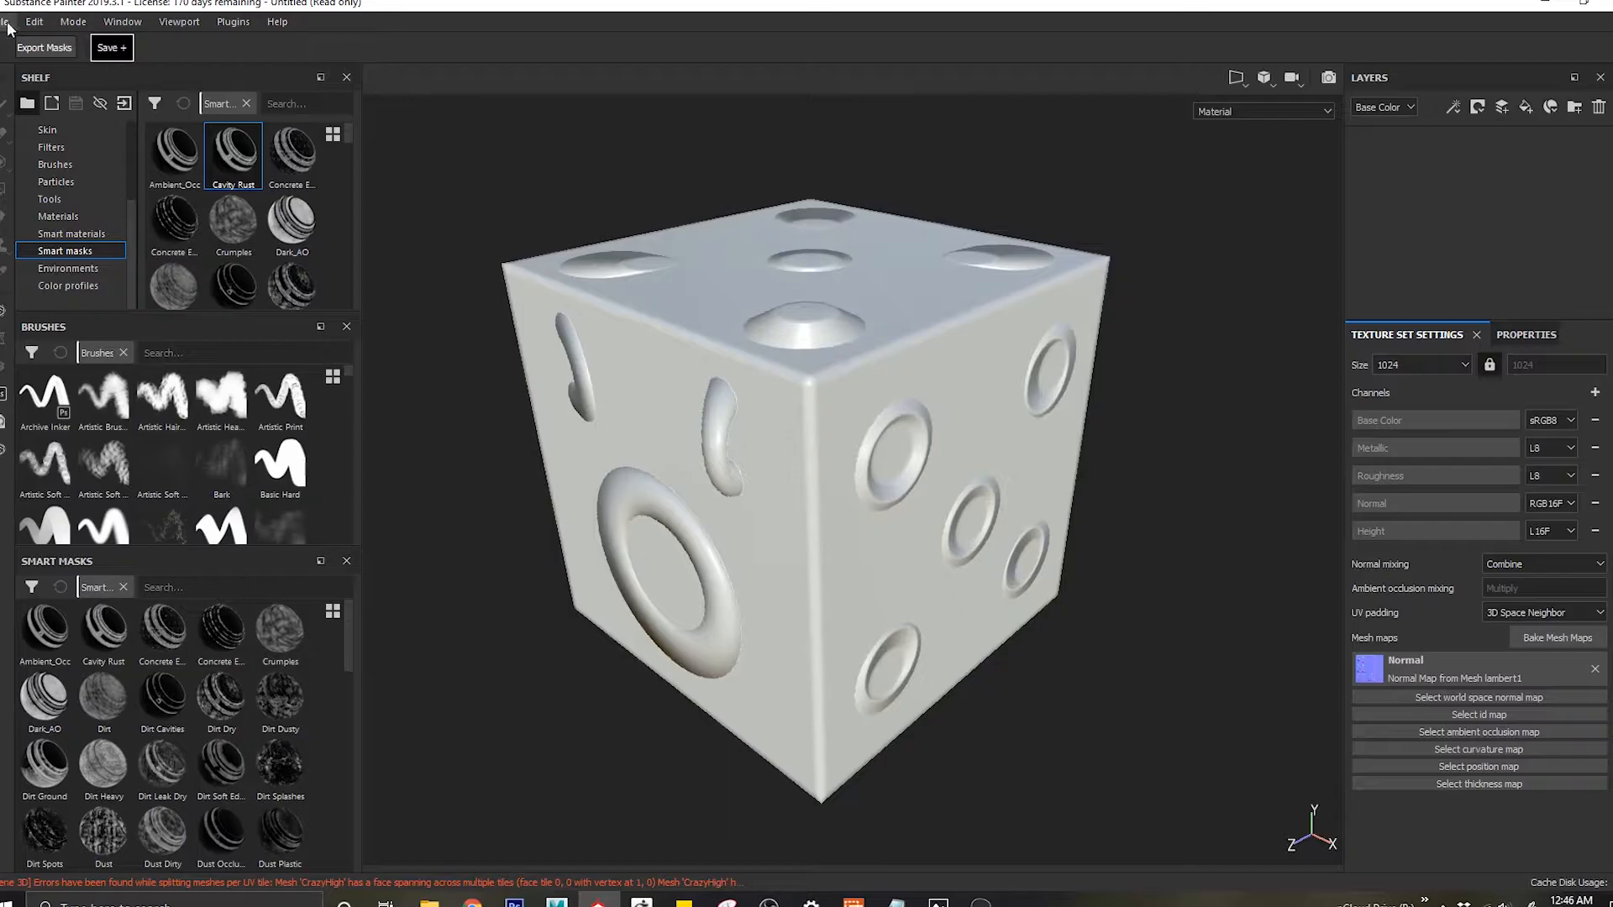
Step: Export the lambert1 textures to PNG and open the Cmb_NM export folder
click(43, 47)
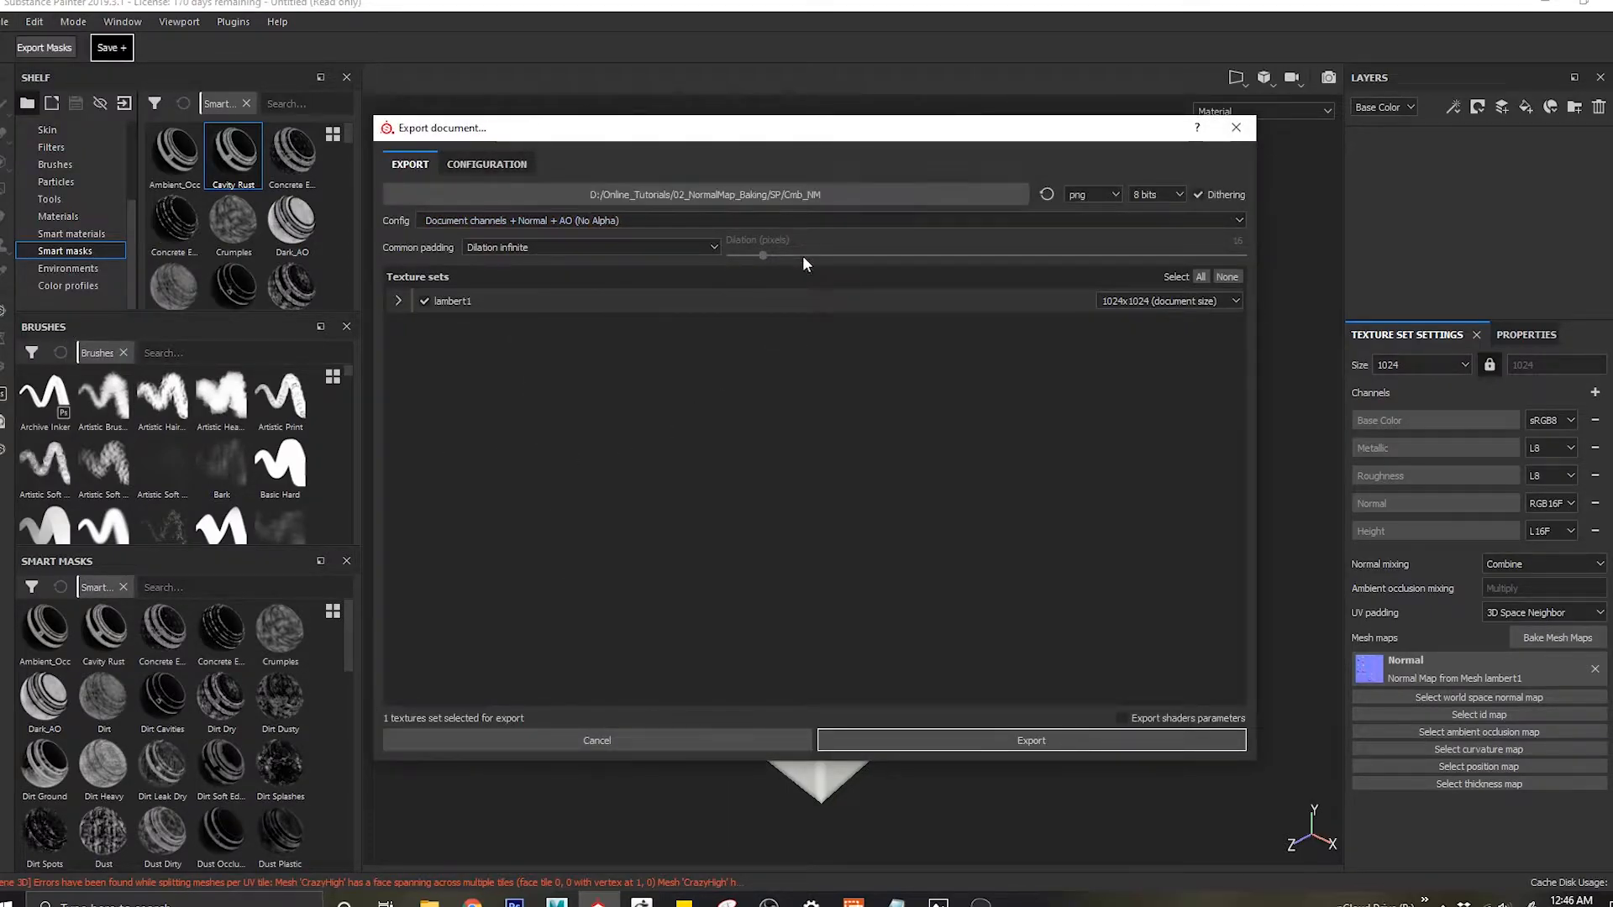
click(1030, 739)
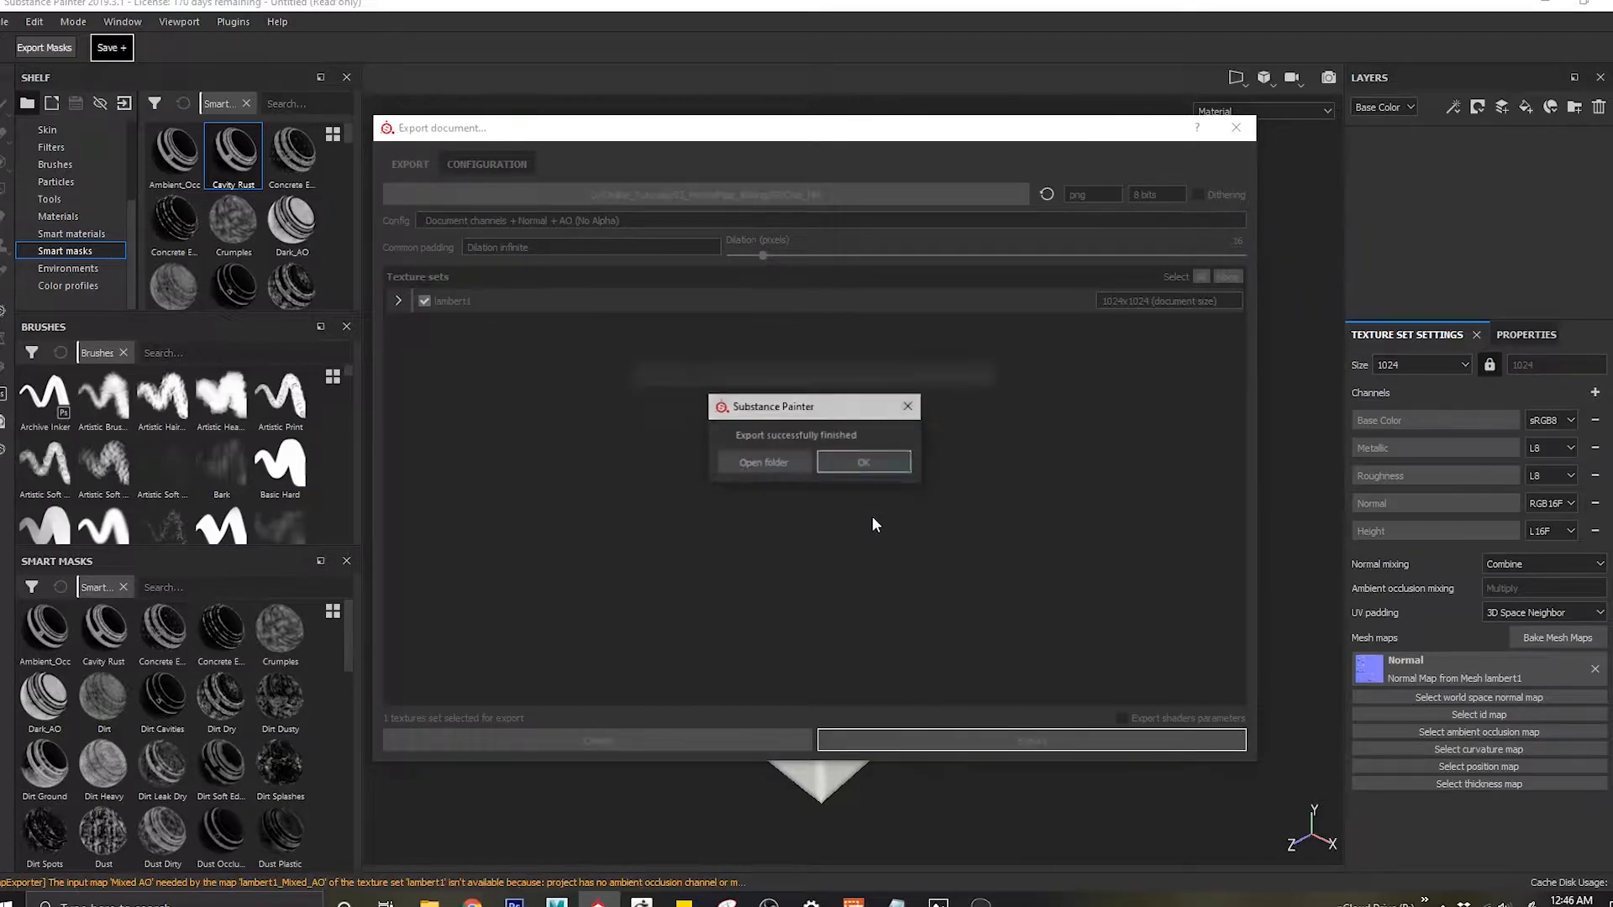
click(763, 461)
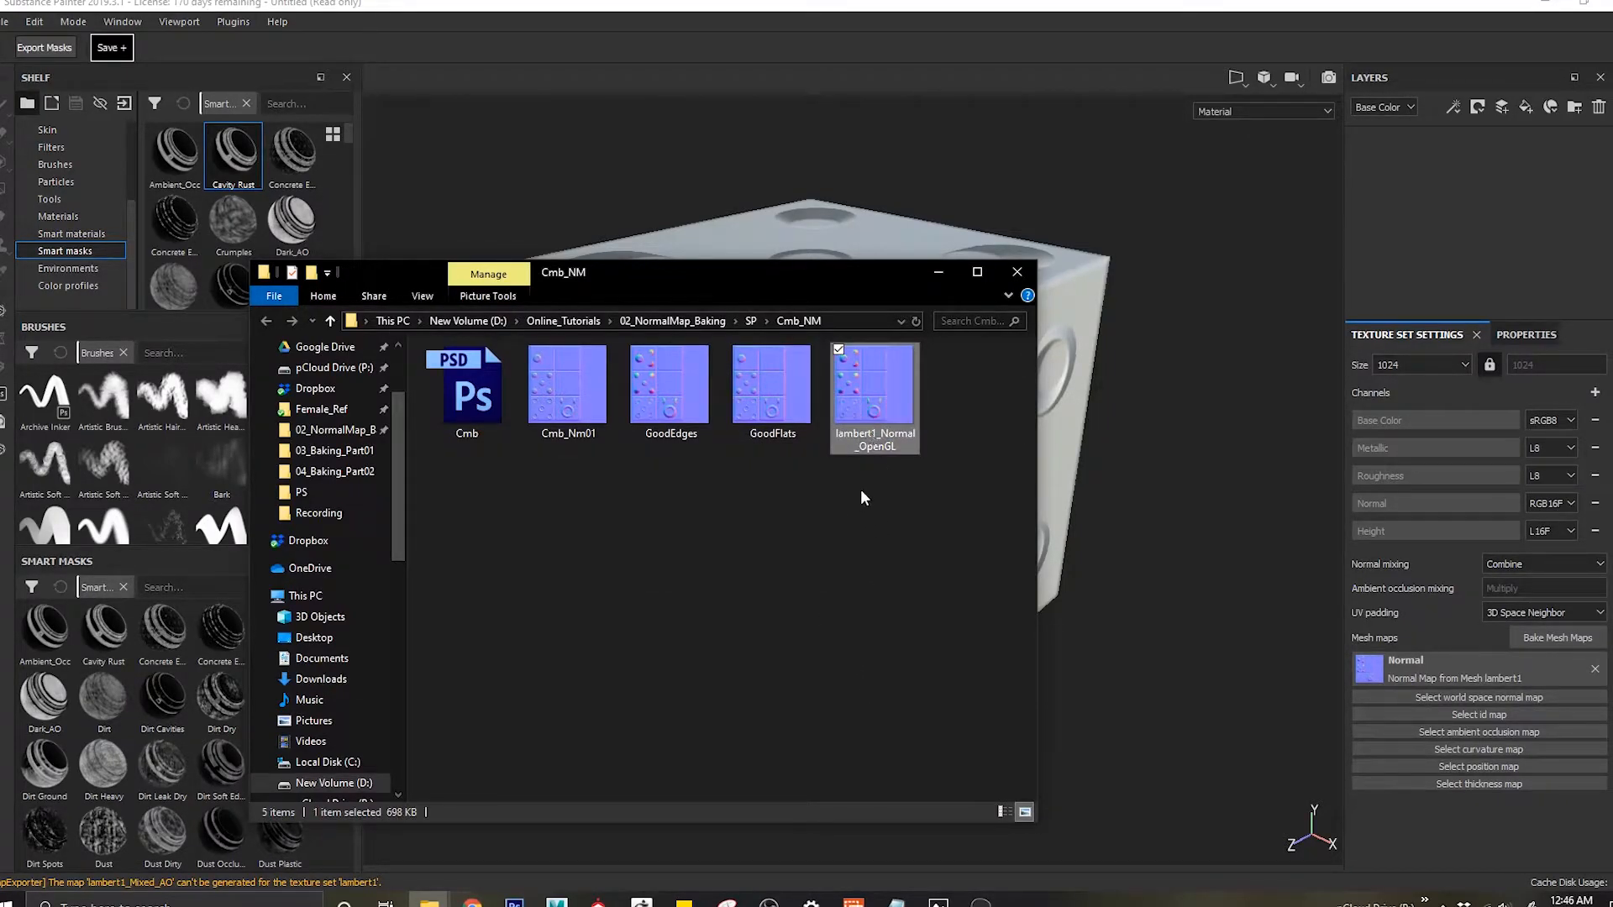
mouse_move(859, 508)
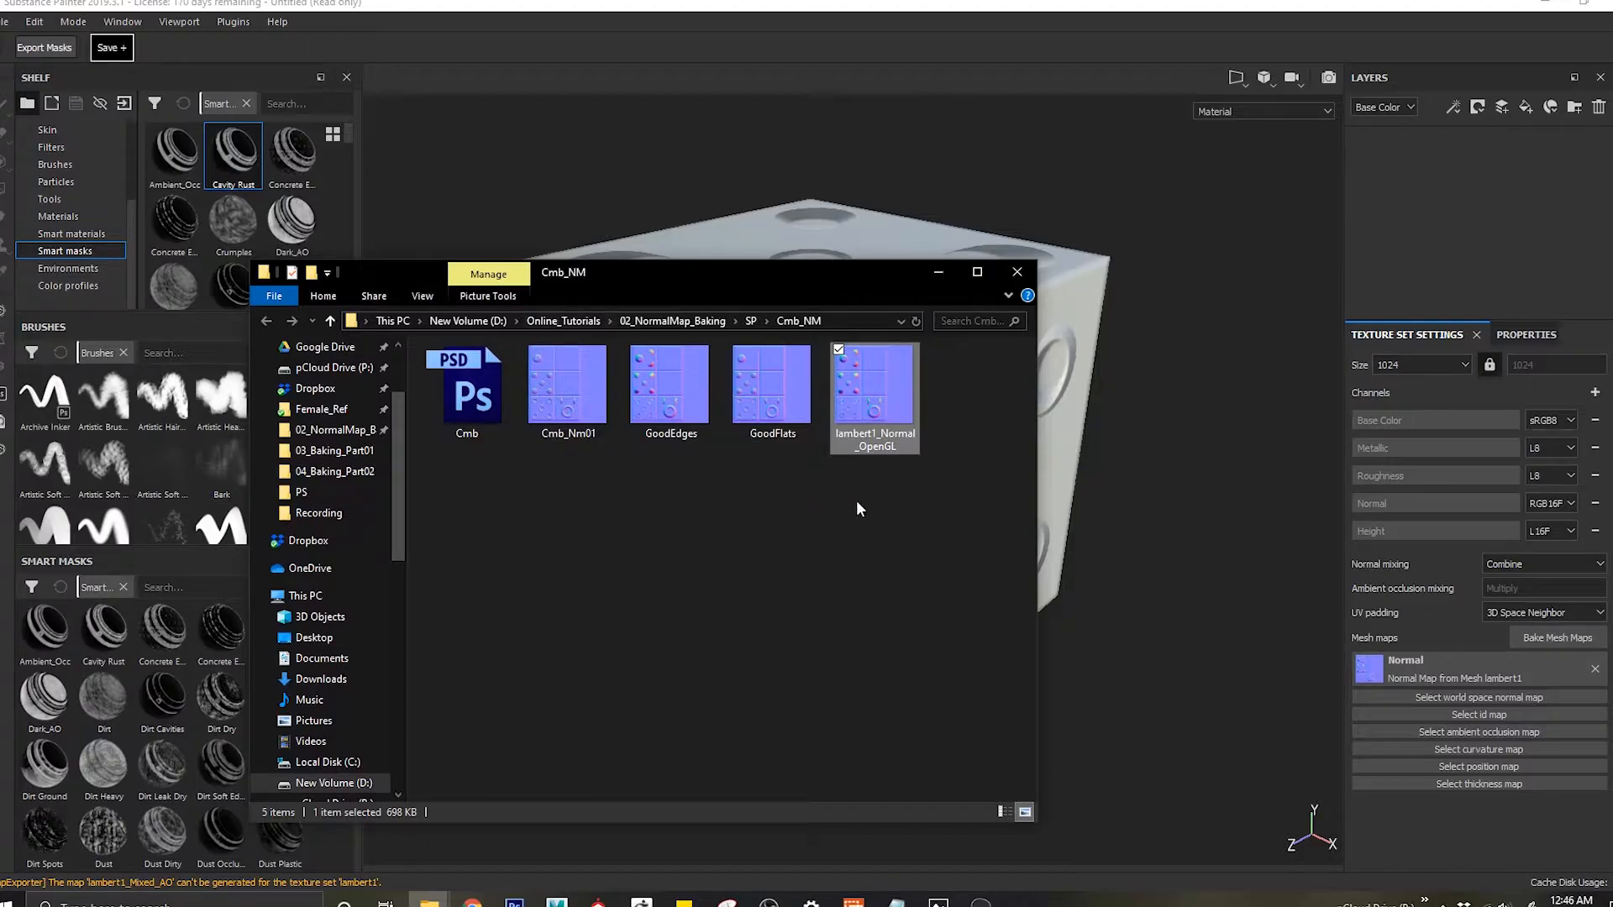
mouse_move(872, 414)
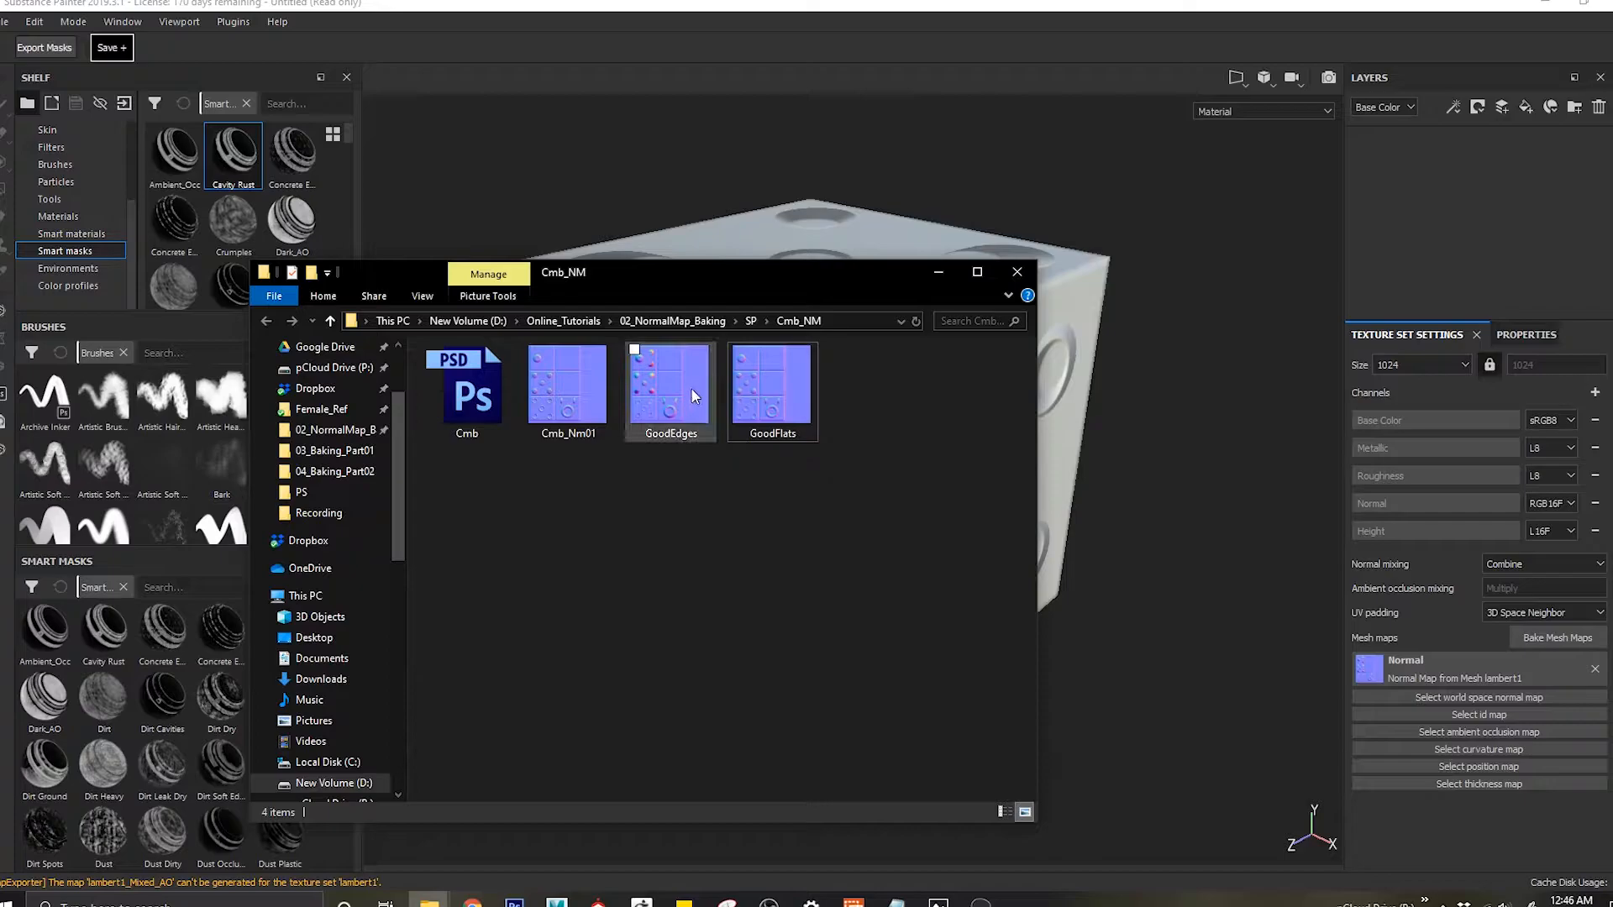
Step: Select the GoodEdges and GoodFlats normal maps for dragging into Substance Painter
click(820, 402)
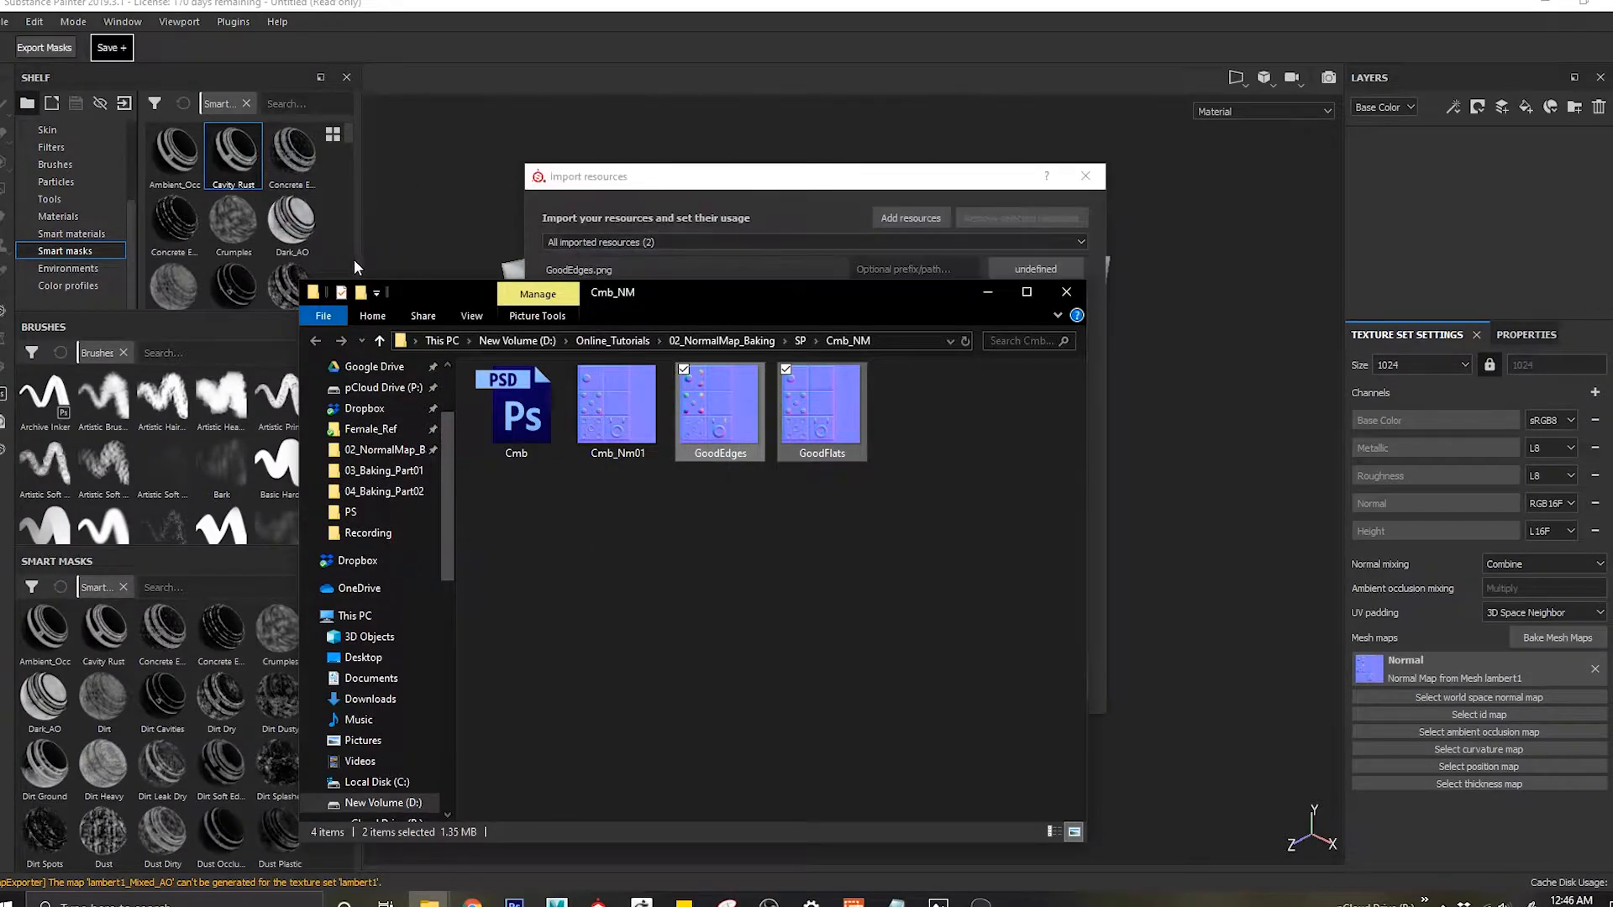
Step: Import GoodEdges and GoodFlats as textures into the 'Untitled' project
click(1066, 293)
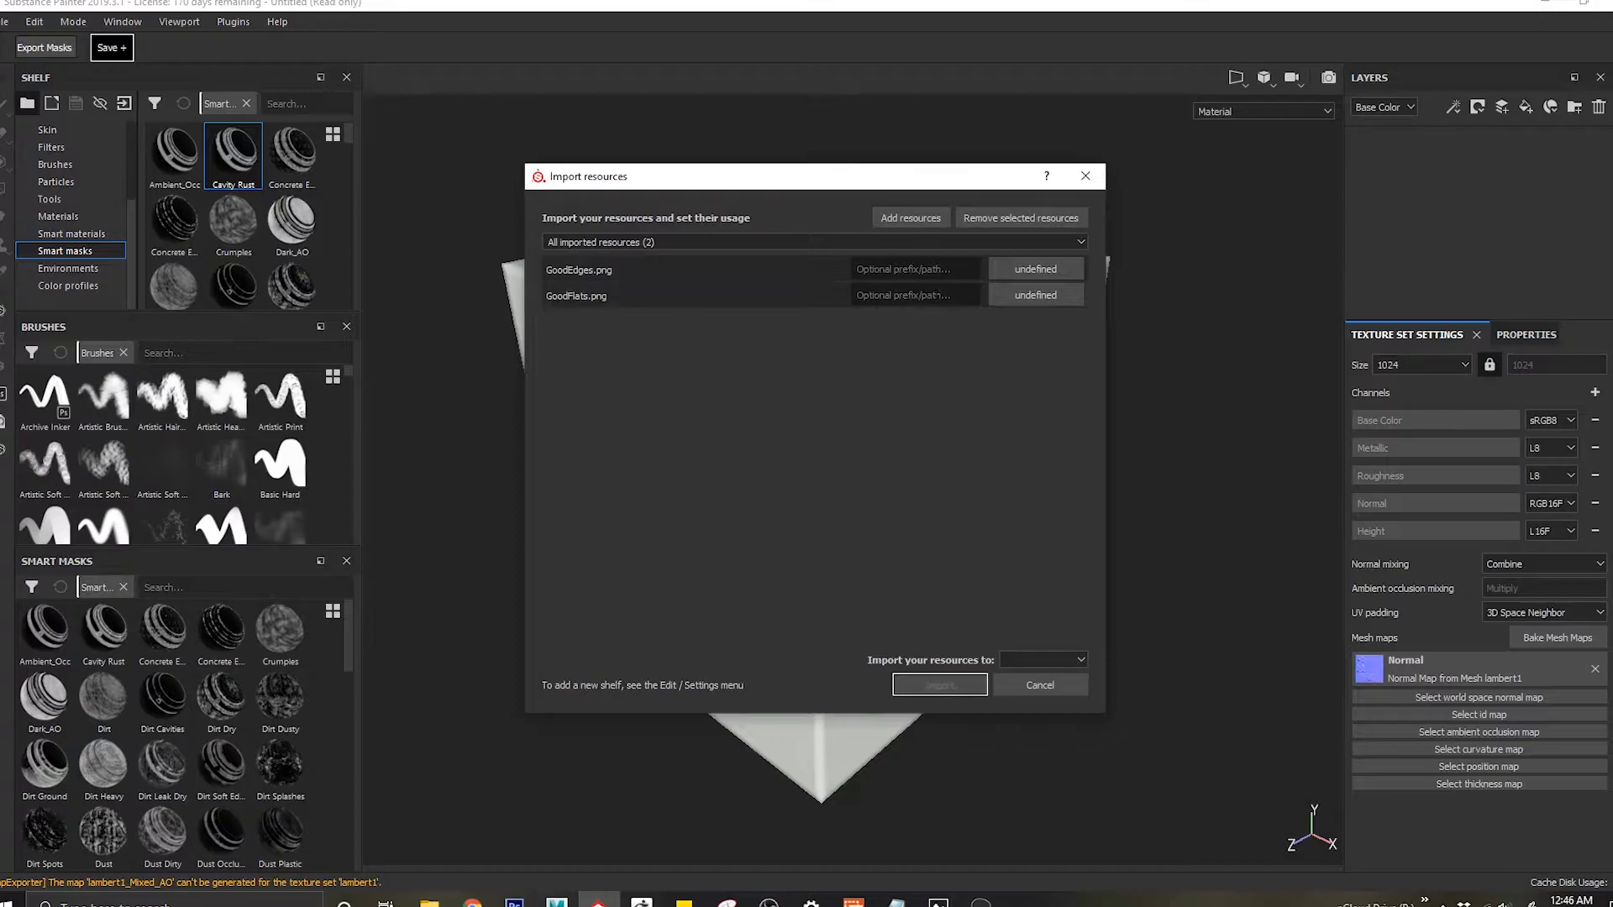
click(1035, 269)
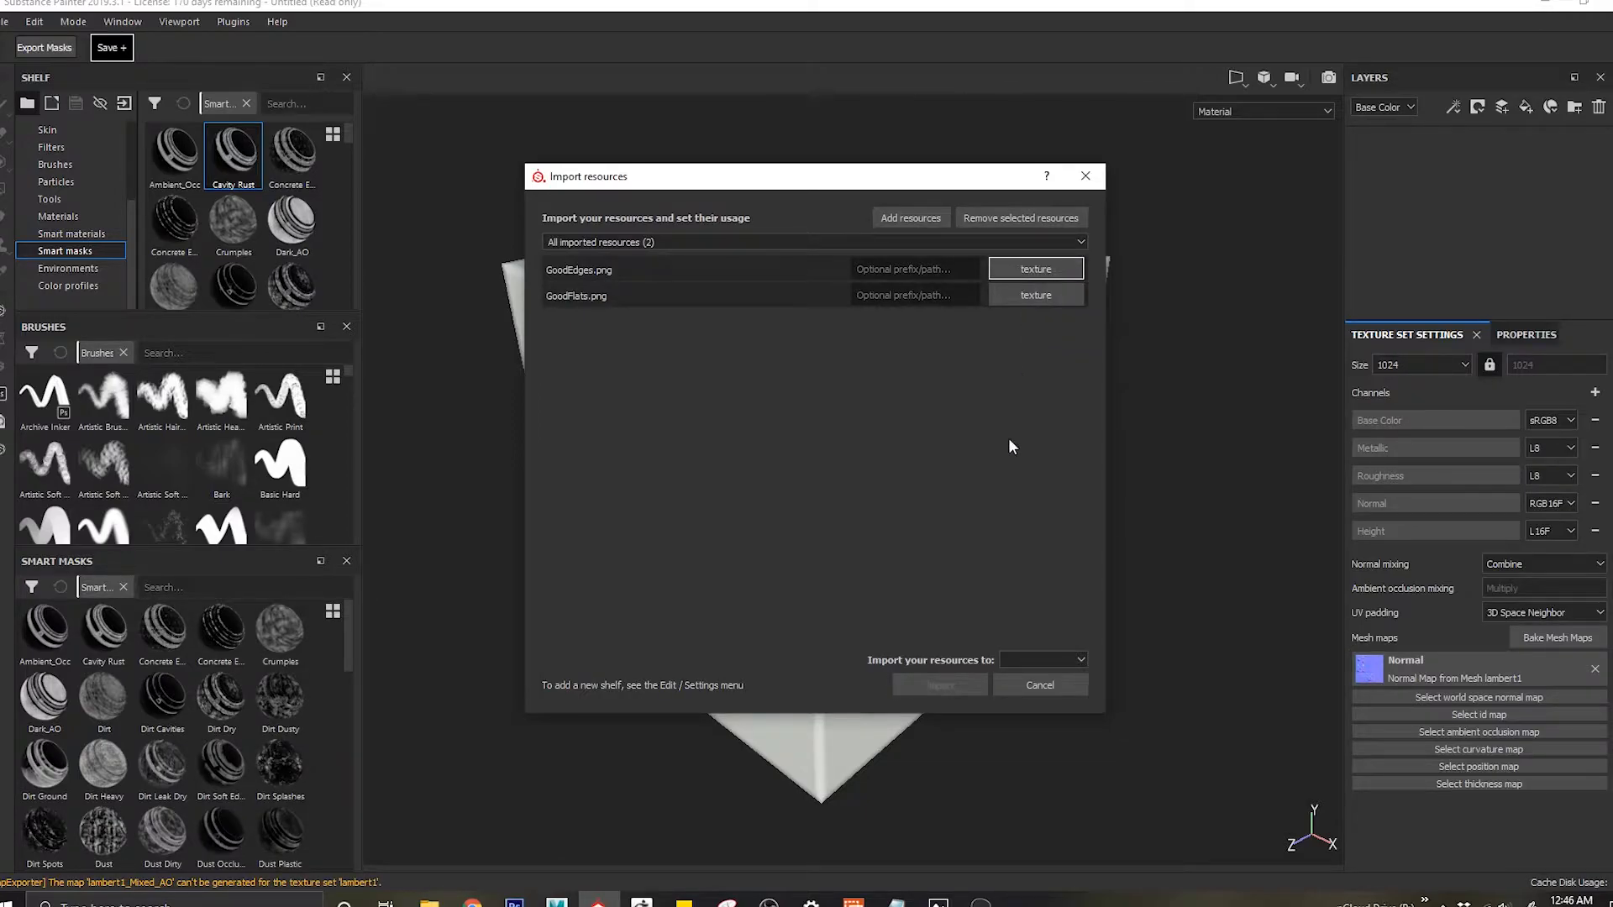
click(1042, 660)
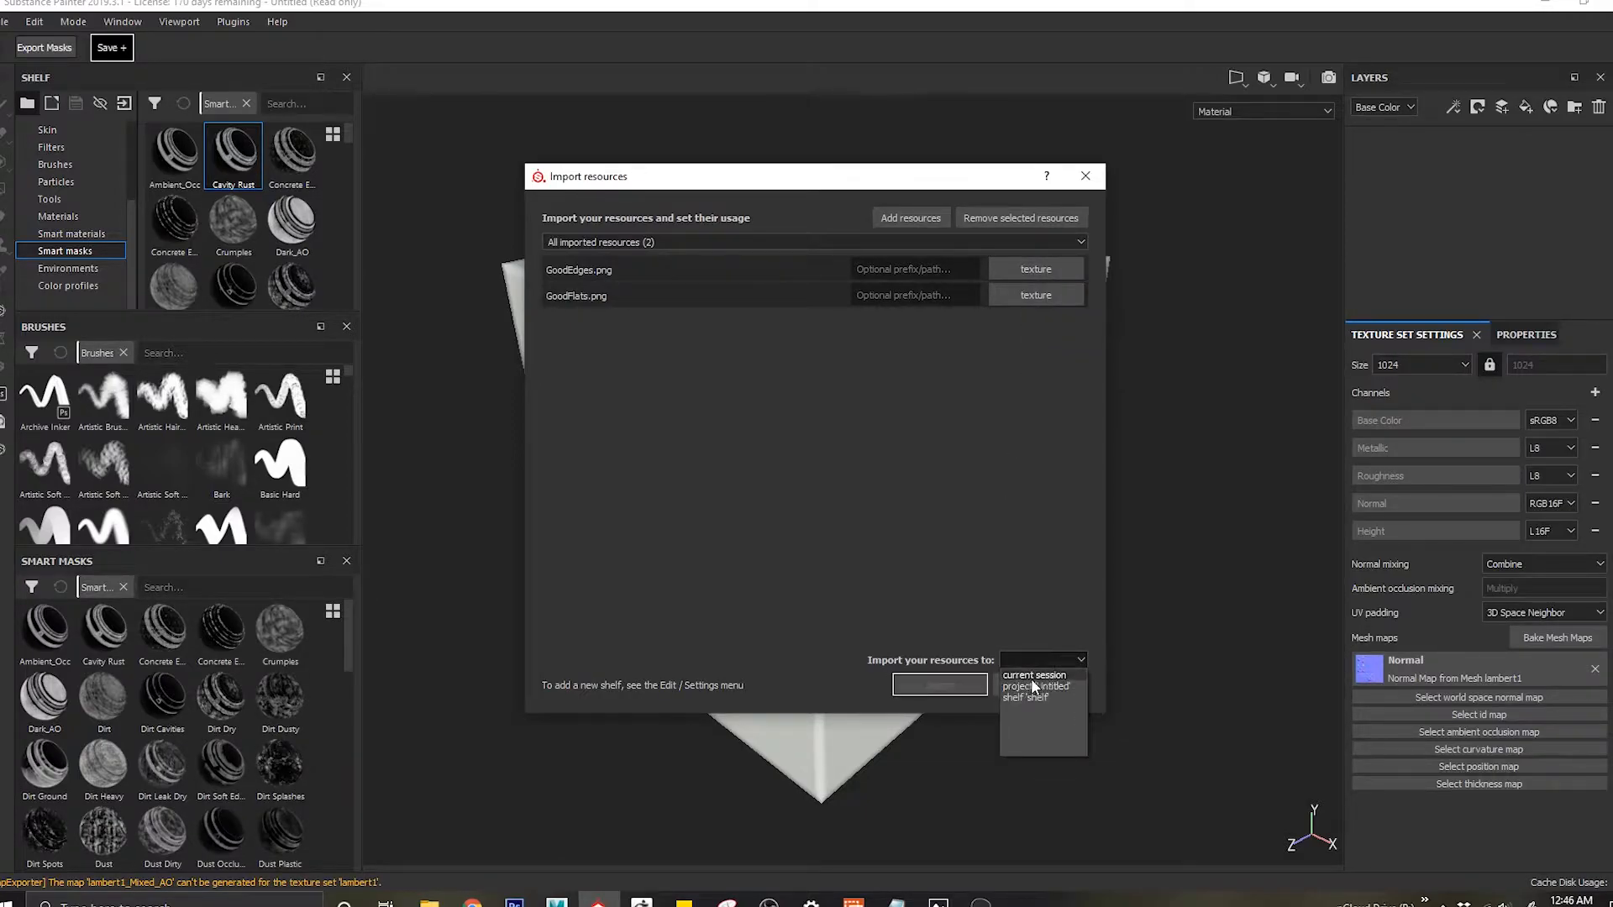
click(1041, 686)
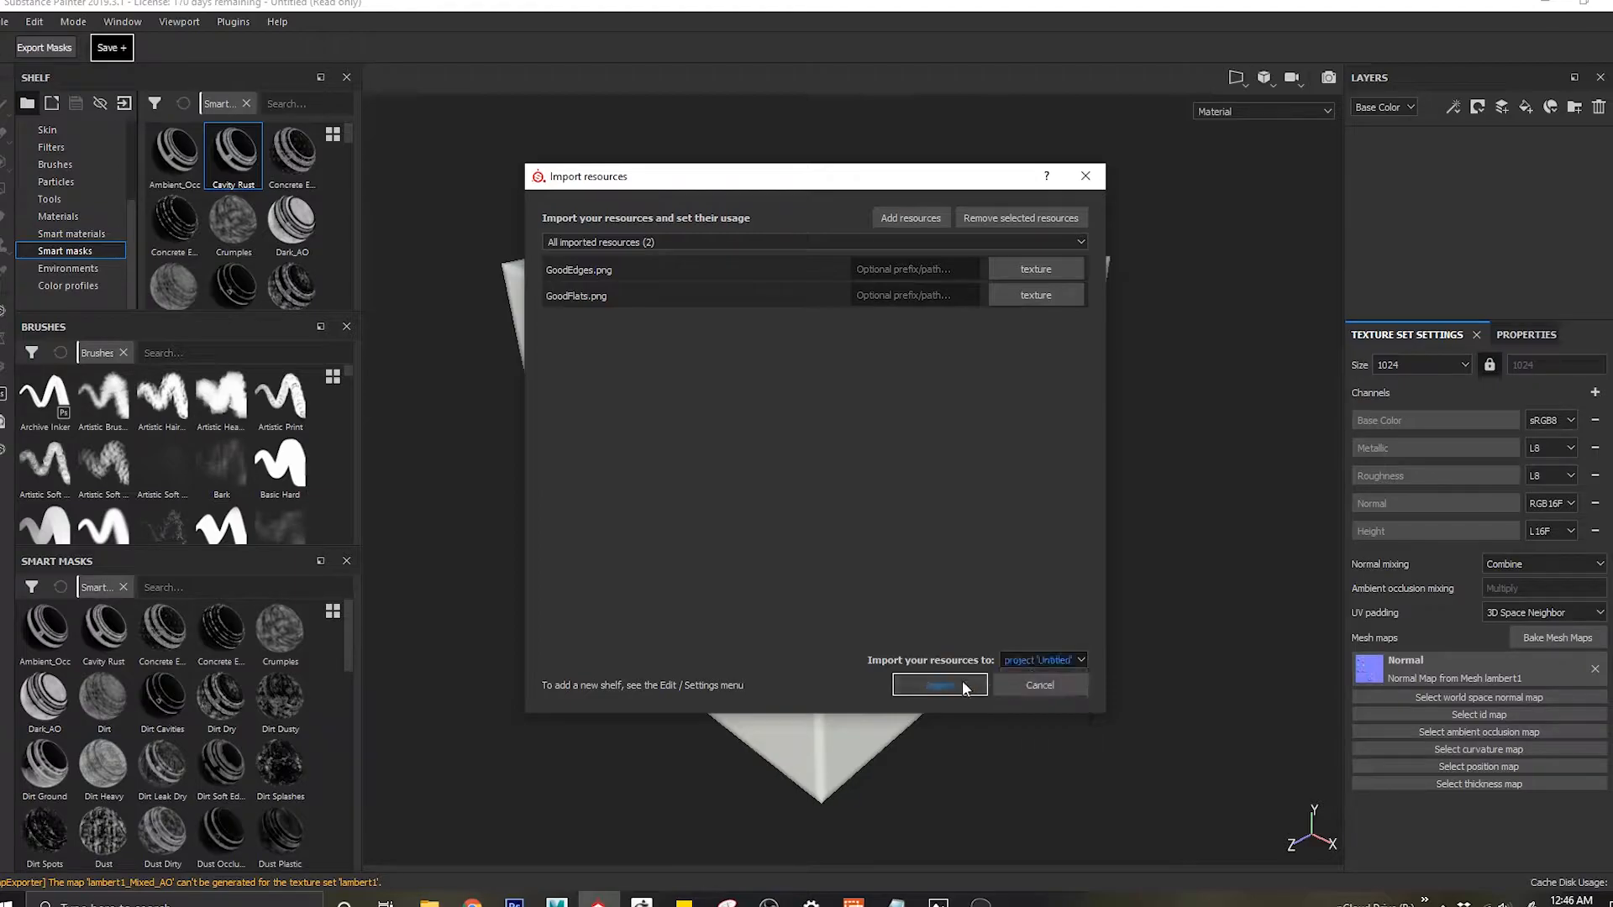
click(938, 685)
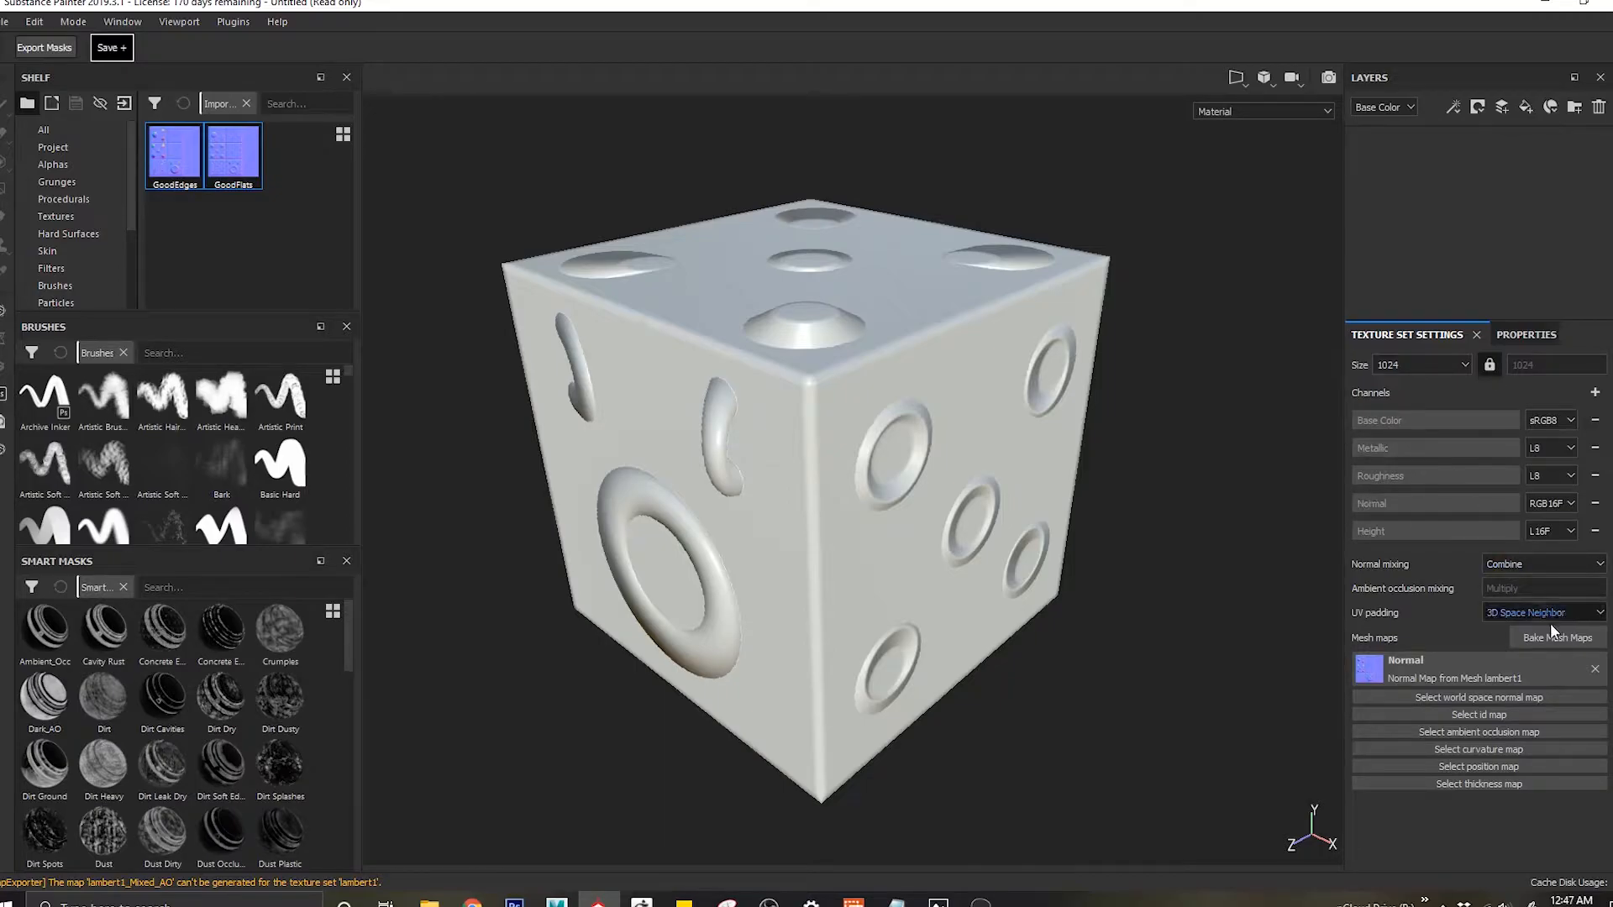
Step: Remove the baked Normal mesh map and set normal mixing to Replace
click(1595, 669)
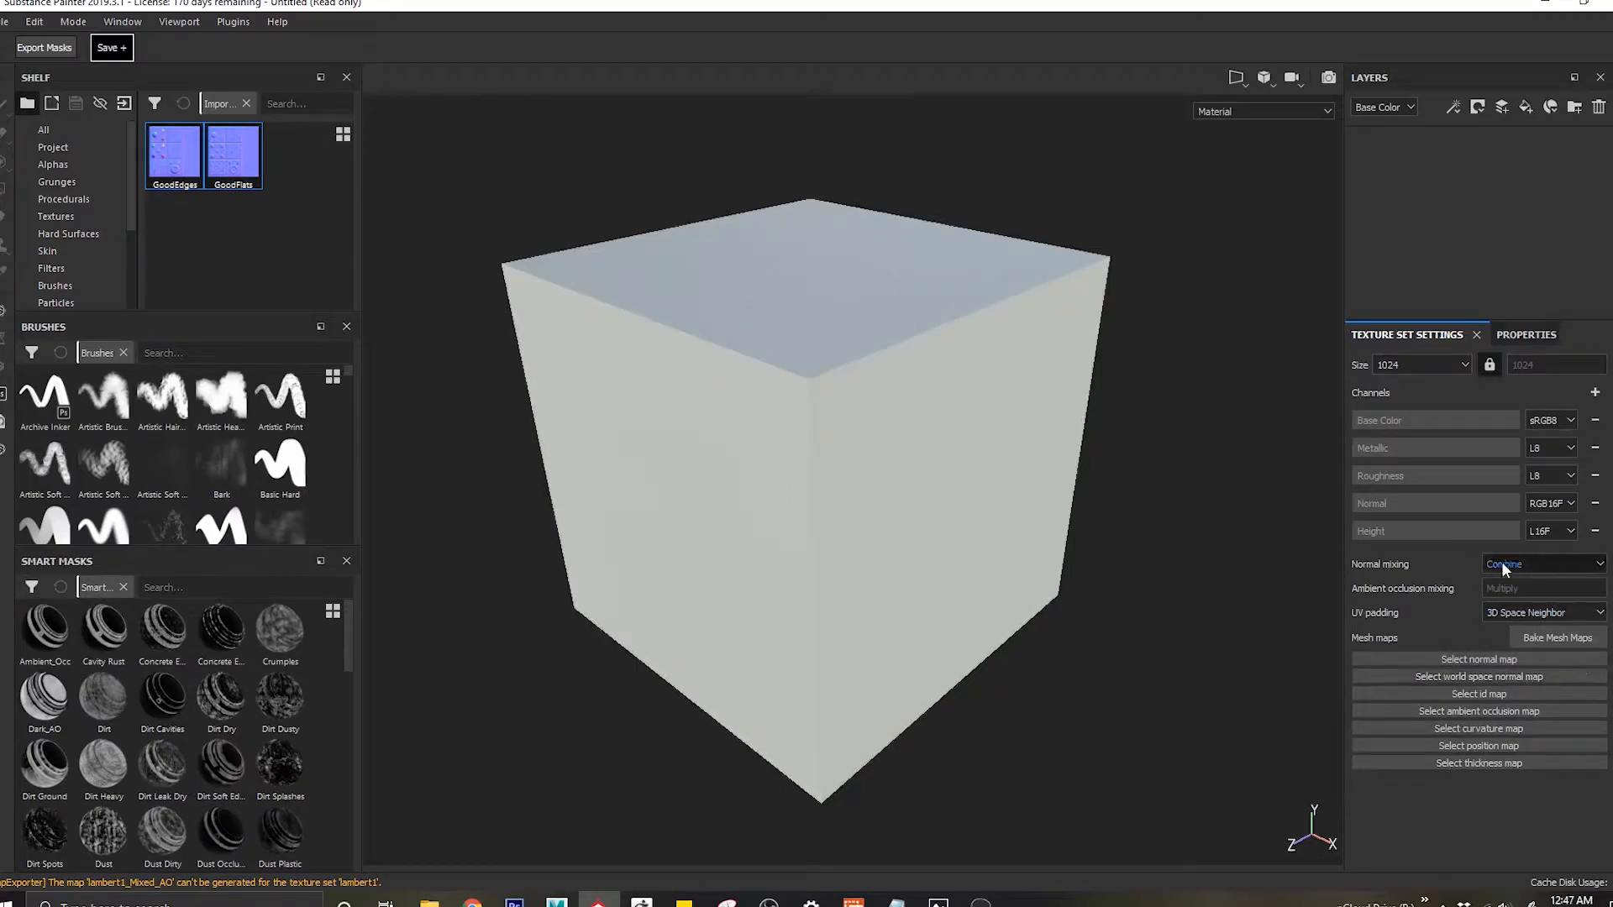
click(1543, 564)
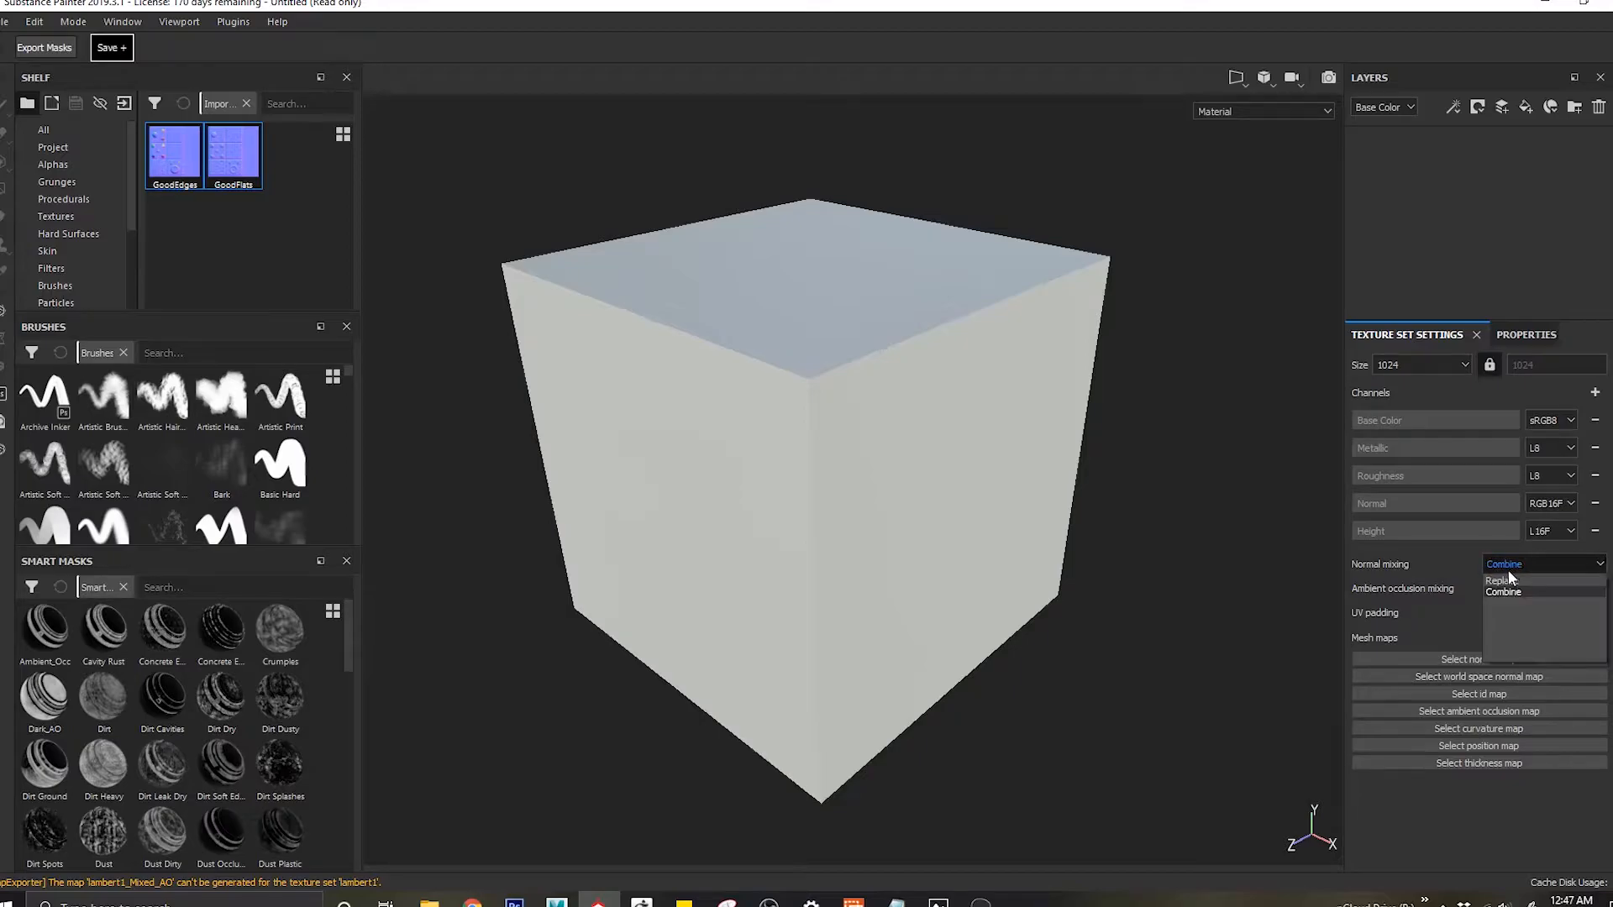
click(1500, 578)
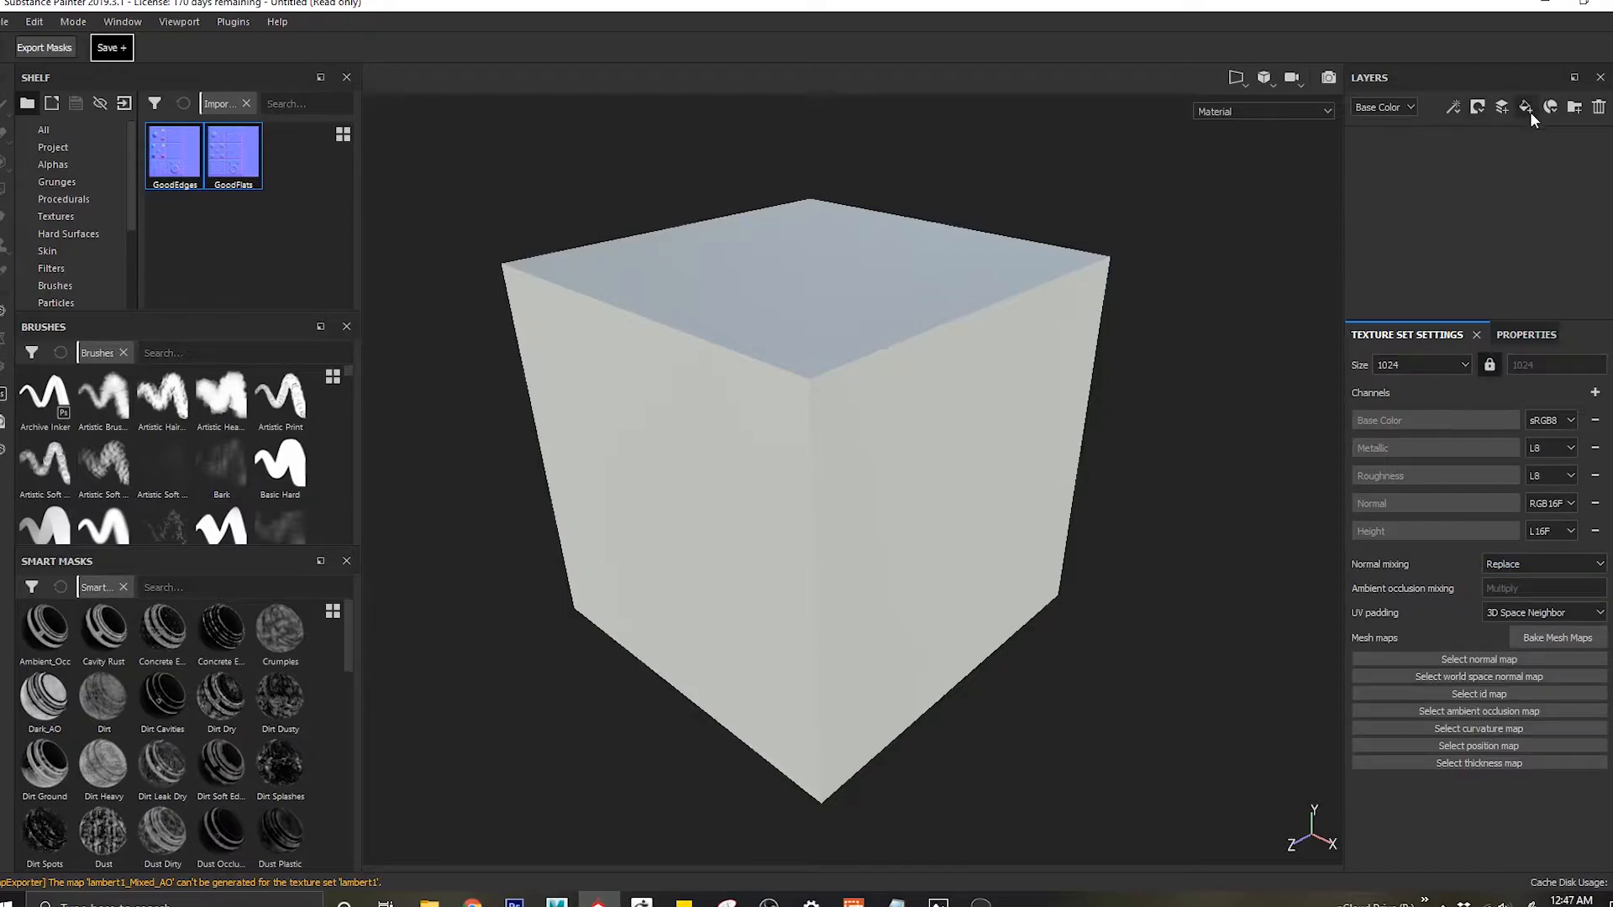
Step: Add two fill layers, rename them Edges and Flats, and select Edges
click(1526, 106)
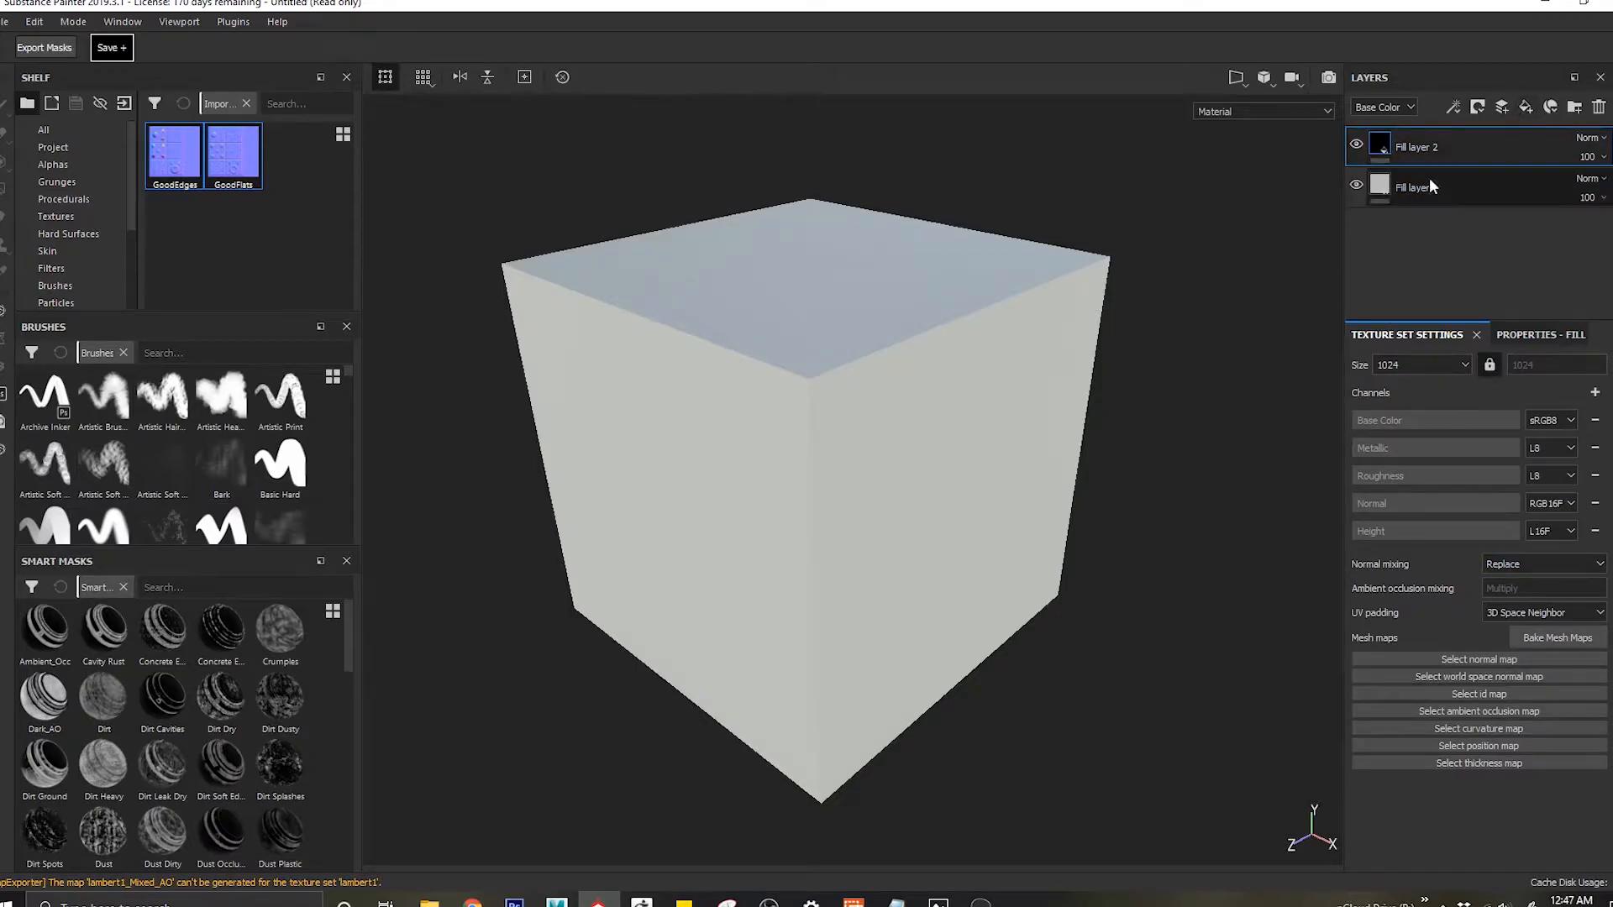
click(1420, 187)
text(Edges)
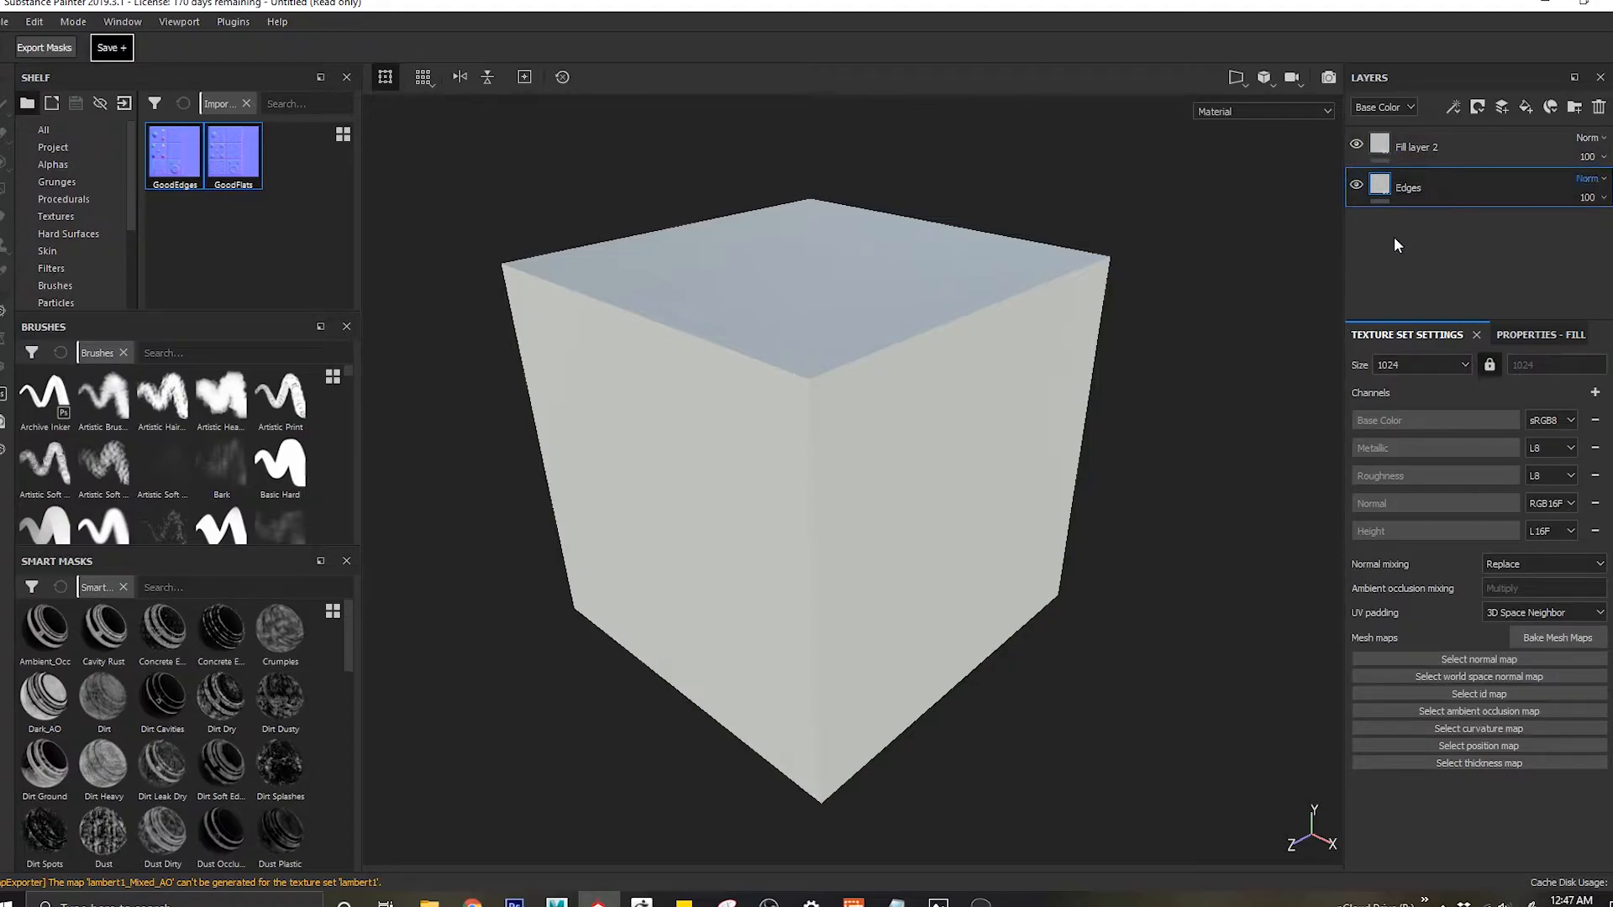
double_click(1414, 147)
text(Flats)
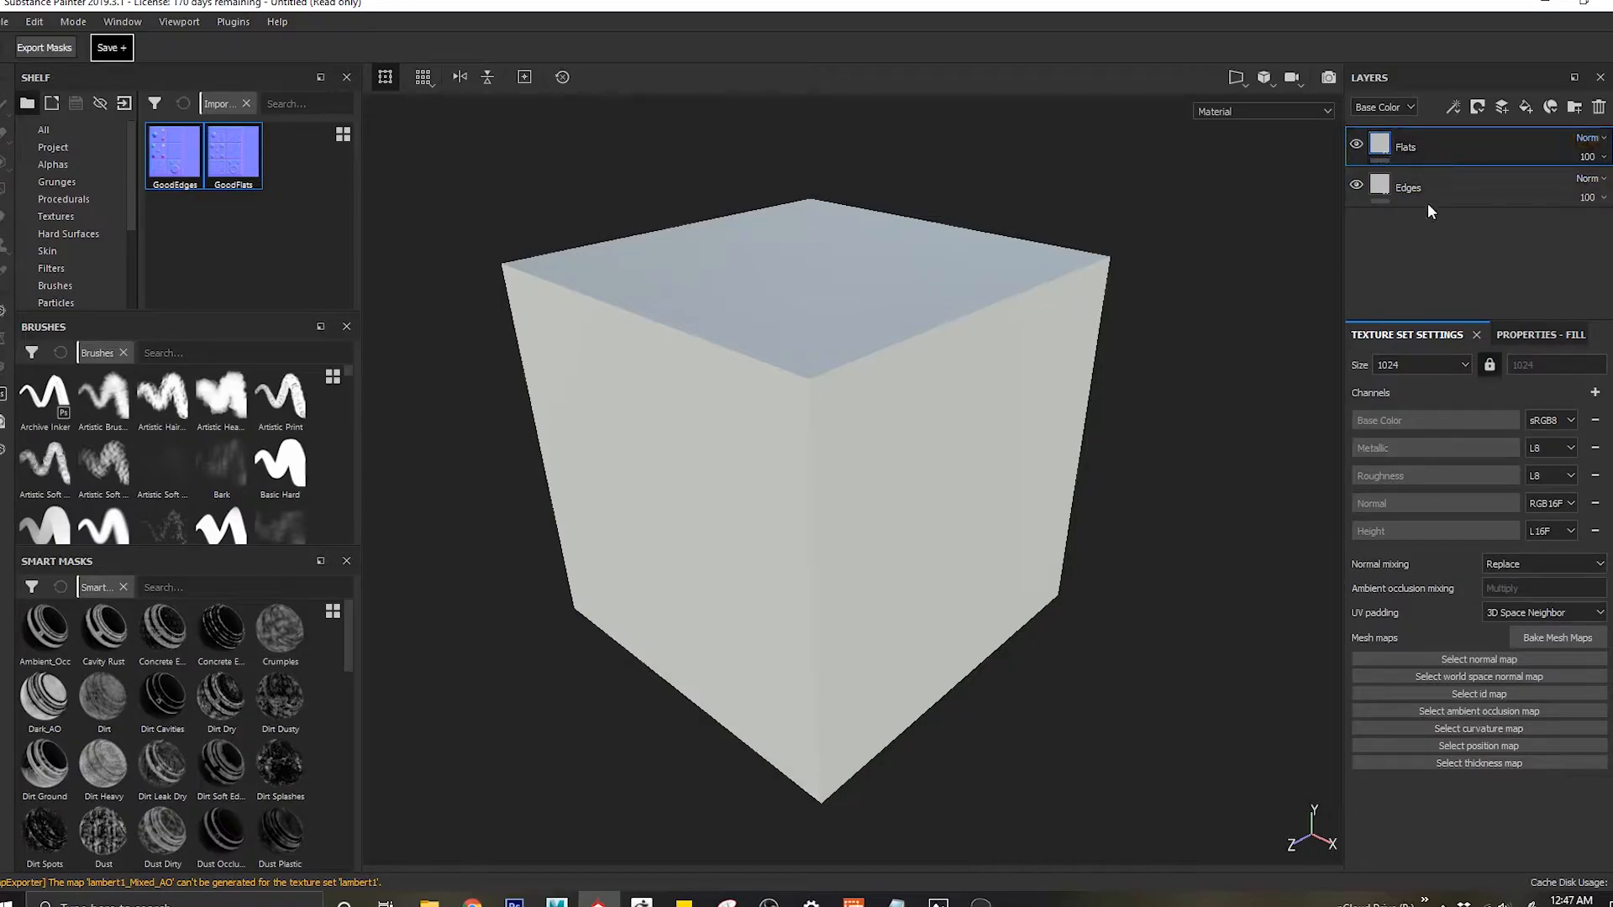
click(1407, 186)
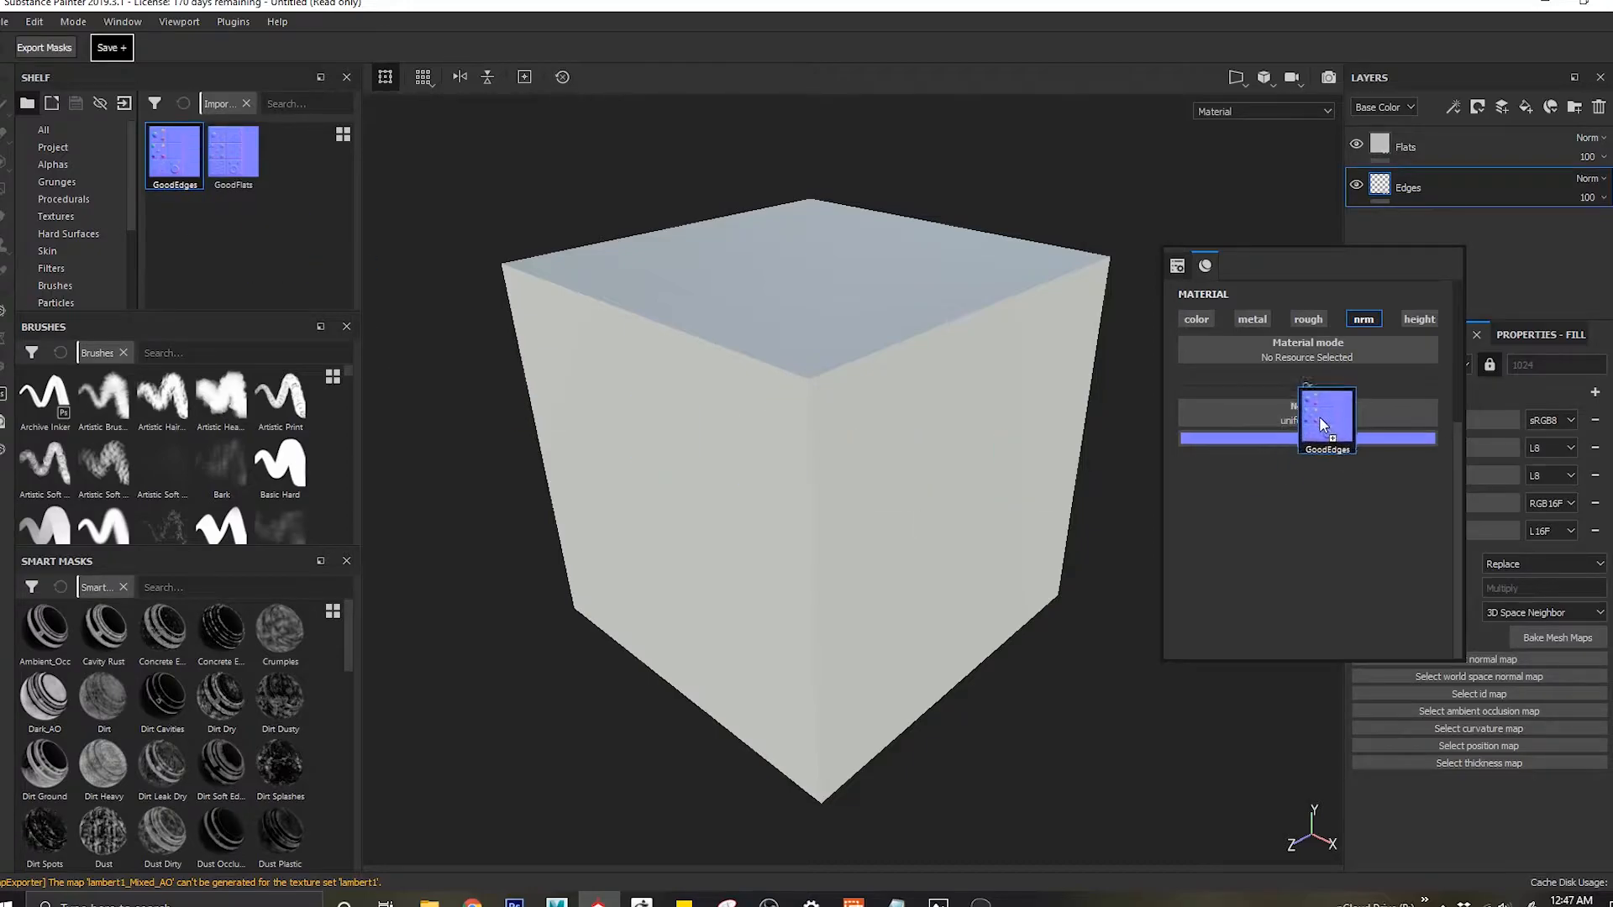
Step: Assign GoodEdges to the Edges layer's nrm slot with OpenGL normal color space
click(1326, 420)
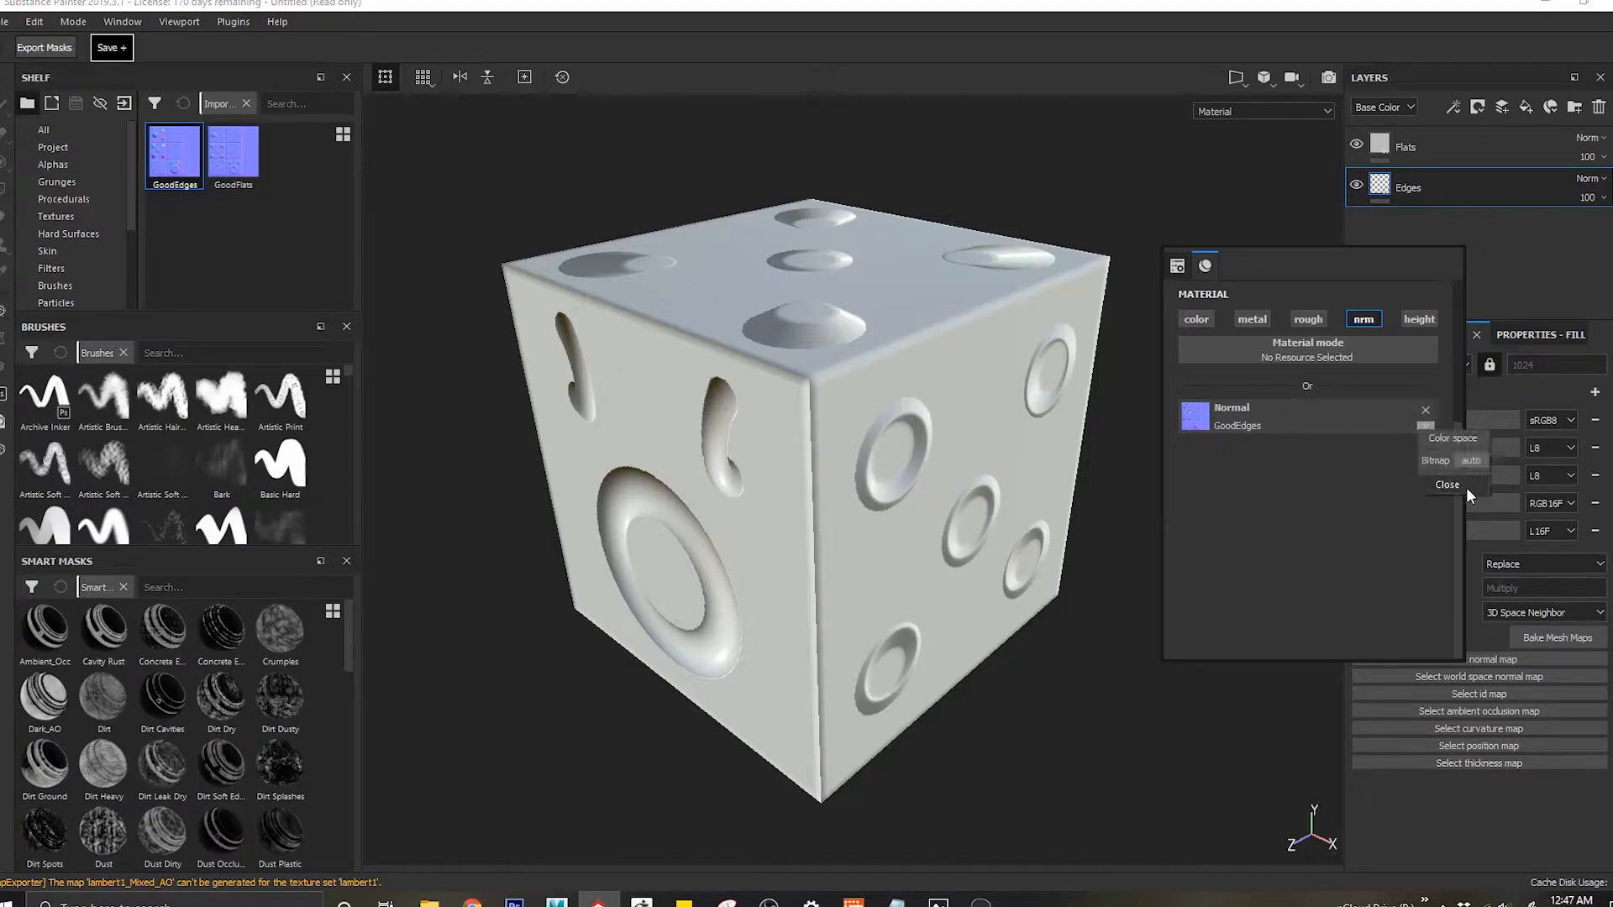
mouse_move(1451, 468)
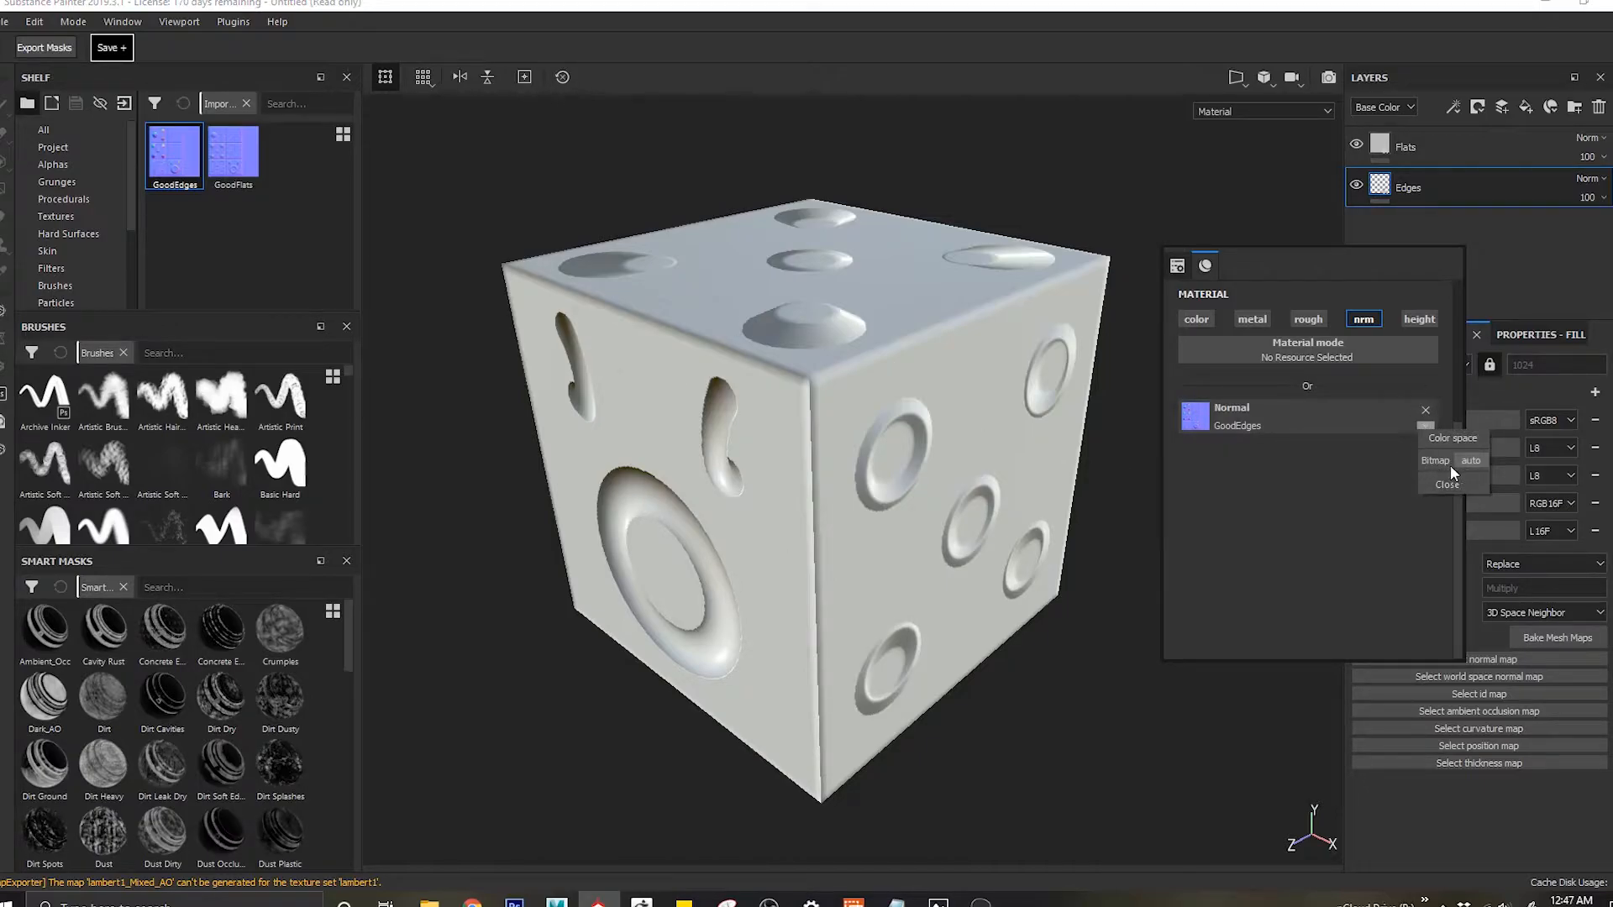
click(1470, 460)
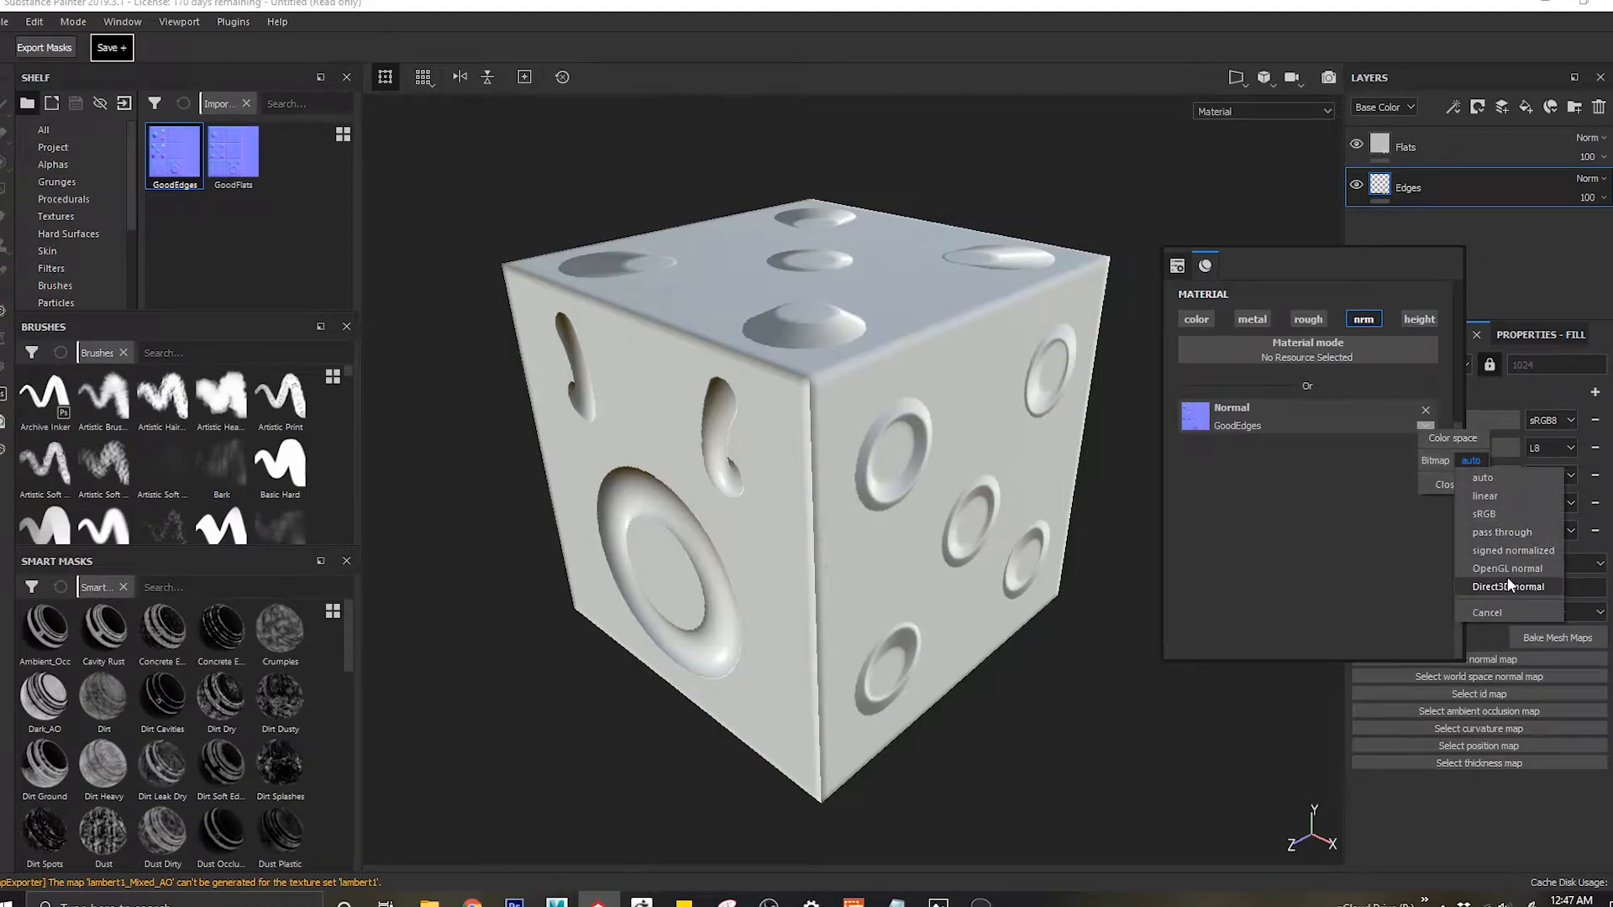
click(1508, 587)
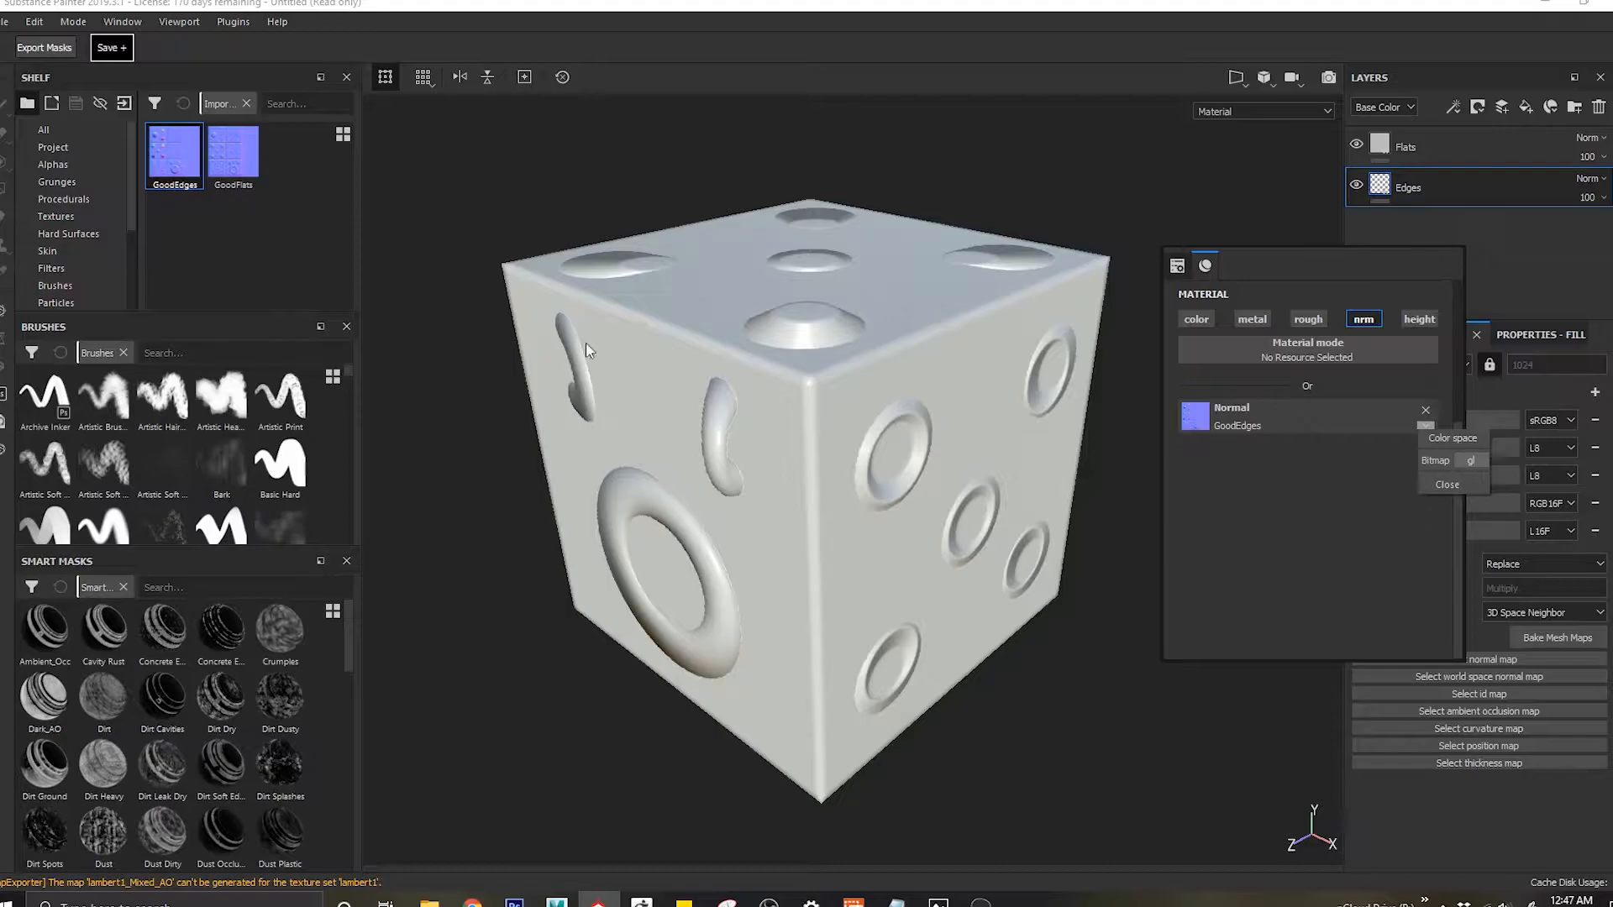
click(9, 21)
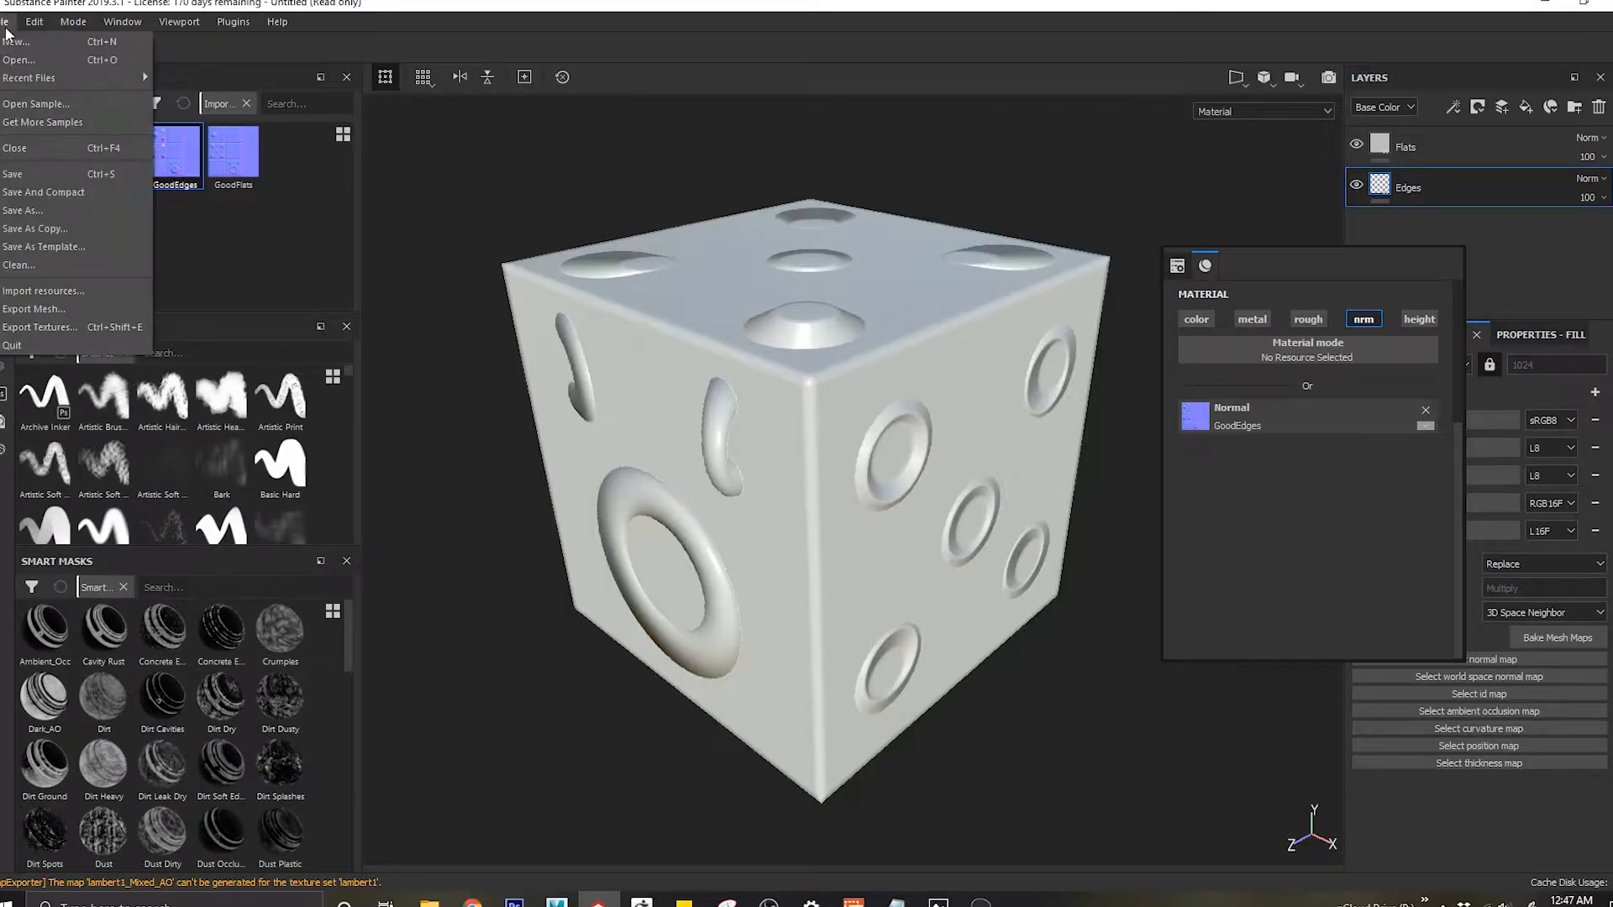
click(17, 41)
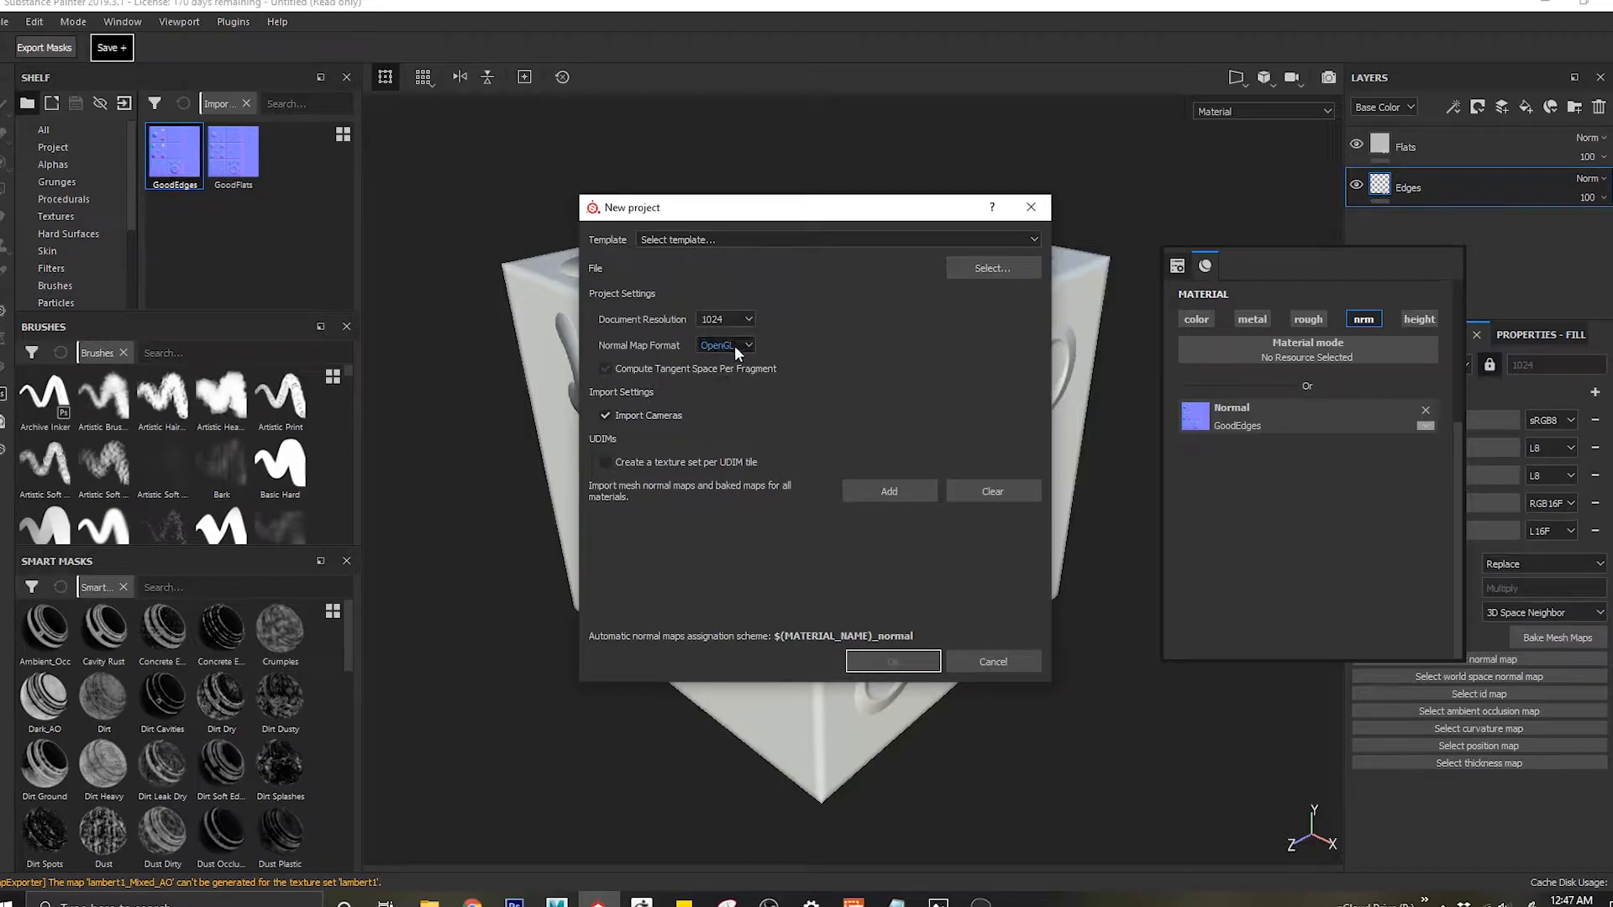
click(725, 345)
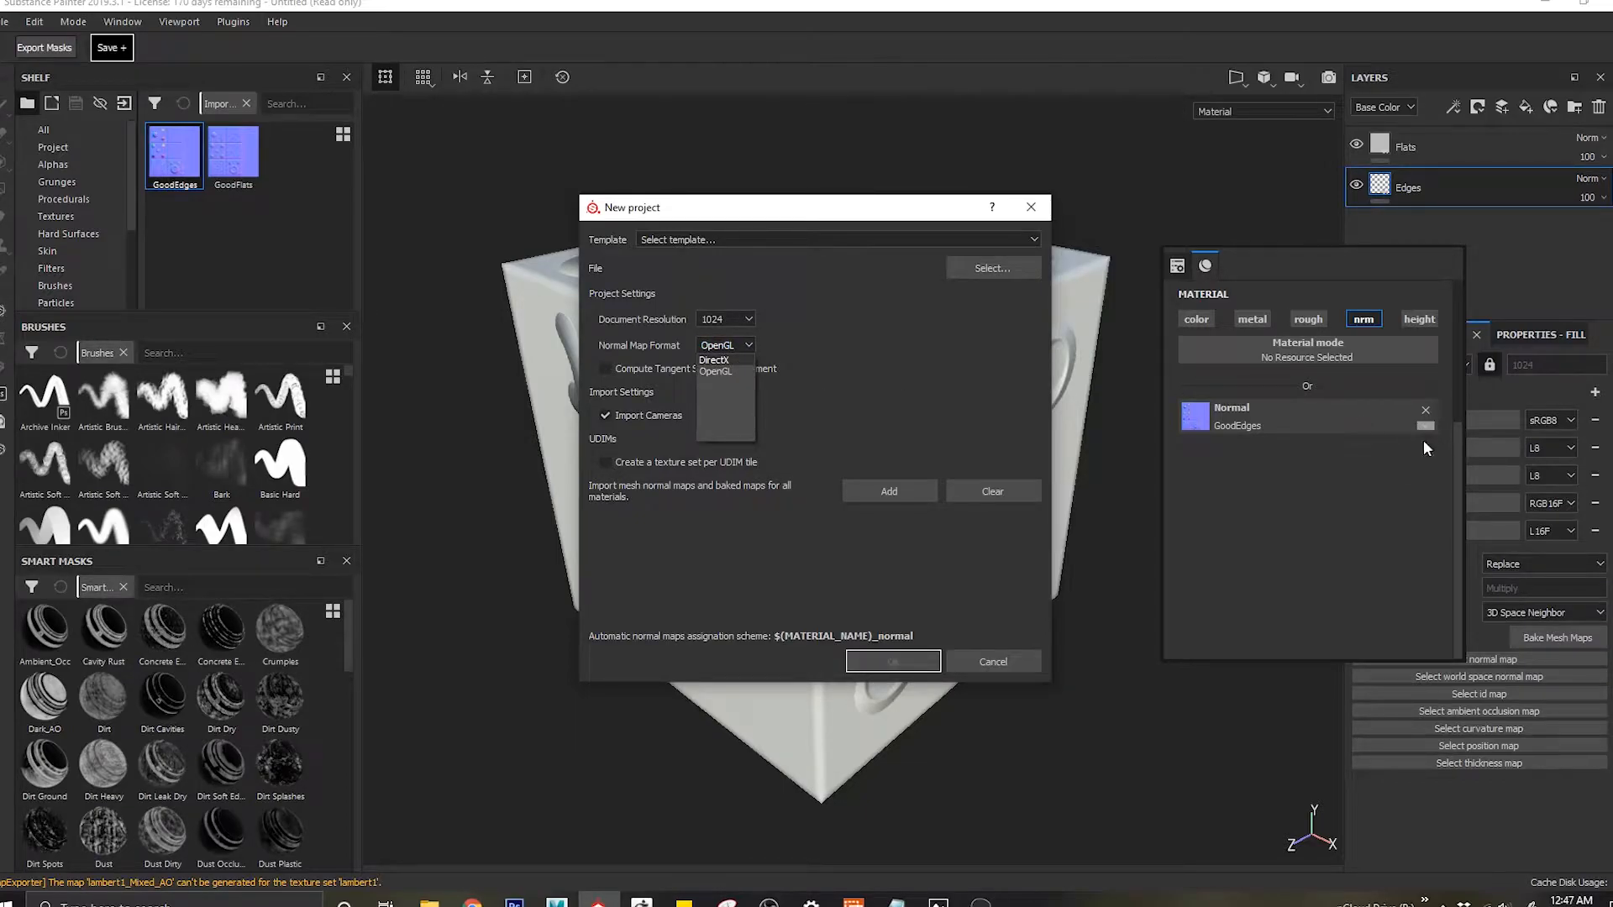
click(890, 660)
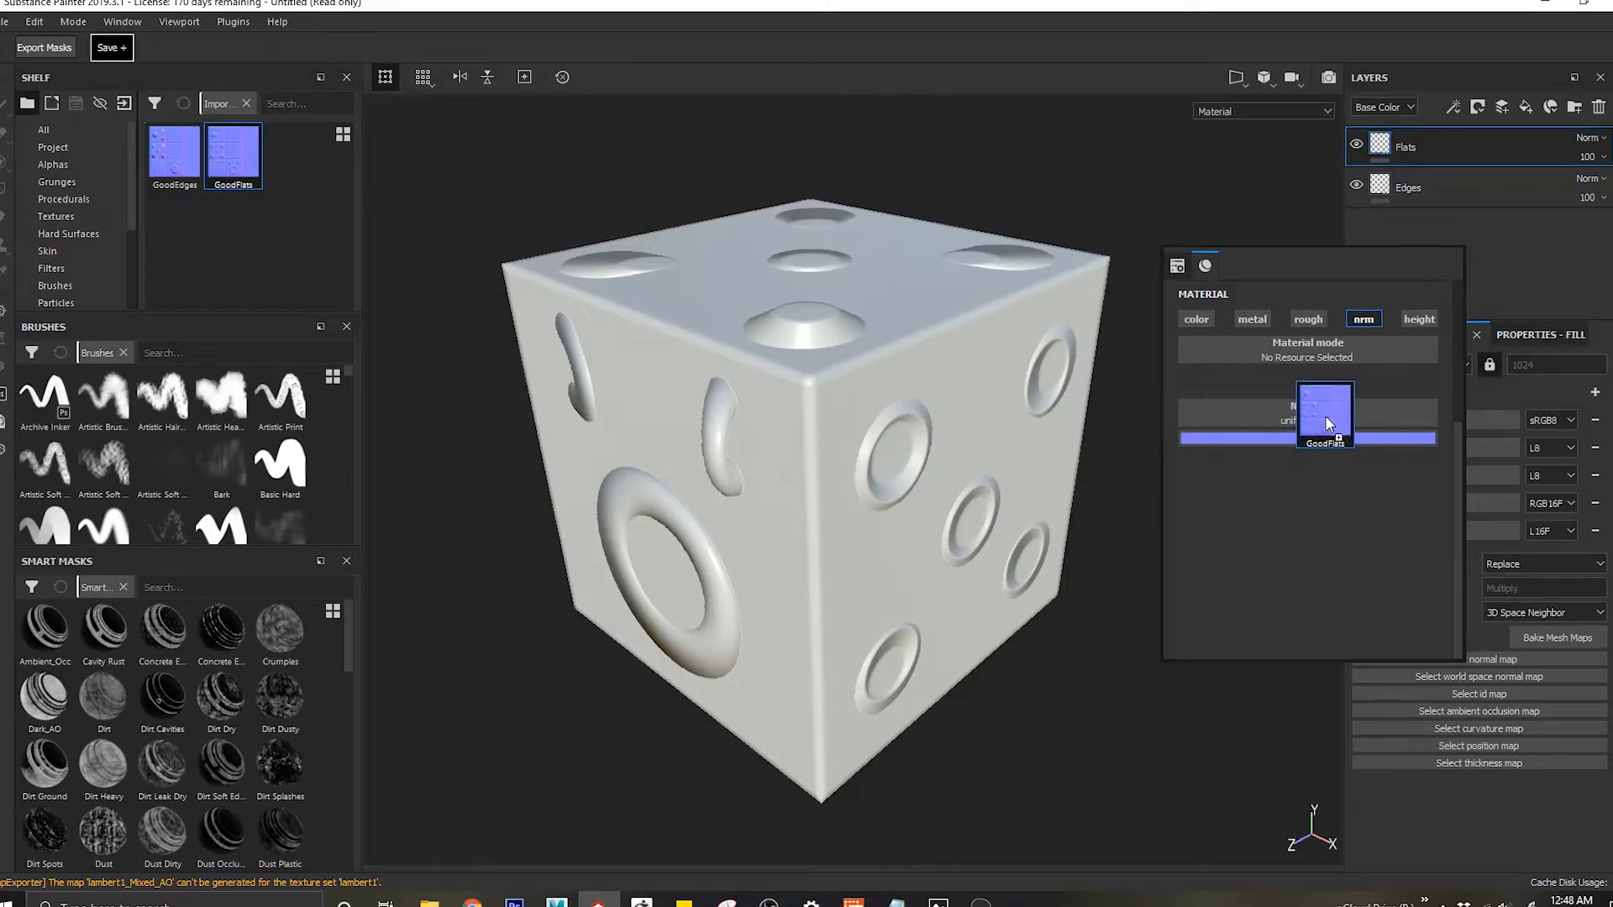
Step: Assign GoodFlats to the Flats layer's nrm slot with OpenGL normal color space
click(1325, 416)
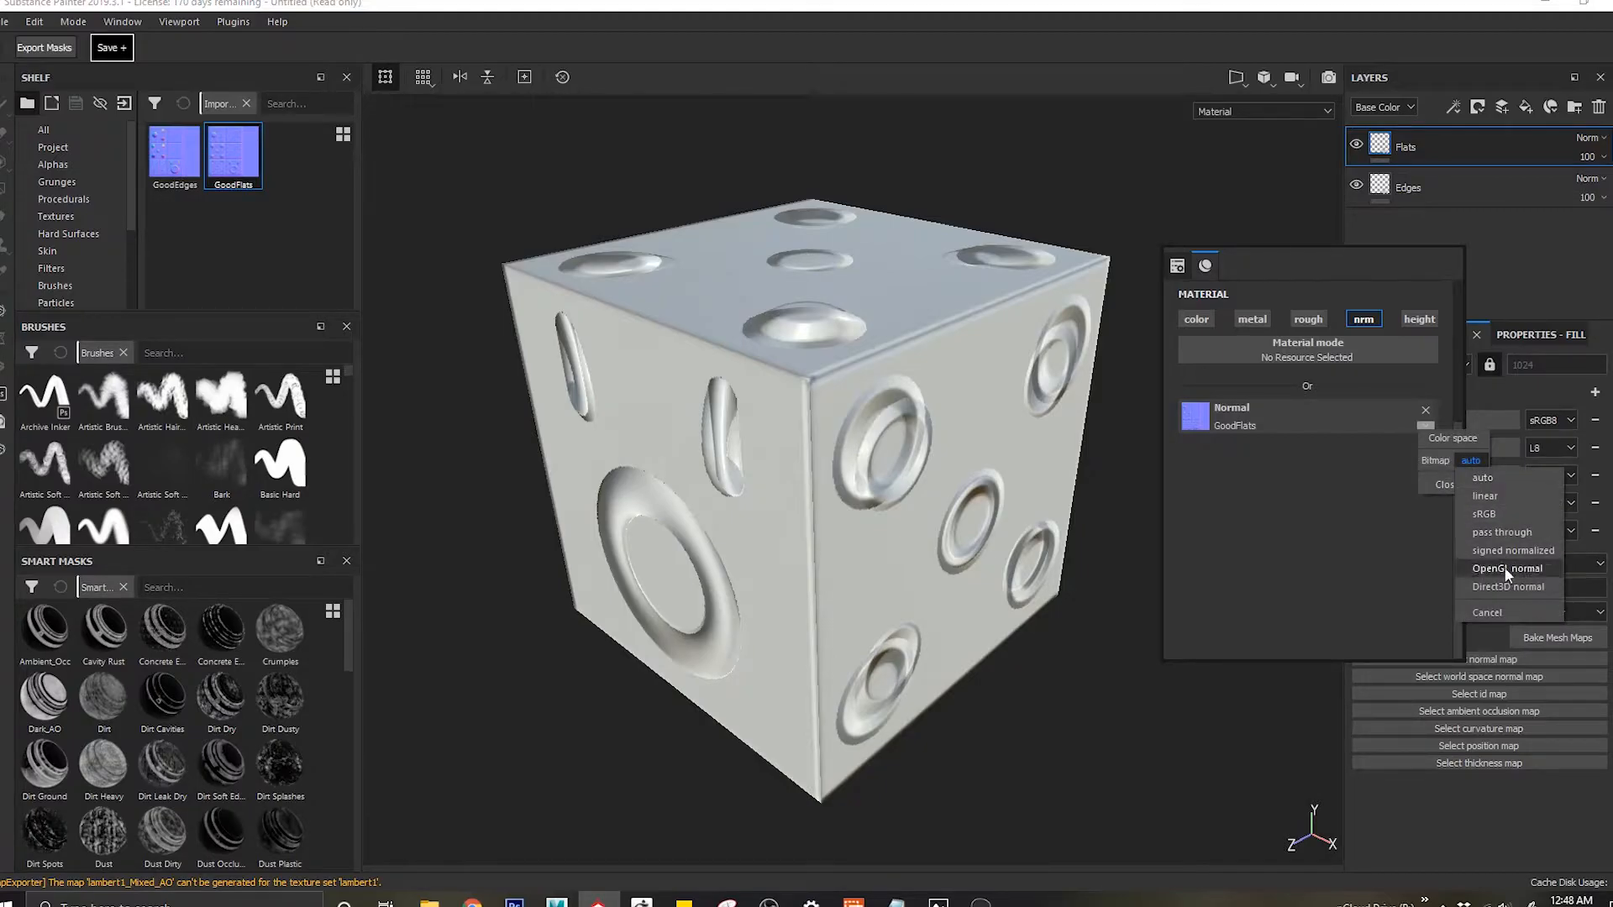
click(1506, 568)
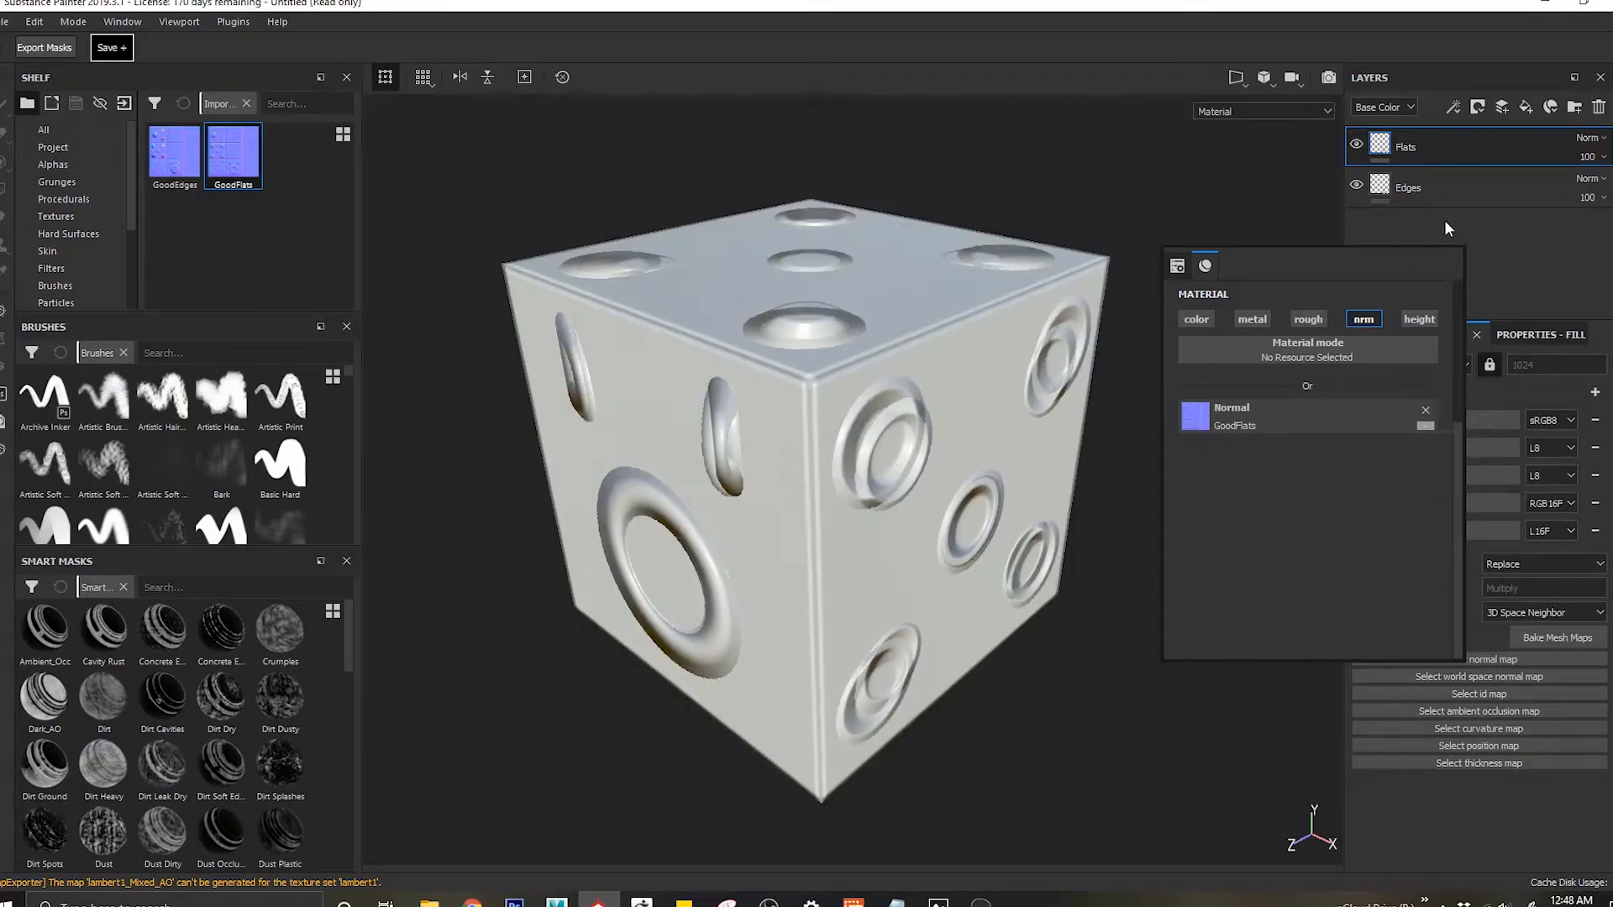
click(1382, 106)
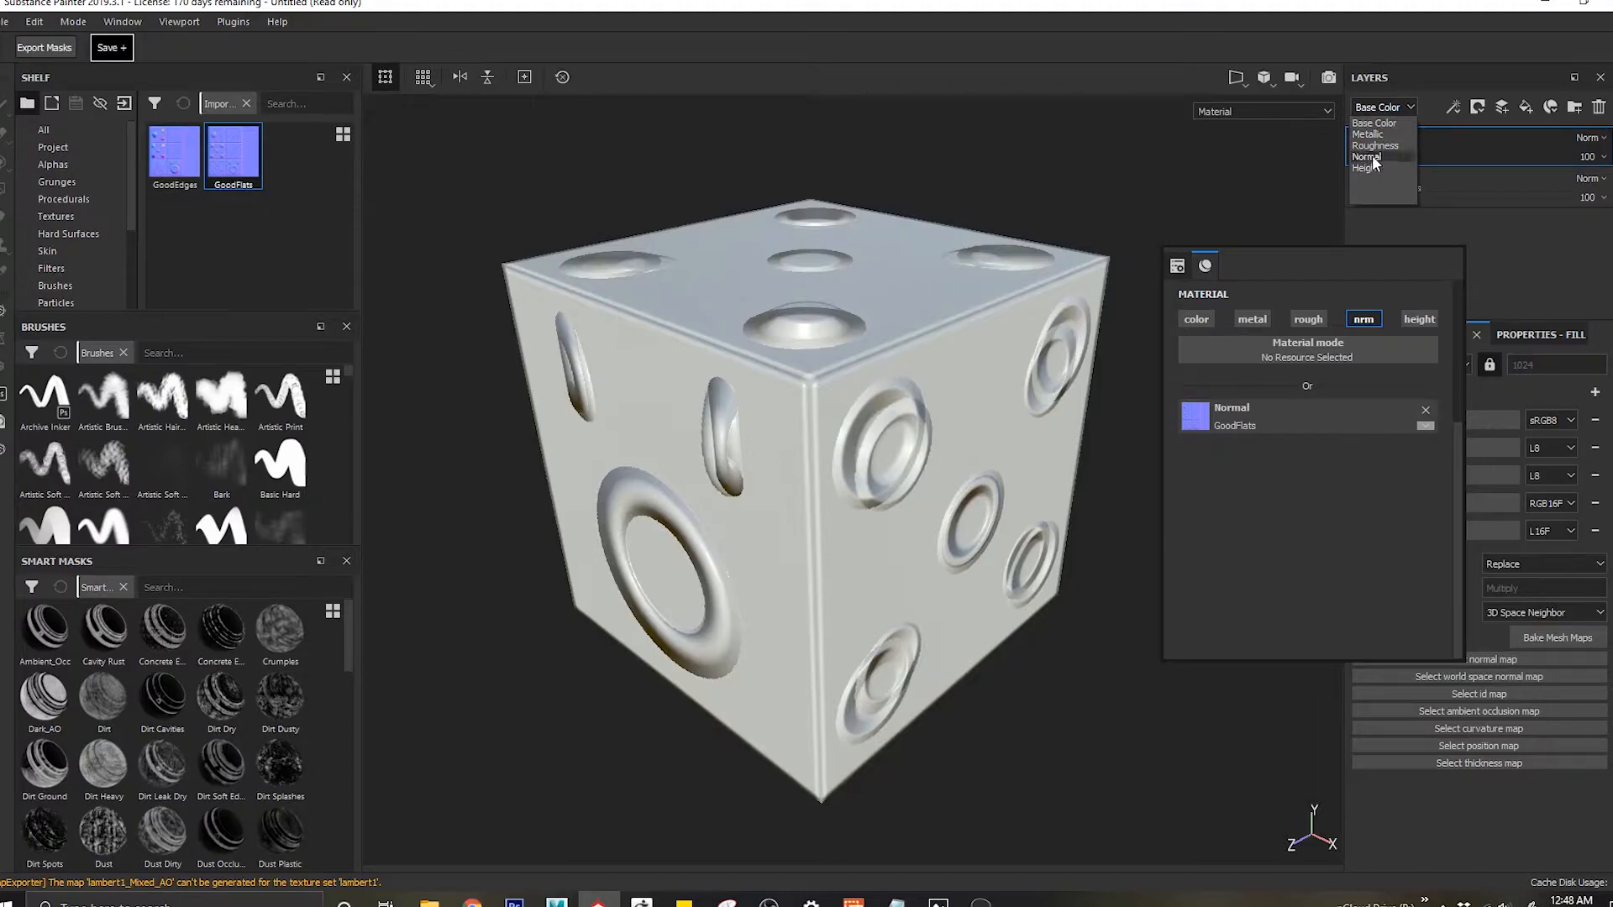
Step: Preview the Normal channel, change the Edges normal blend mode, compare Flats, then return to Base Color
click(1367, 157)
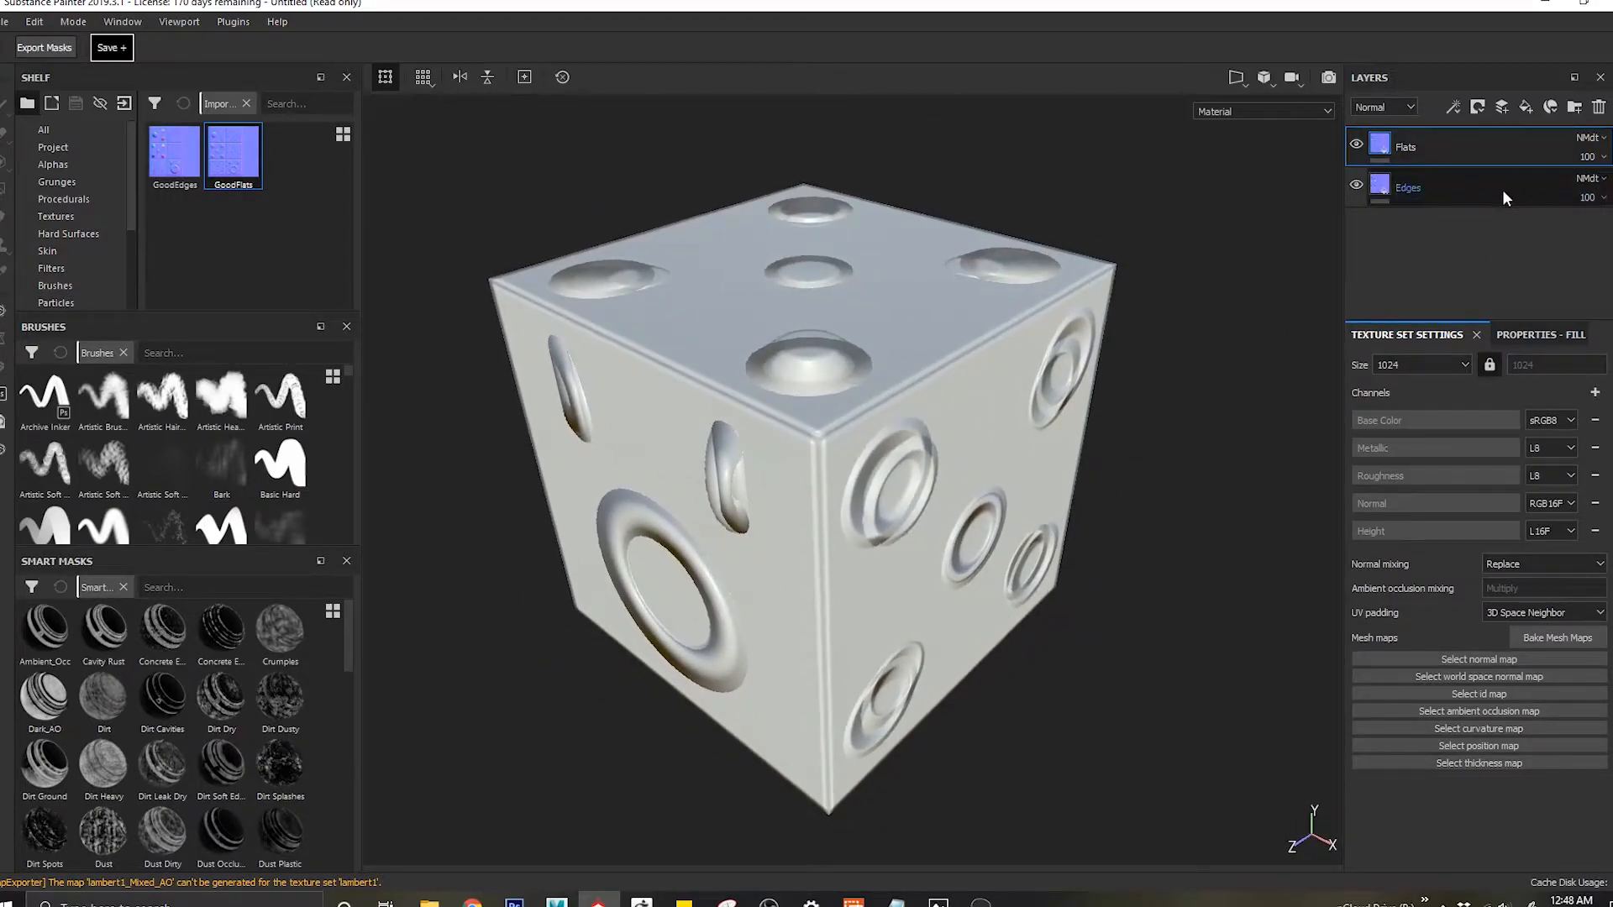
click(1586, 178)
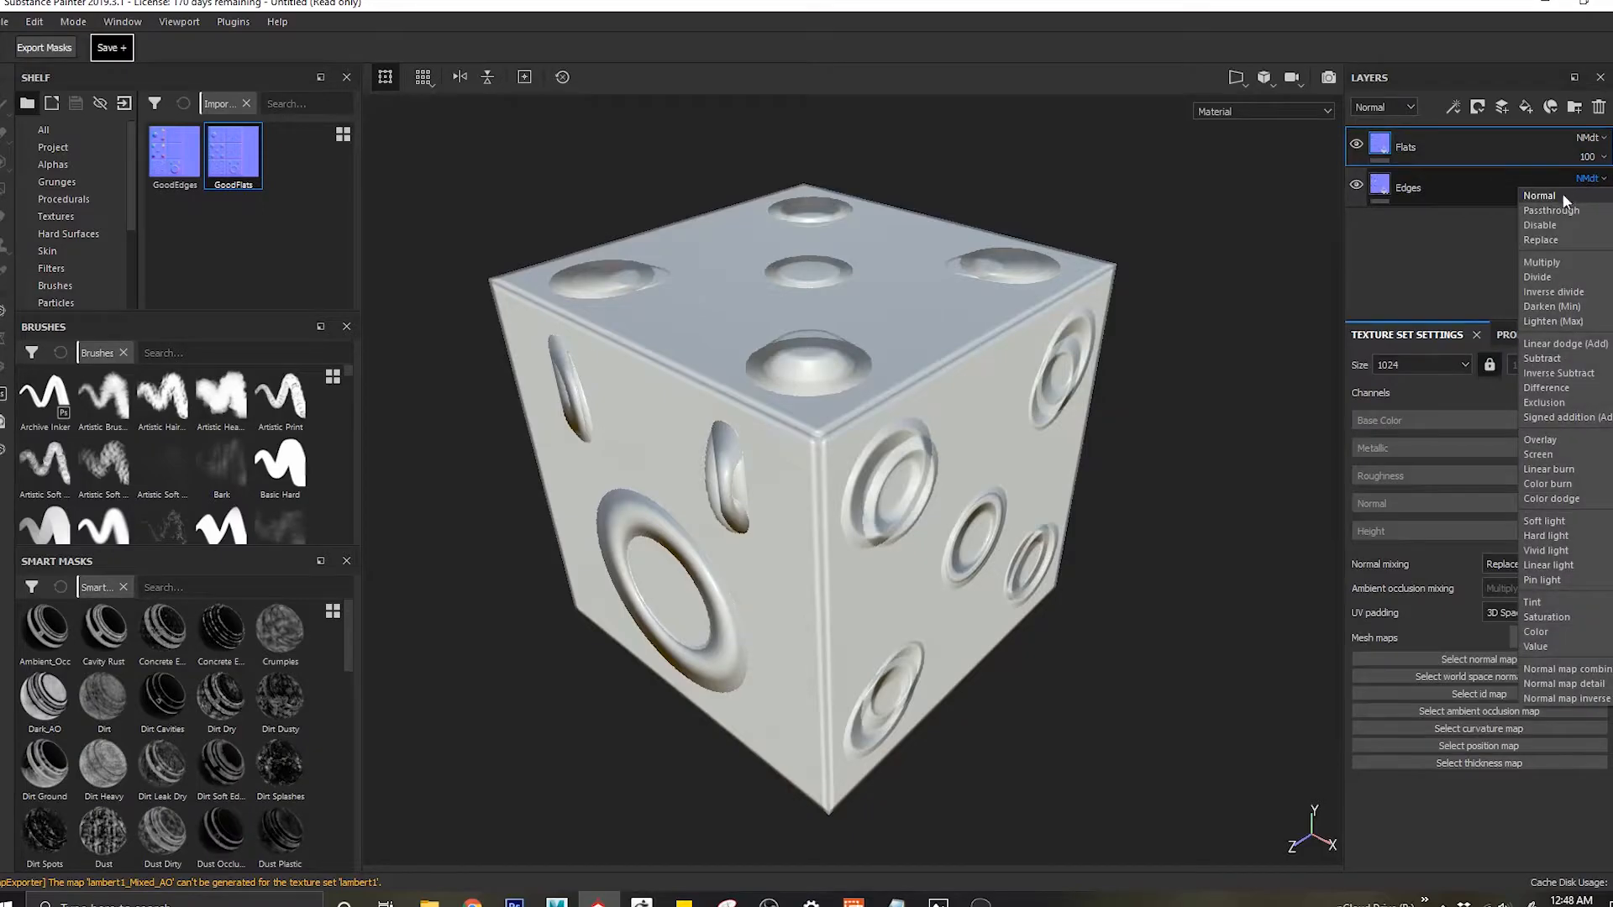
click(1540, 196)
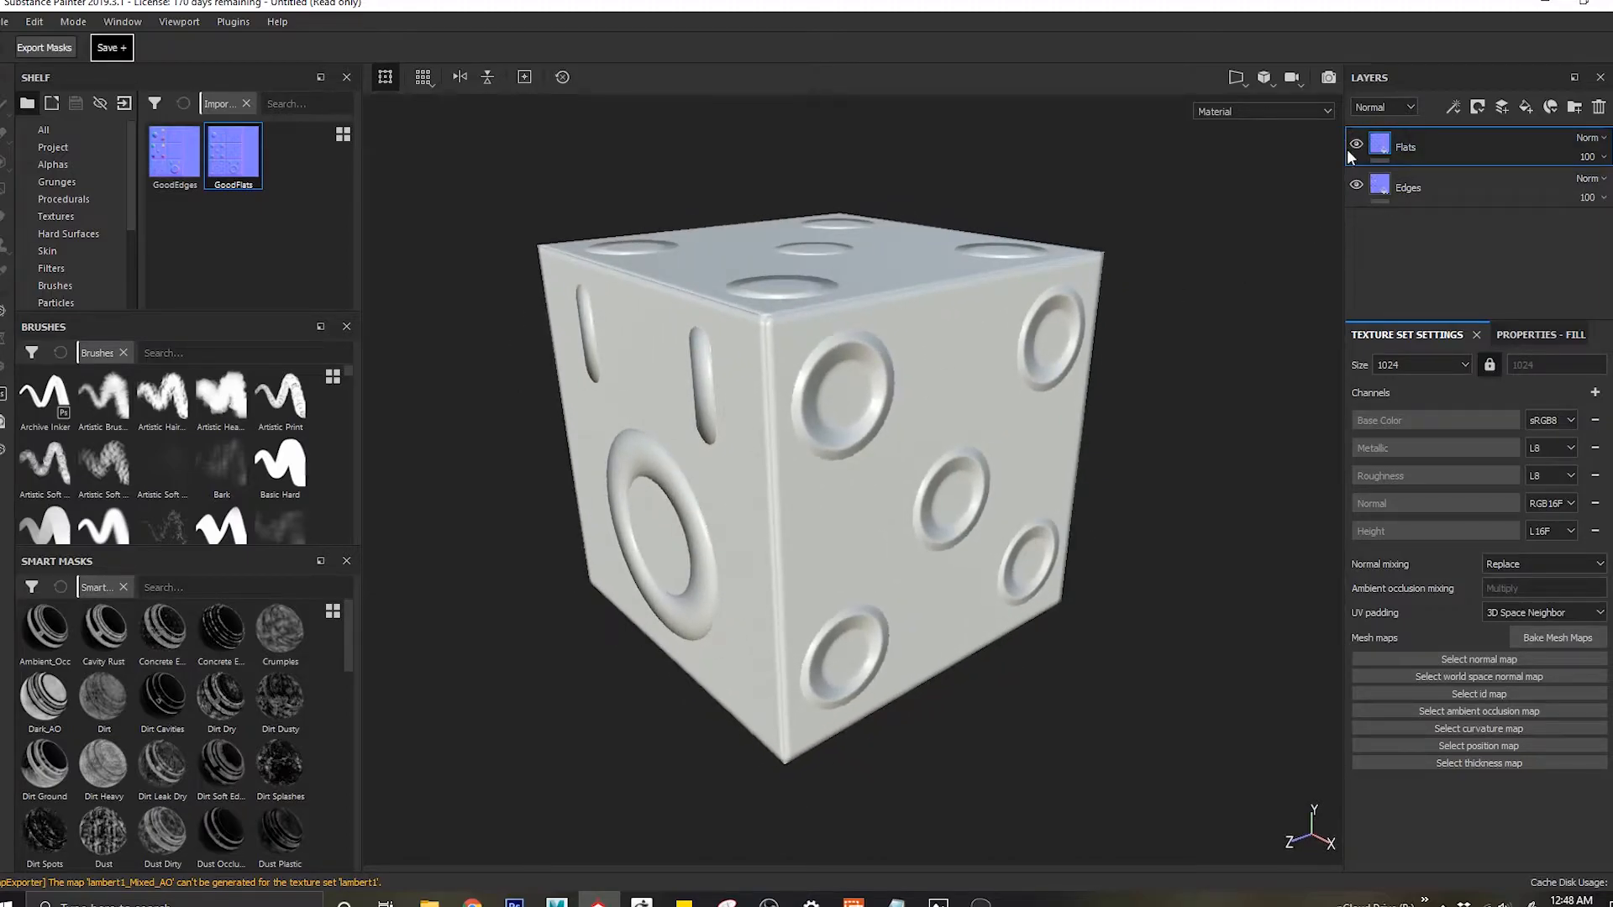
click(1356, 144)
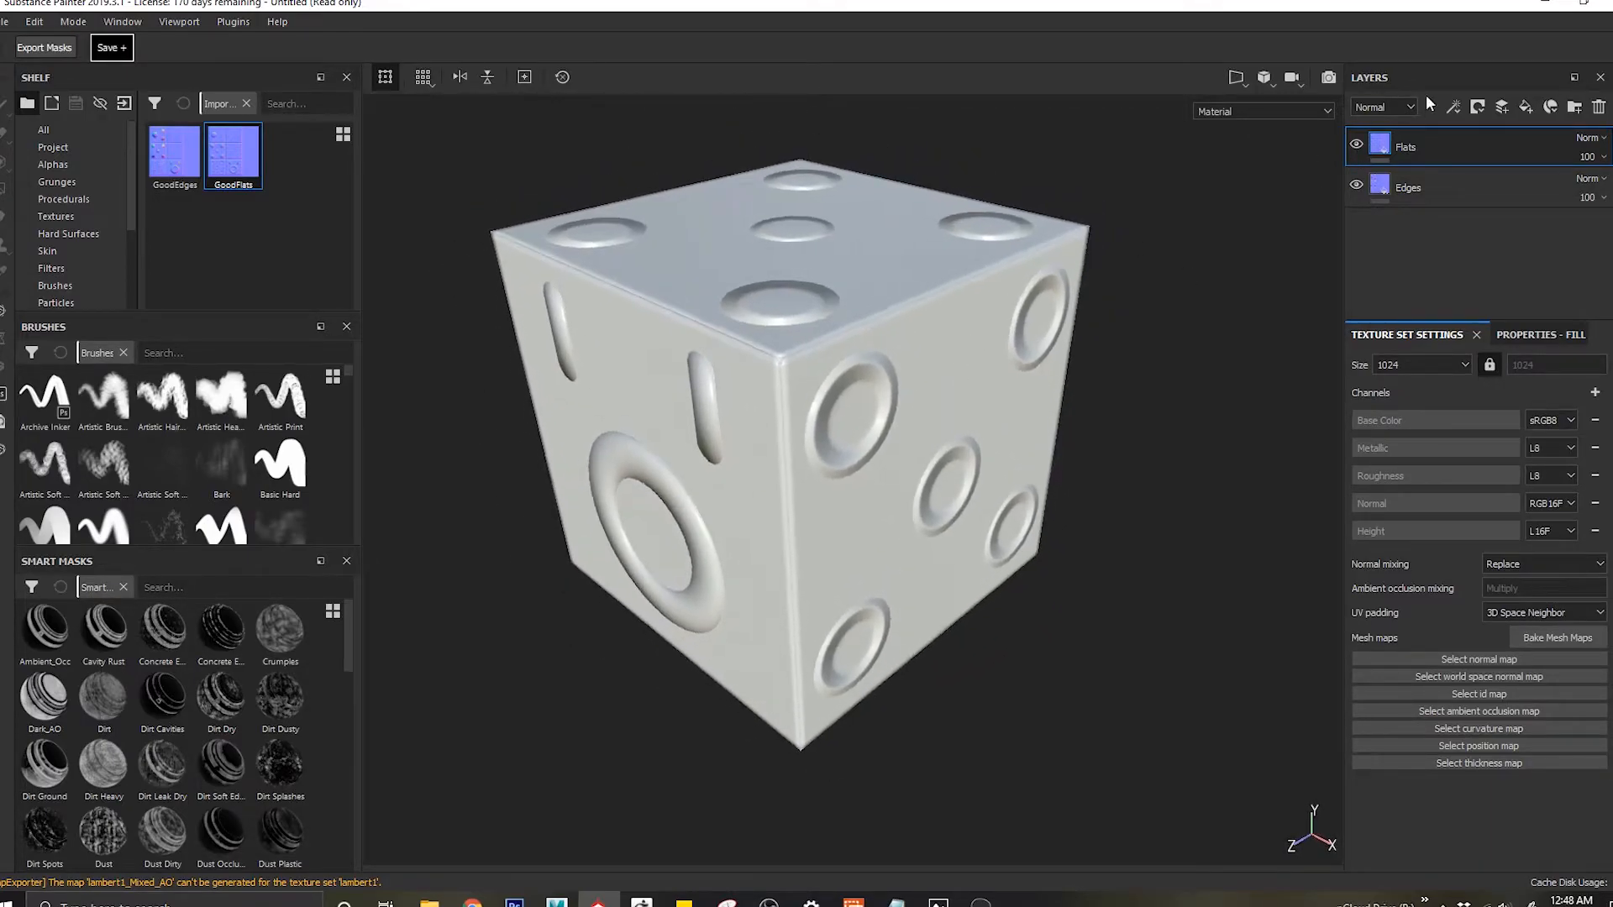
click(1451, 106)
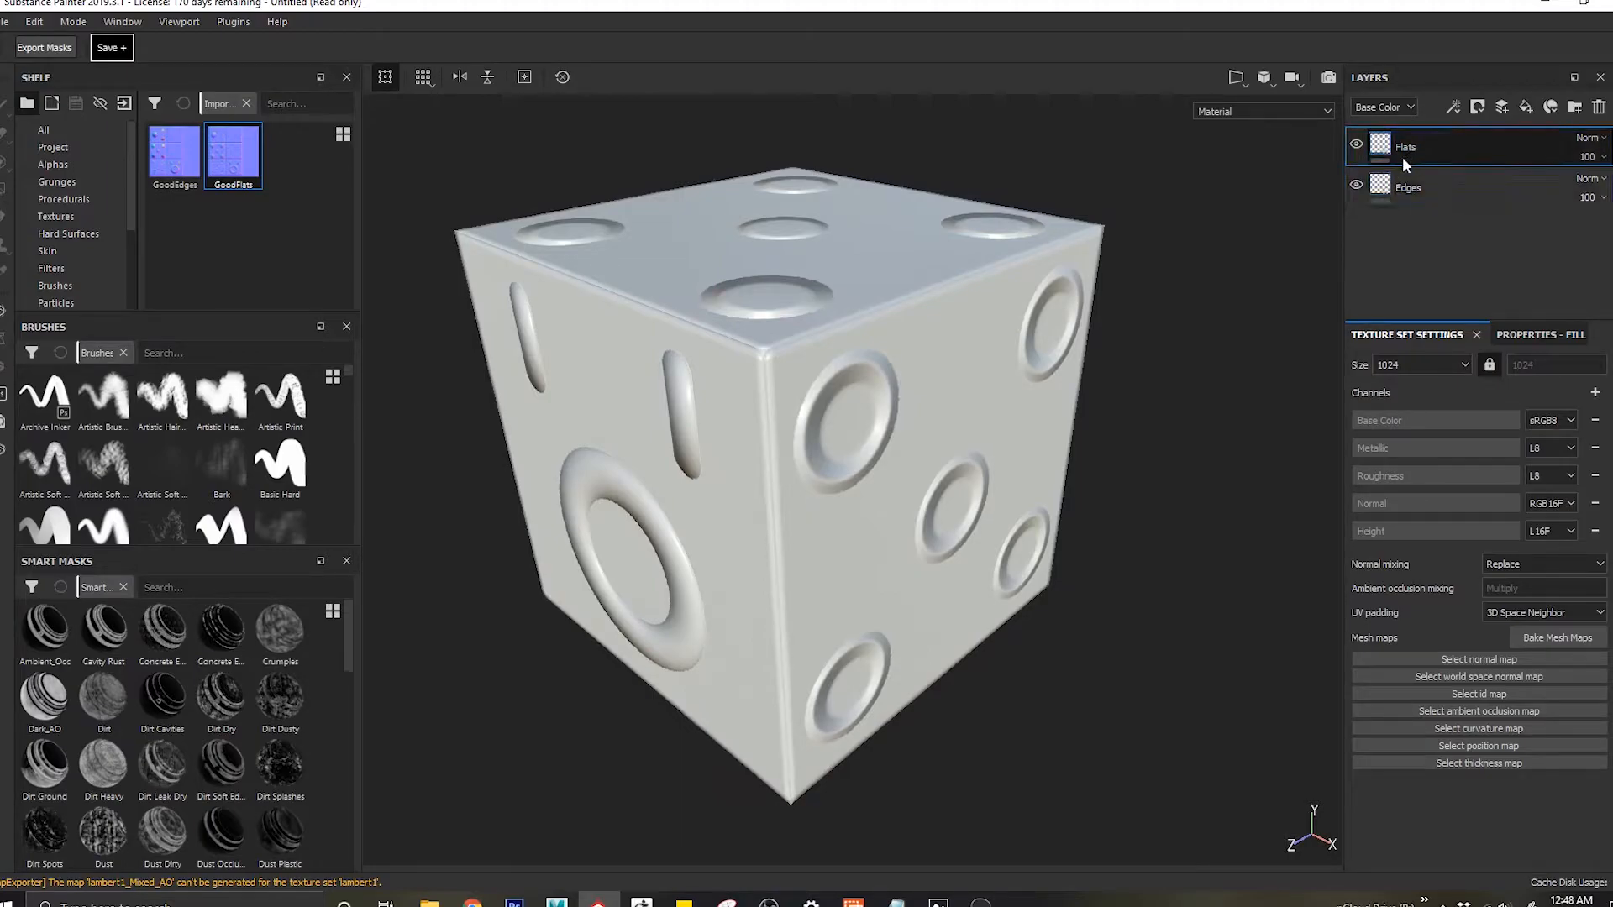
Step: Add a mask to the Edges fill layer
click(1356, 144)
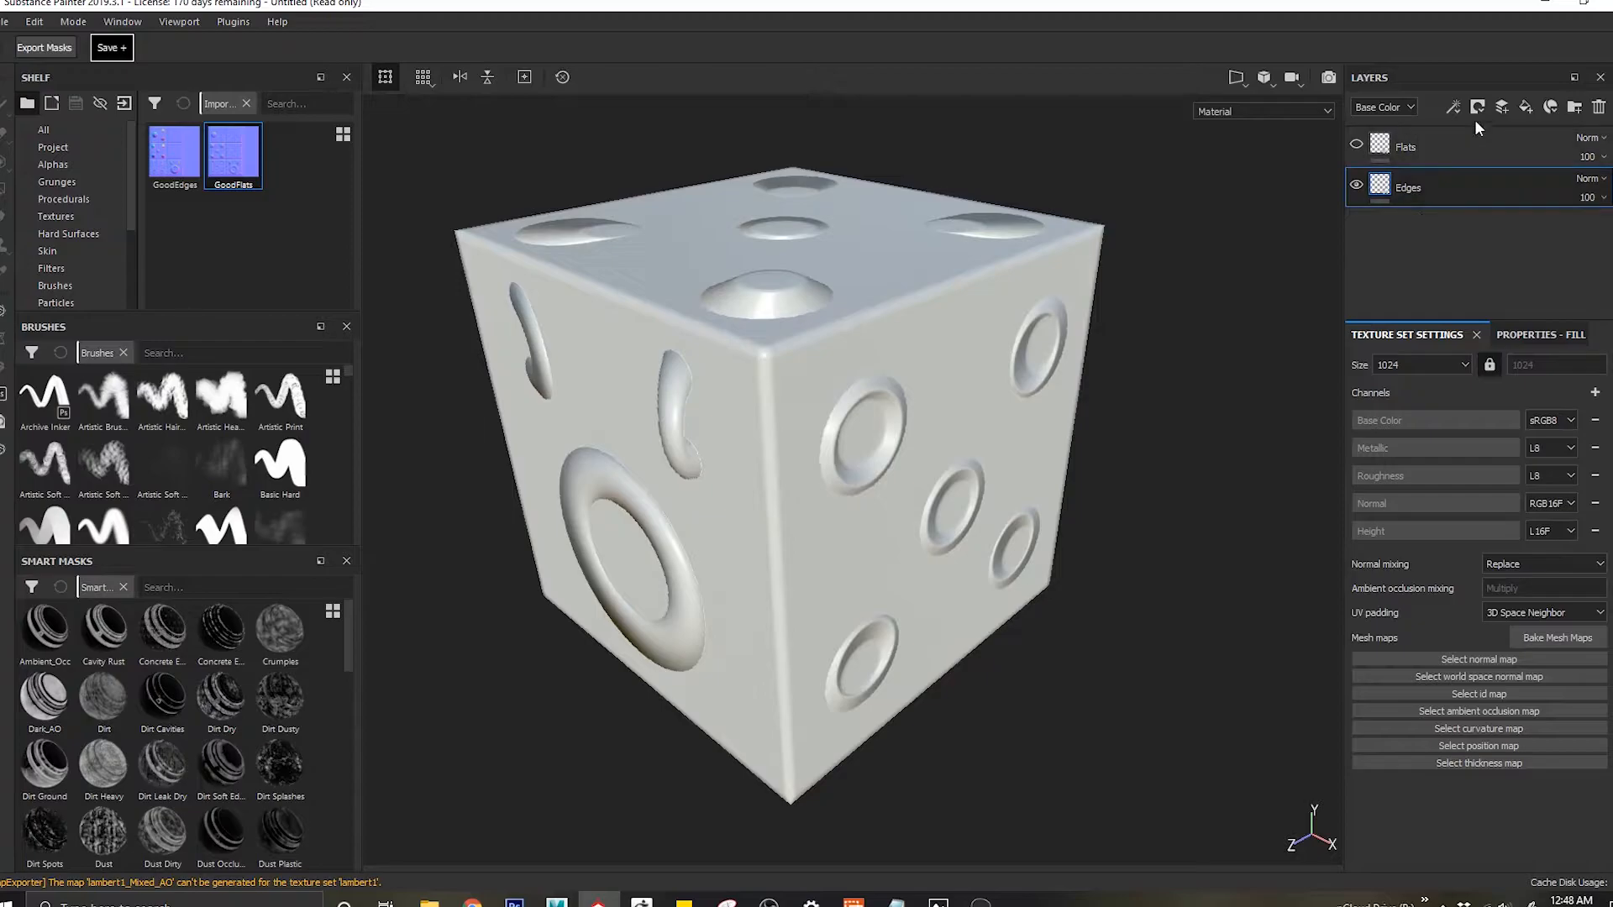
click(1476, 107)
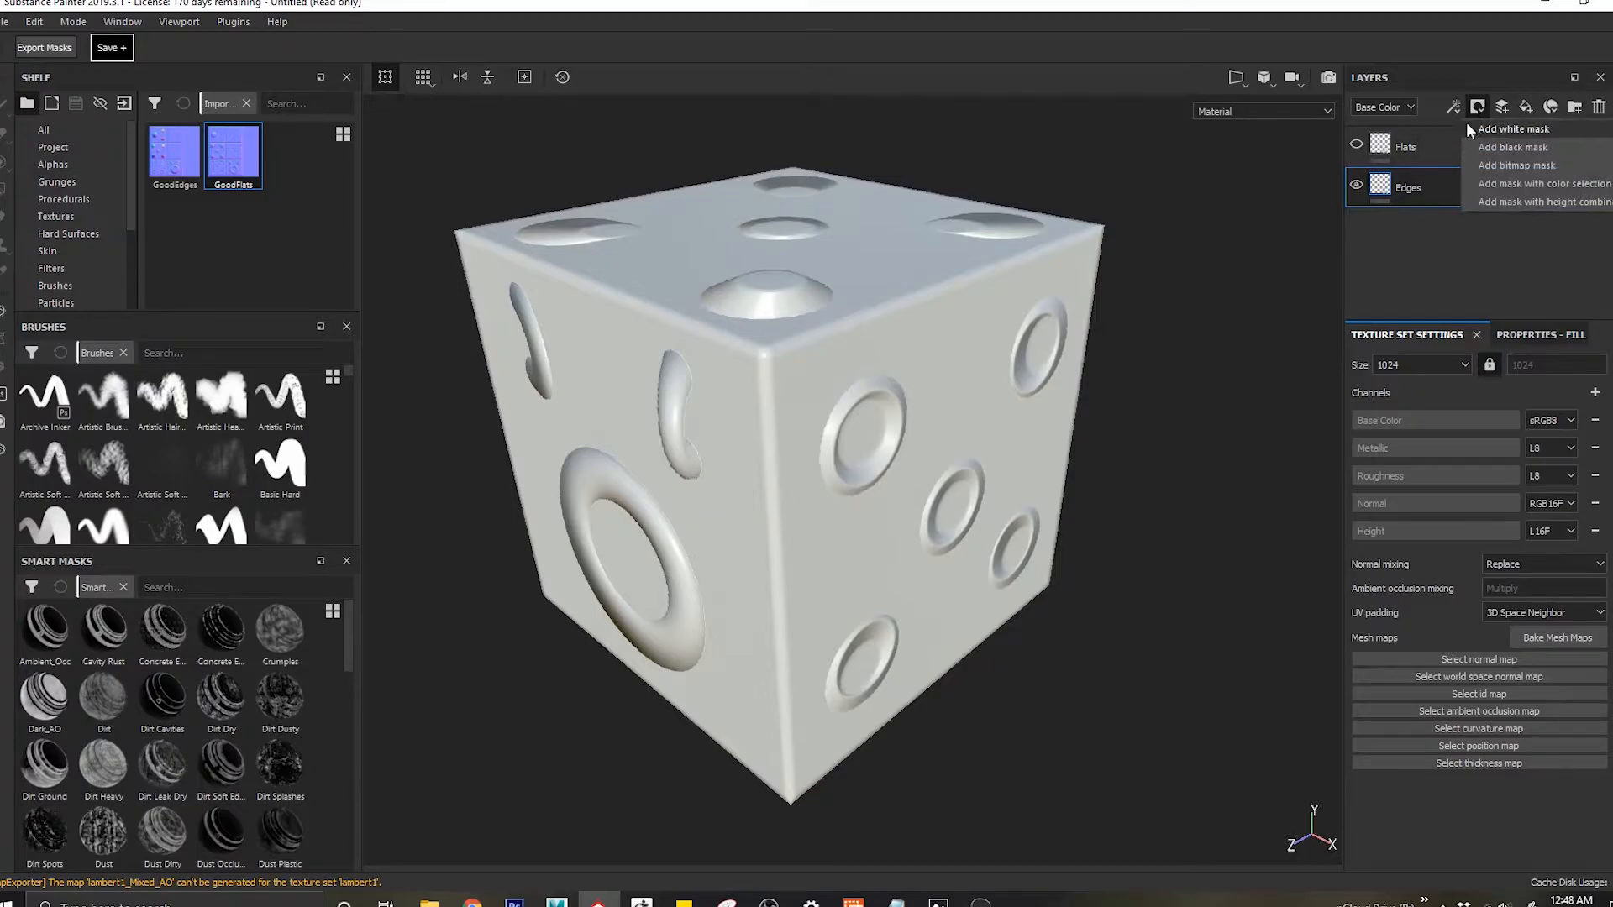
mouse_move(1512, 147)
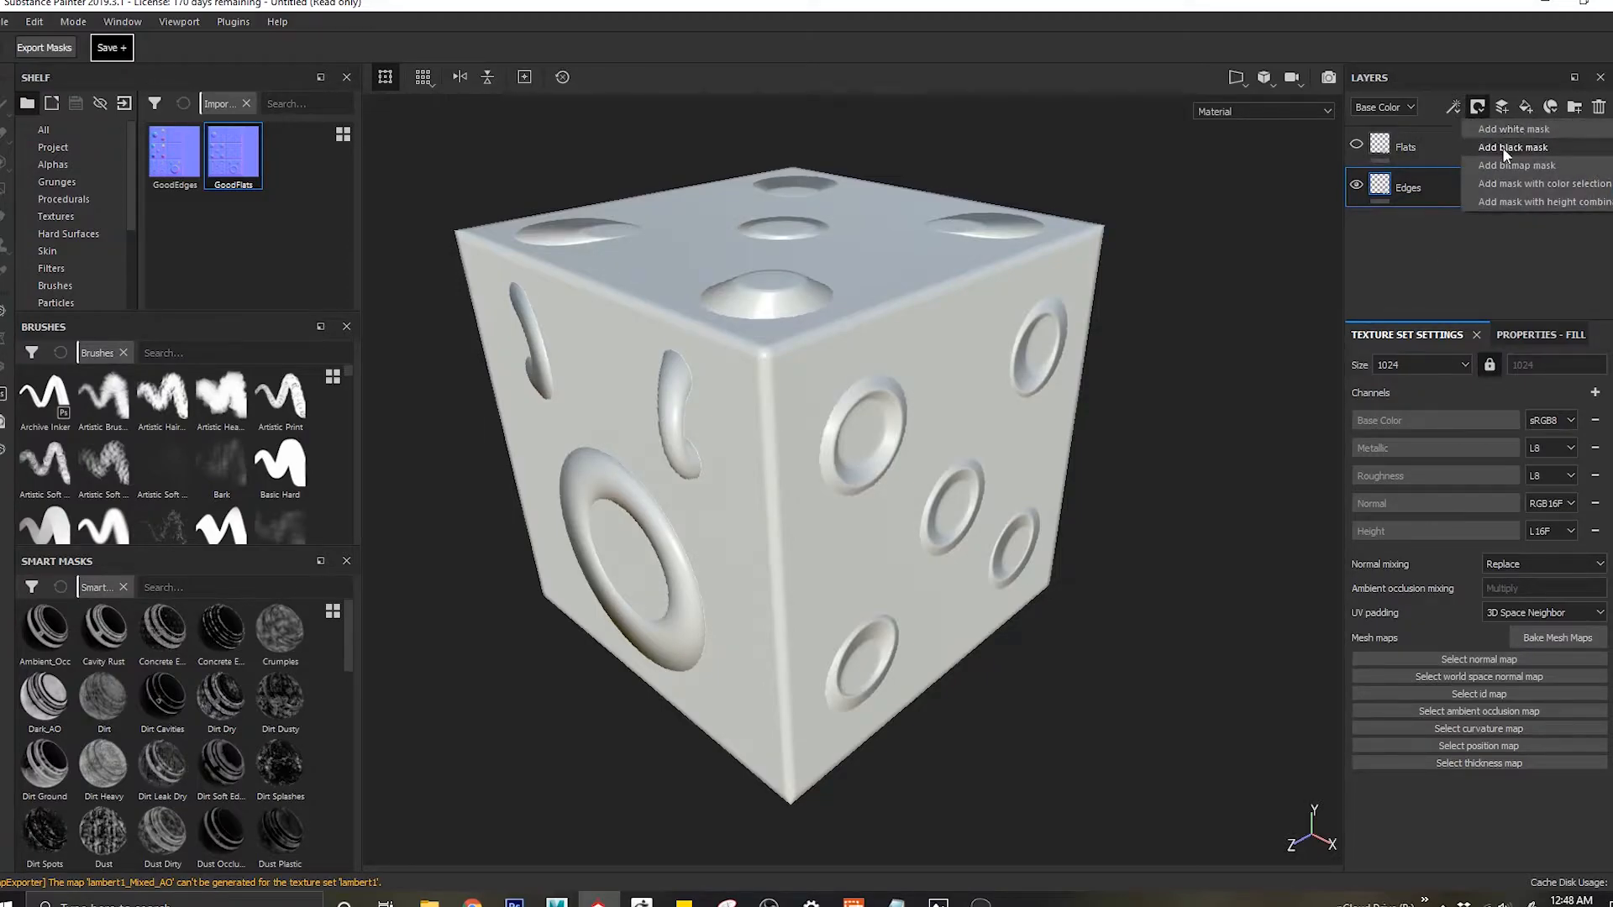
click(1513, 129)
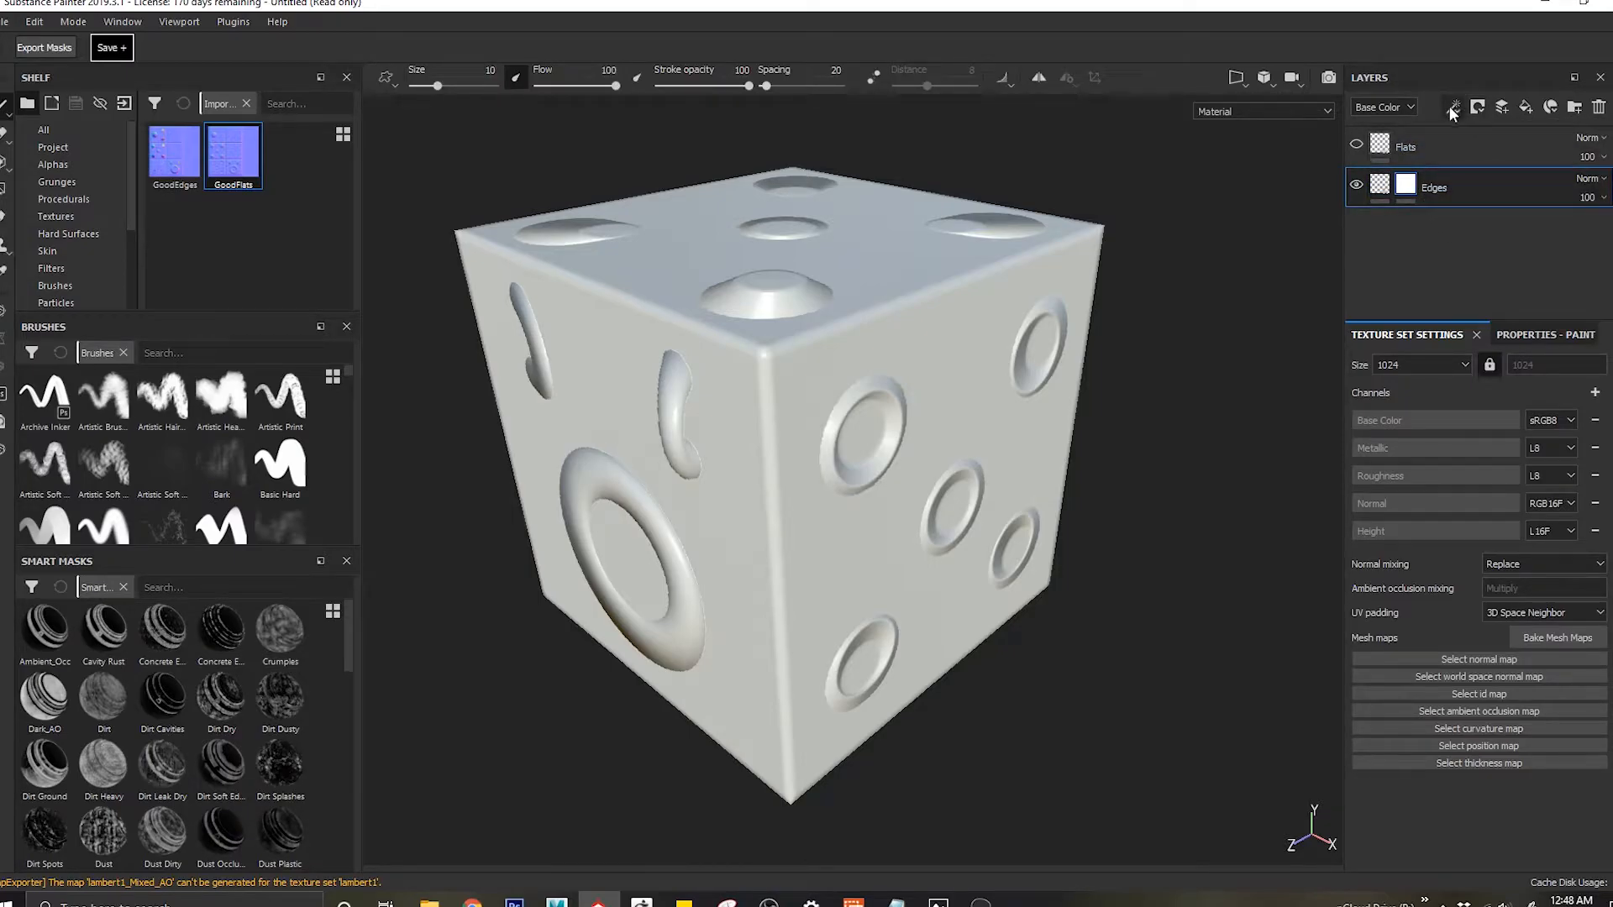
Step: Add an empty effect to the Edges mask and search the generator list for 'uv'
click(1452, 107)
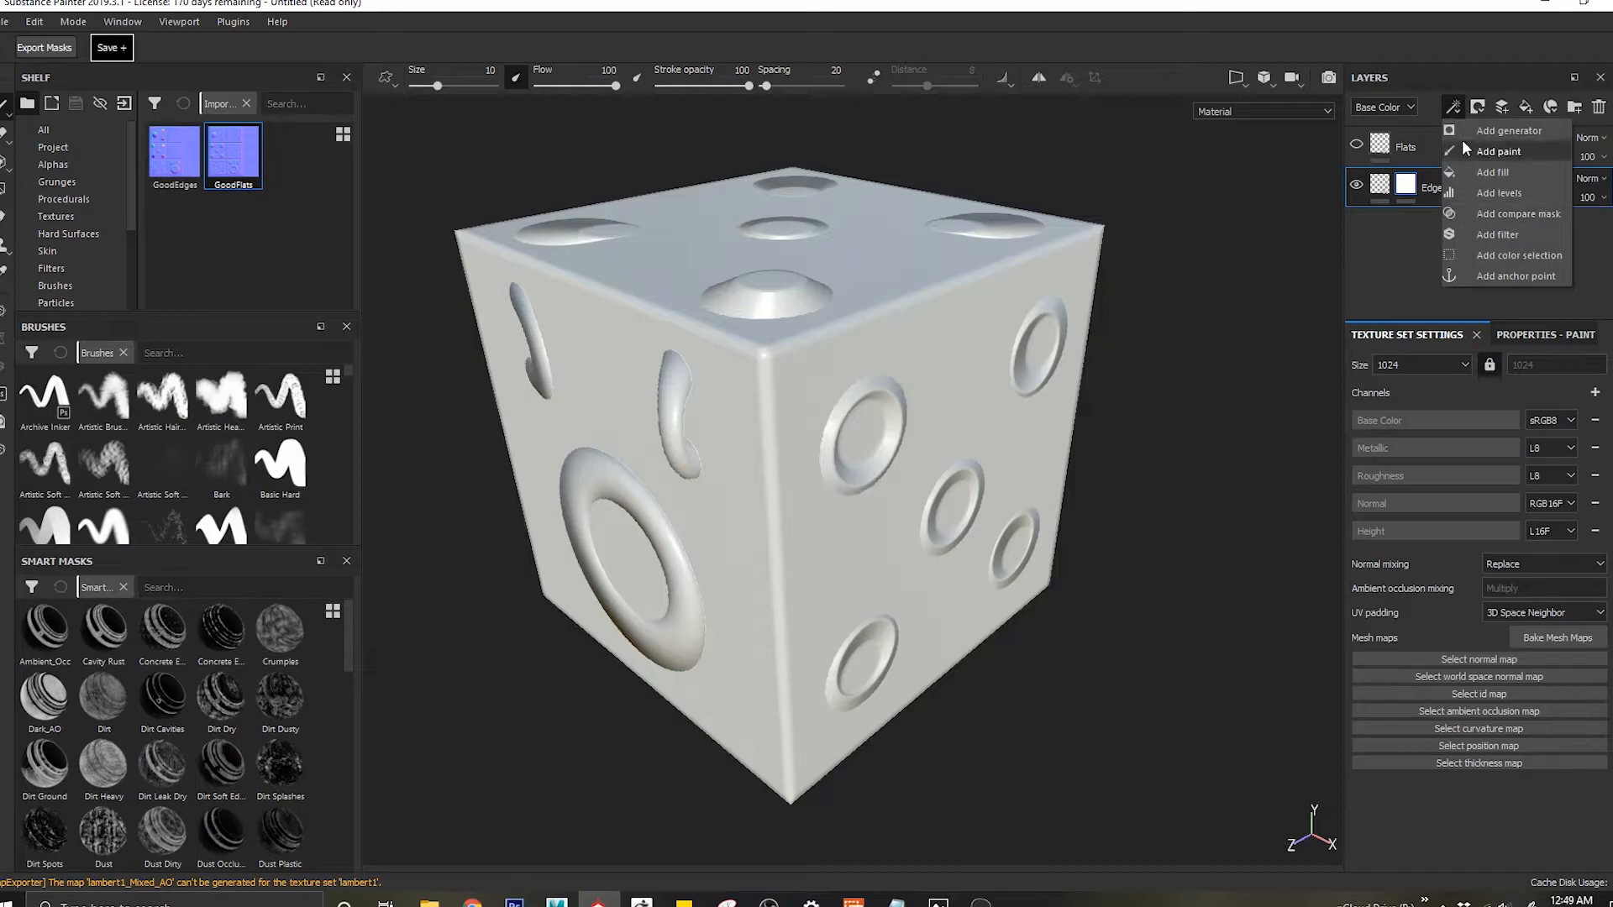
click(1497, 234)
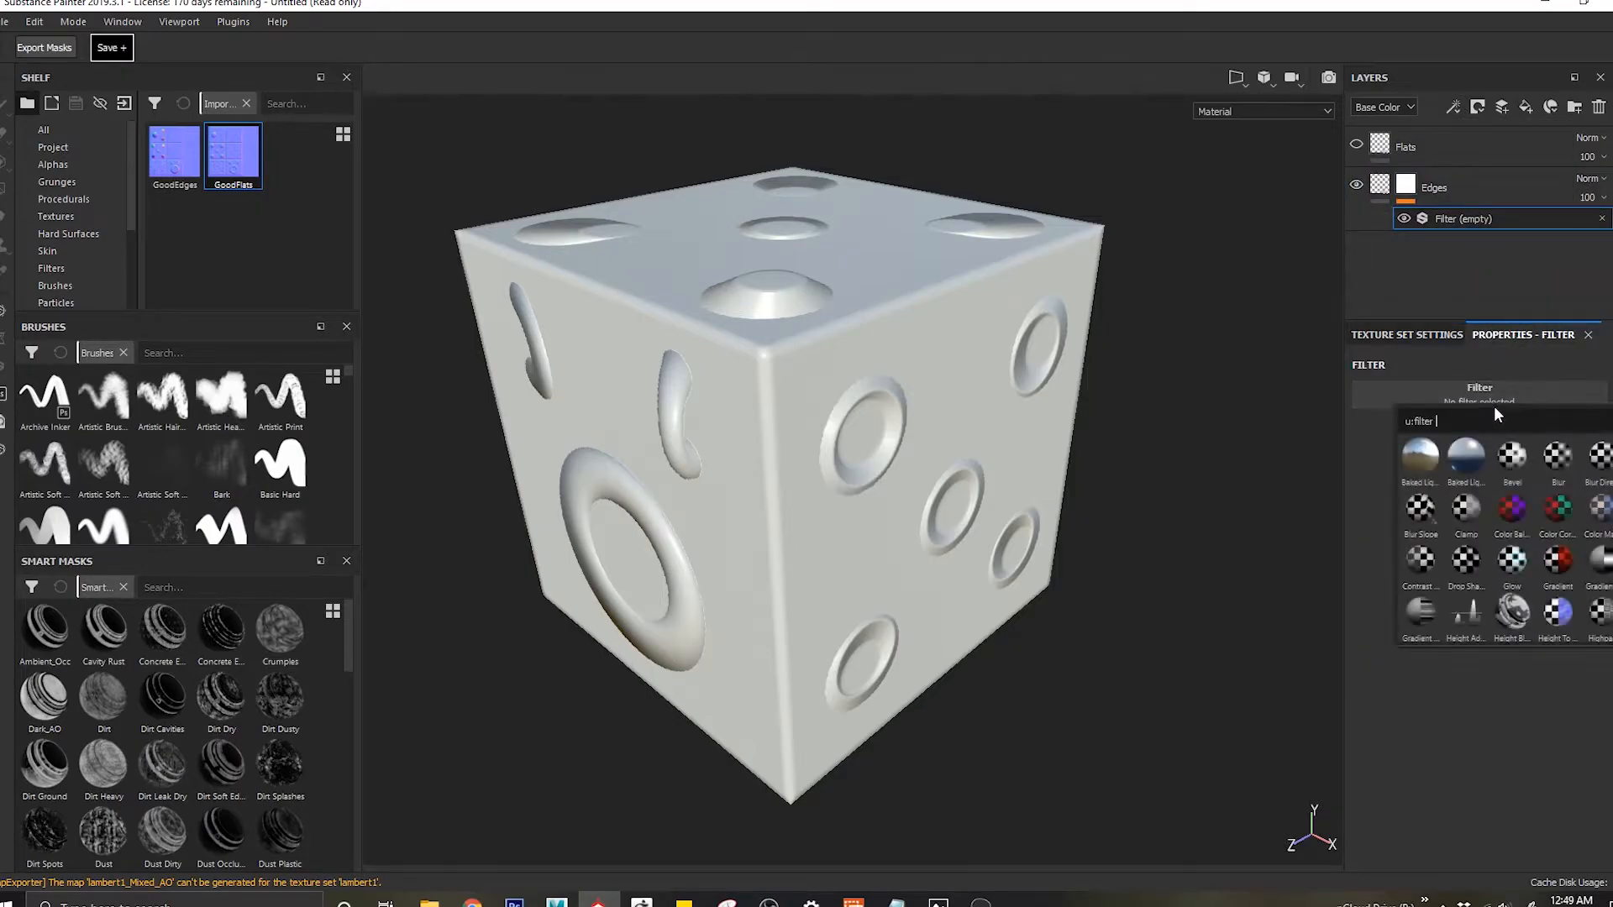
scroll(down, 3)
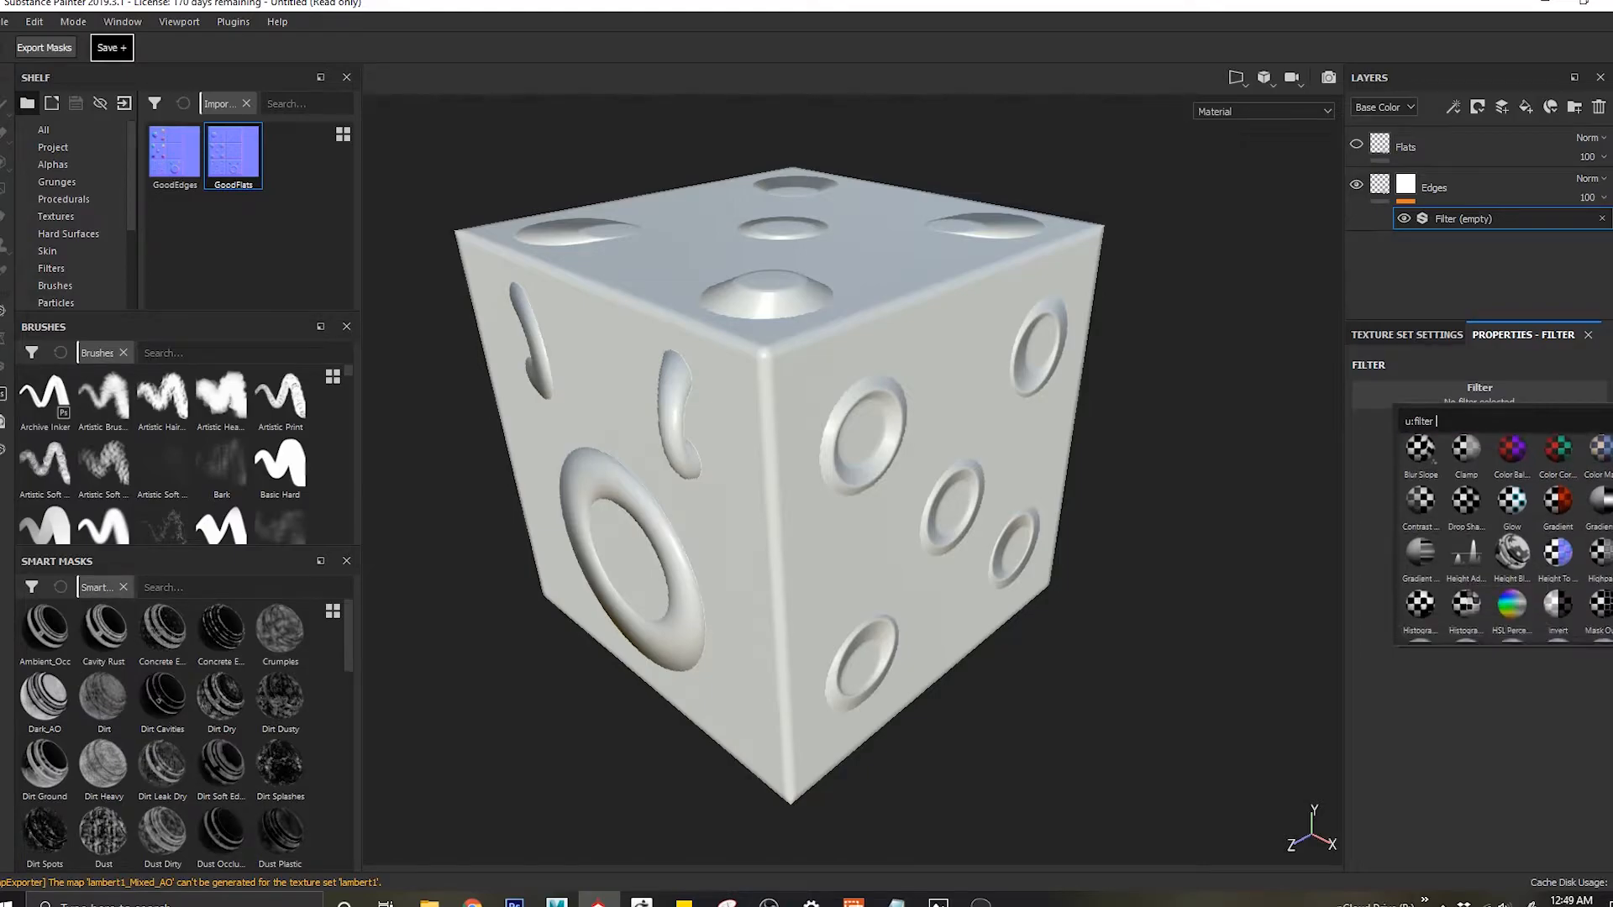
scroll(down, 3)
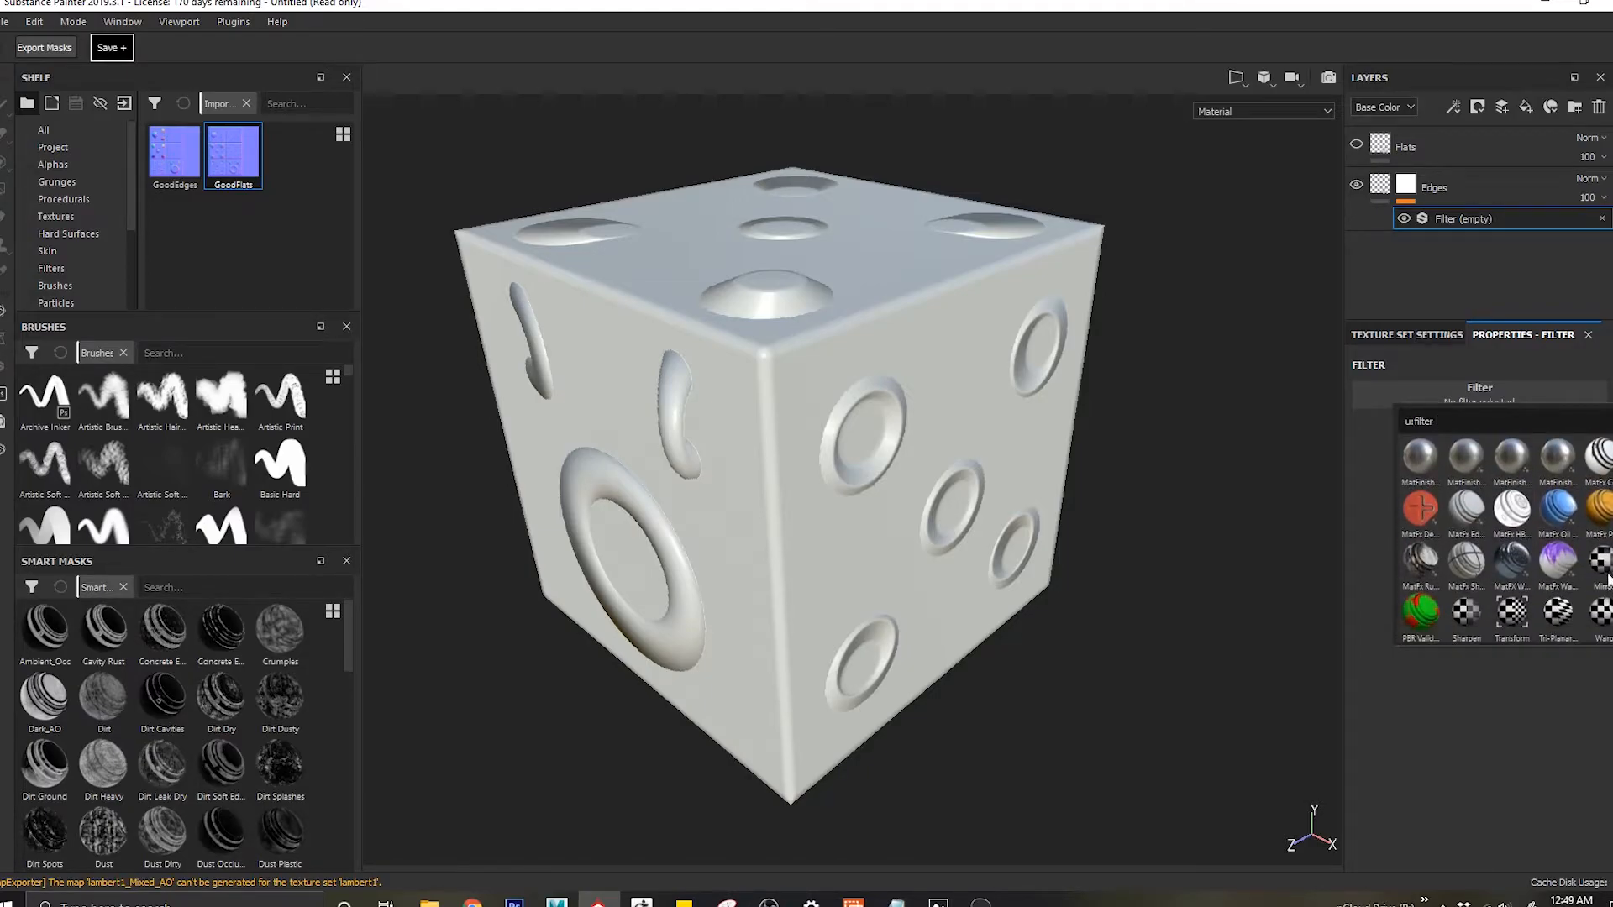
mouse_move(1484, 618)
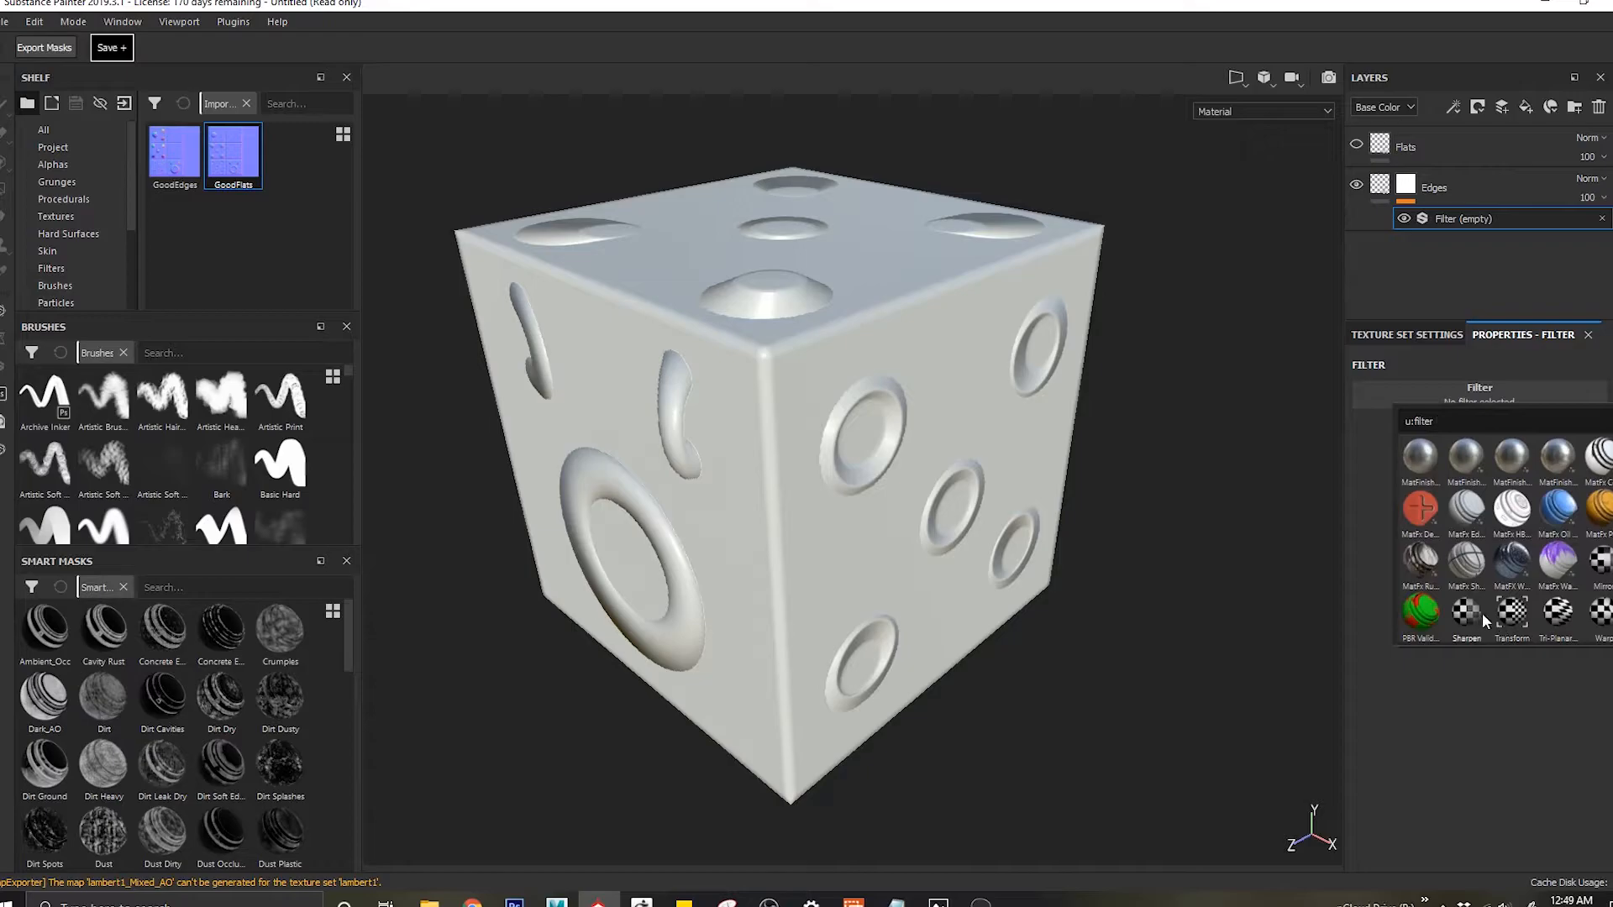
mouse_move(1461, 418)
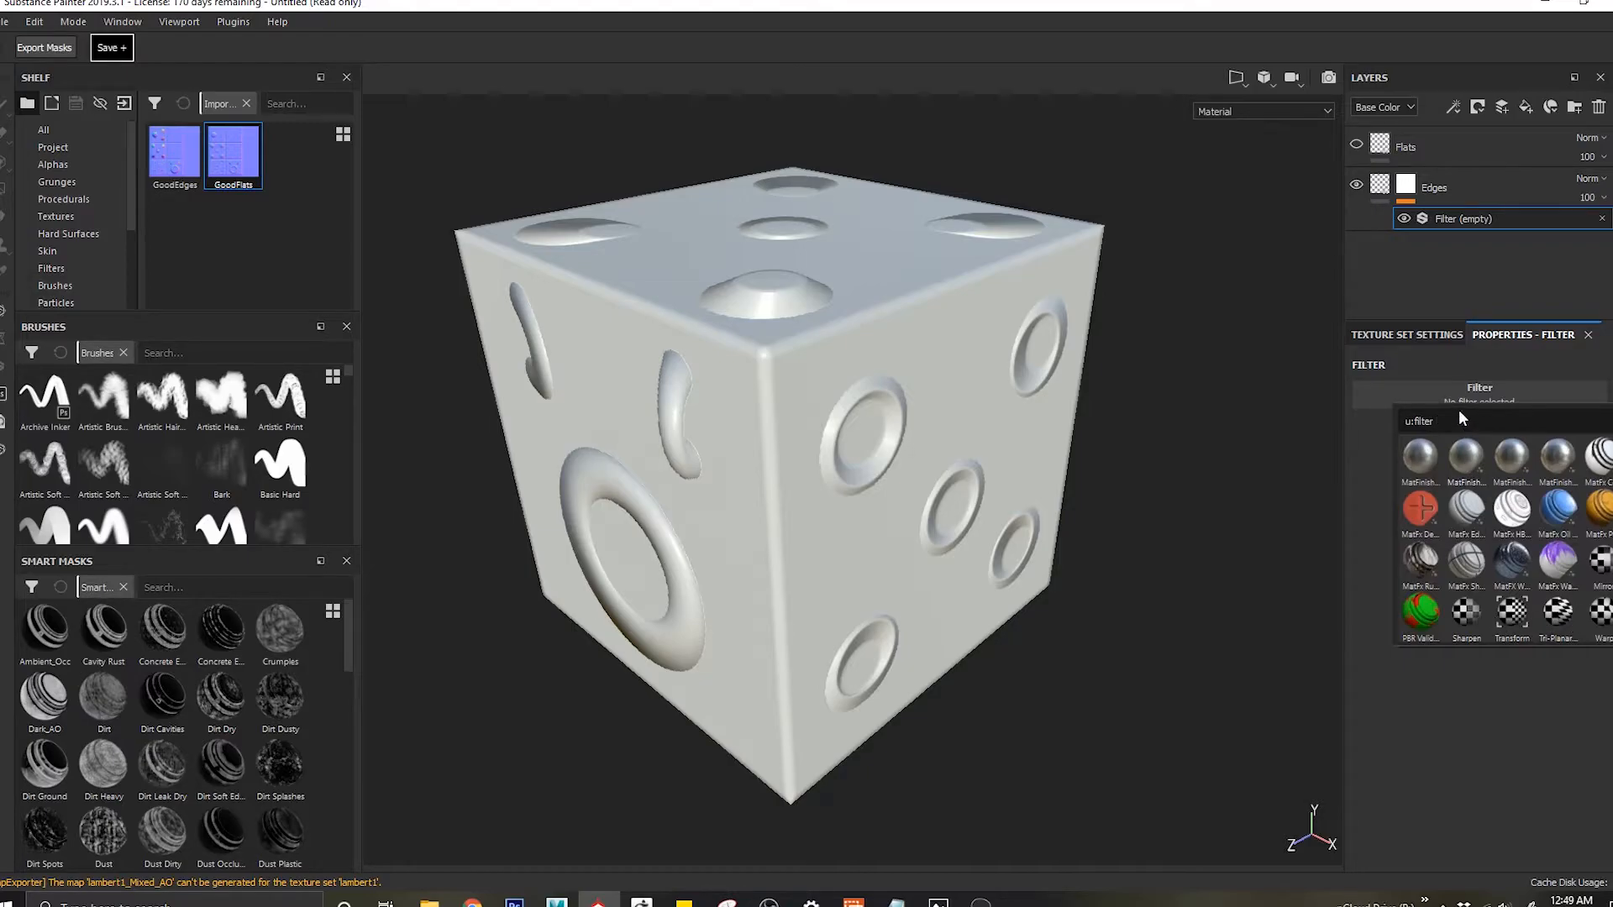
text(uv)
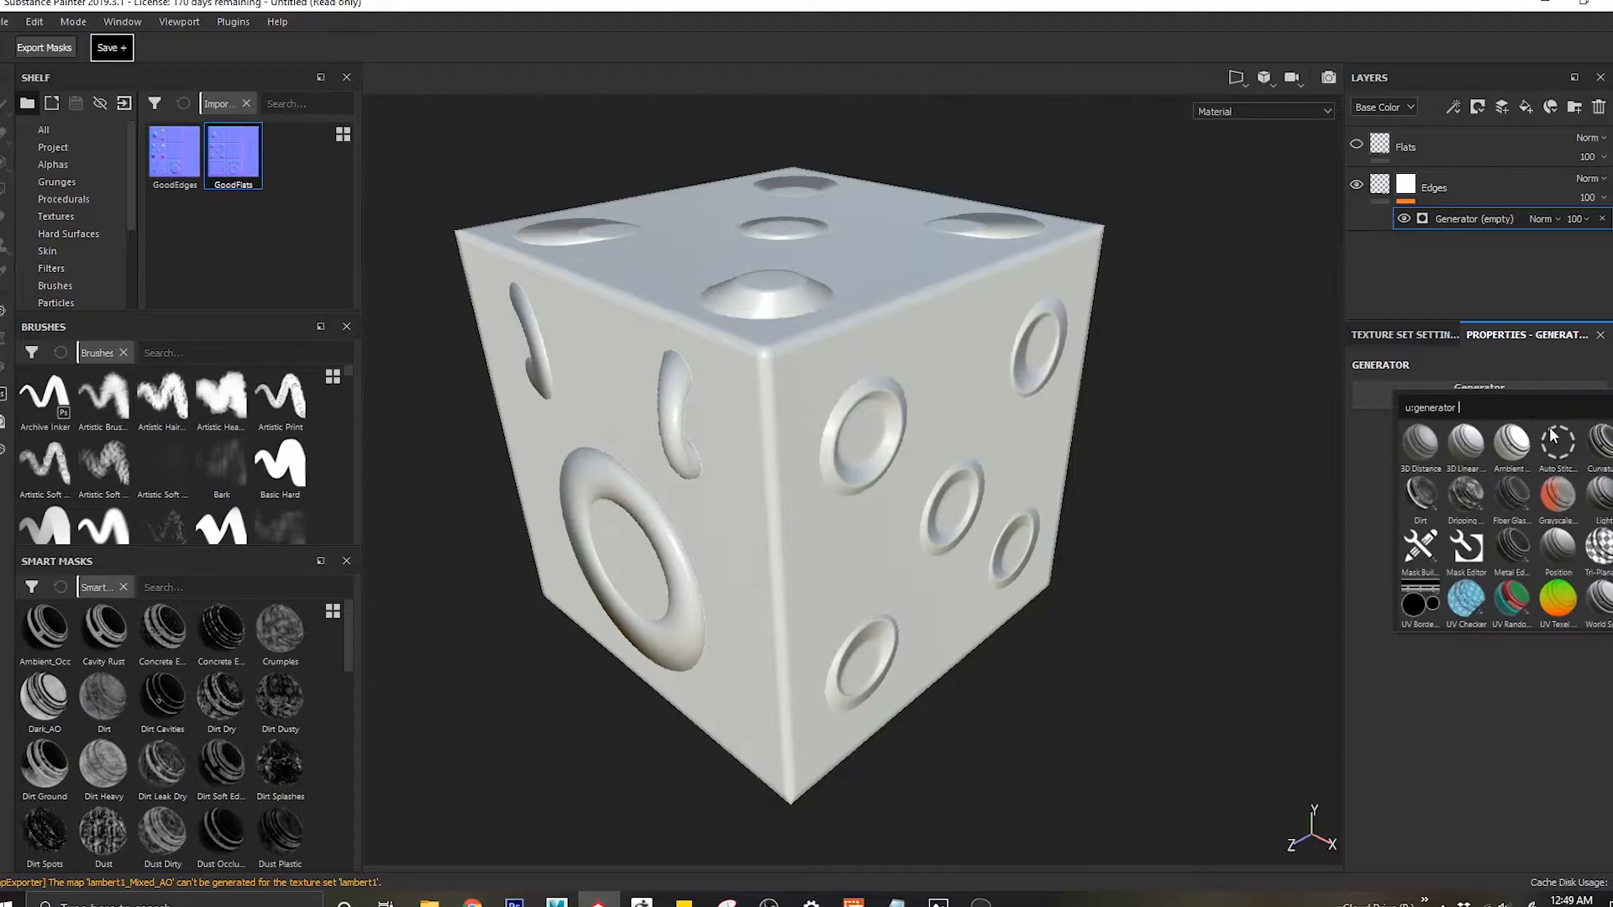
mouse_move(1469, 605)
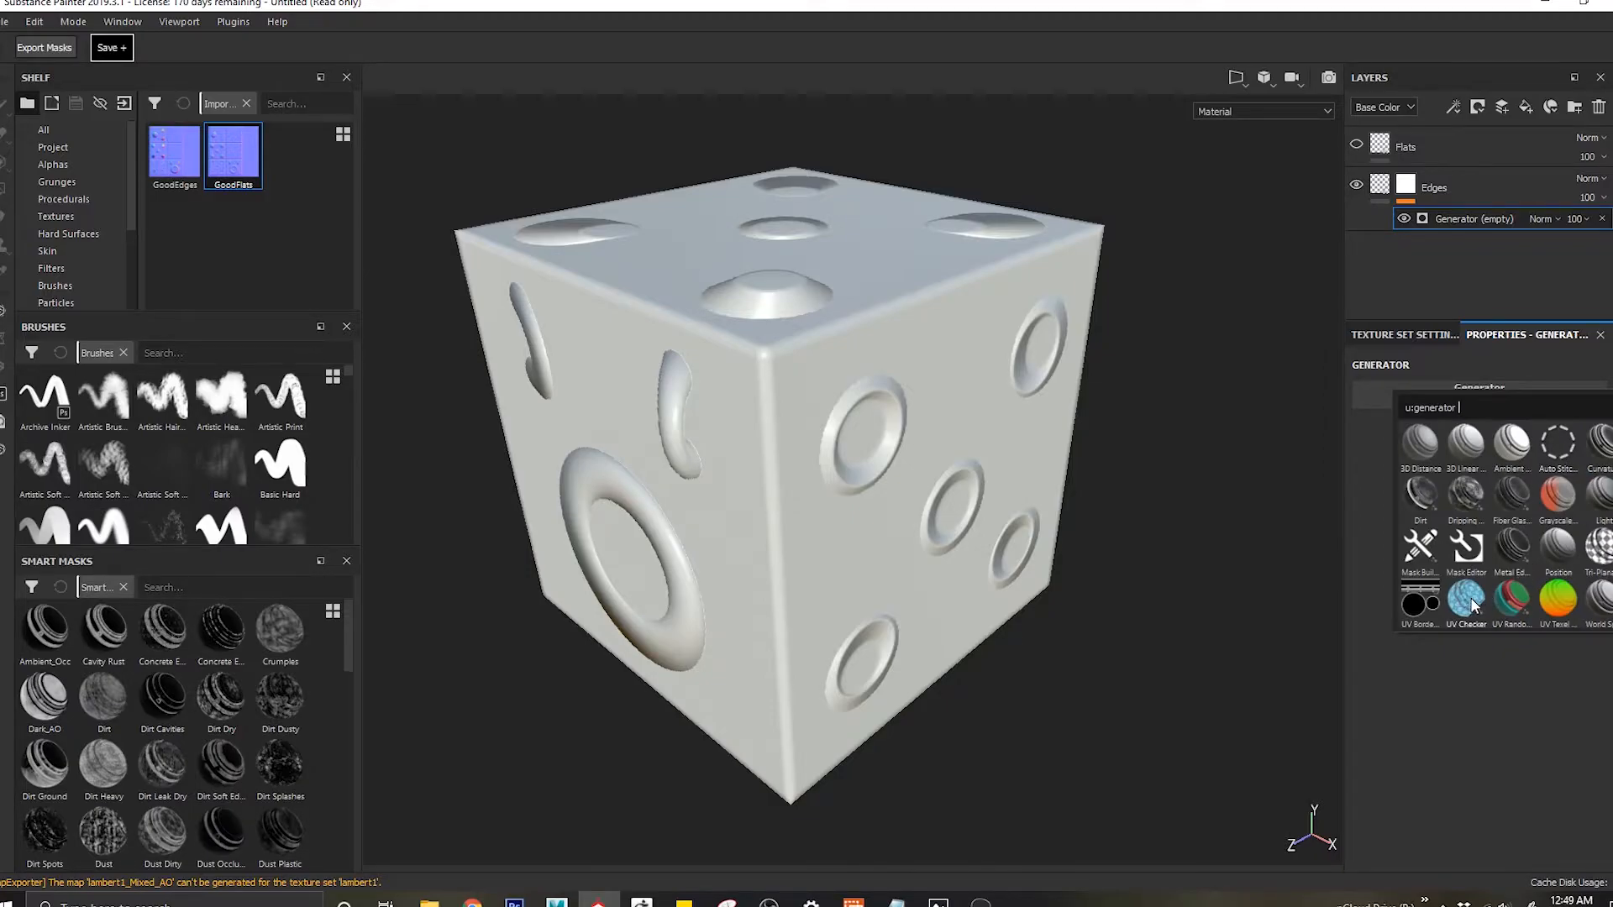
mouse_move(1420, 601)
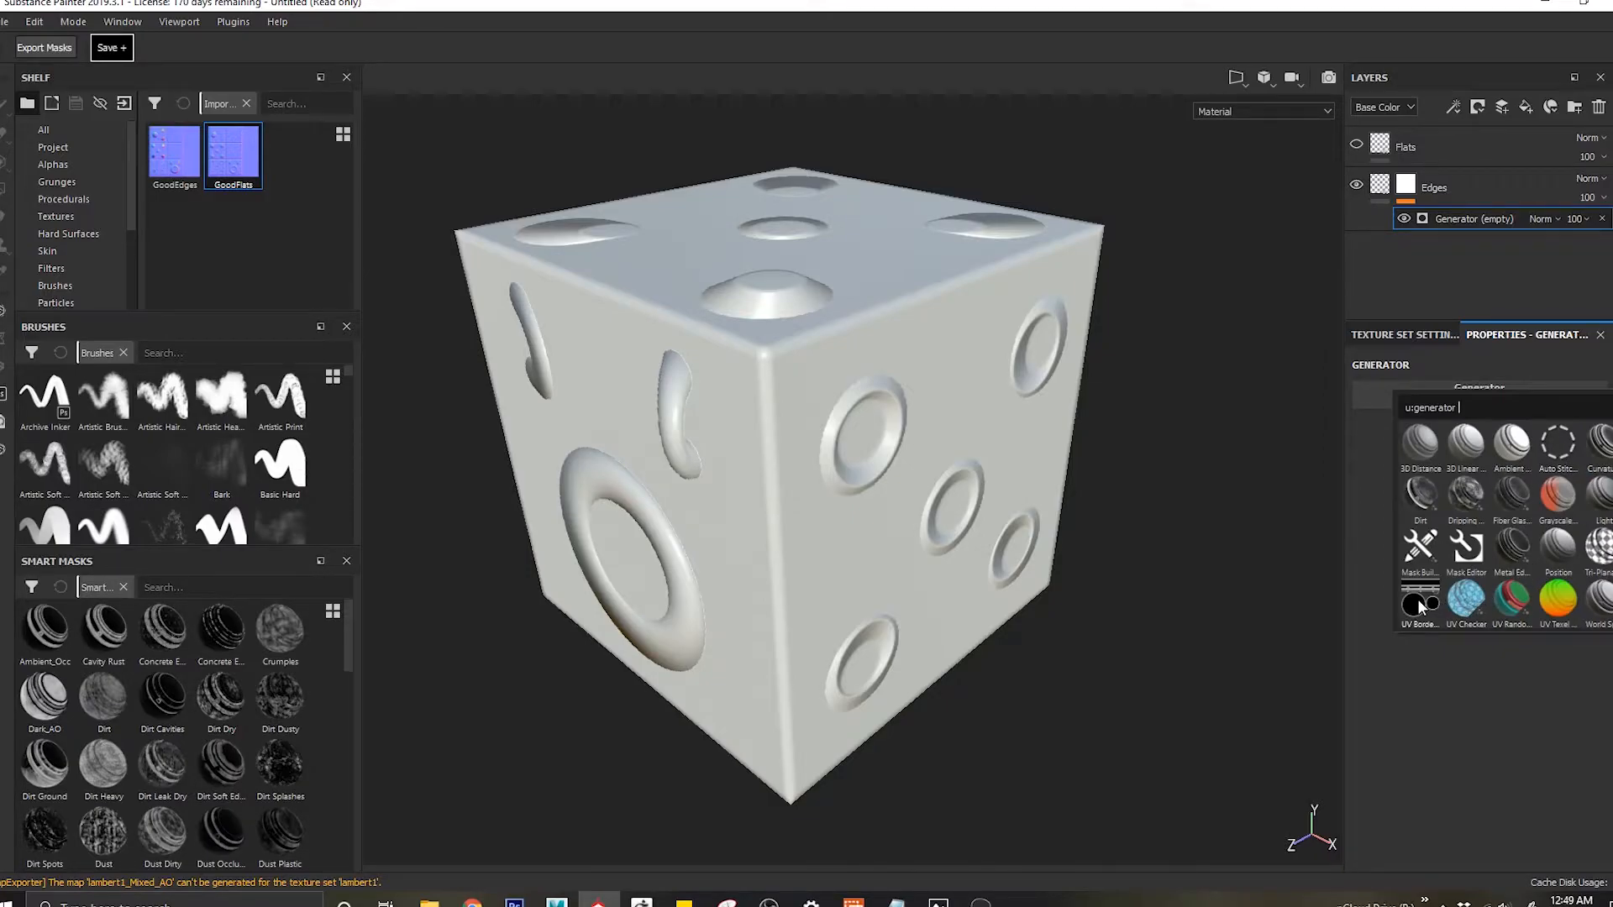
Step: Drive the Edges mask with a UV Border Distance generator and preview it on the cube
click(1420, 605)
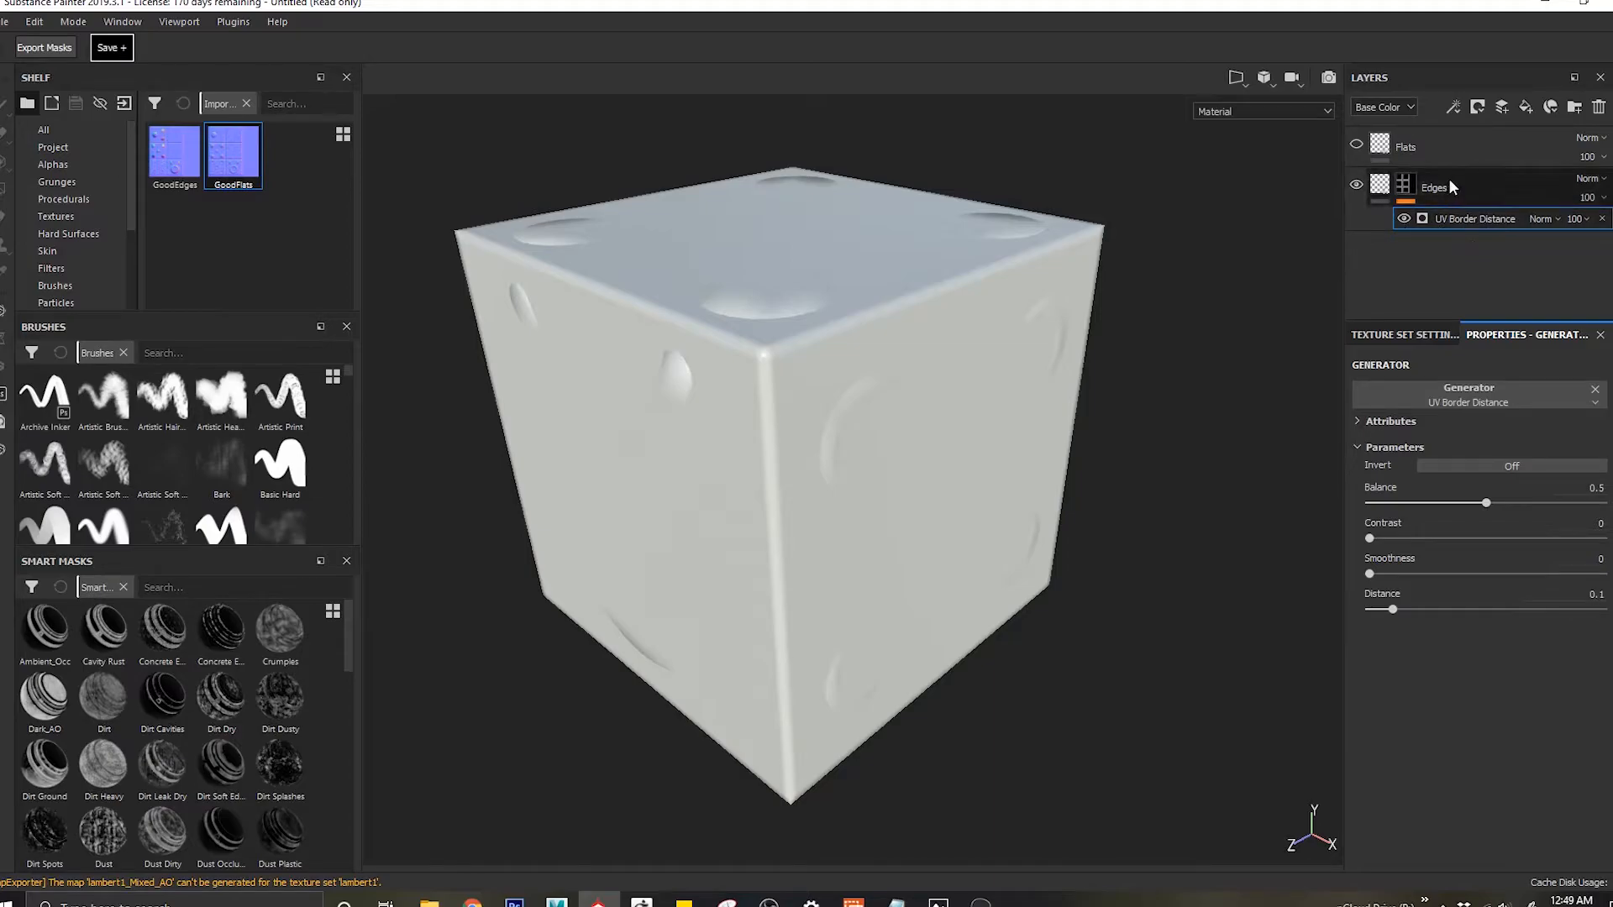
mouse_move(1471, 365)
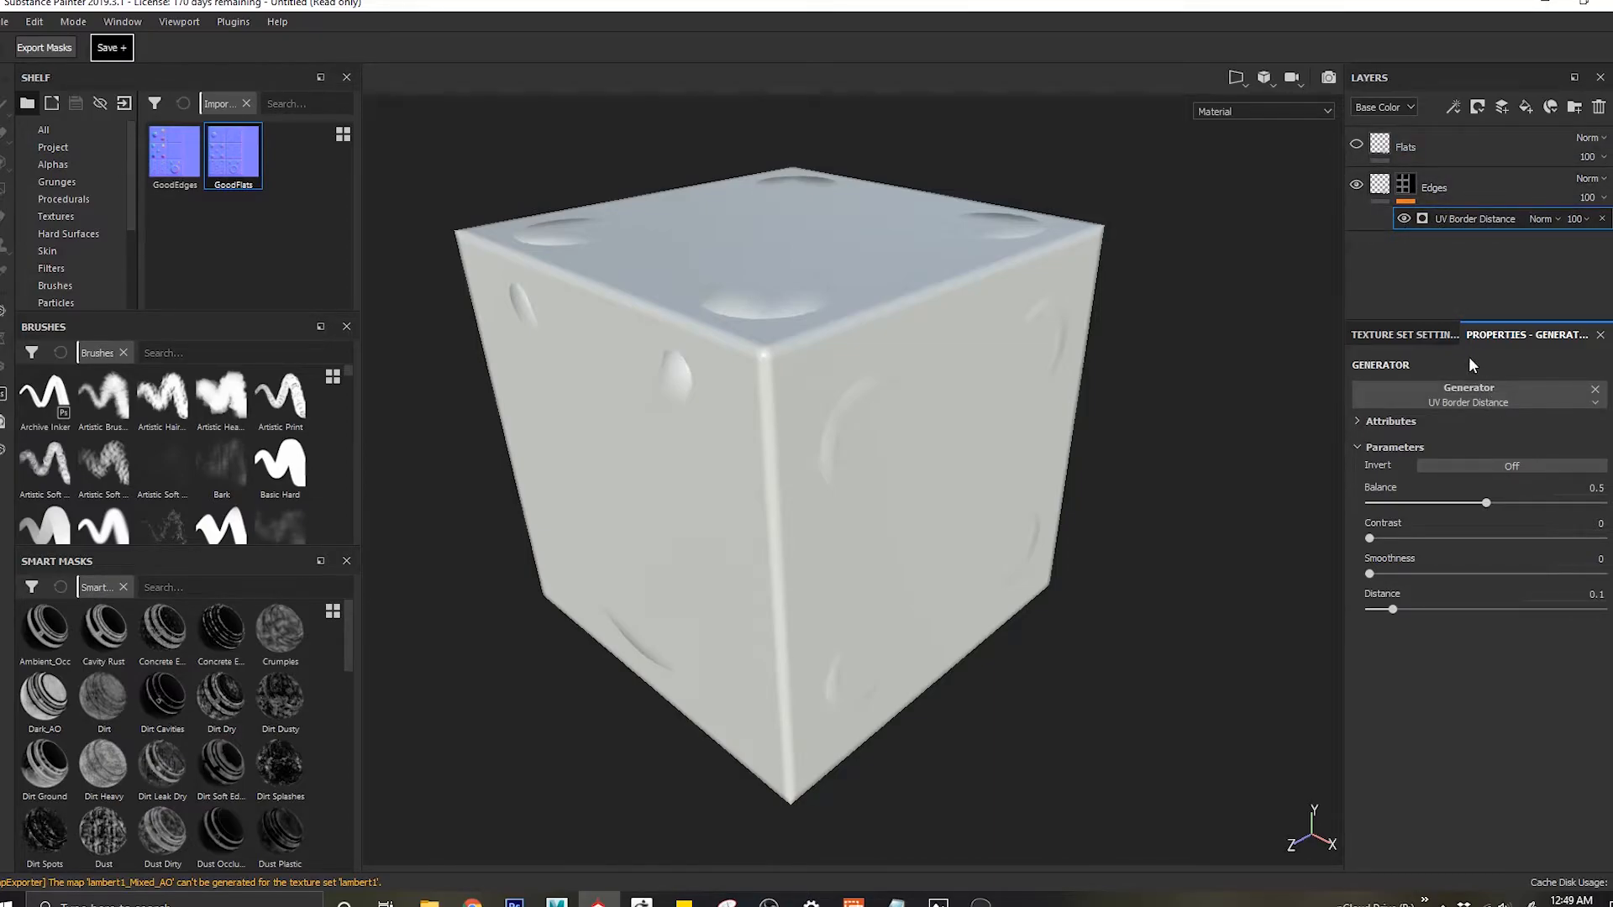
click(1381, 188)
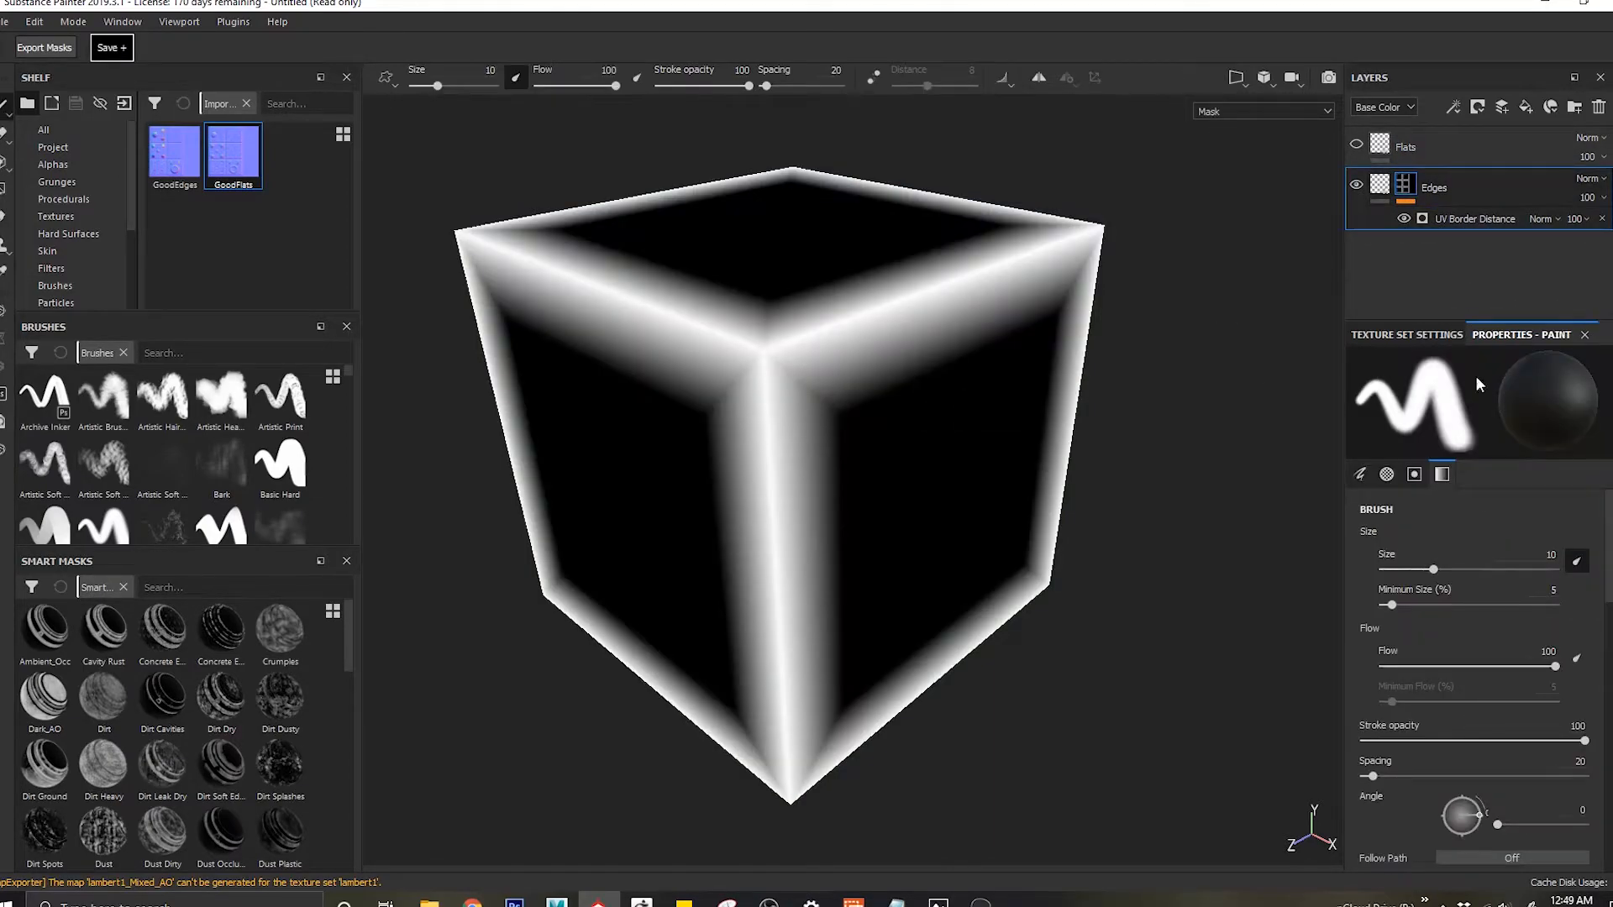
click(1475, 219)
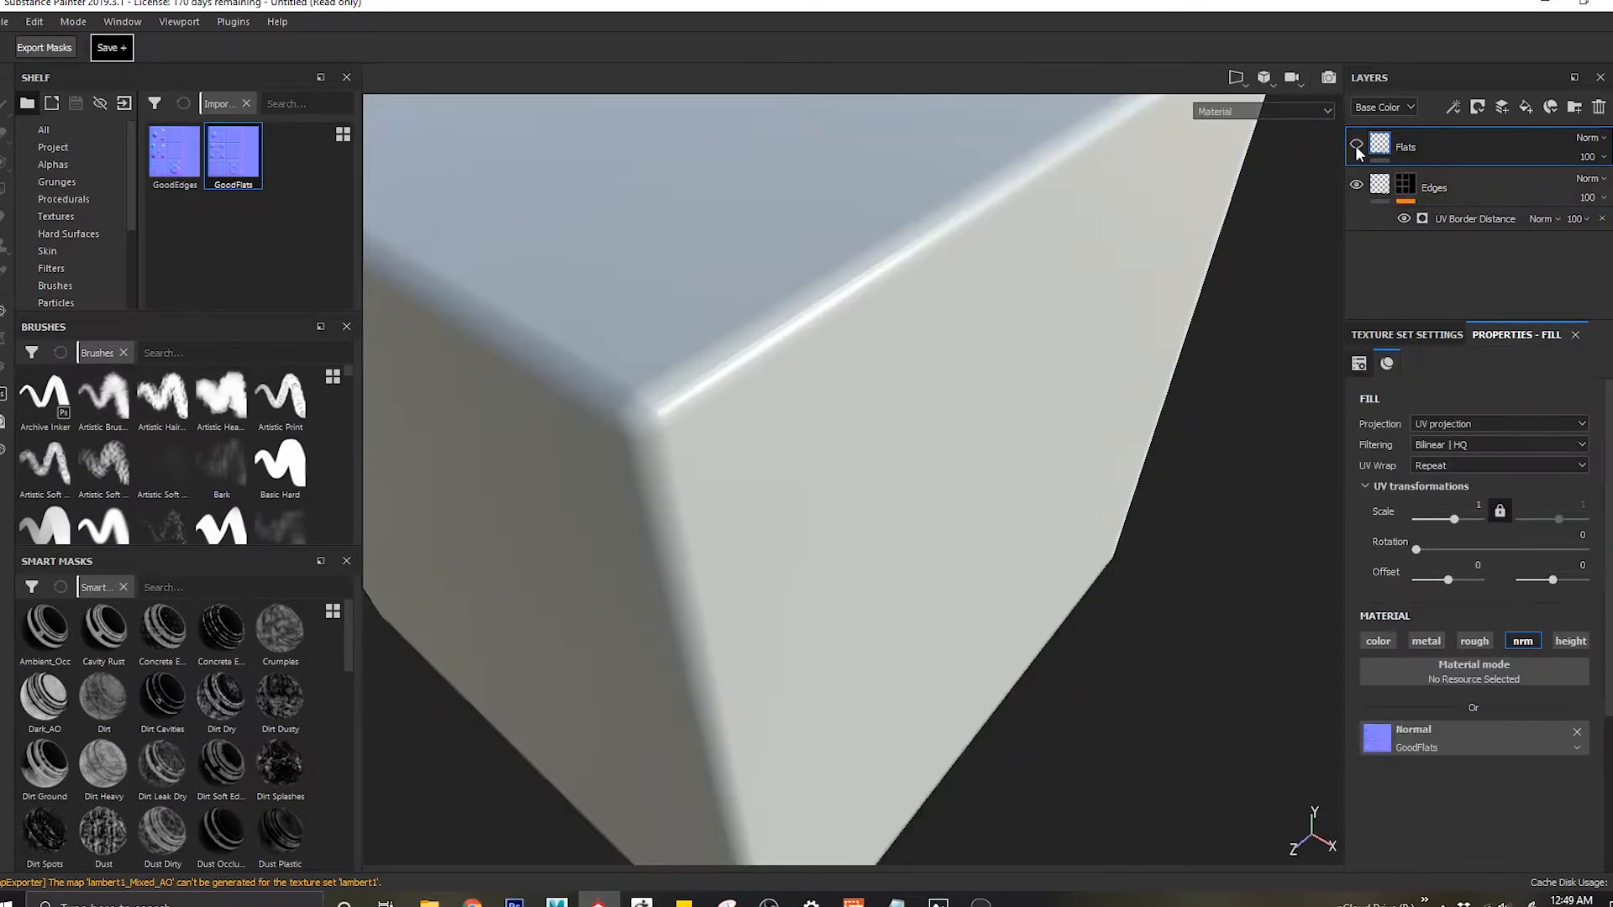
Step: Add a black mask to Flats with an inverted UV Border Distance generator
right_click(1402, 187)
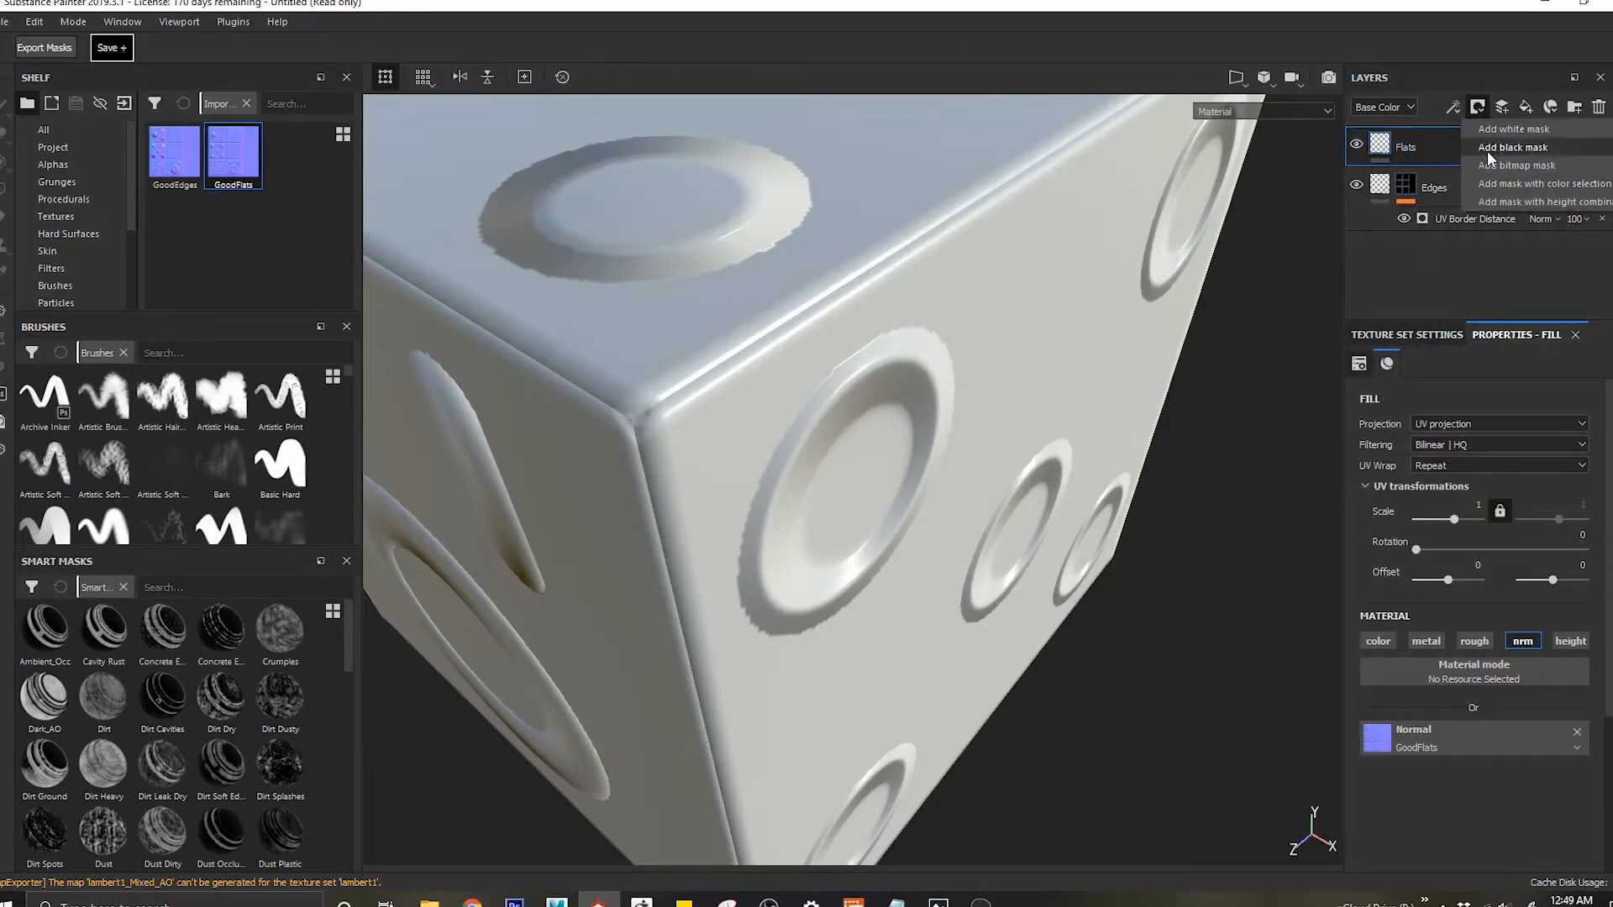
click(1511, 147)
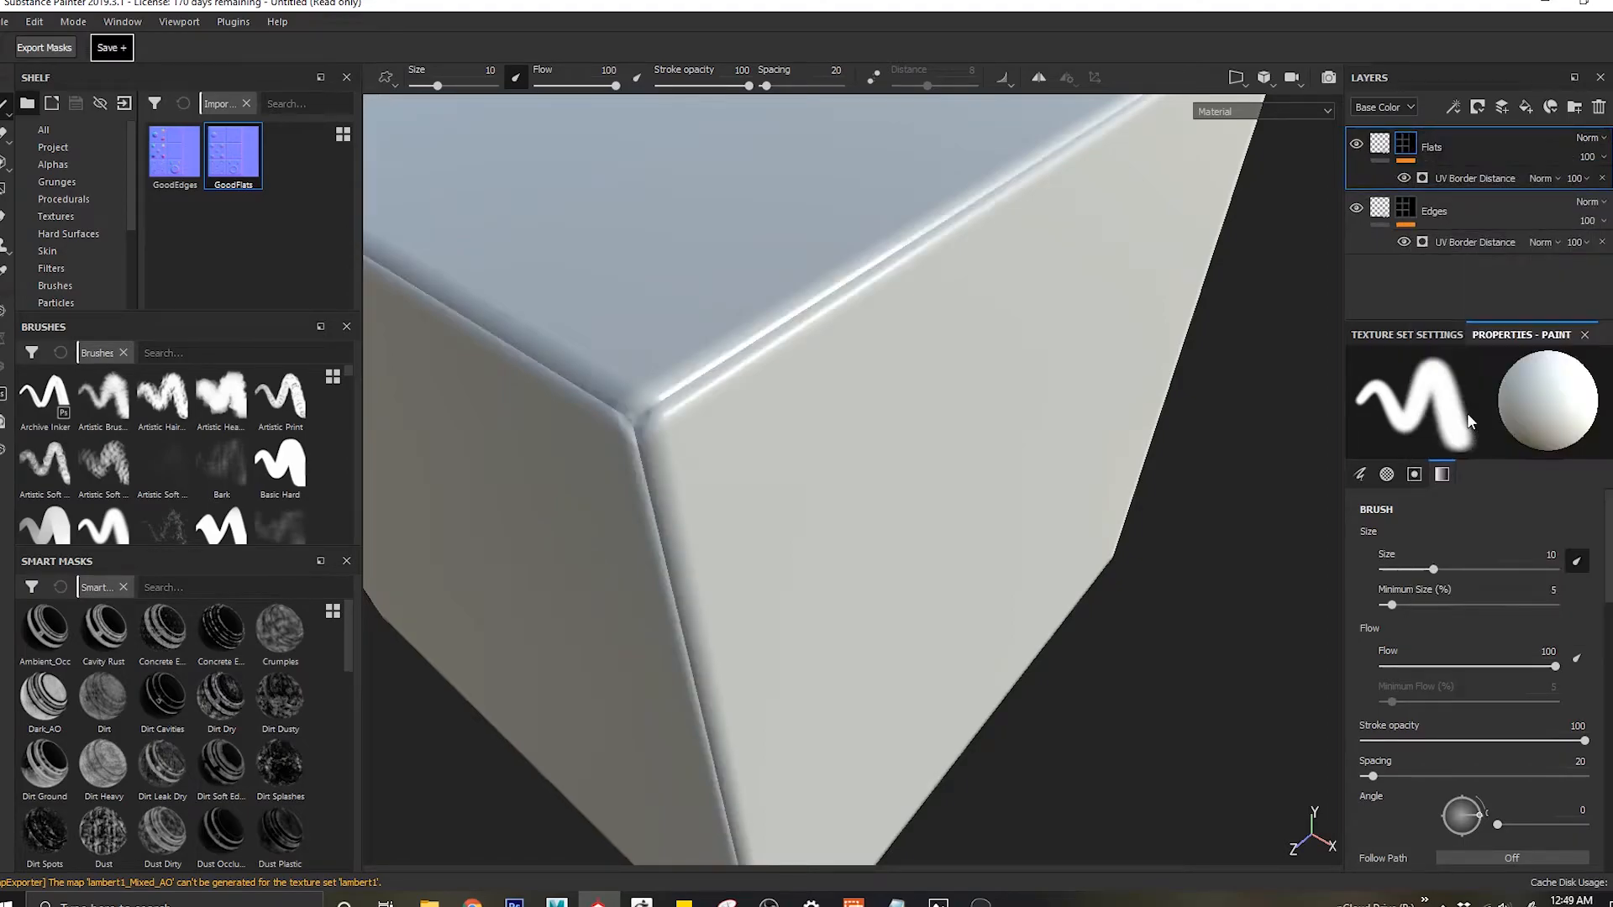
click(1426, 179)
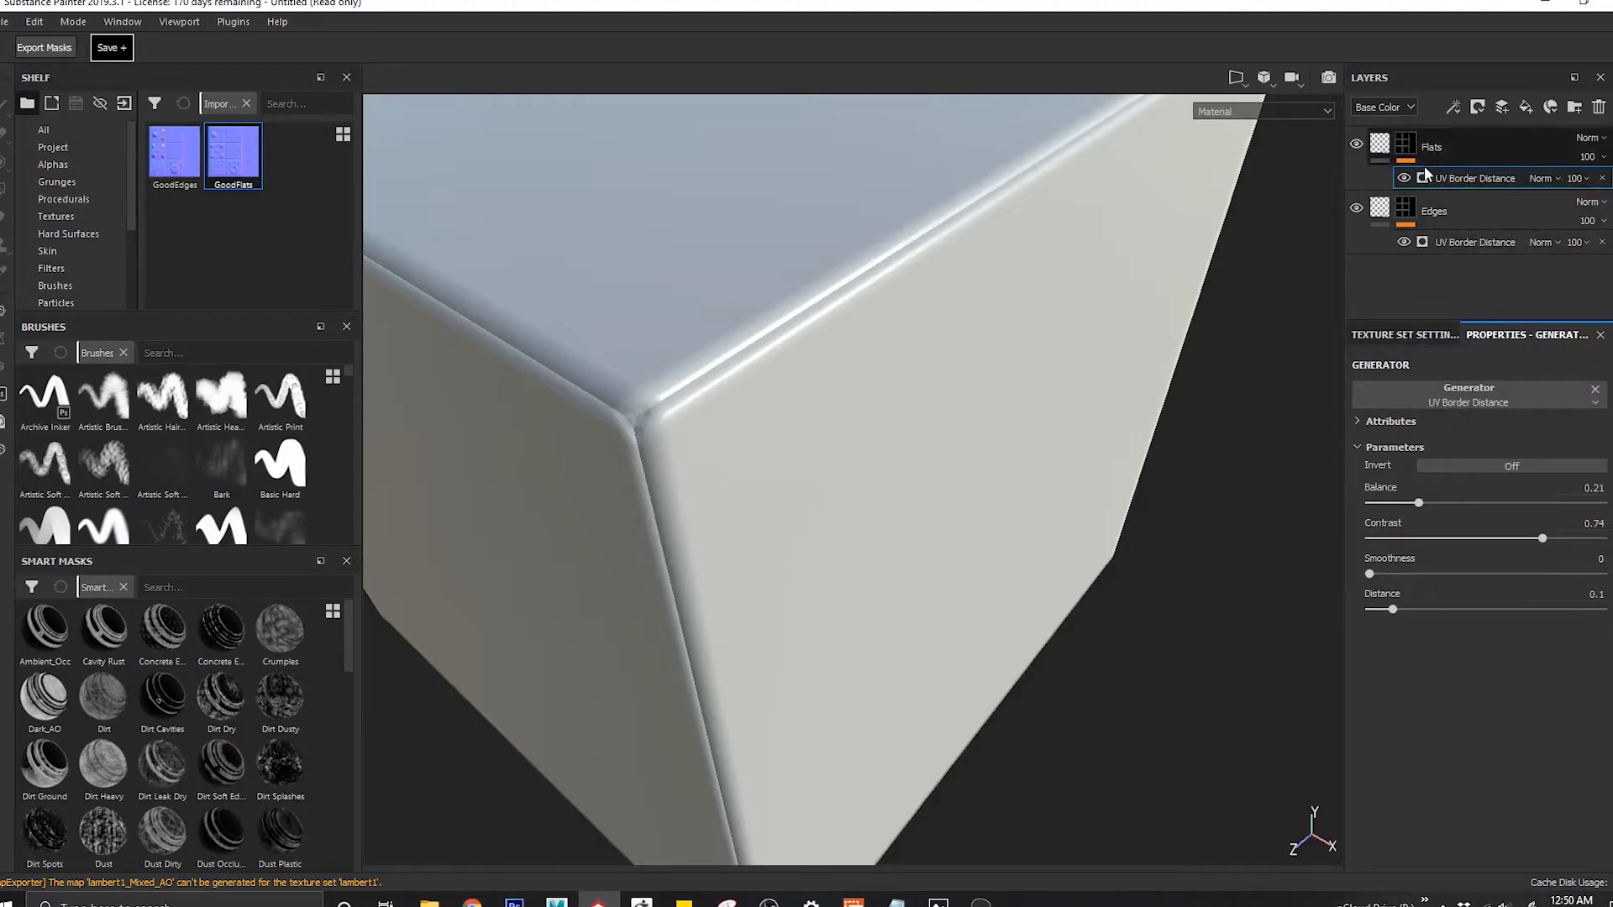
click(1511, 464)
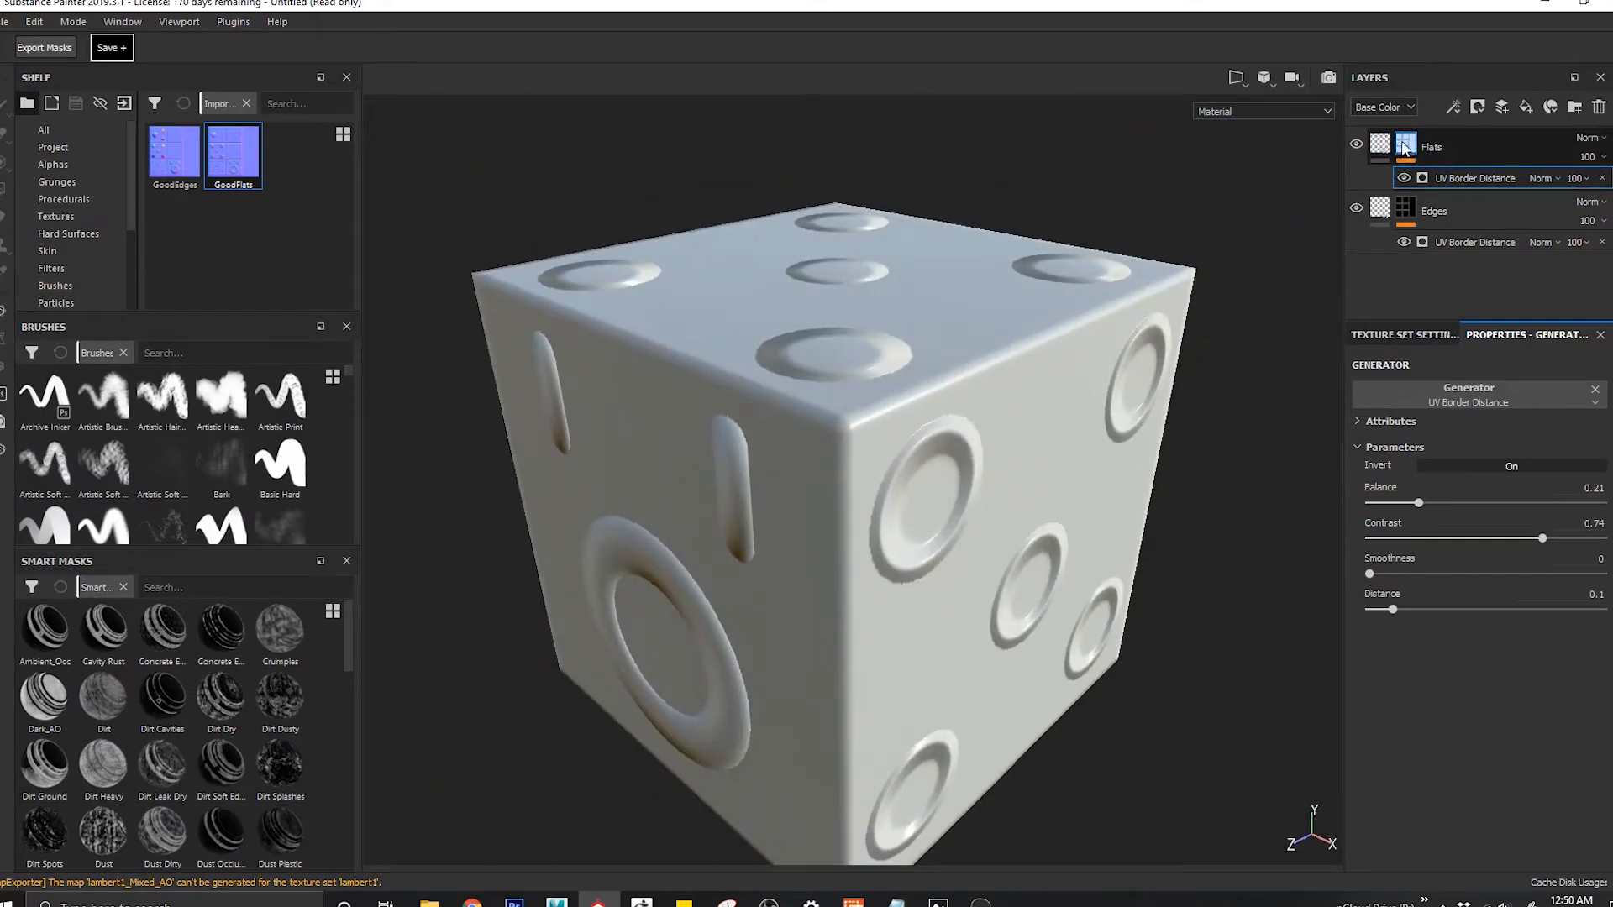
Step: Preview the Flats mask on the cube, then remove the Edges layer's mask
click(1379, 146)
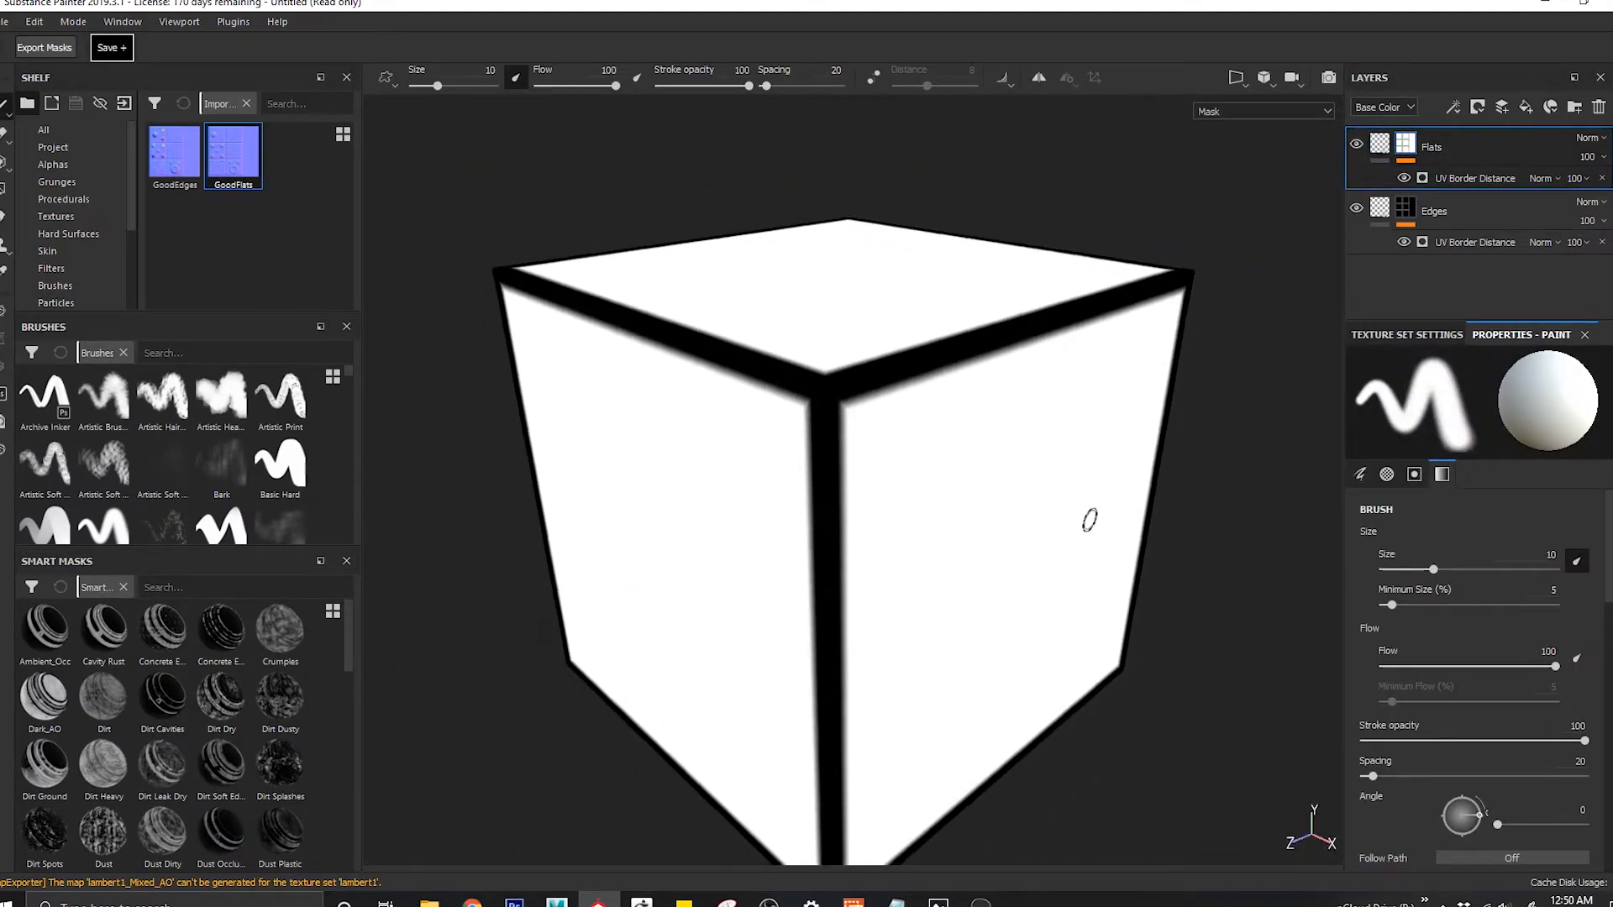
click(1402, 211)
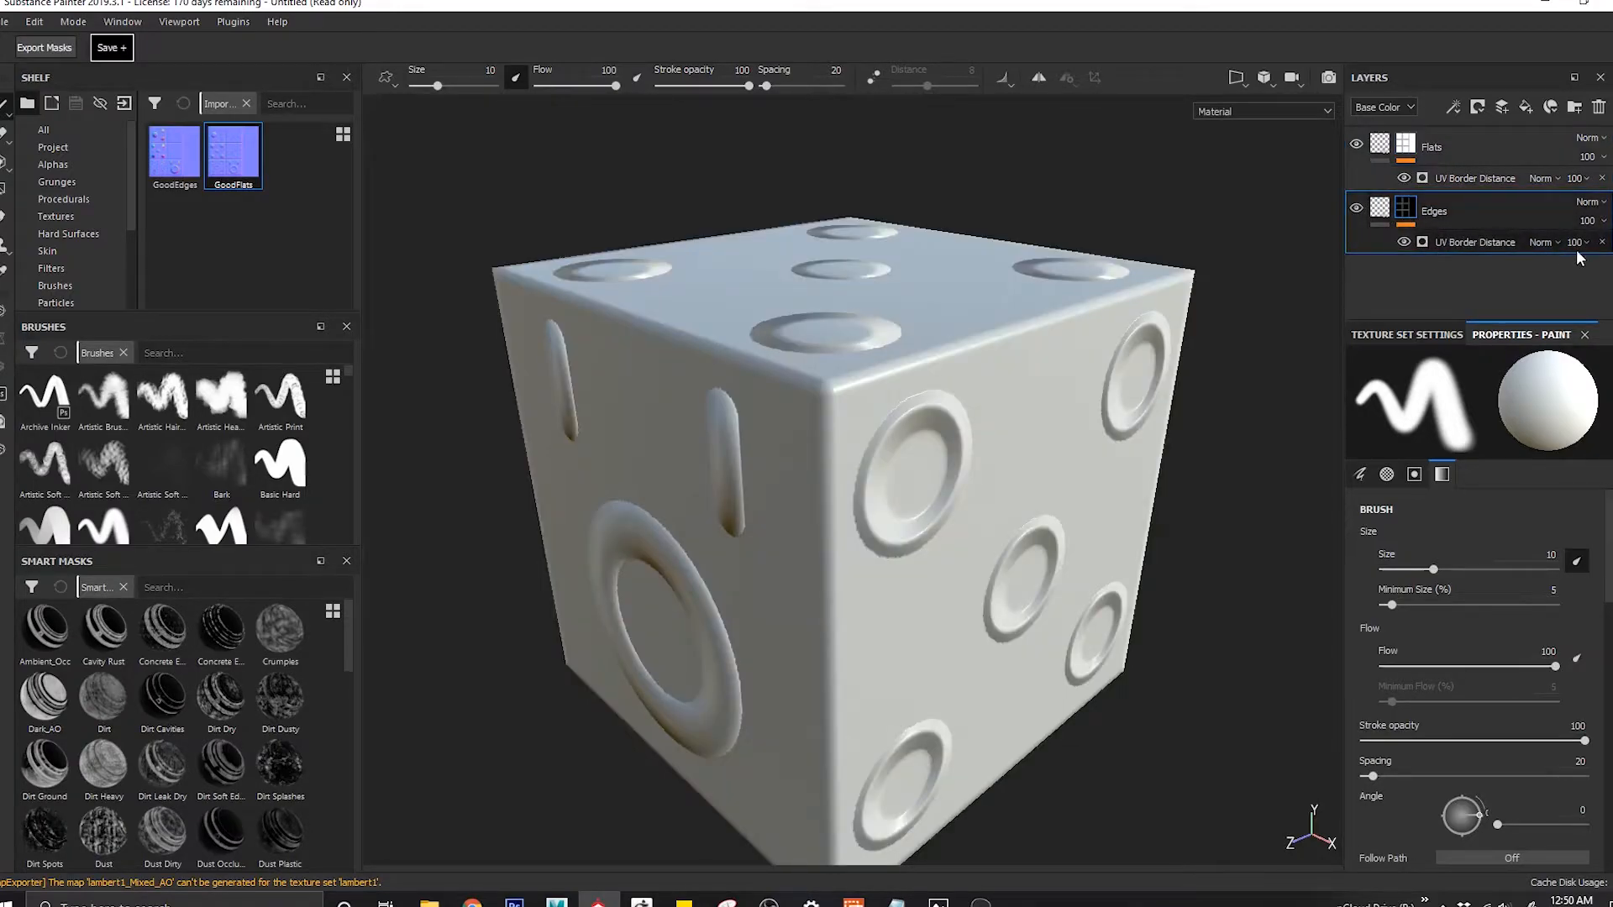
right_click(1406, 211)
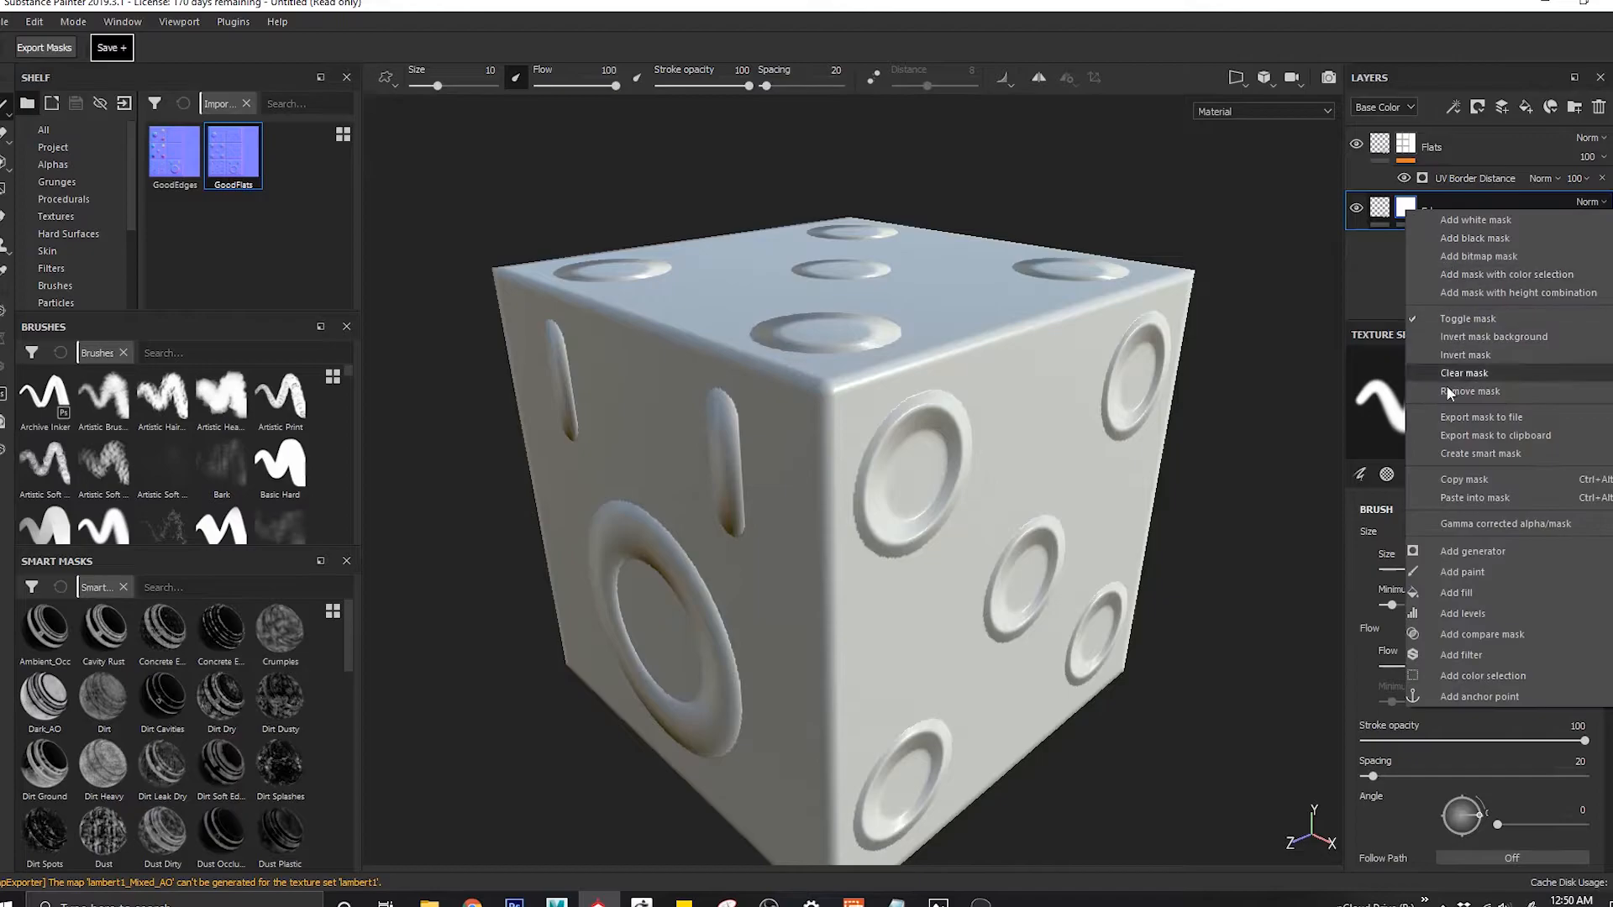
click(1470, 391)
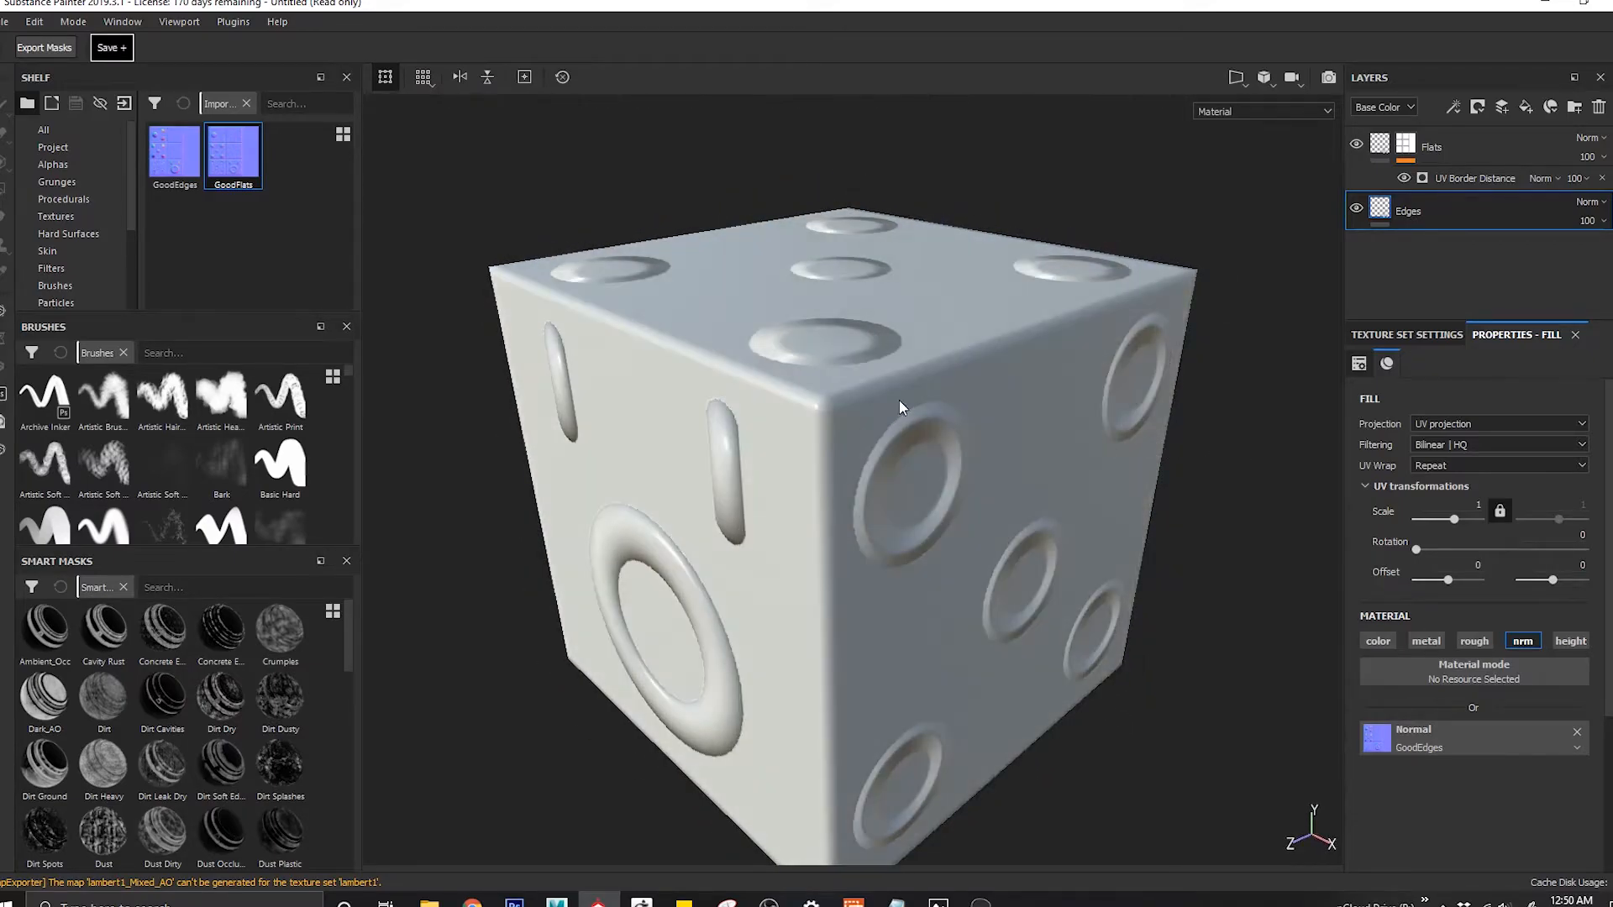
Step: Bring up the BakeFlowMapV2.jpg bake-flow diagram in Photos
click(1431, 146)
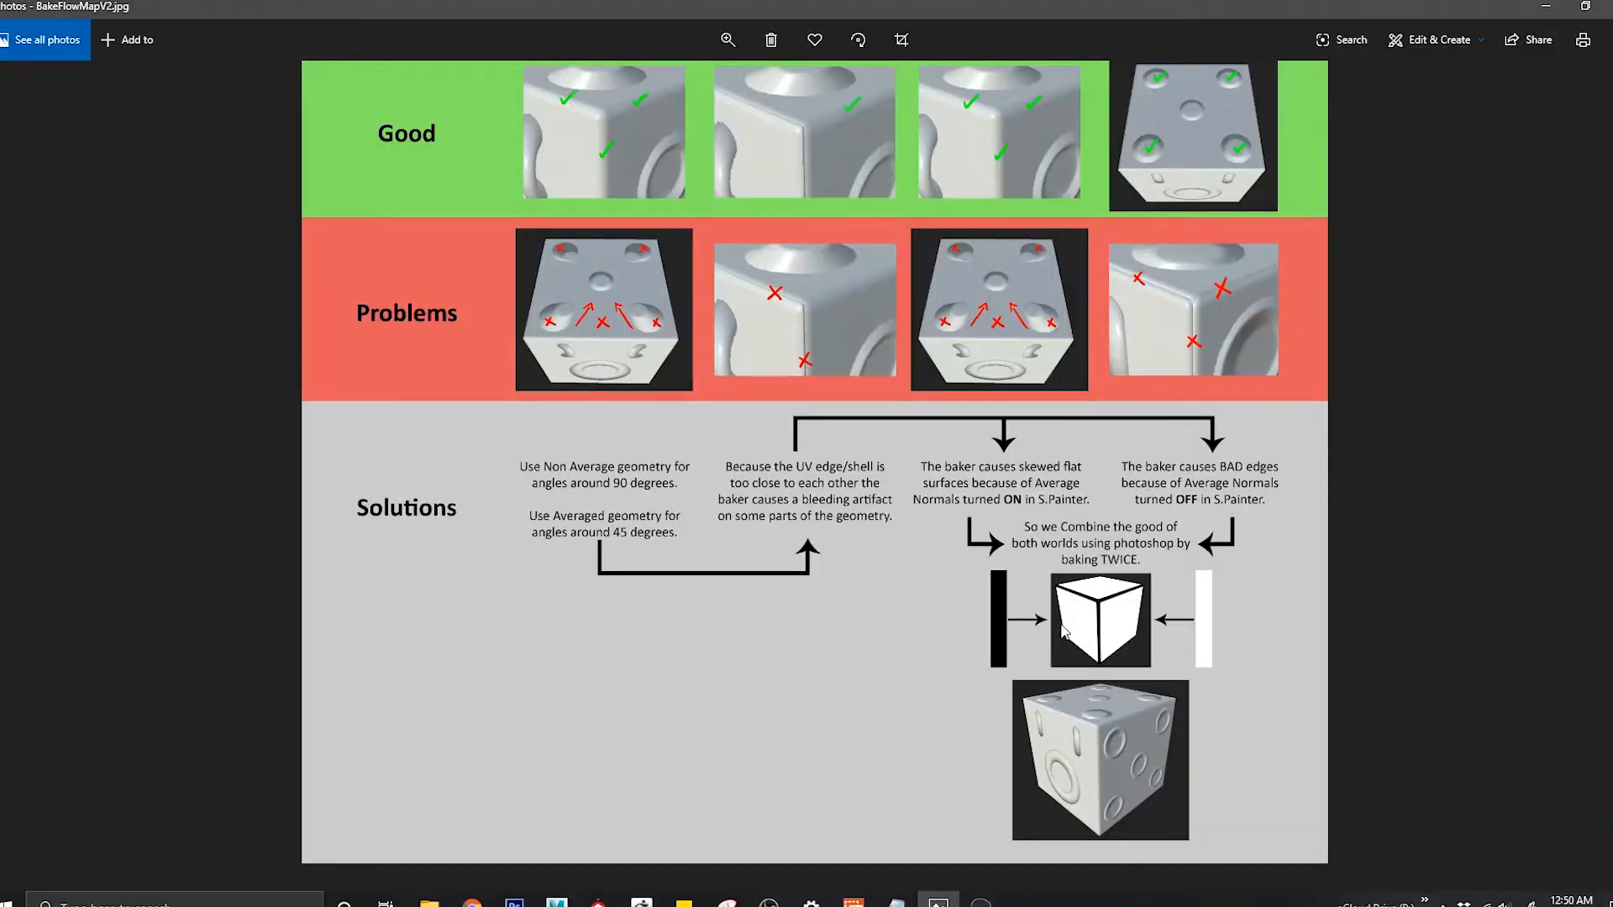
mouse_move(1118, 631)
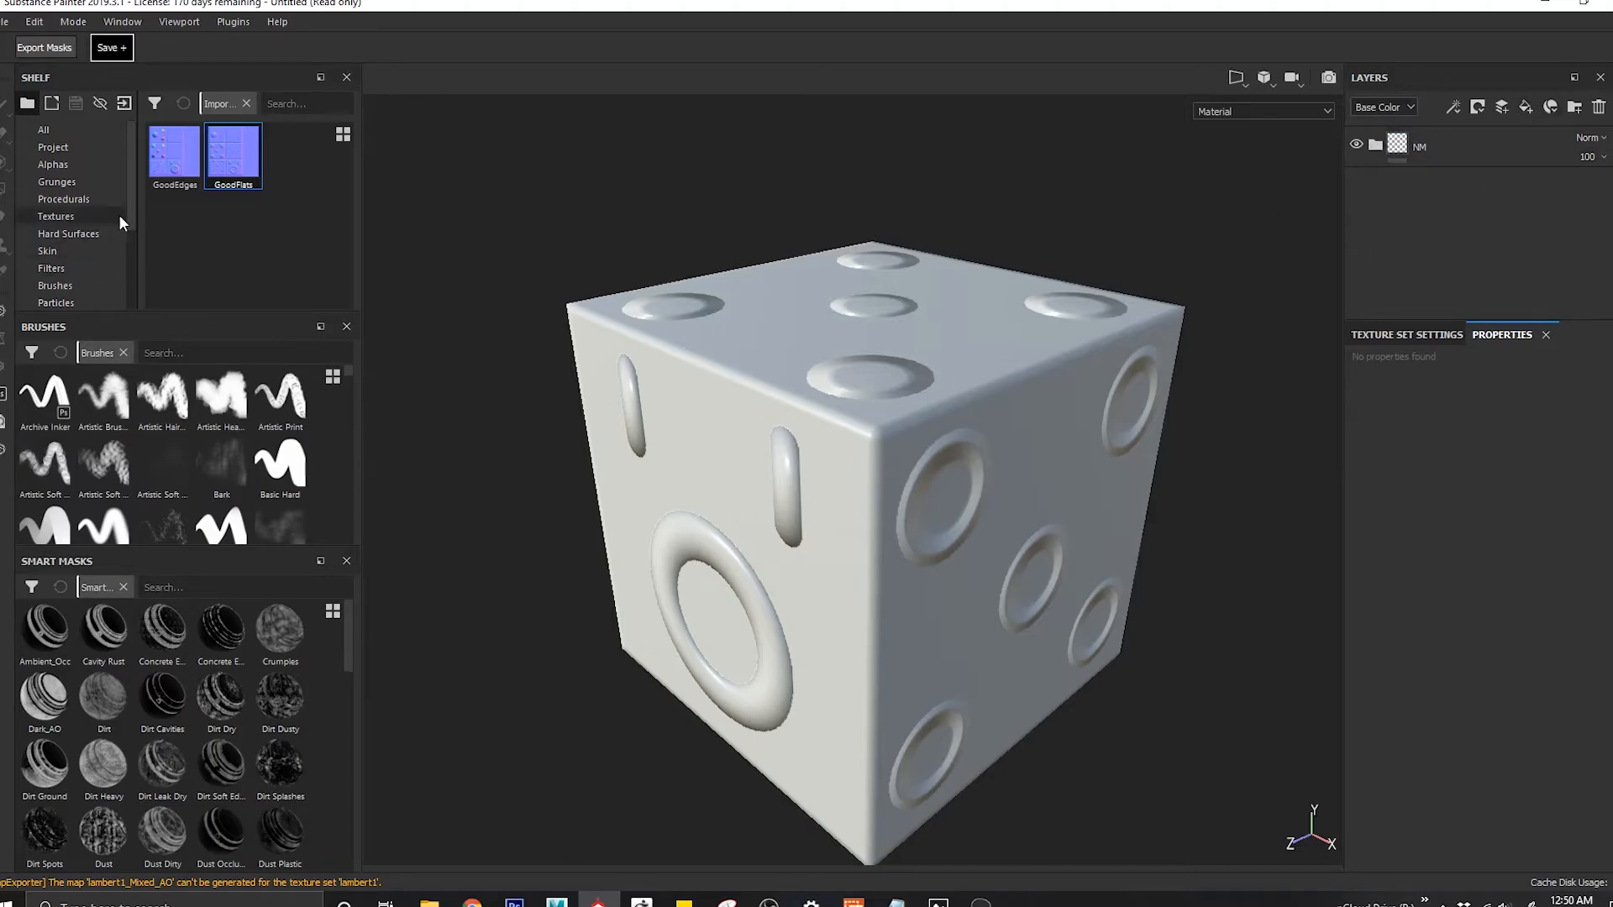
Step: Select the NM layer folder, show Texture Set Settings, and open the File menu
click(66, 250)
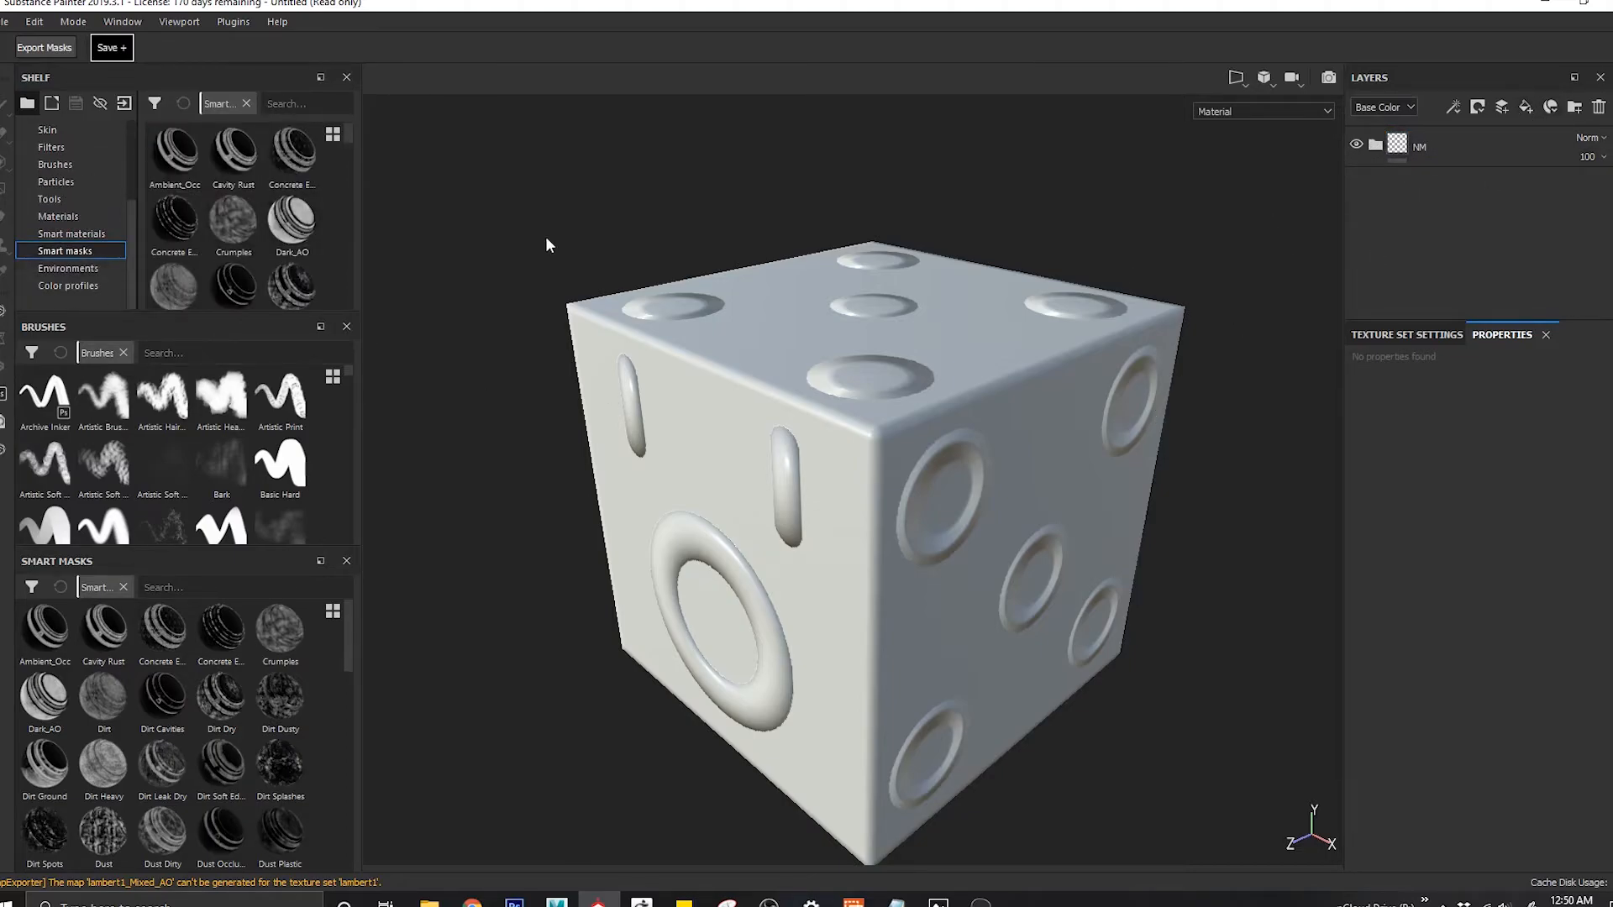
click(1471, 145)
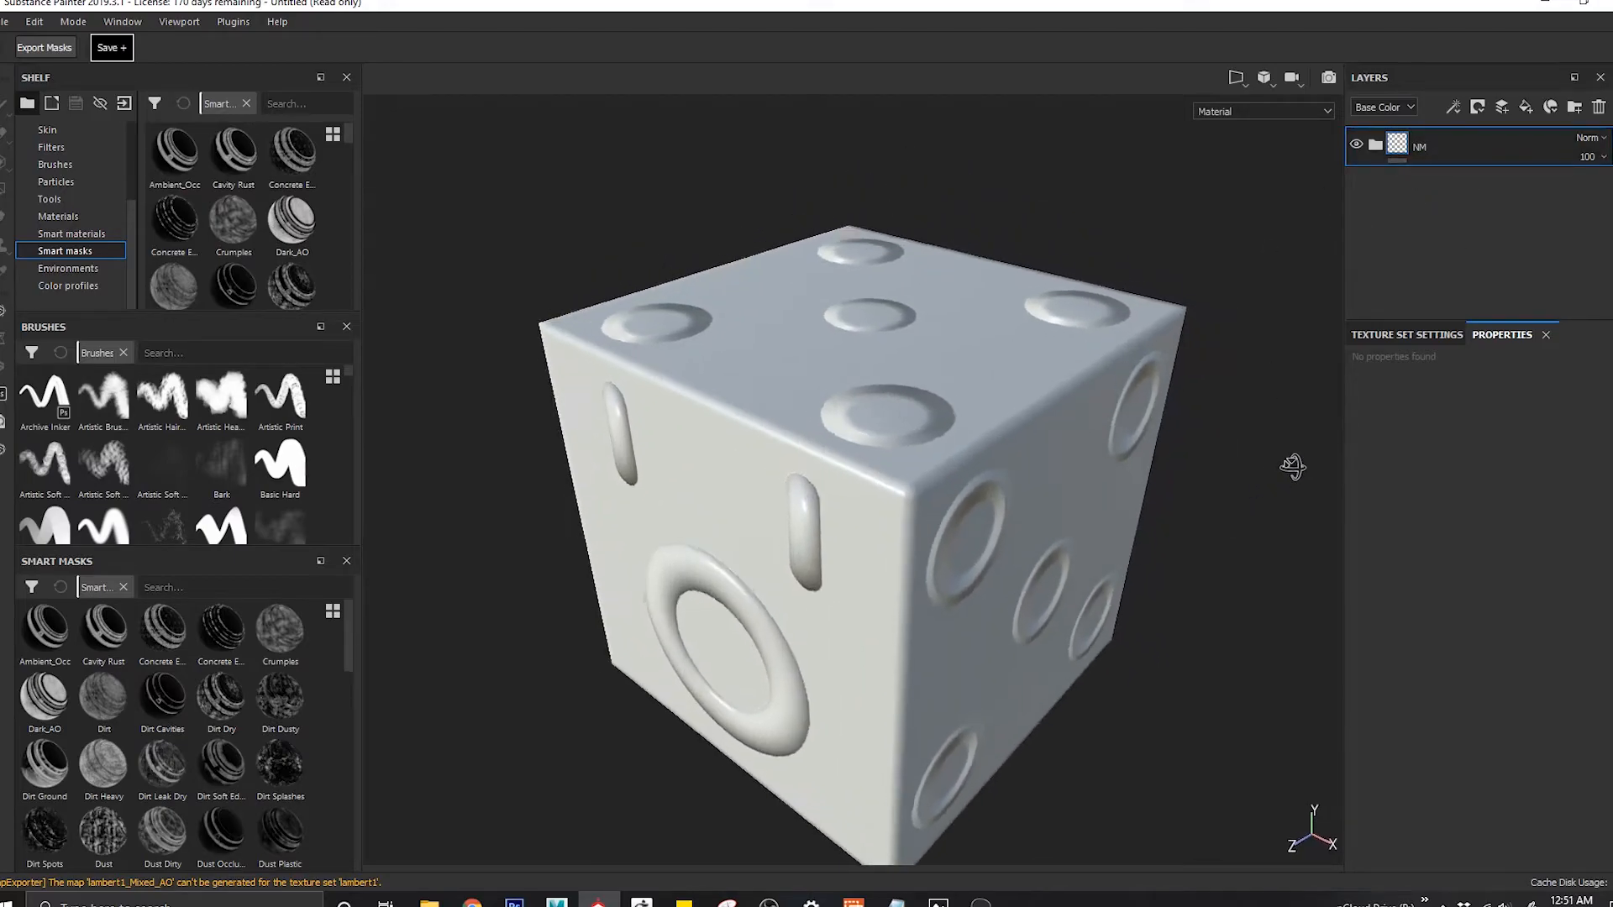
click(1407, 334)
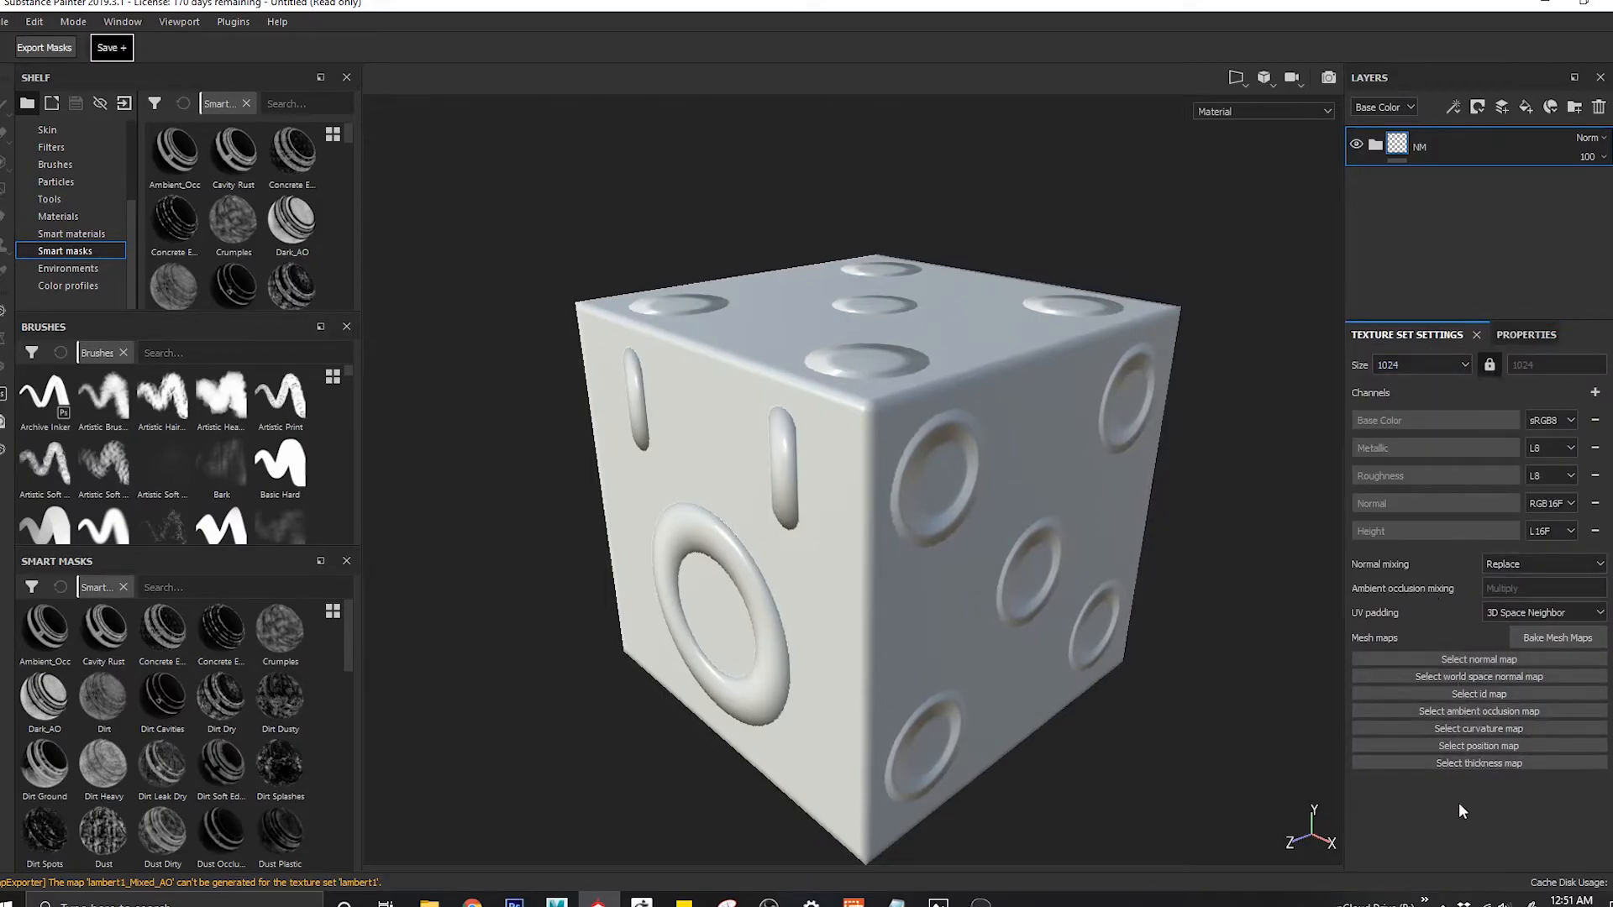
mouse_move(1157, 499)
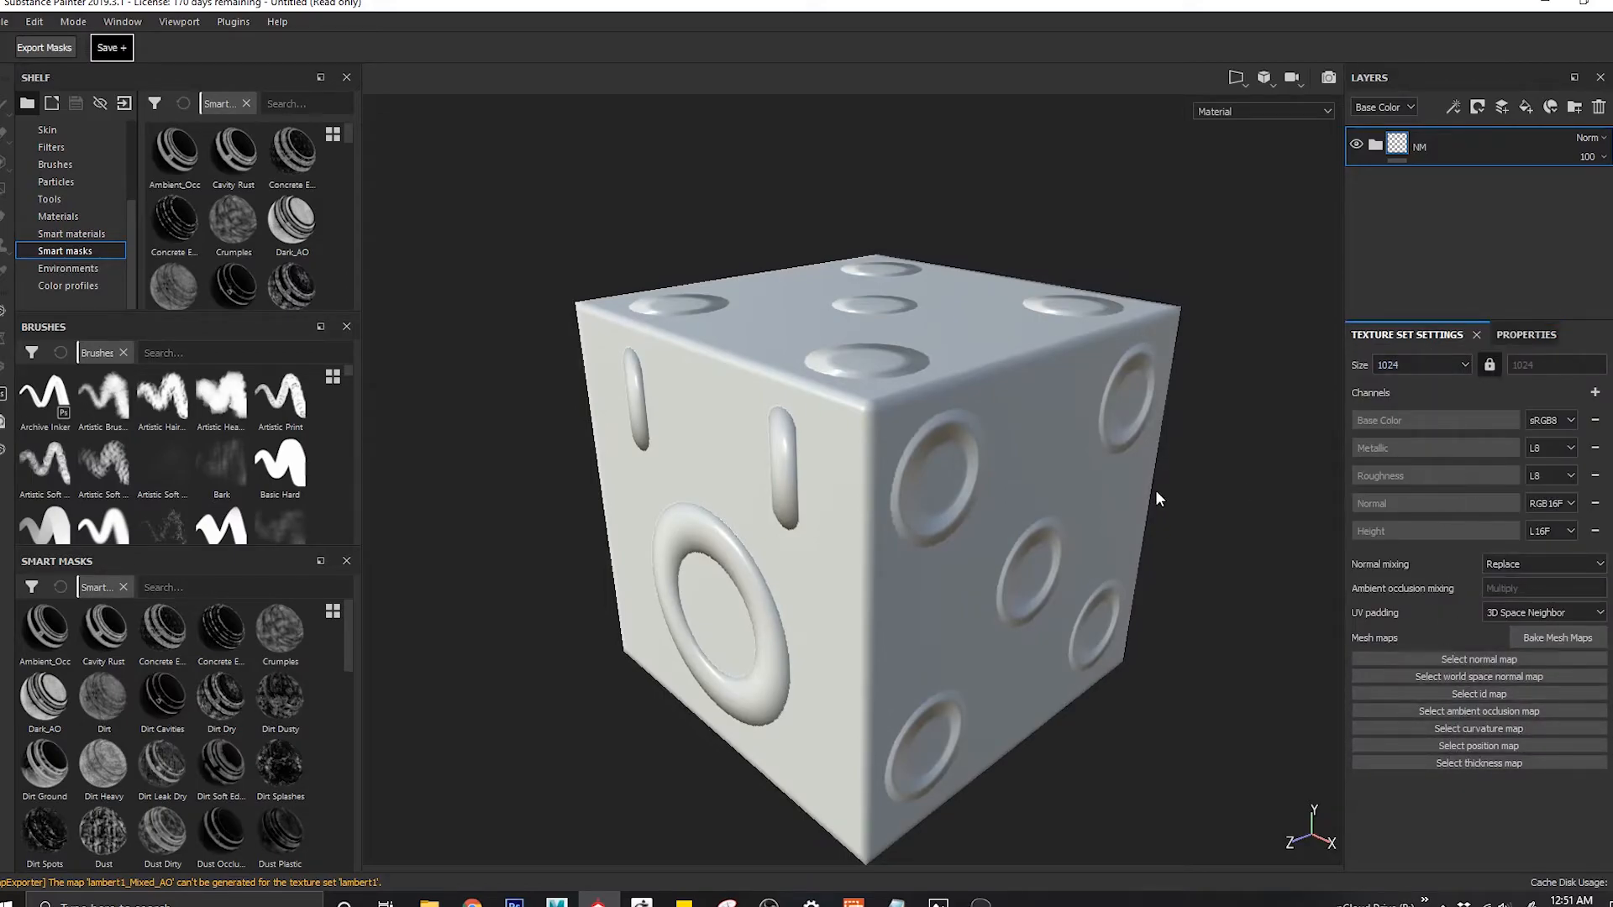
click(7, 20)
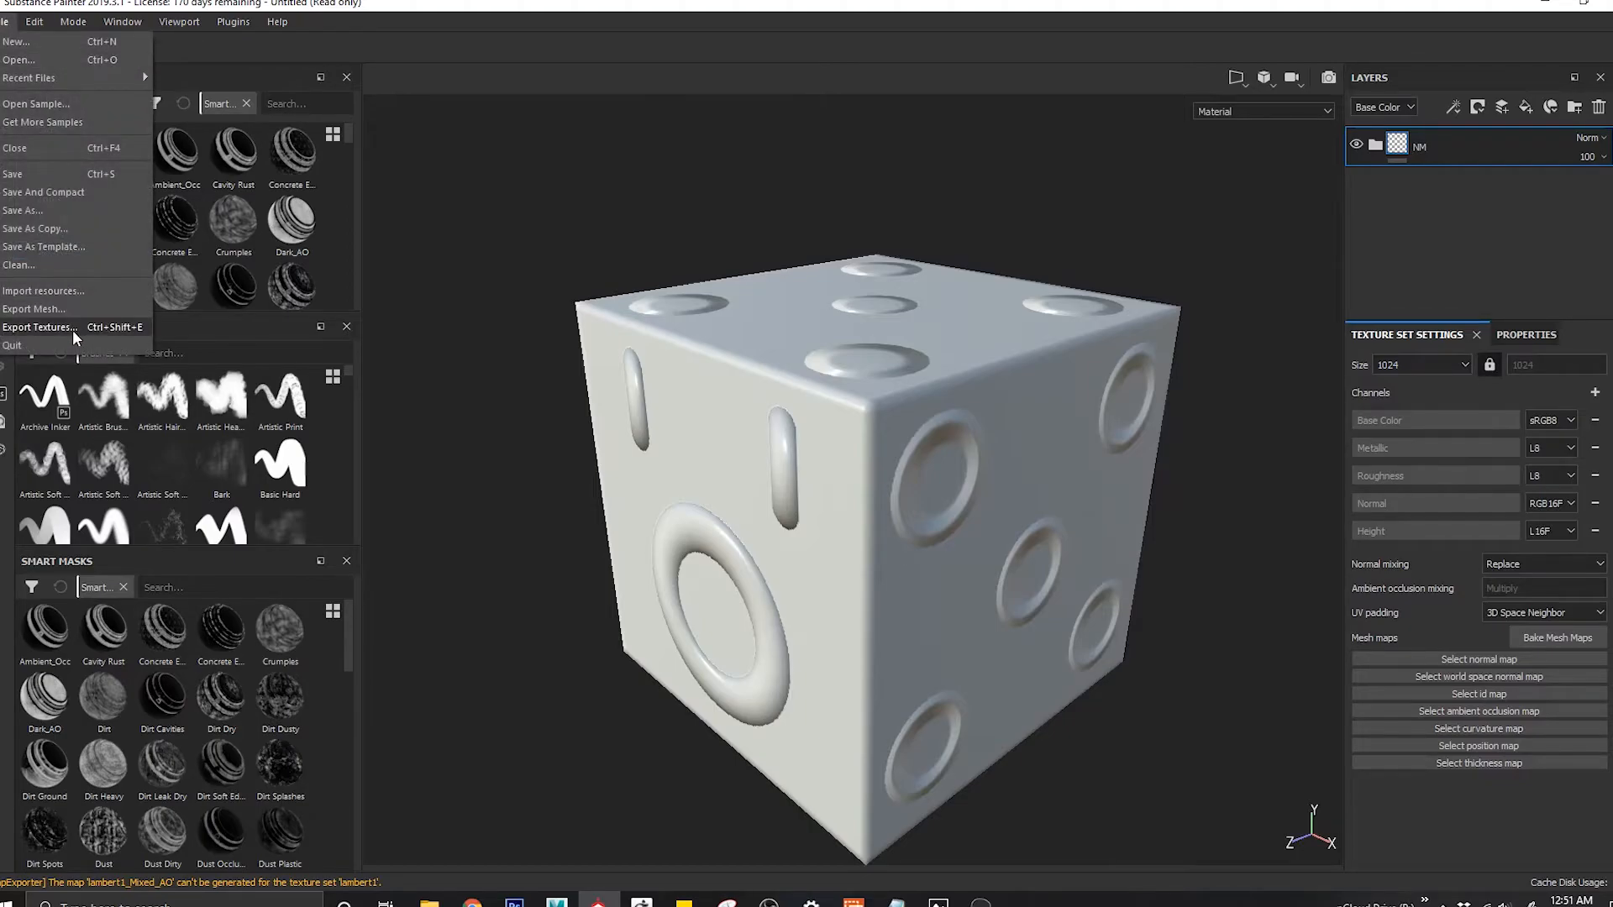
Step: Export the lambert1 normal map as PNG into the Cmb_NM folder
click(41, 327)
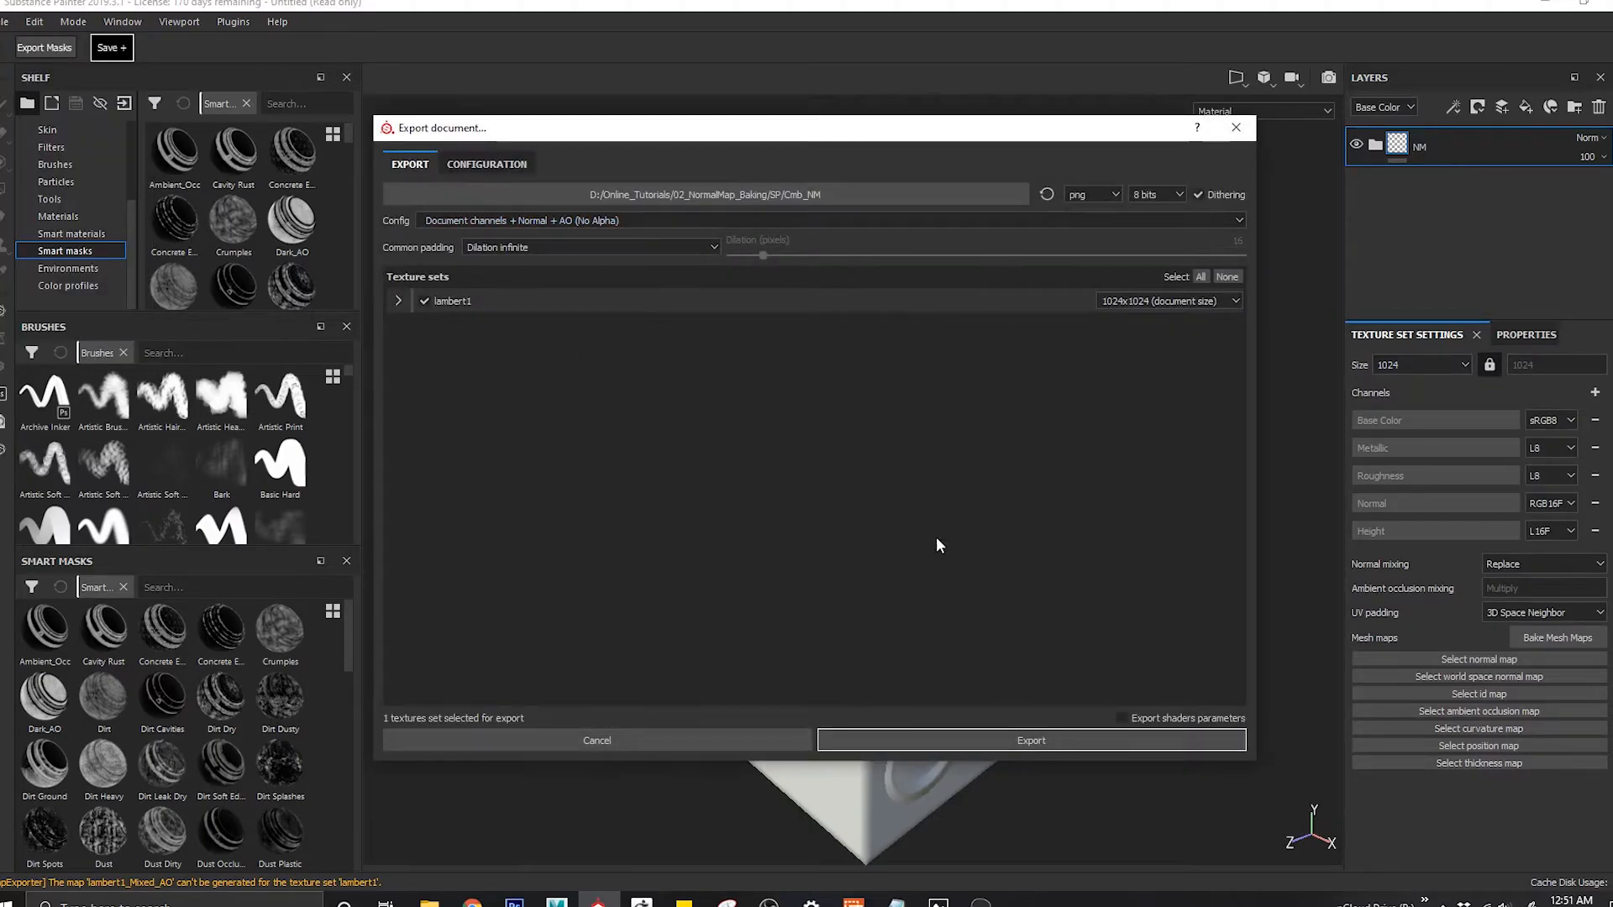
click(1030, 739)
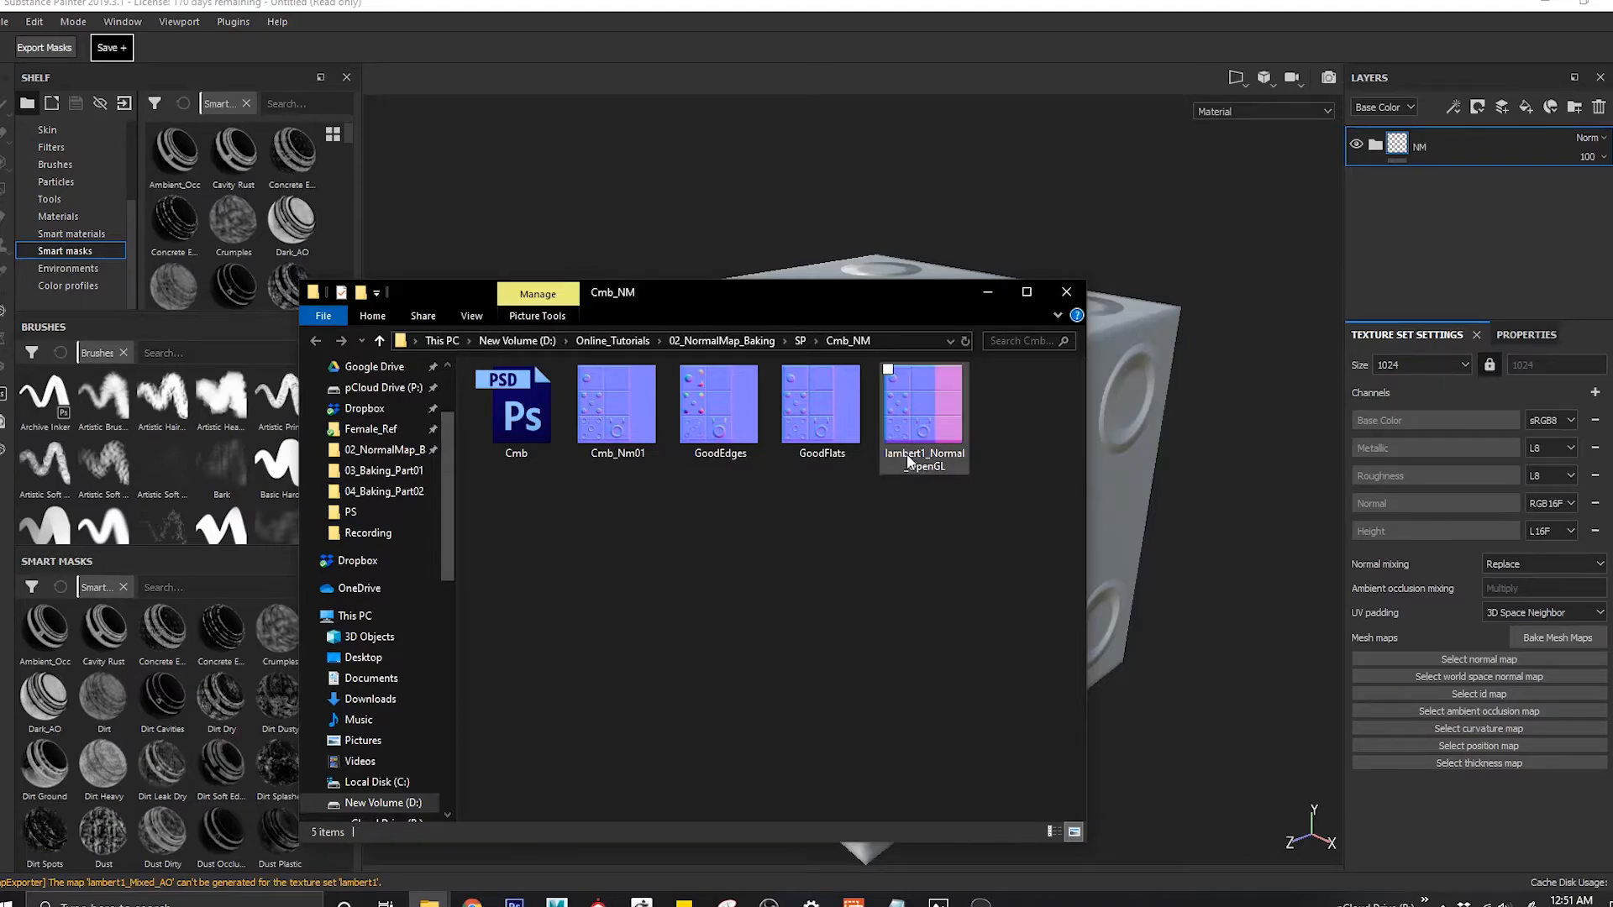
Step: Select lambert1_Normal_OpenGL in Cmb_NM and bring it into Substance Painter
click(922, 402)
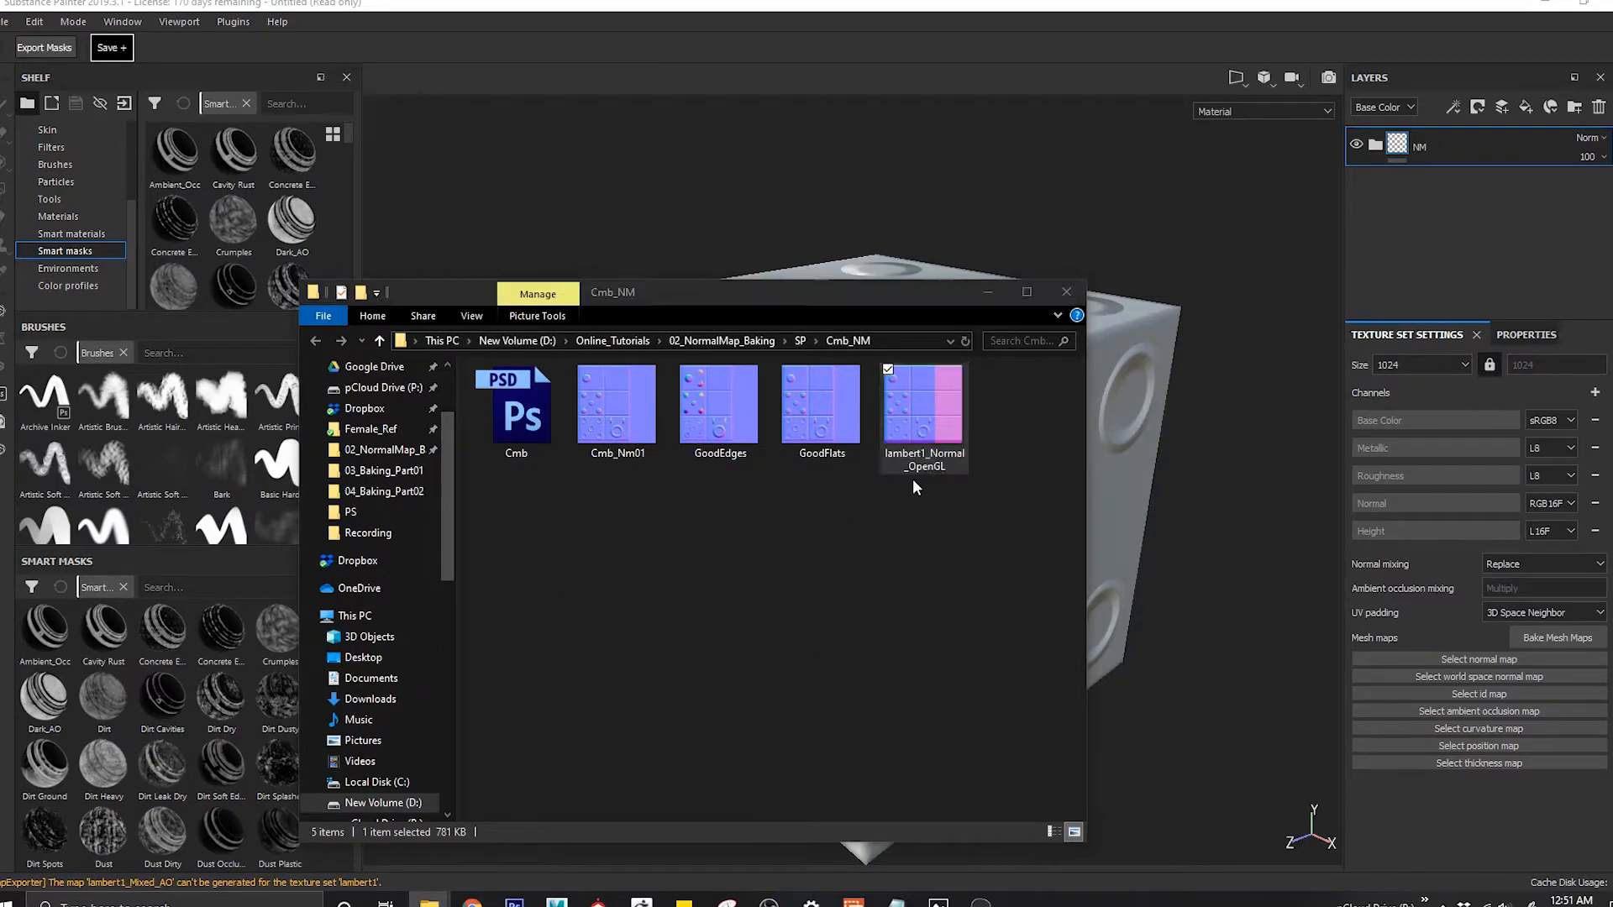
double_click(922, 401)
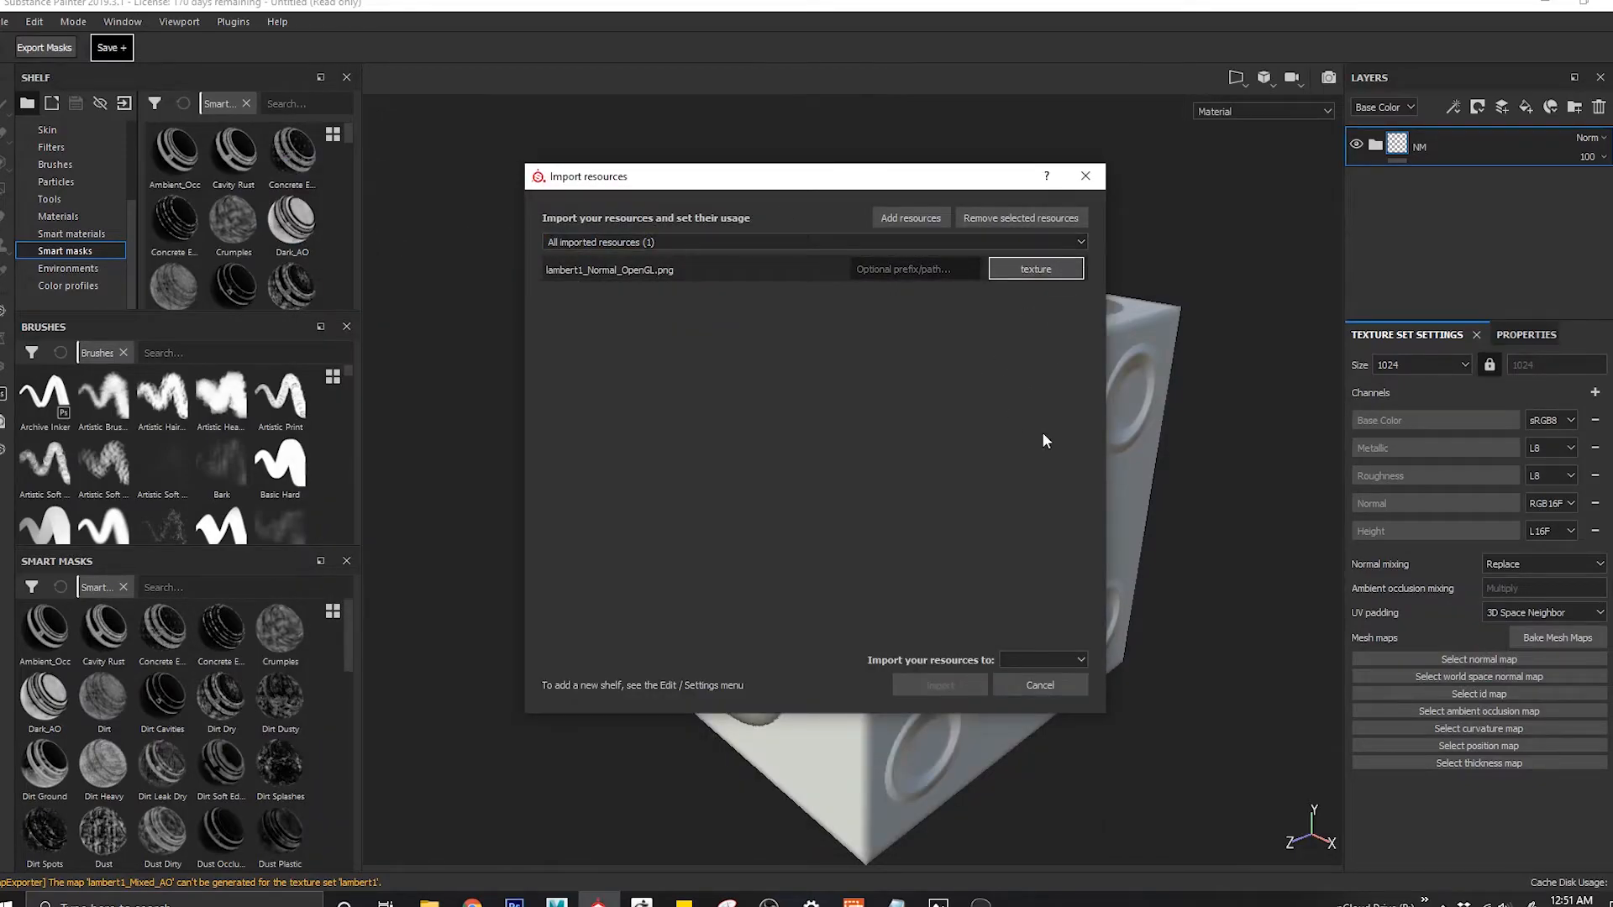
Step: Import lambert1_Normal_OpenGL as a texture and place it in the Normal mesh map slot
click(938, 685)
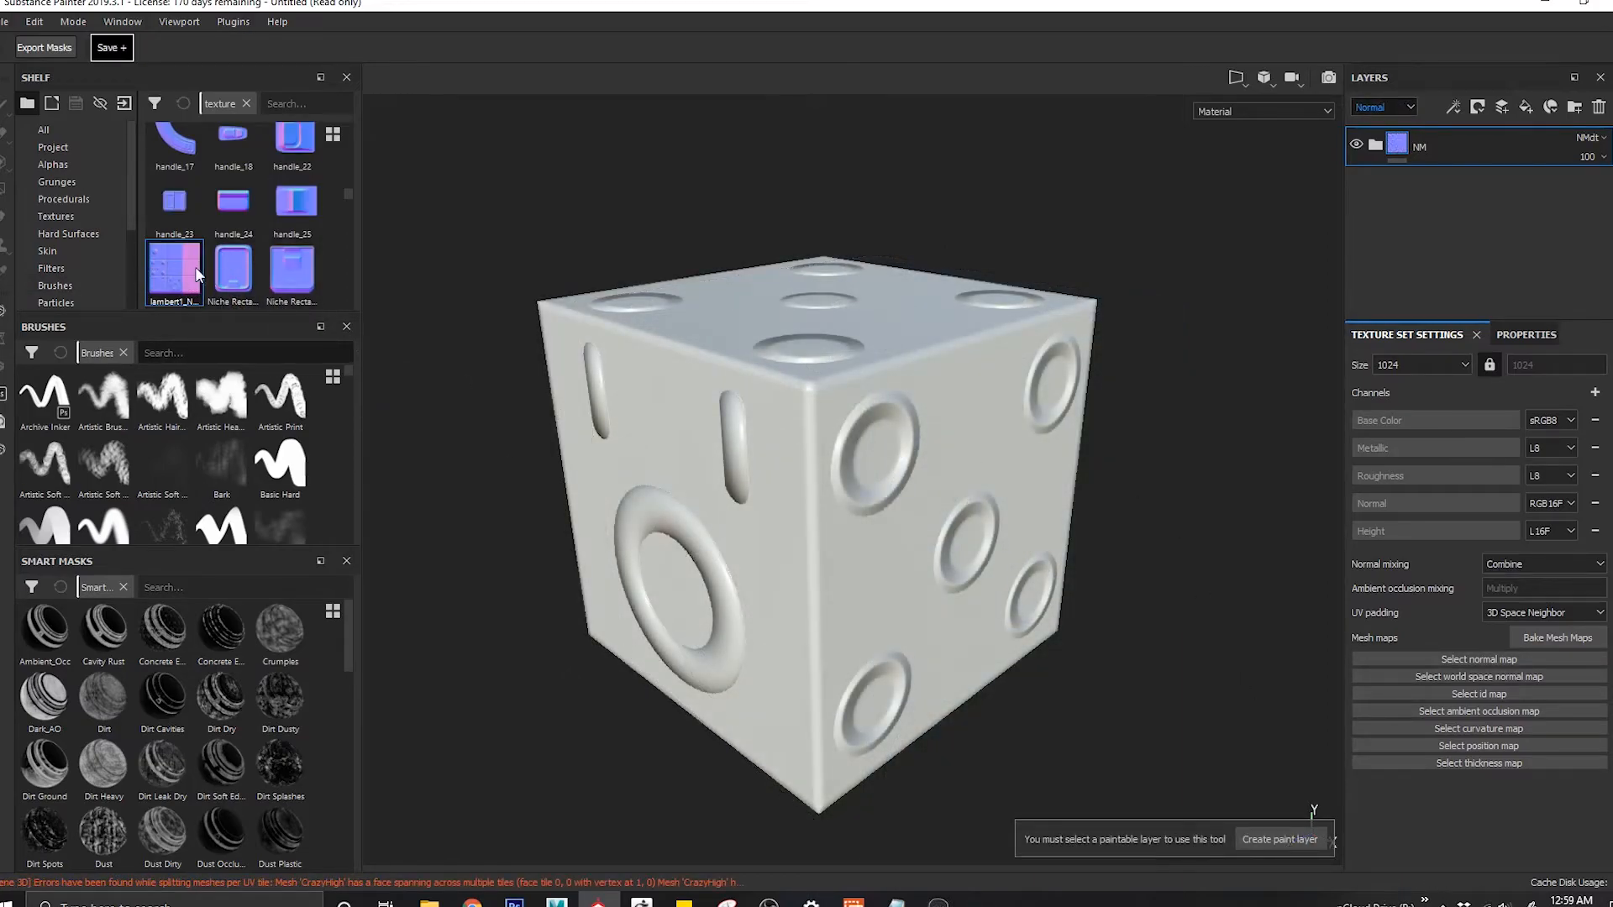
mouse_move(463, 808)
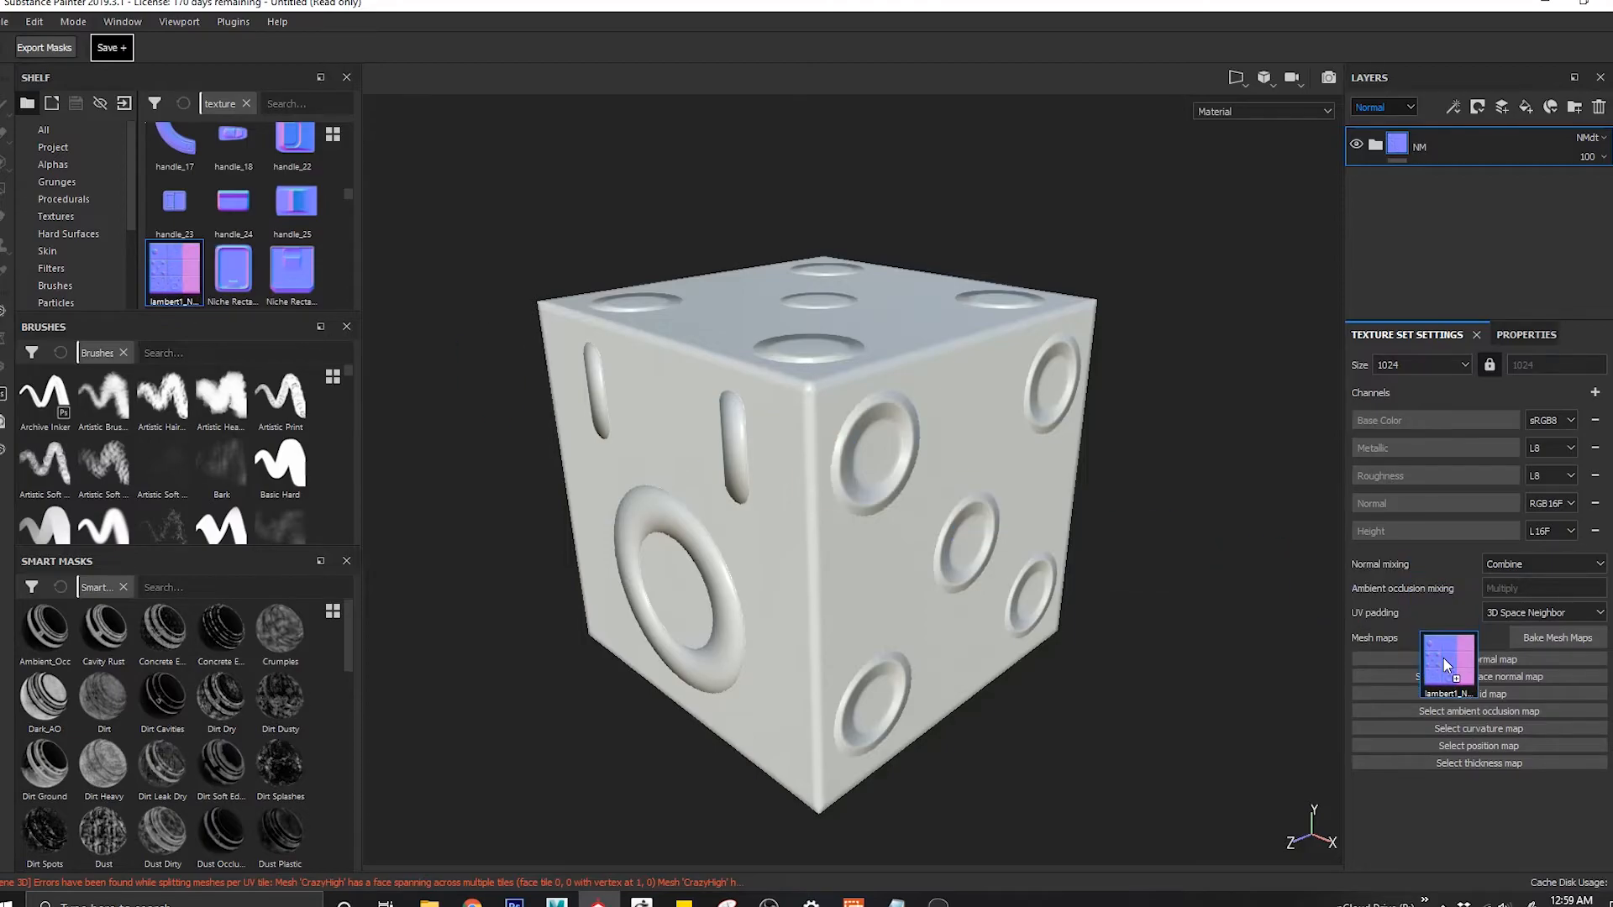
click(1447, 664)
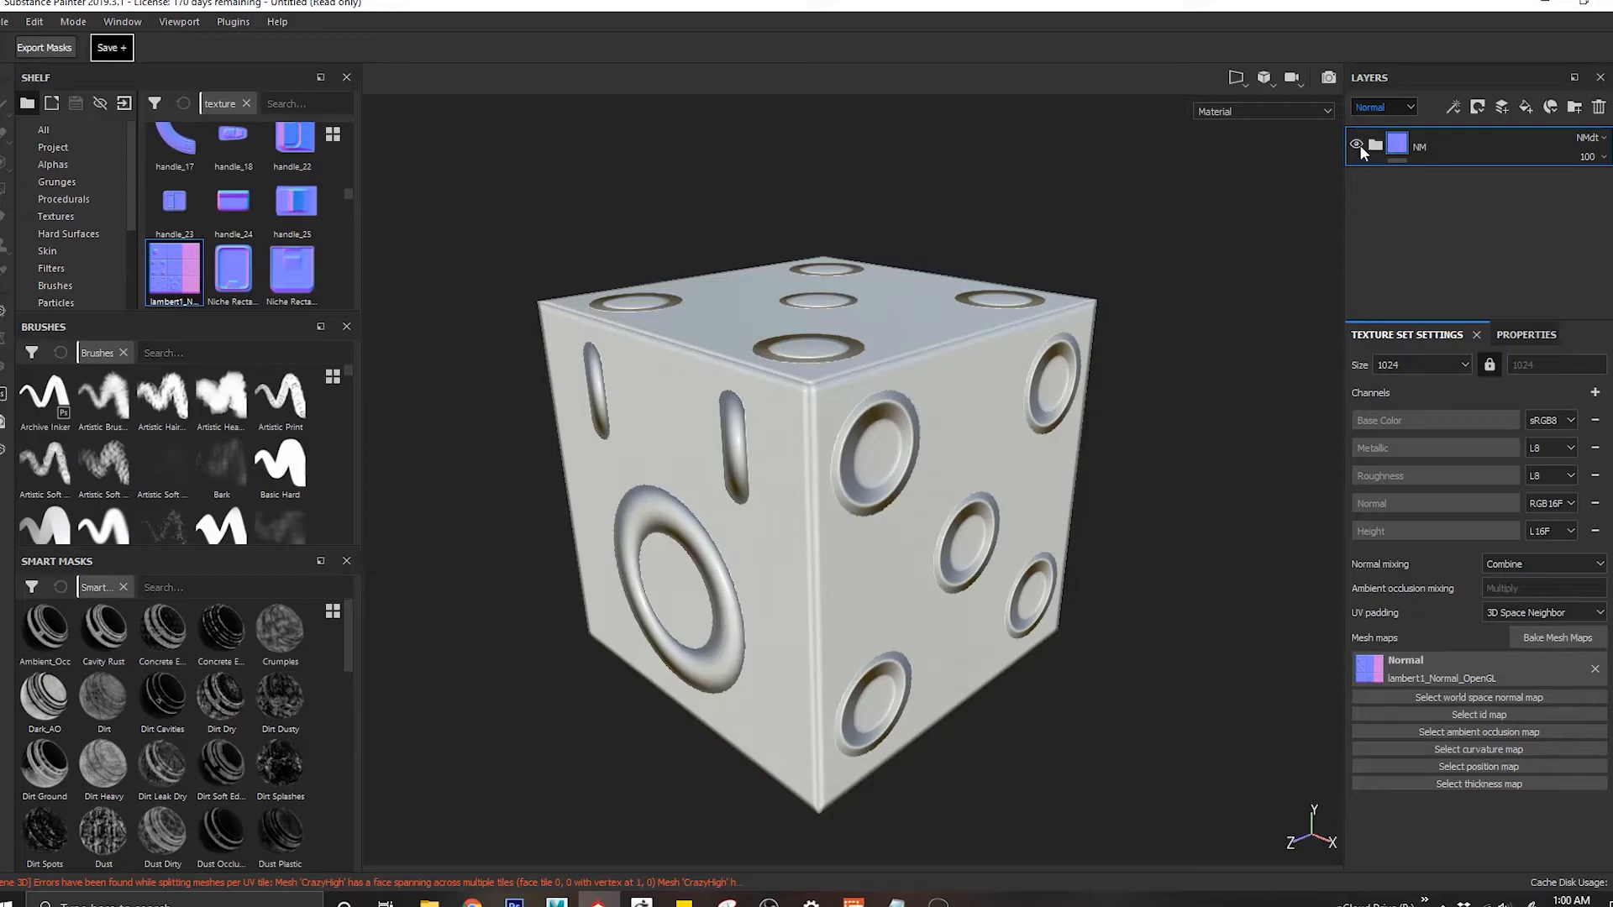
Step: Hide the NM folder and open the Bake Mesh Maps settings
click(1356, 144)
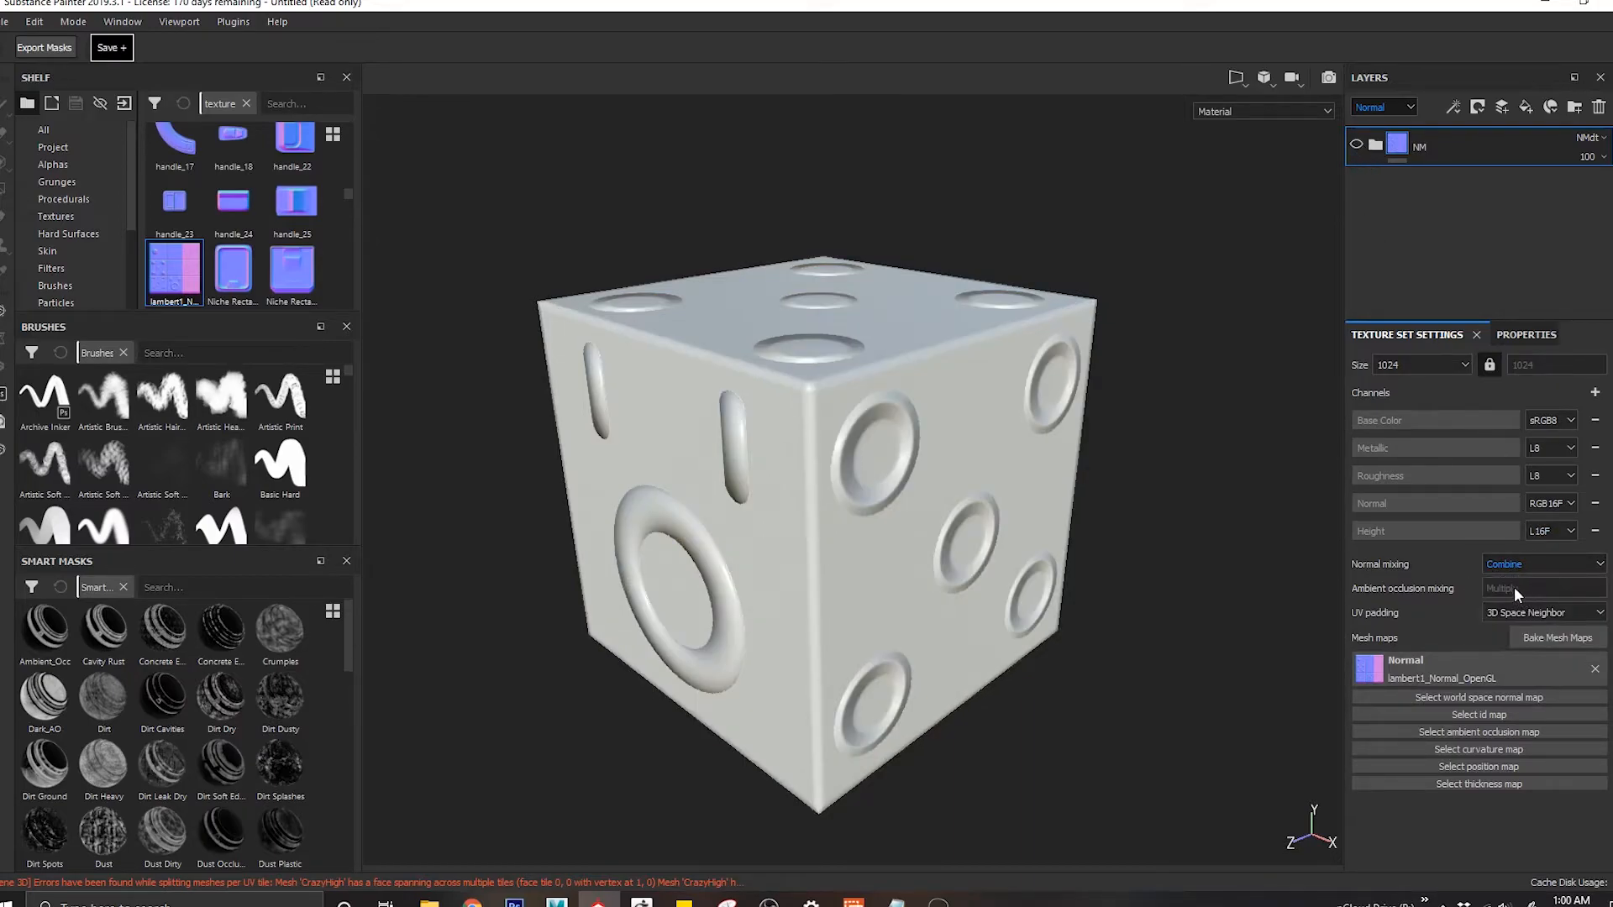
click(1557, 638)
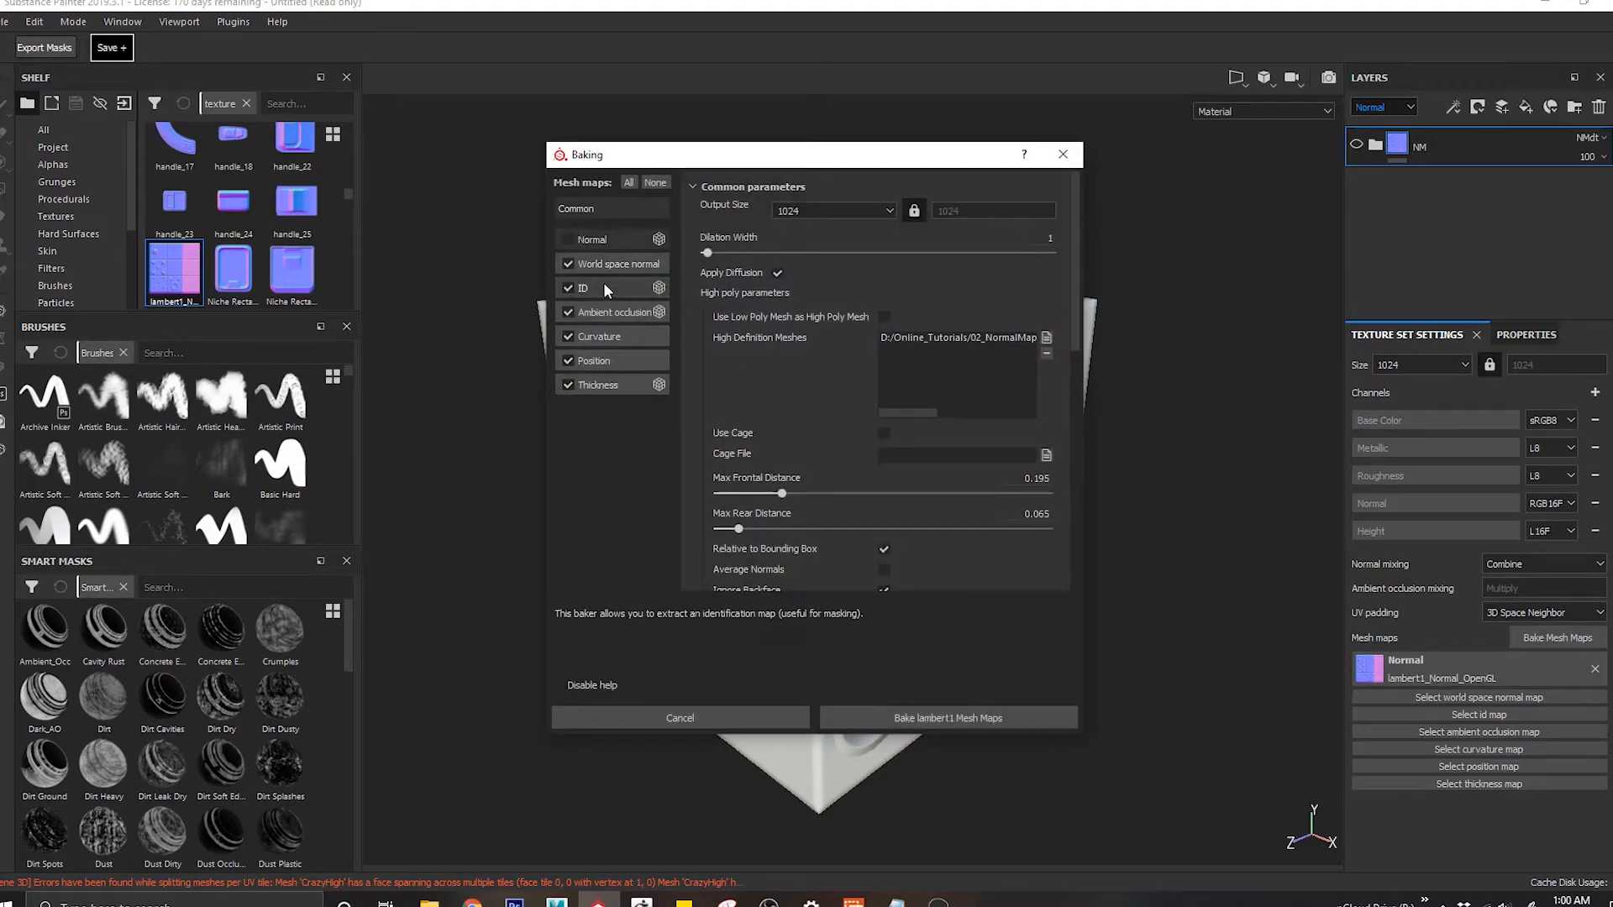
Step: Check the ID baker options and bake lambert1 mesh maps with Normal unchecked
click(612, 263)
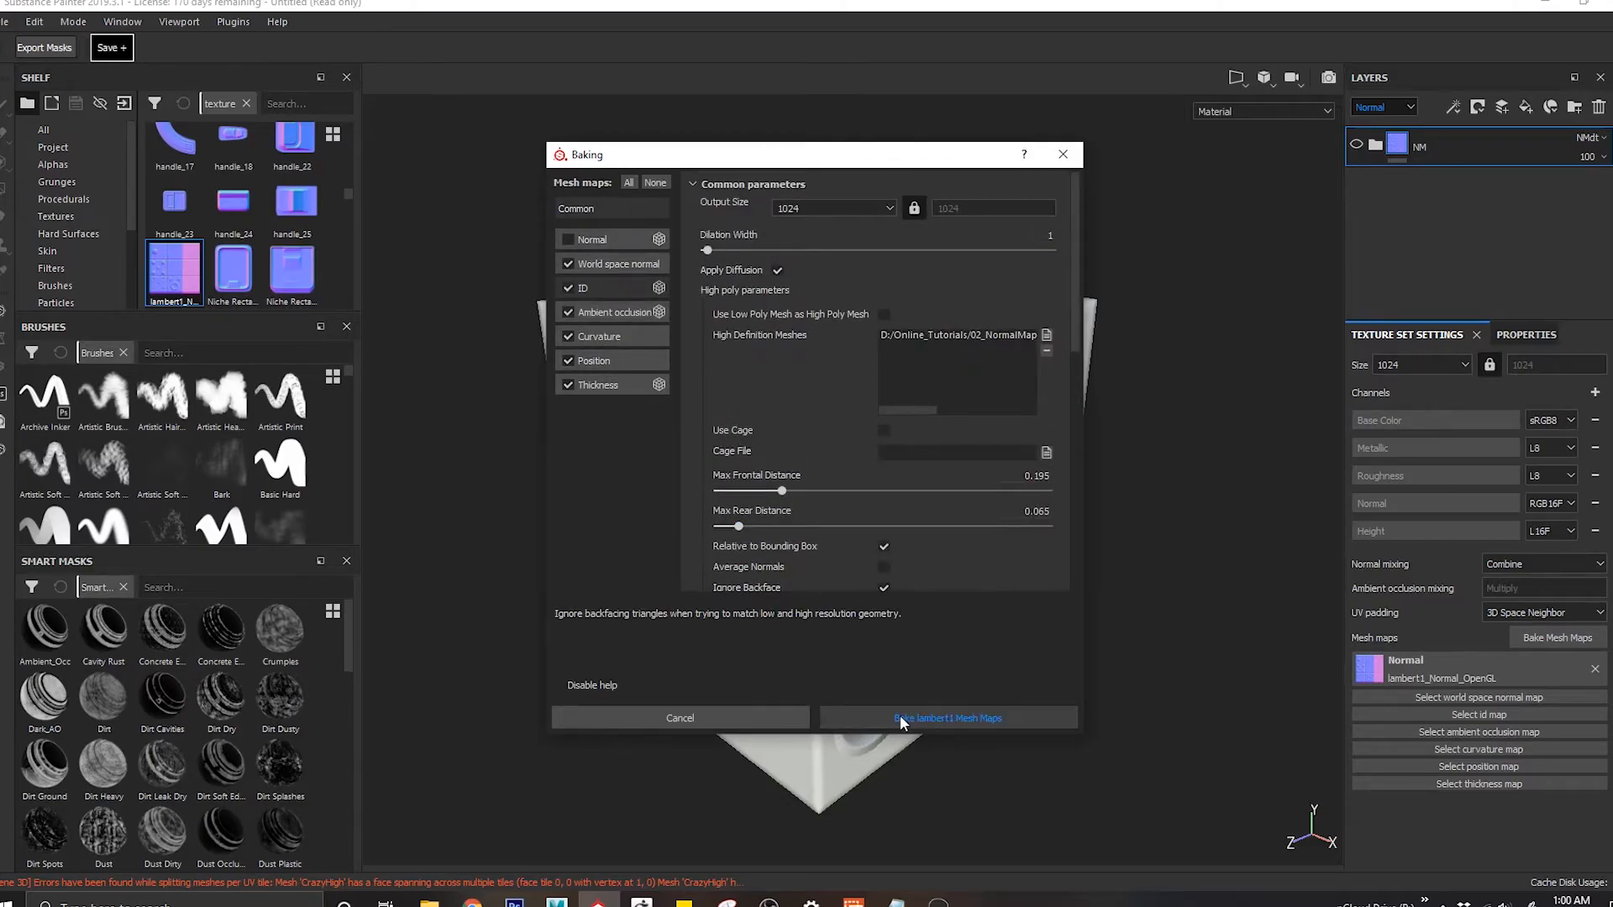
click(945, 718)
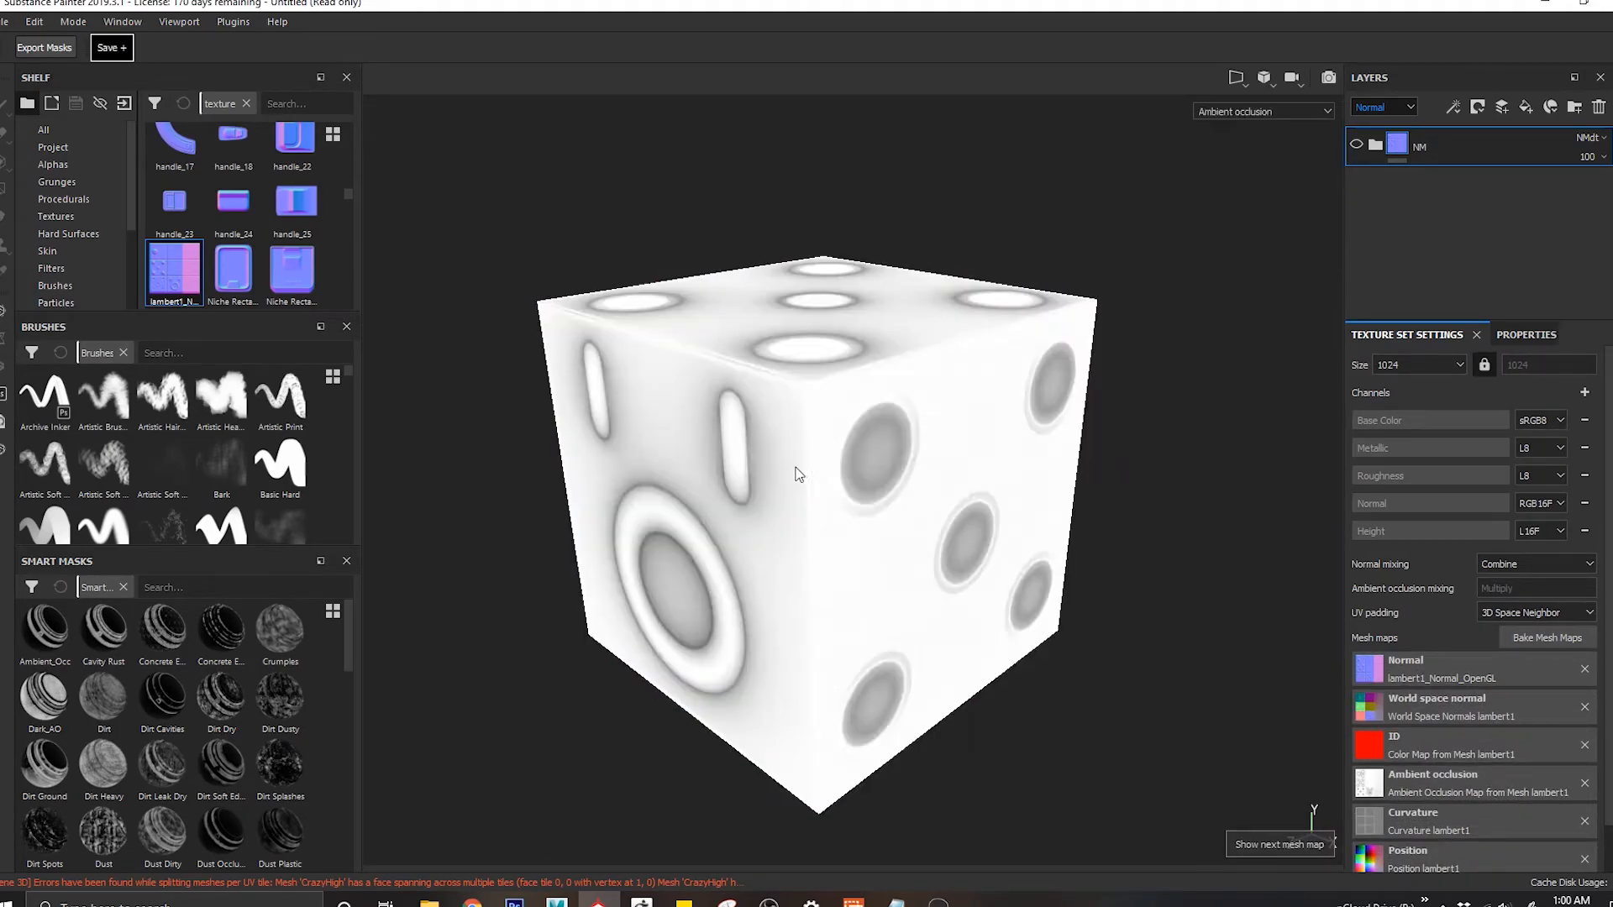
Step: Preview the baked maps on the cube and scroll through the lambert1 mesh maps list
click(1260, 111)
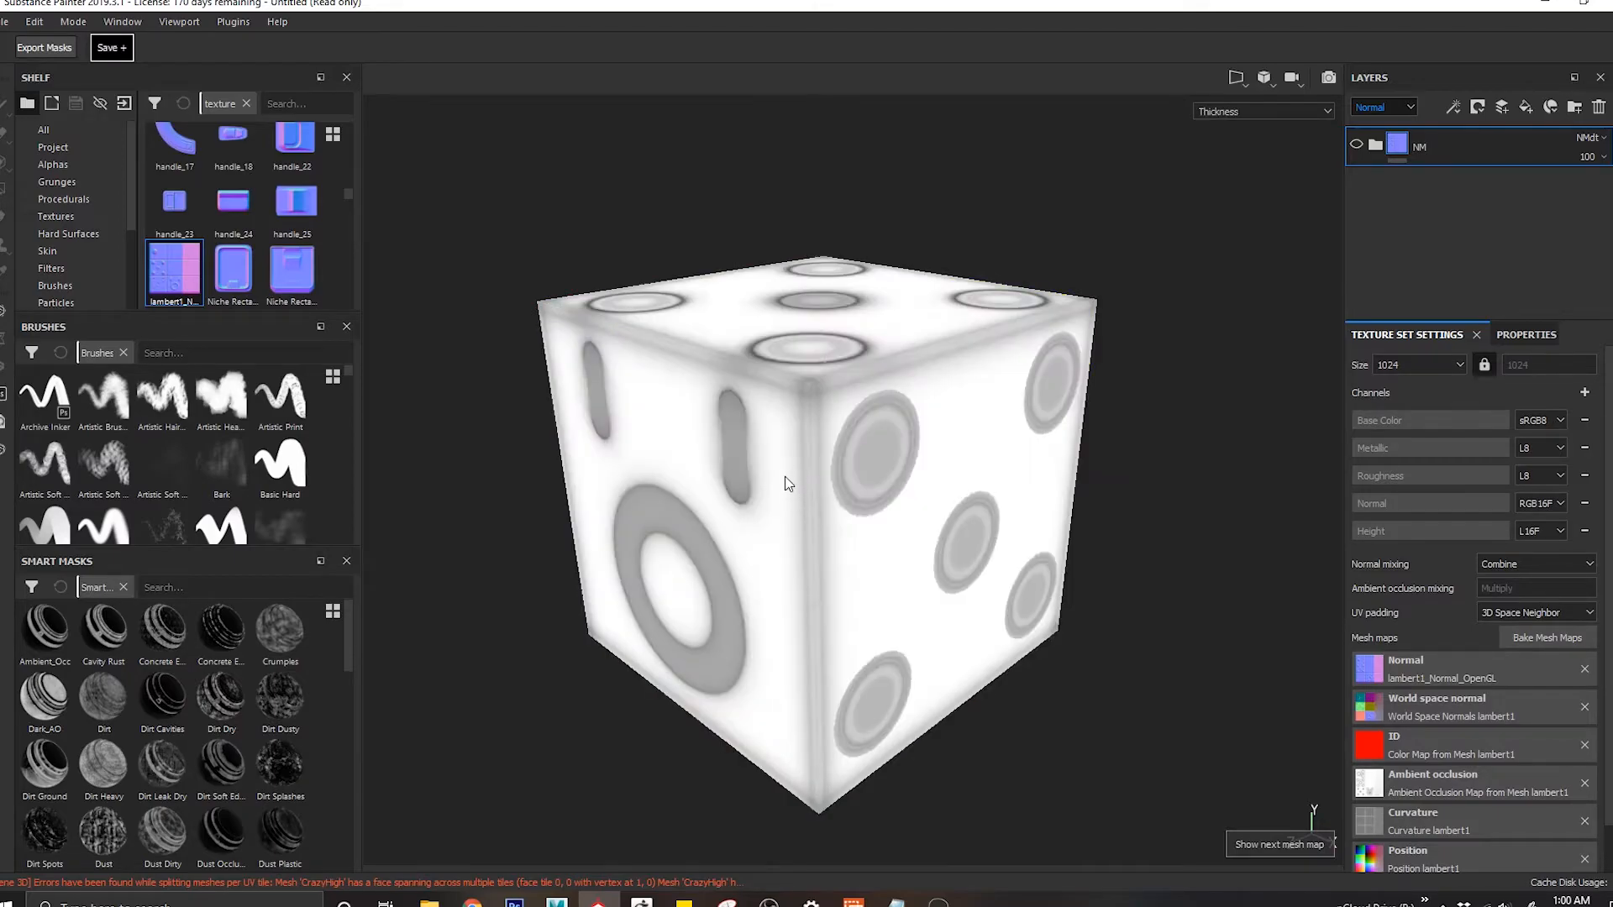
click(1260, 110)
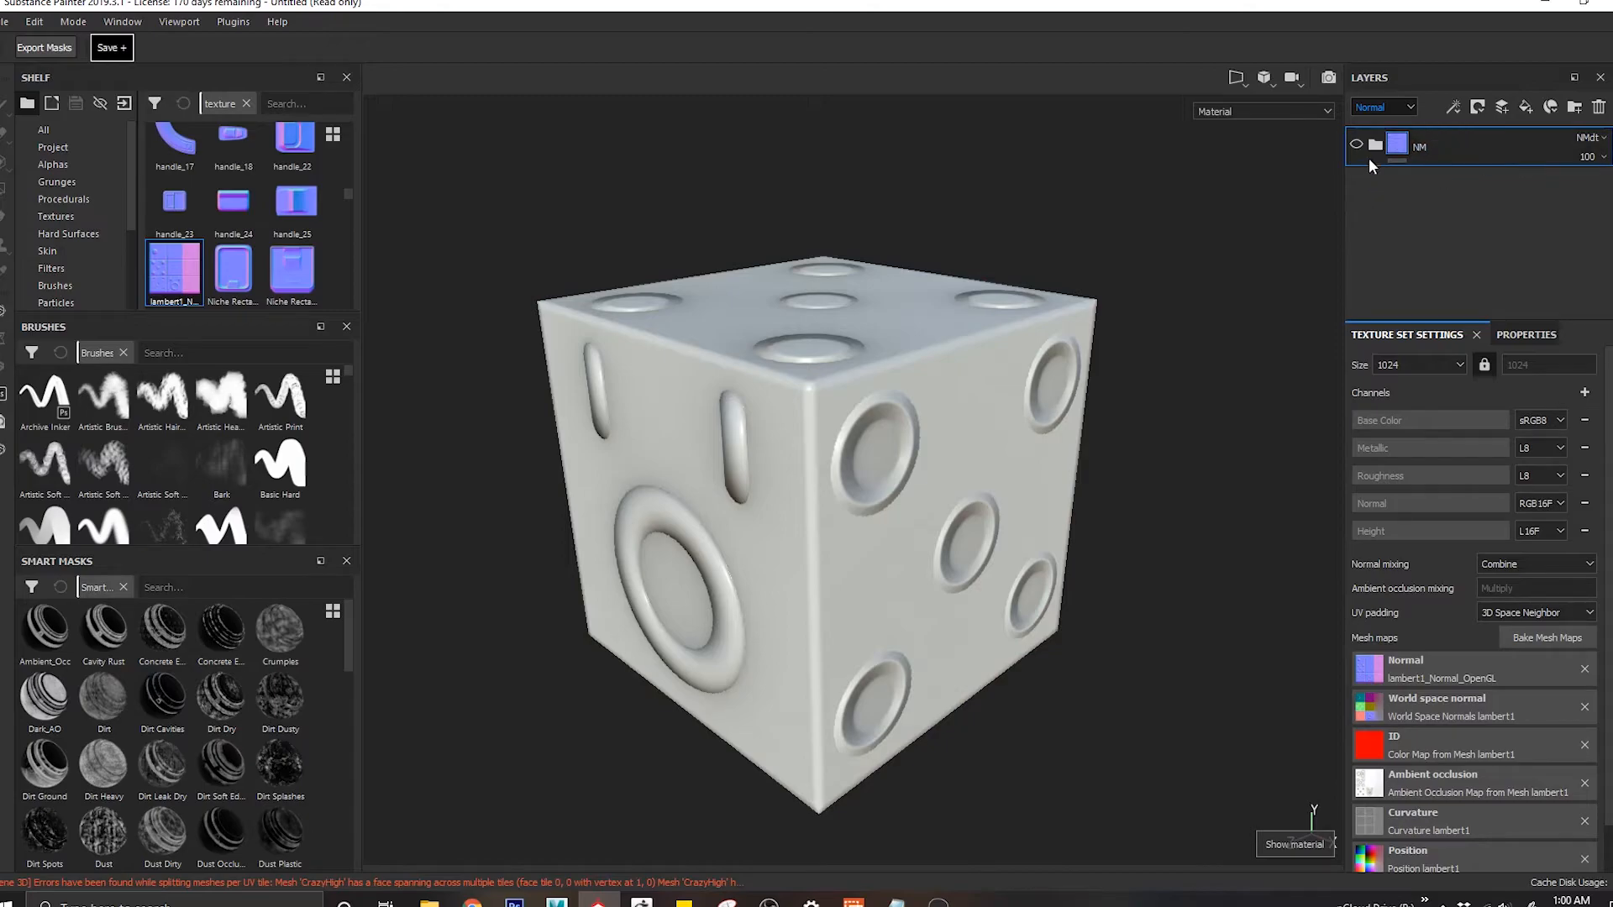
click(1375, 146)
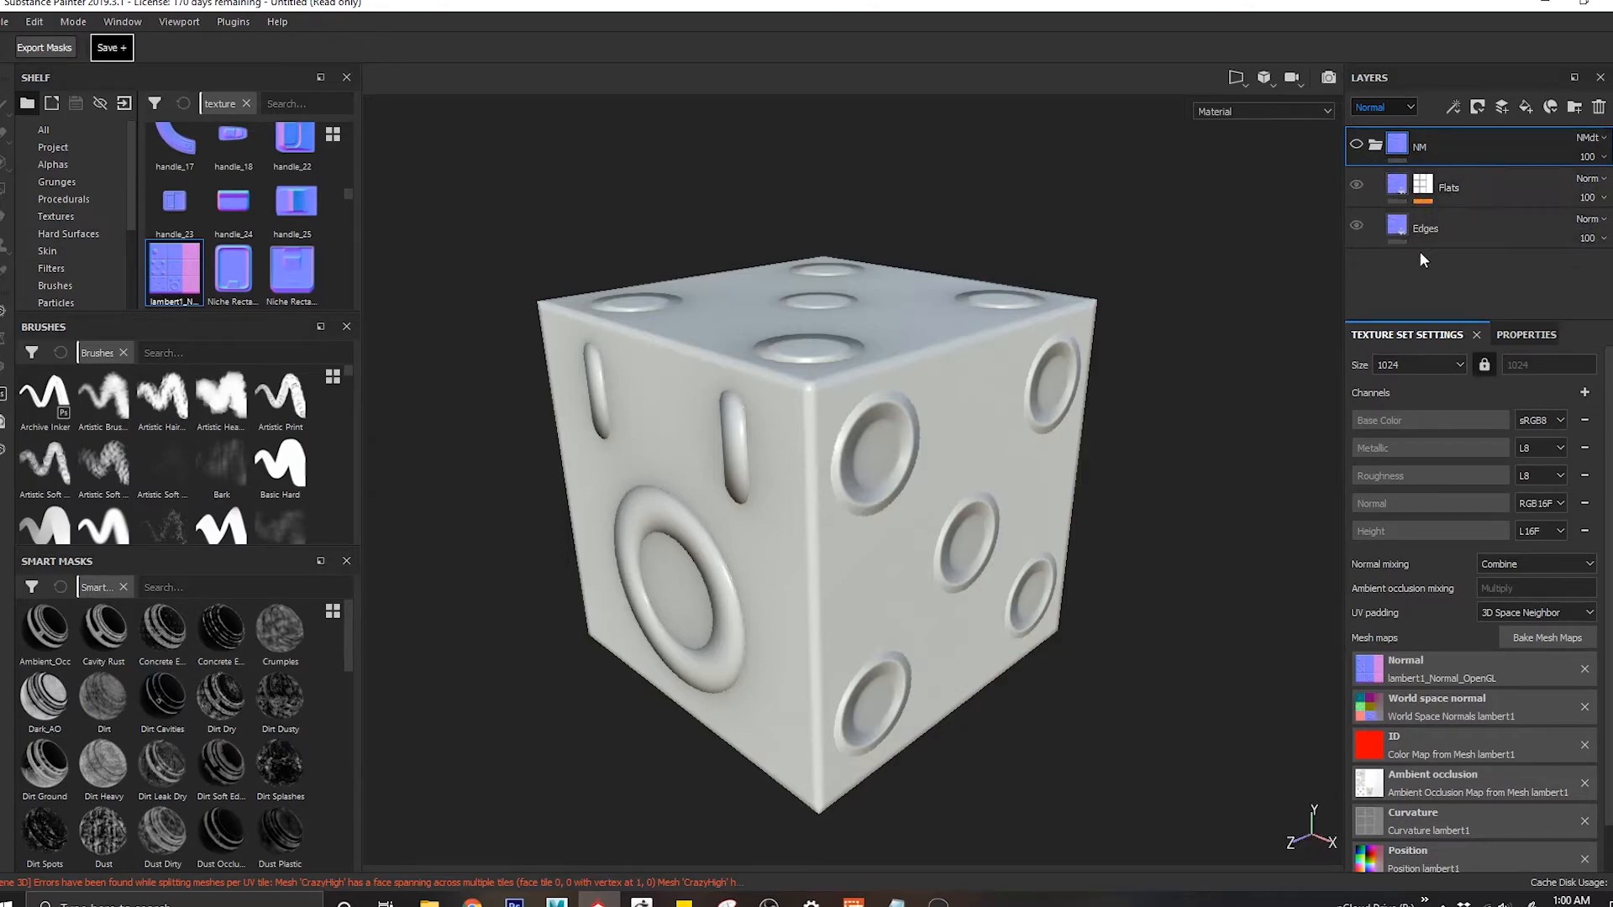
click(1374, 145)
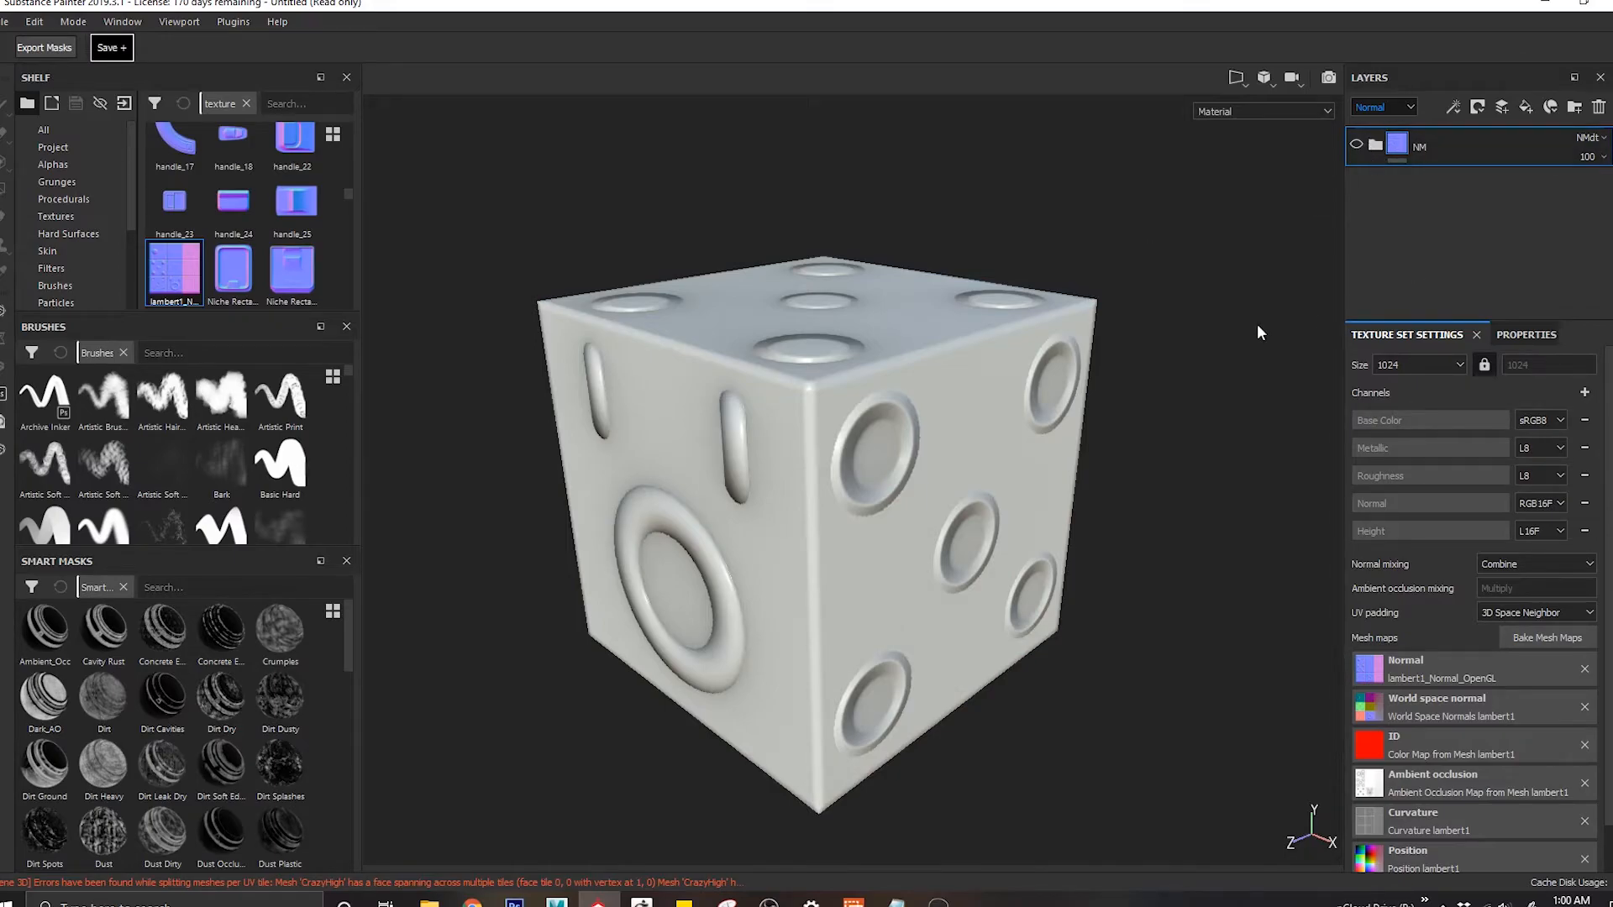
mouse_move(1398, 431)
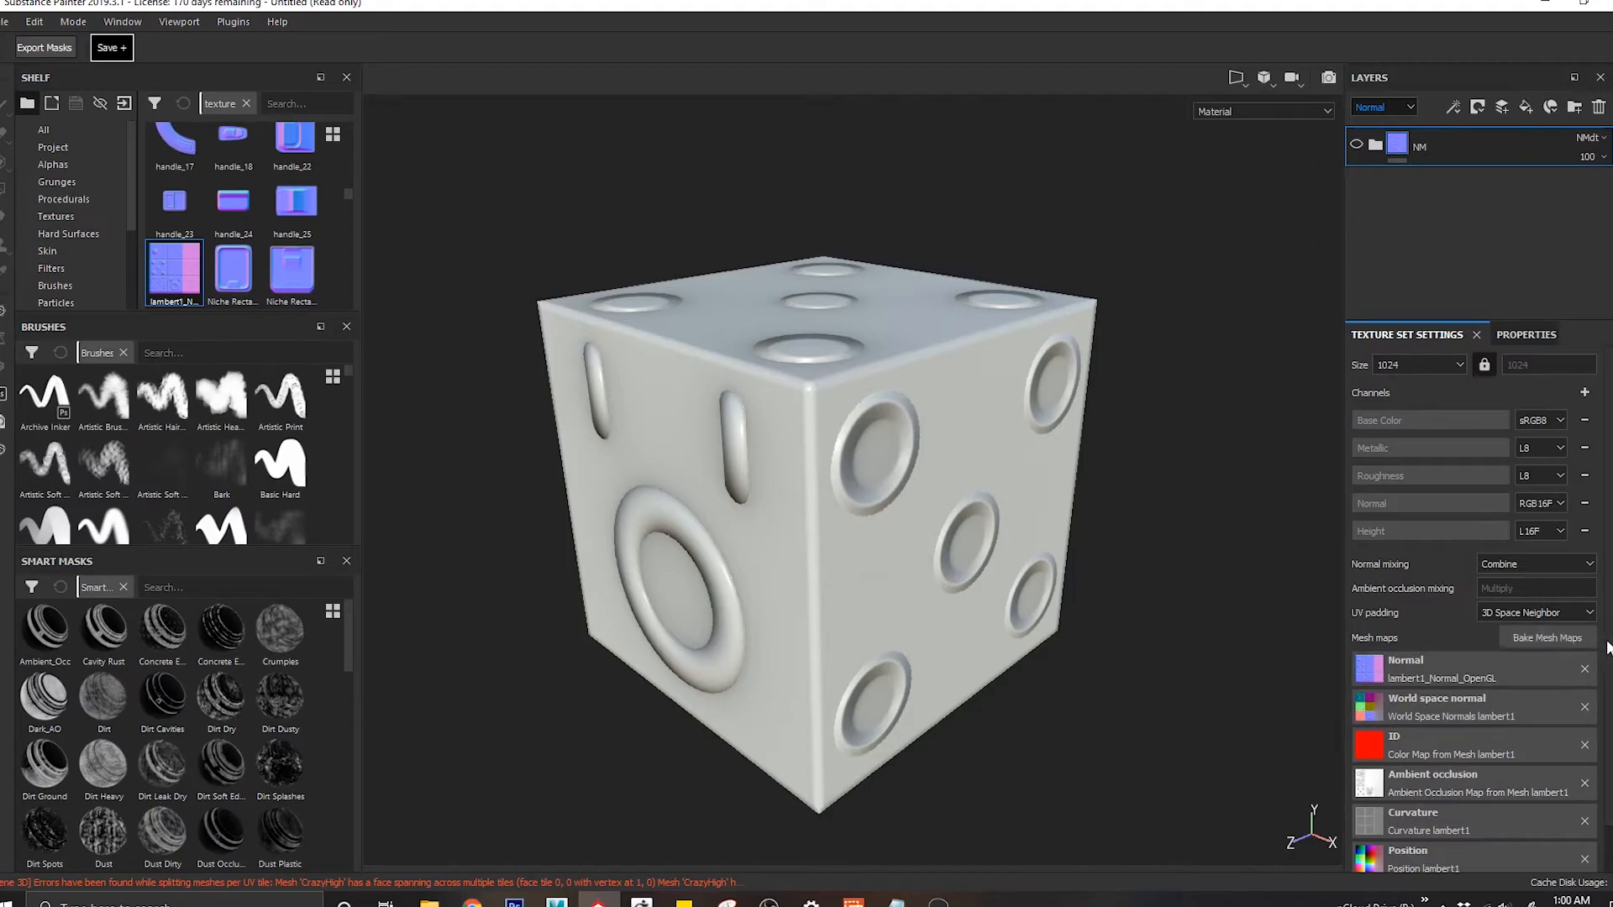
scroll(down, 3)
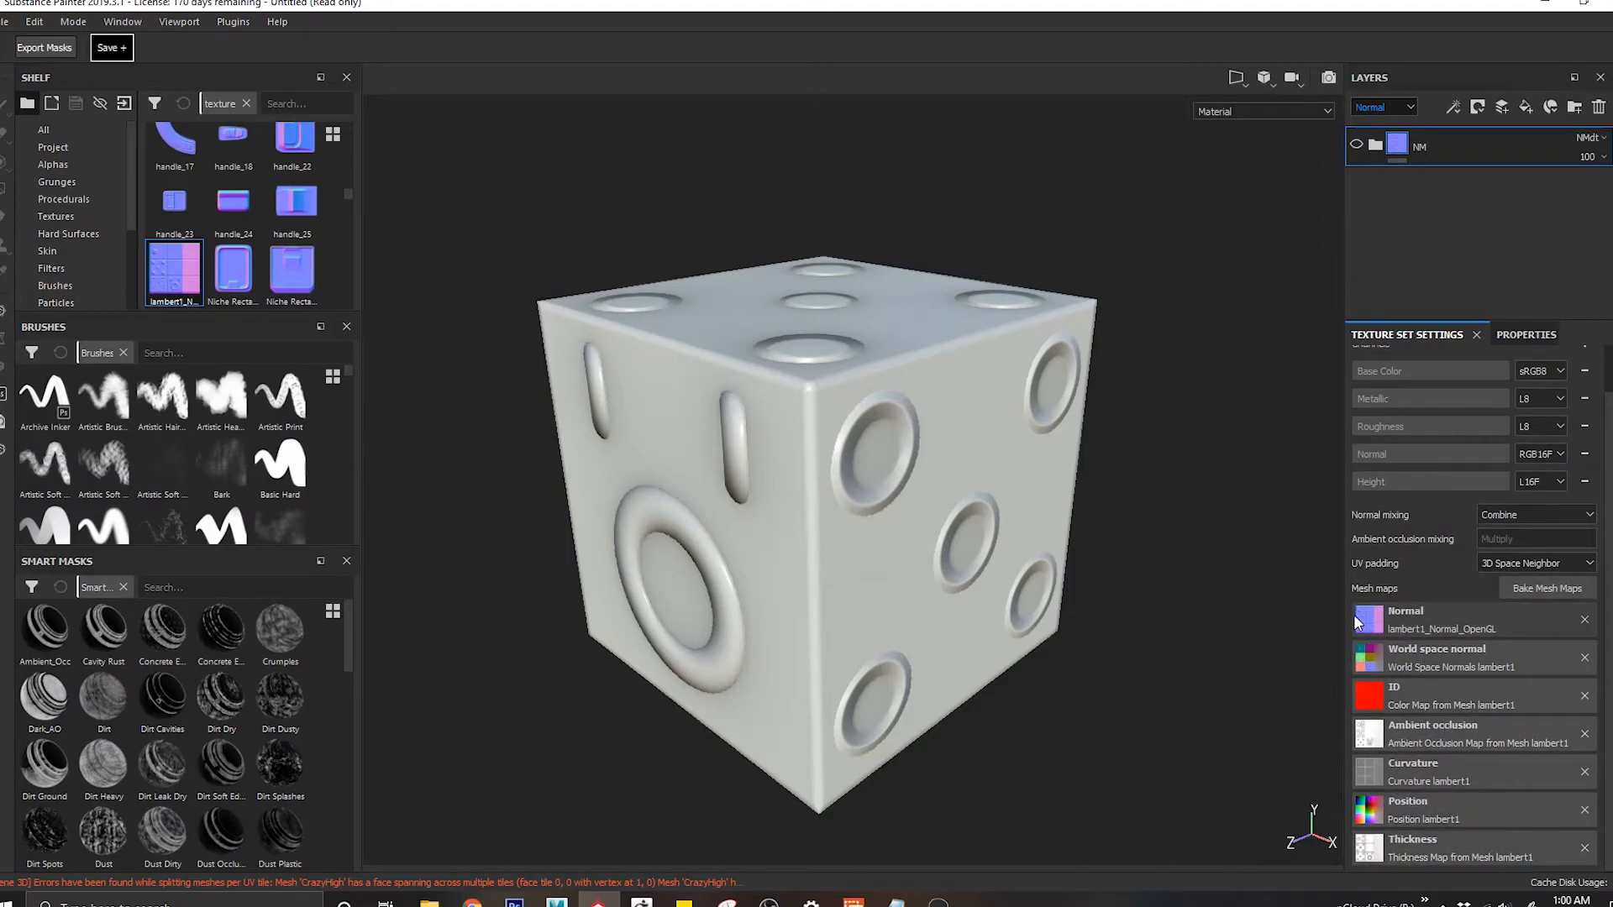
mouse_move(1433, 583)
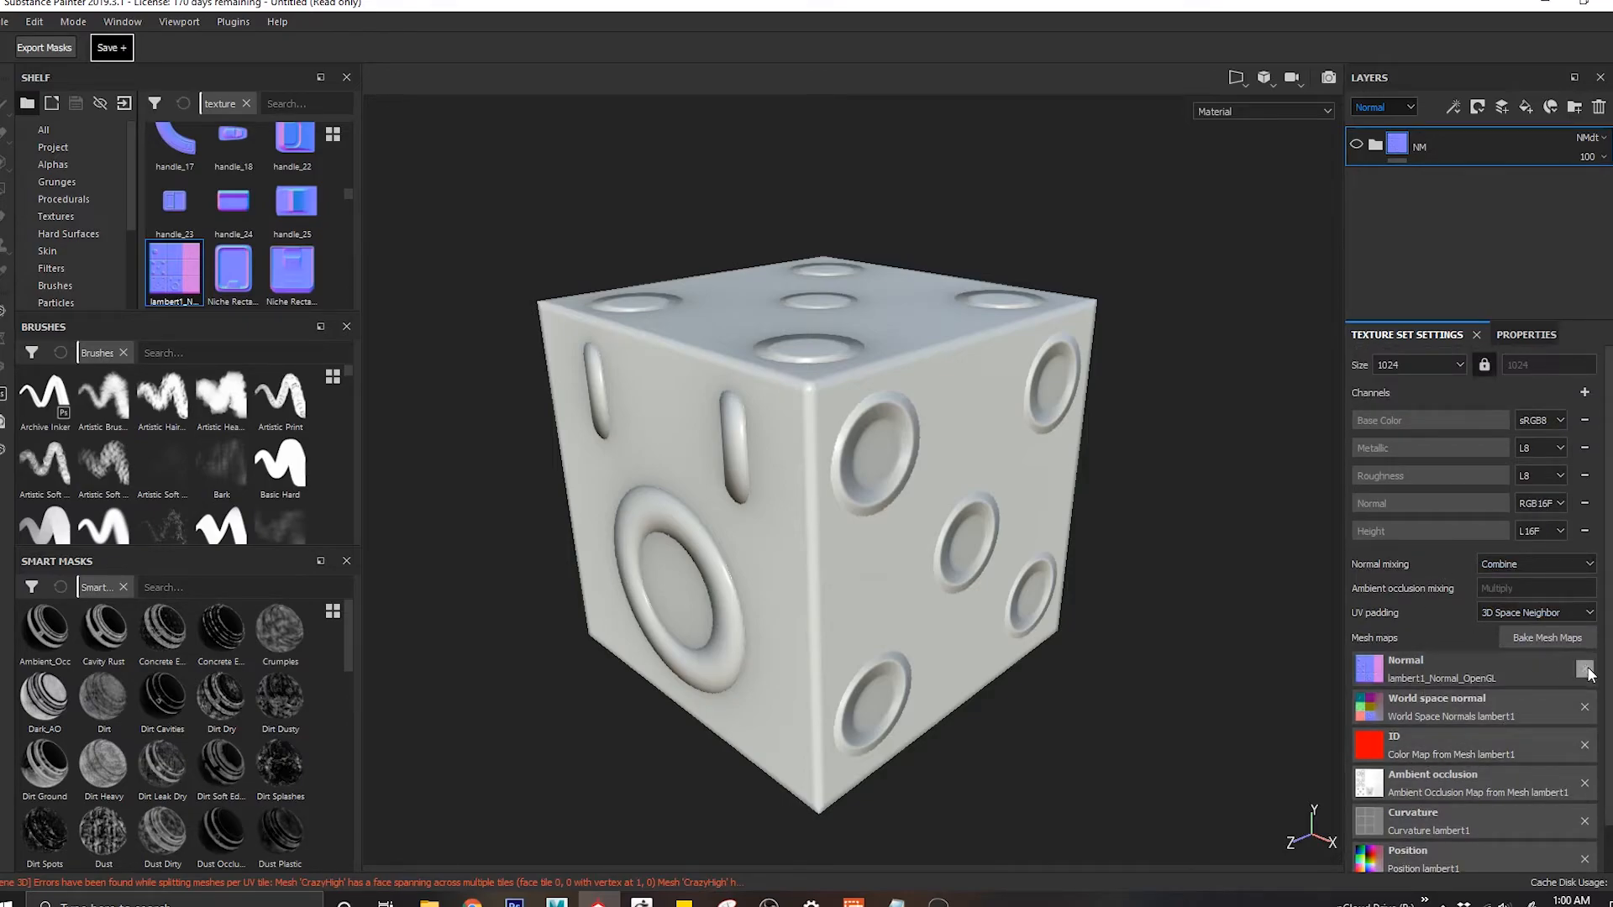
Step: Clear the baked Normal mesh map, set Normal mixing to Replace, and return to Material view
click(1586, 669)
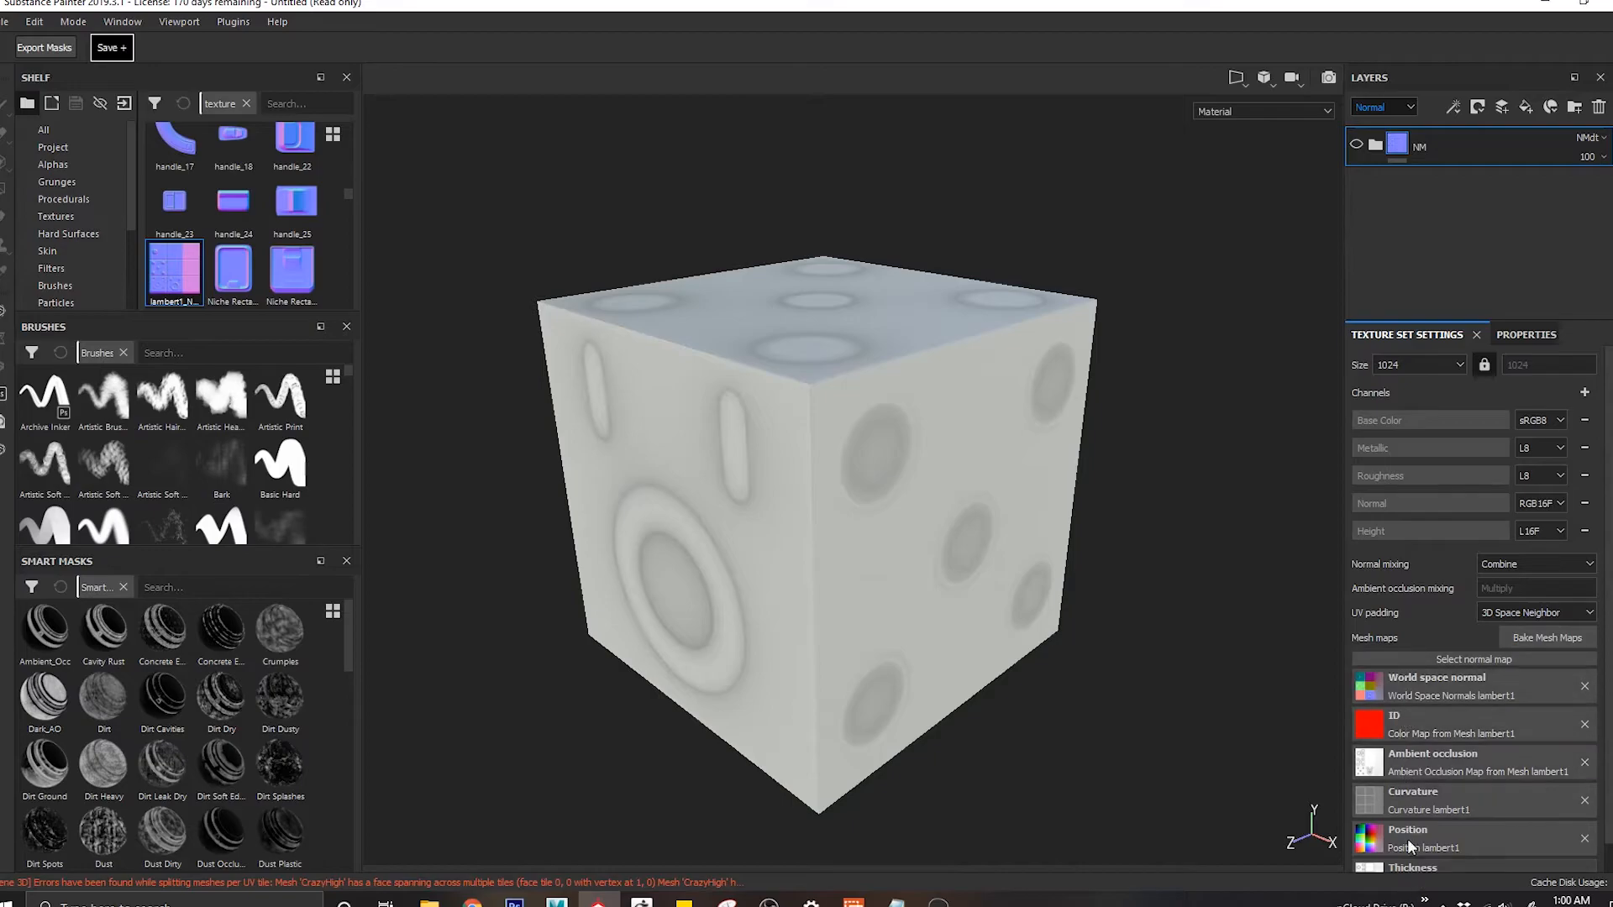
click(1533, 564)
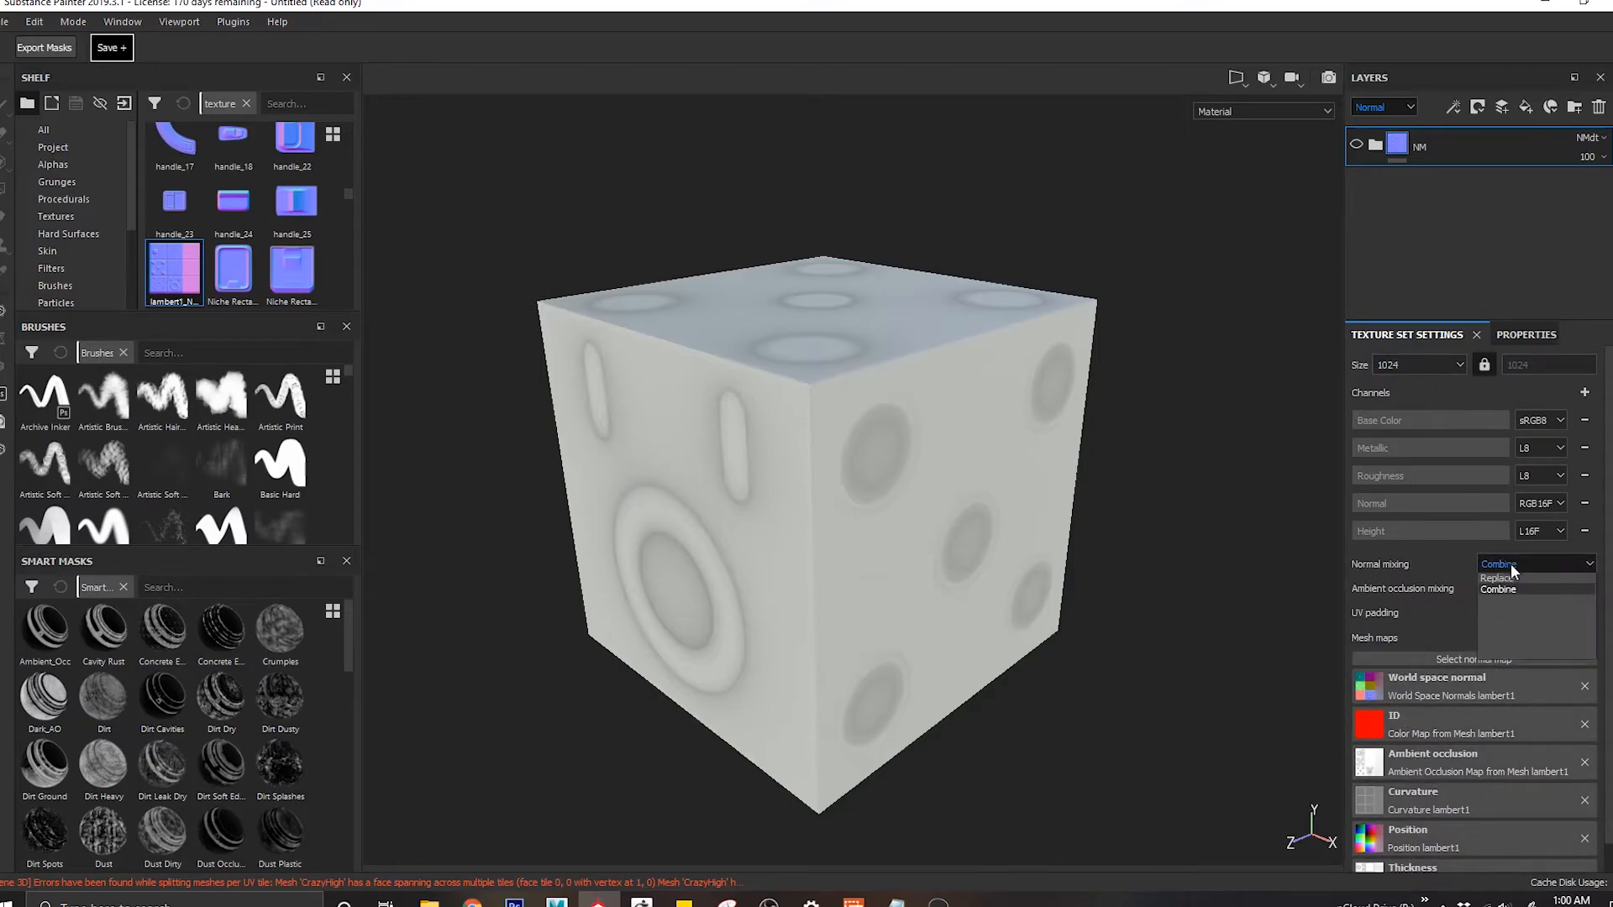
click(1498, 577)
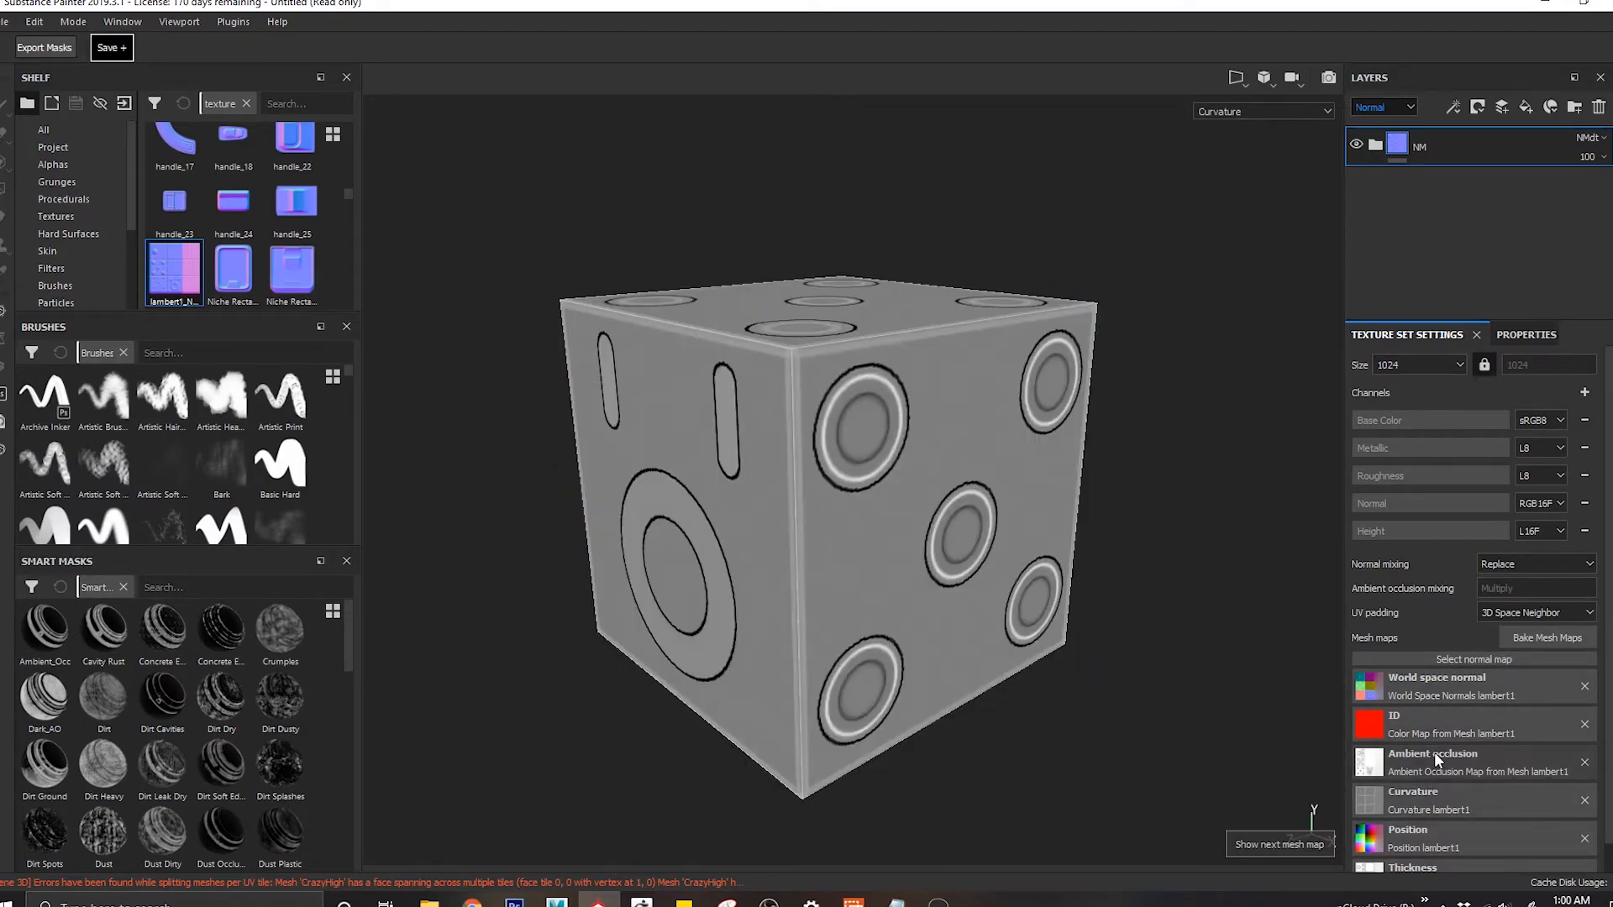
click(1262, 111)
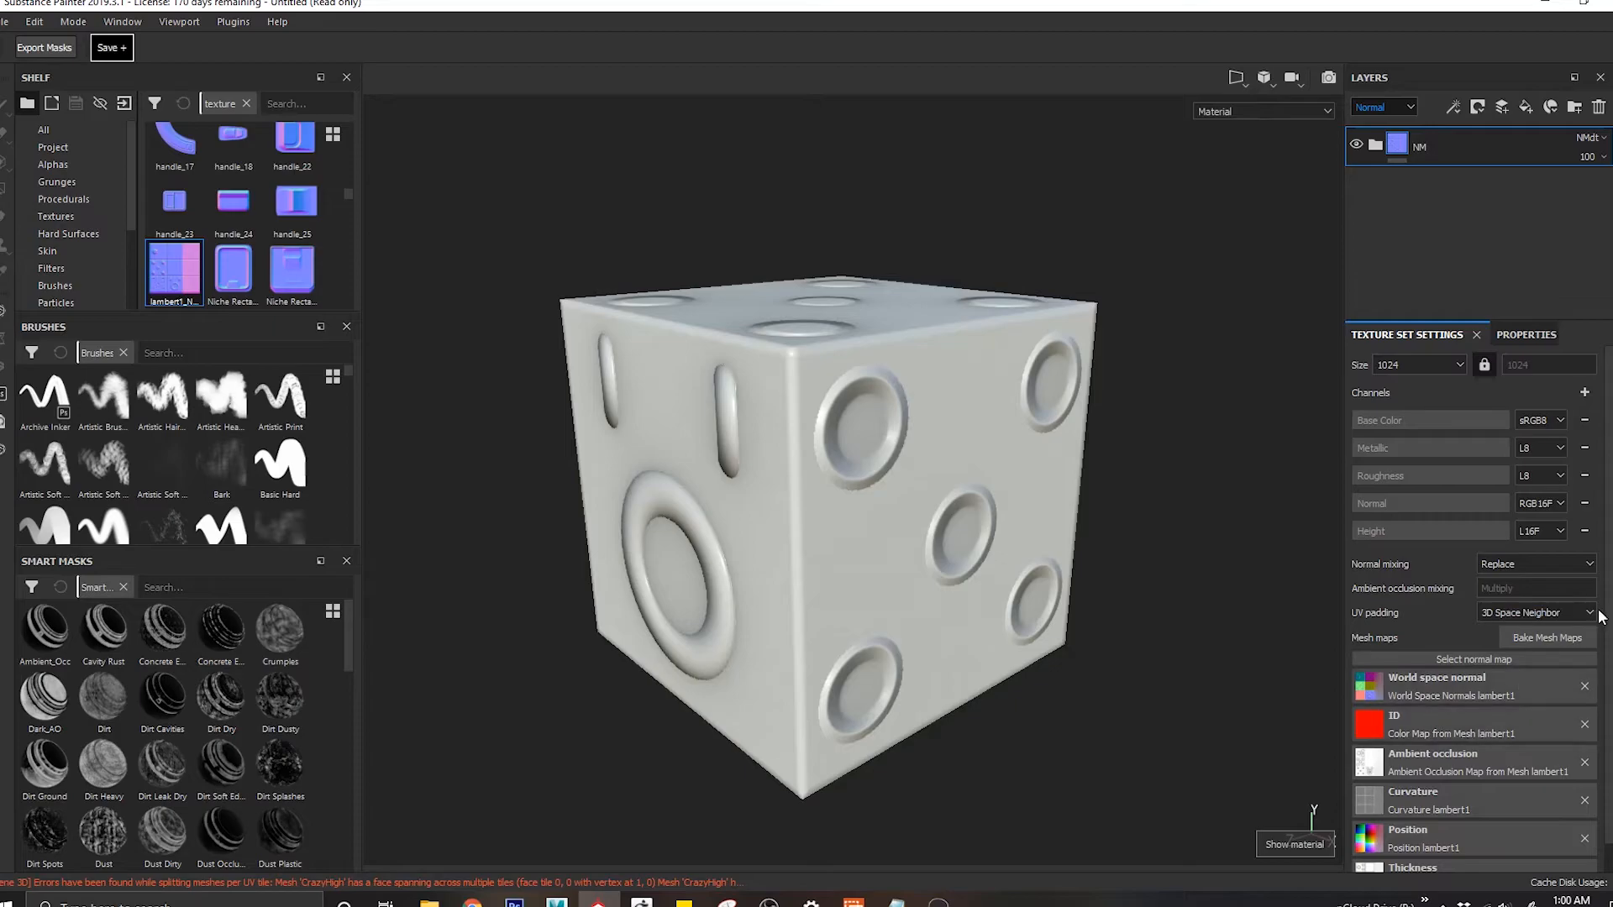
scroll(down, 3)
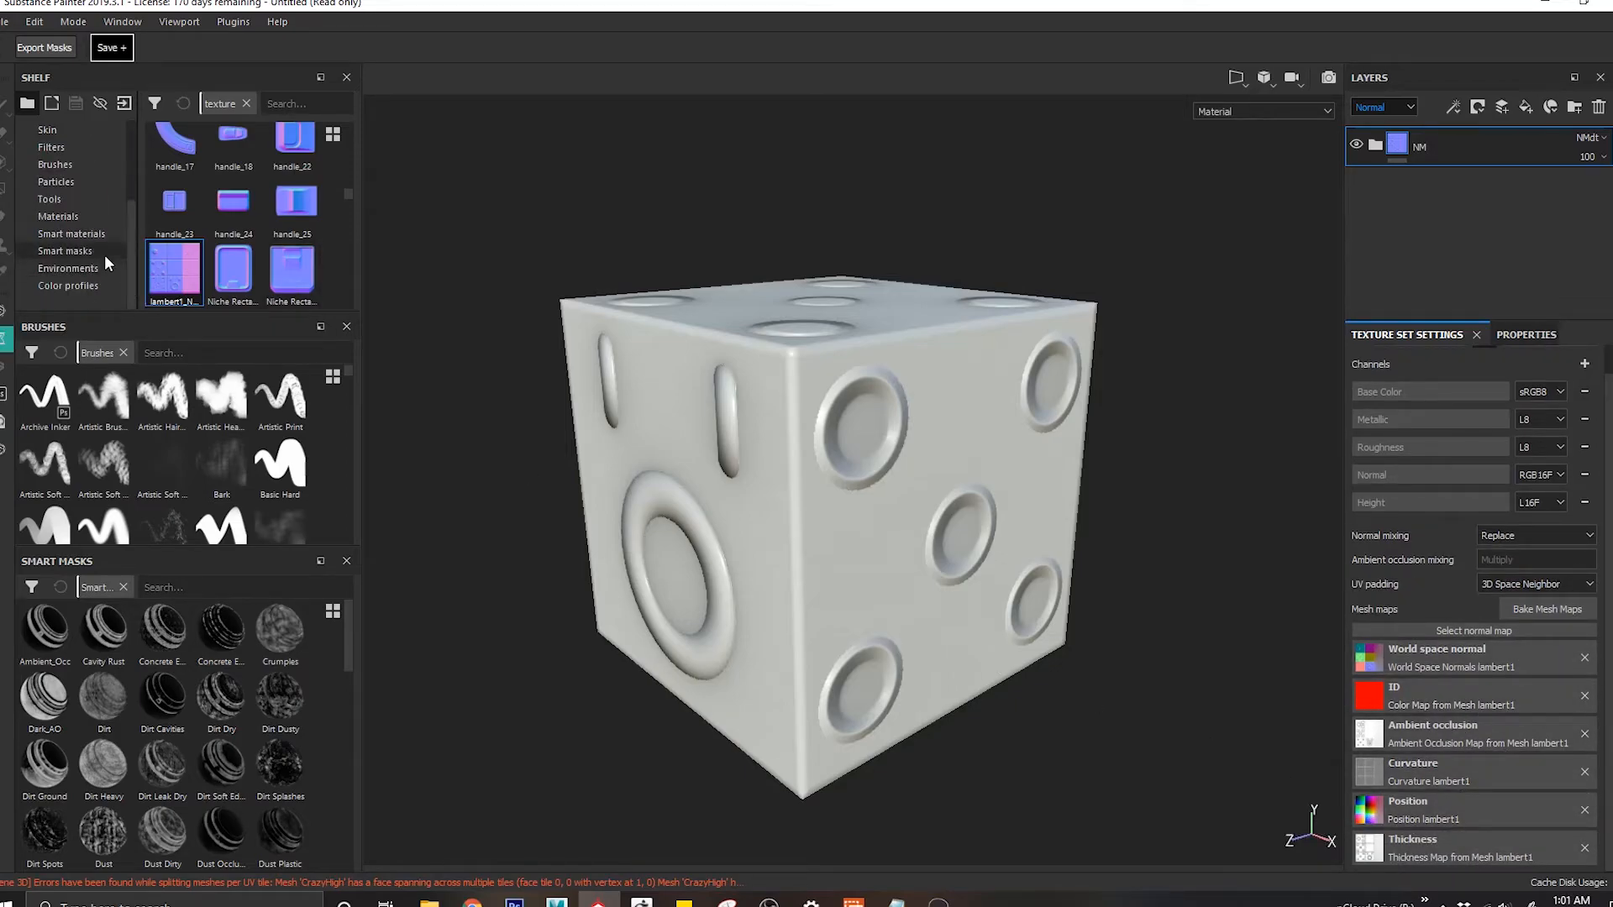
Step: Apply the Dirt smart material from the Shelf's Smart materials to the cube
click(66, 234)
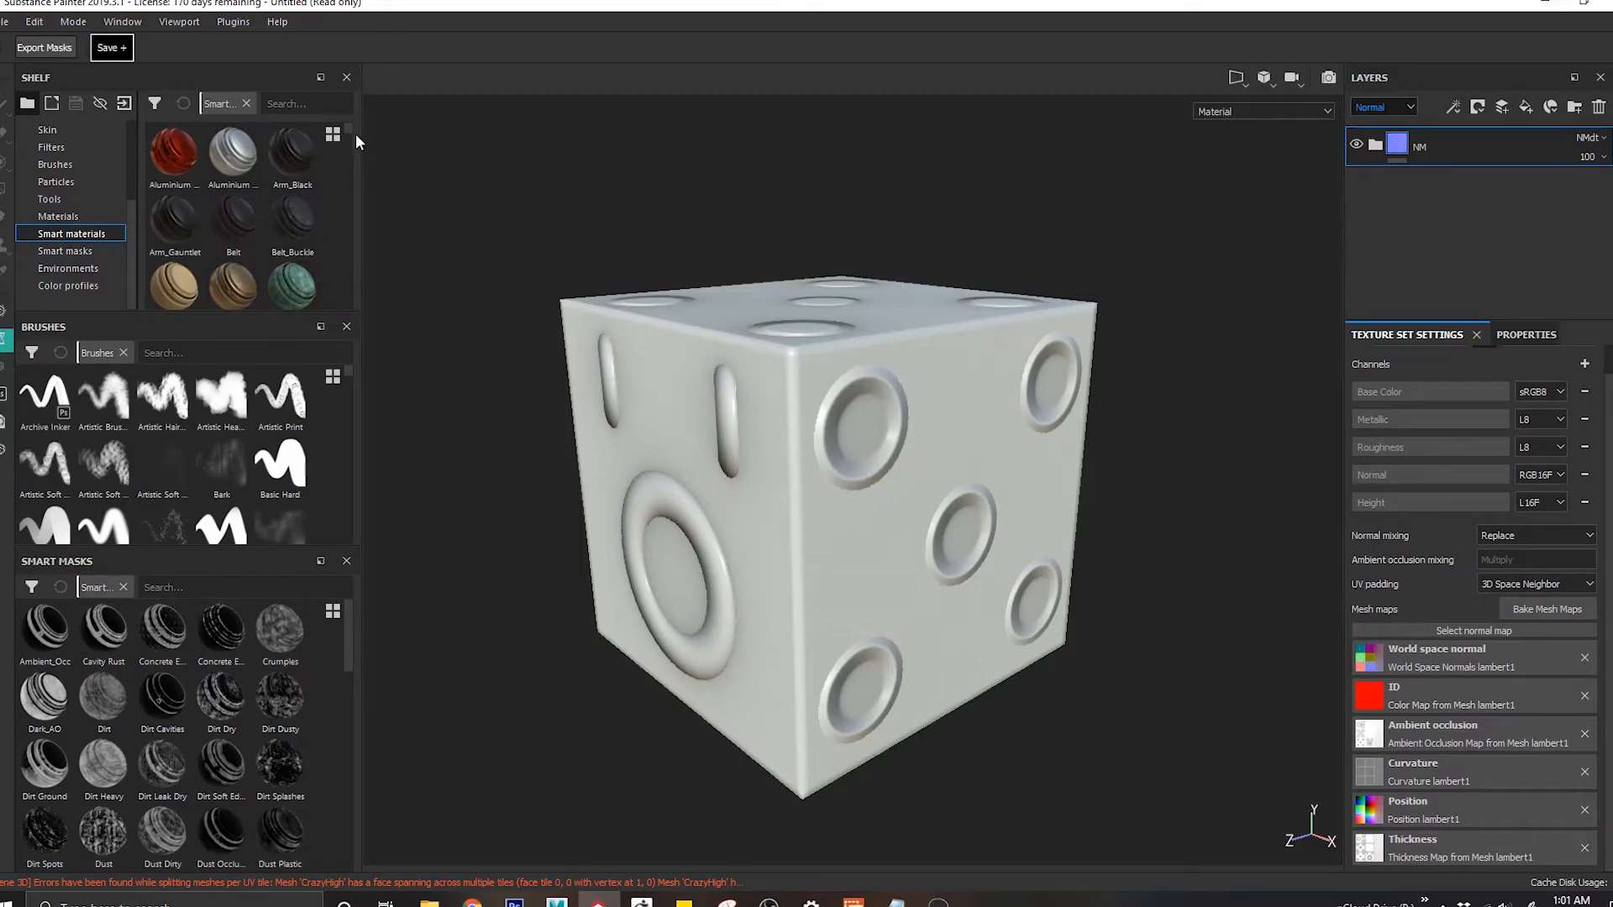
scroll(down, 3)
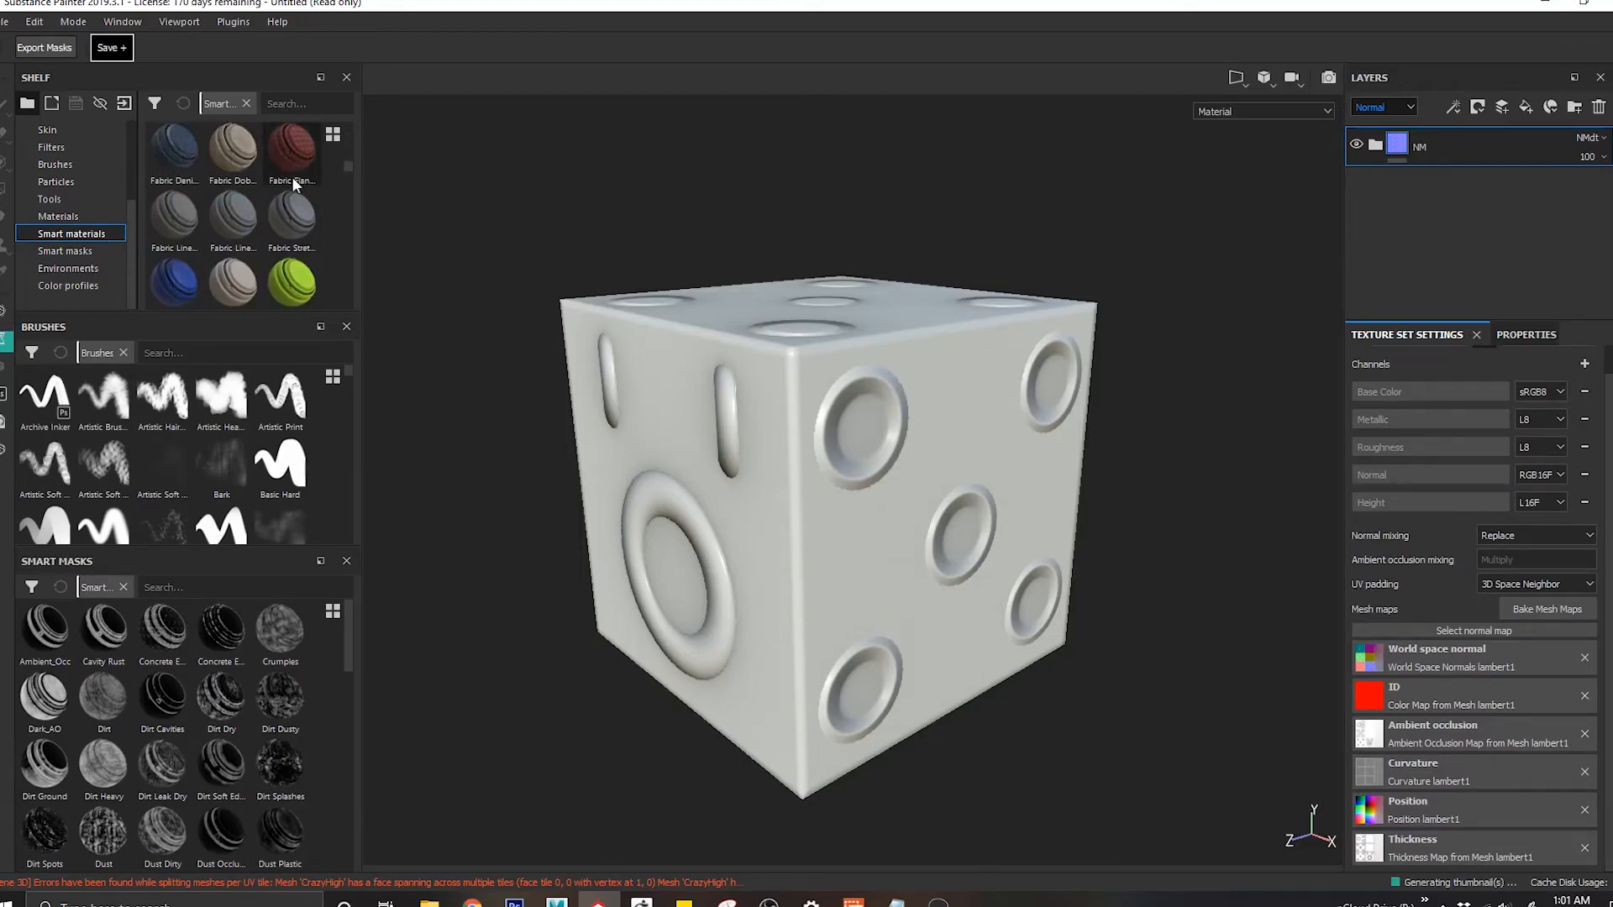
scroll(up, 3)
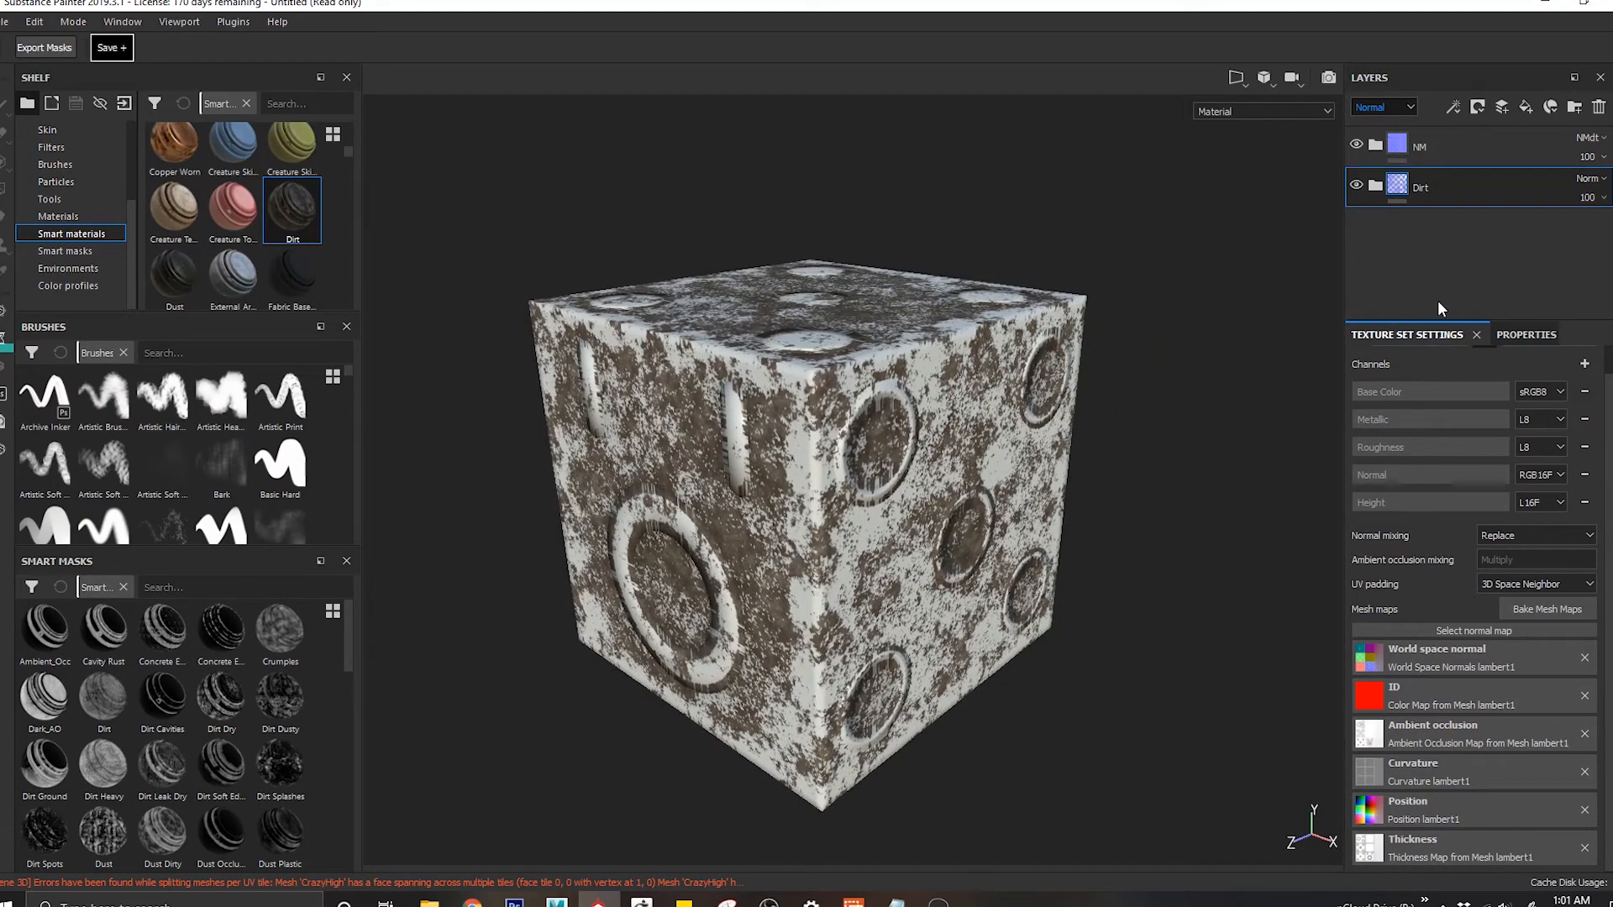
Step: Inspect the Dirt Base mask generator's settings and the mesh maps it relies on
click(1378, 187)
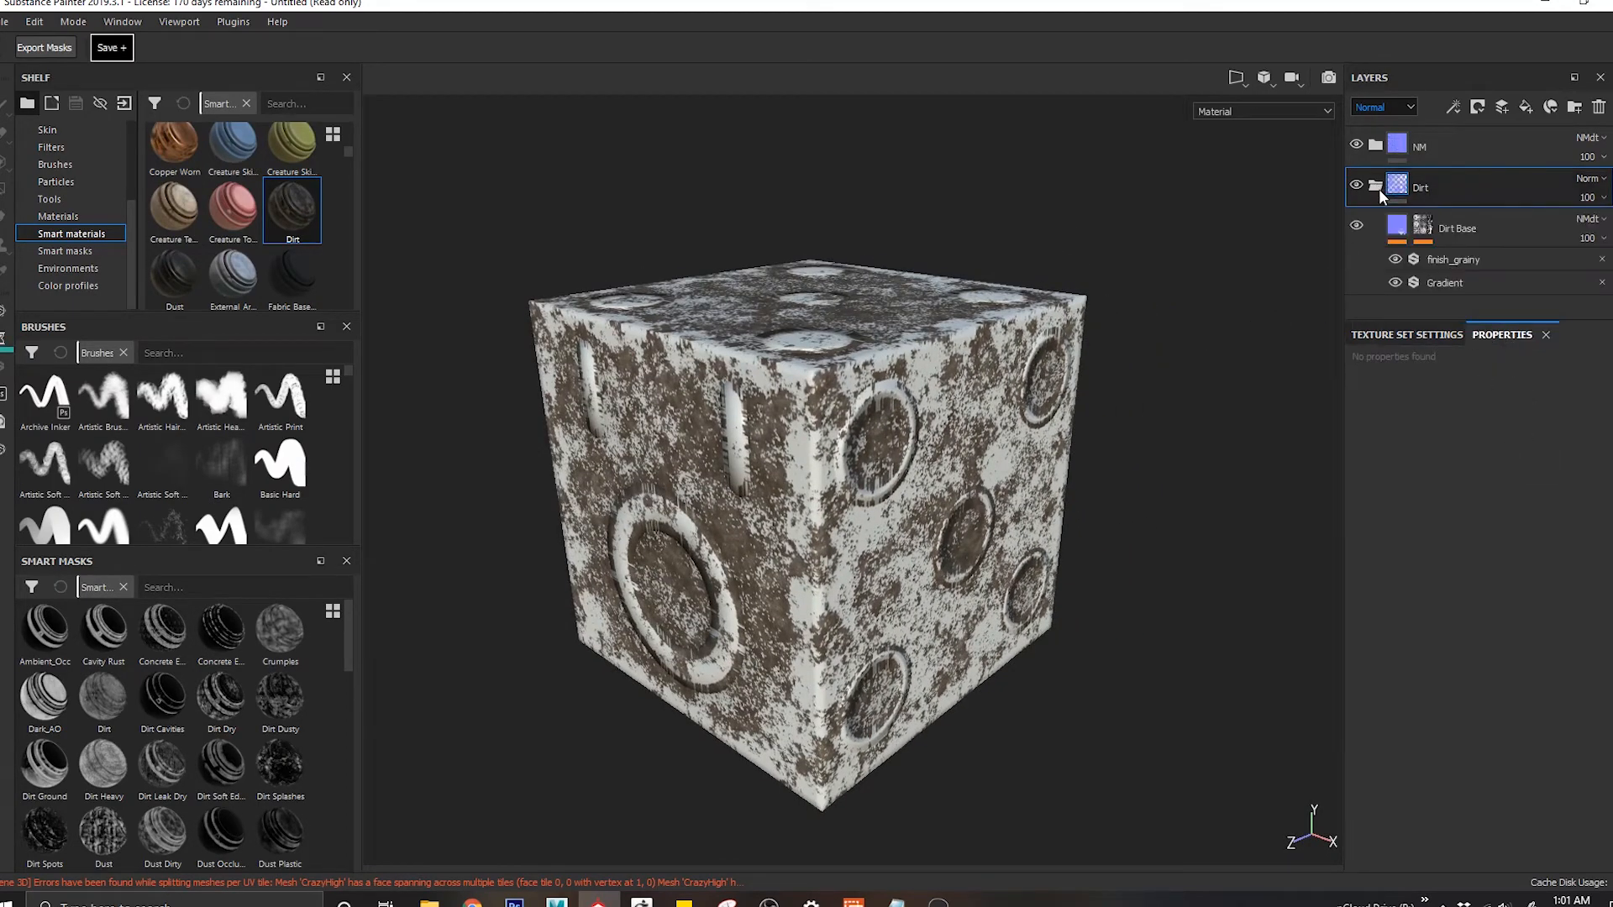
click(1453, 260)
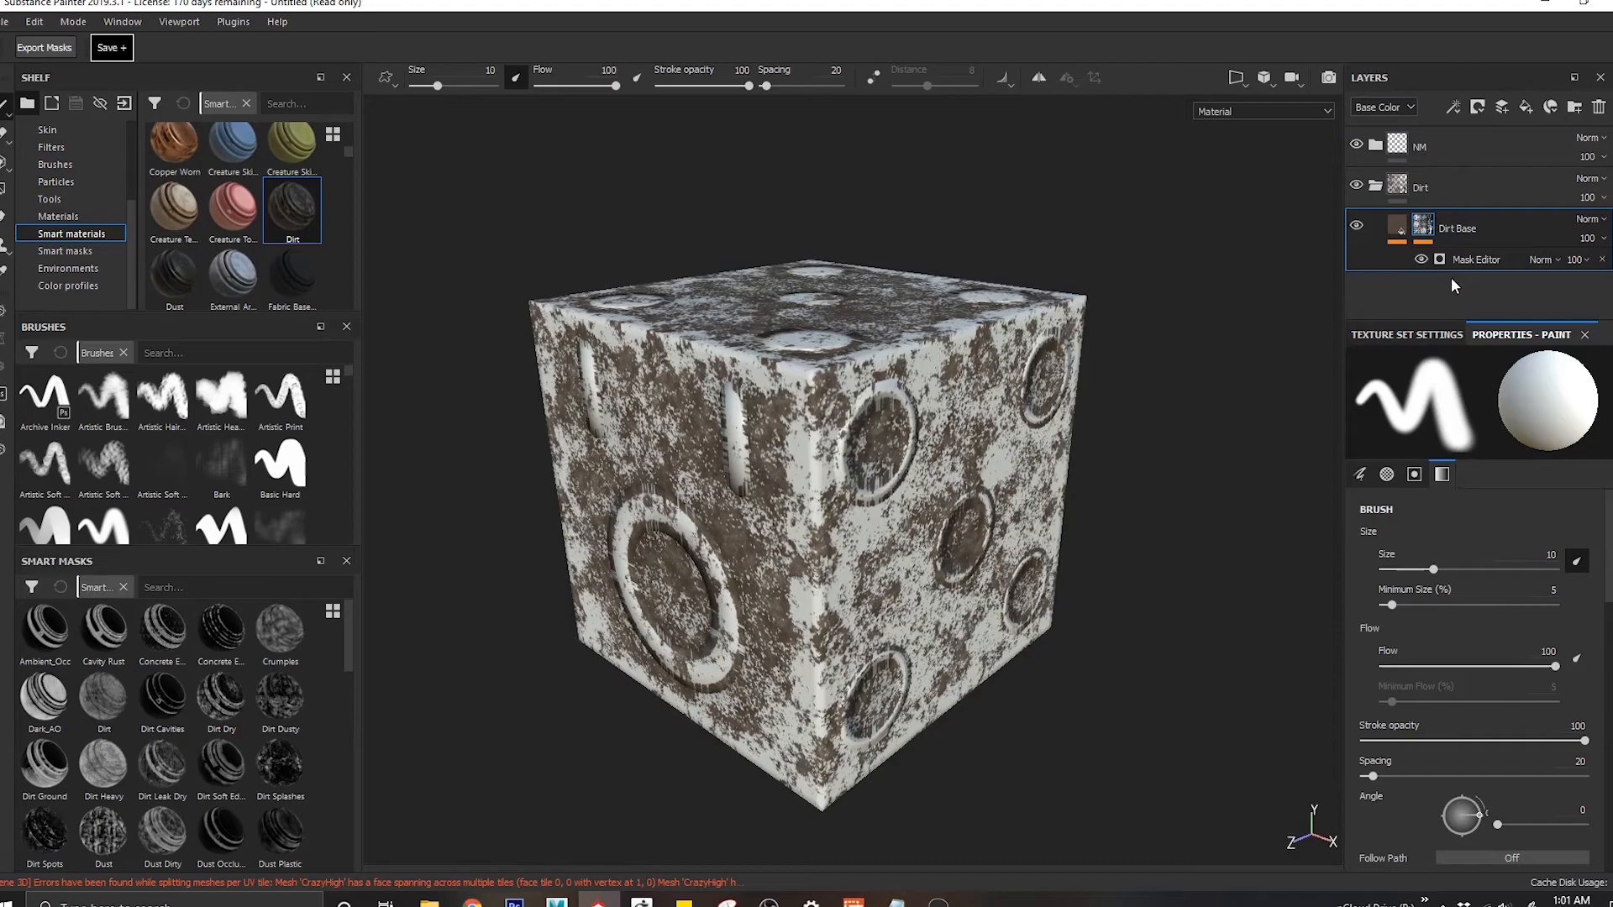
click(1475, 260)
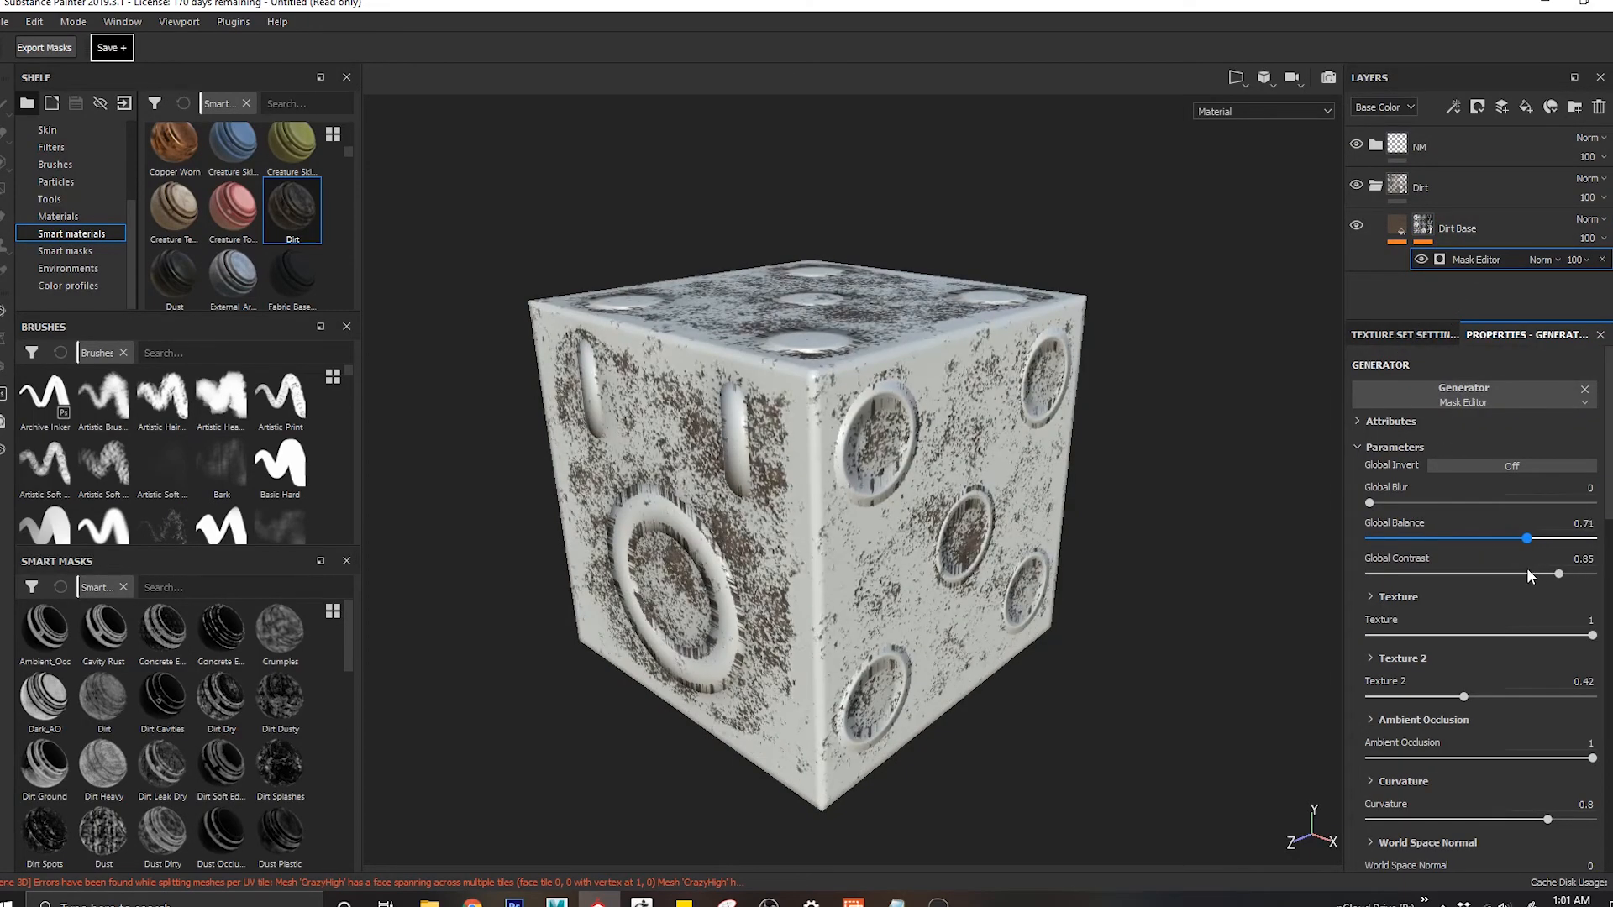
click(1402, 335)
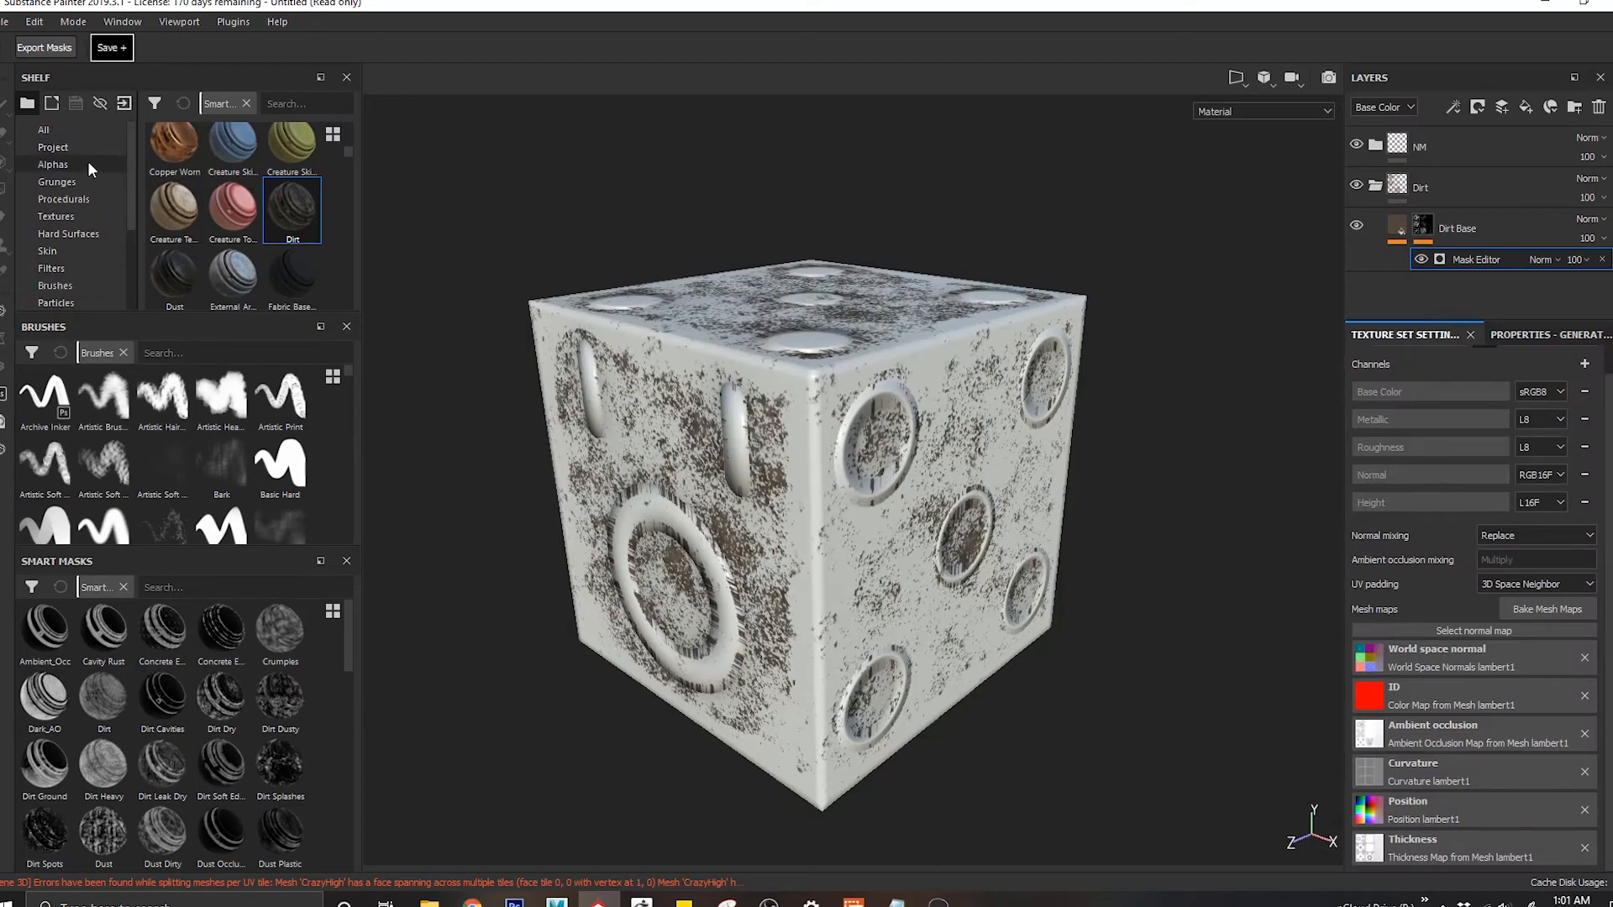
mouse_move(1301, 331)
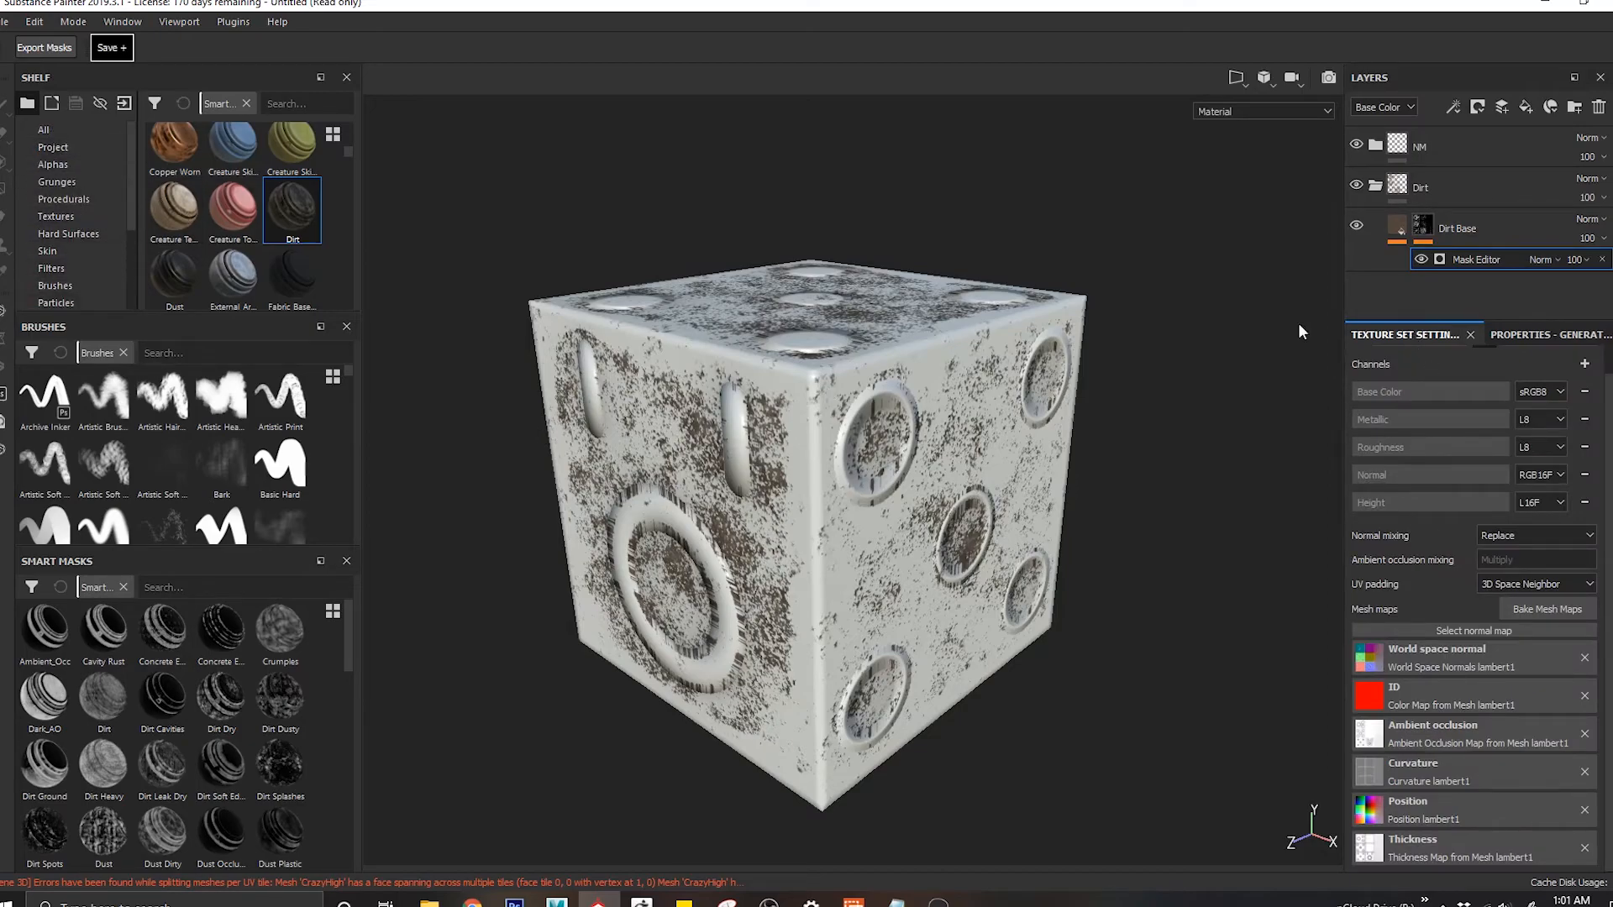
click(1530, 335)
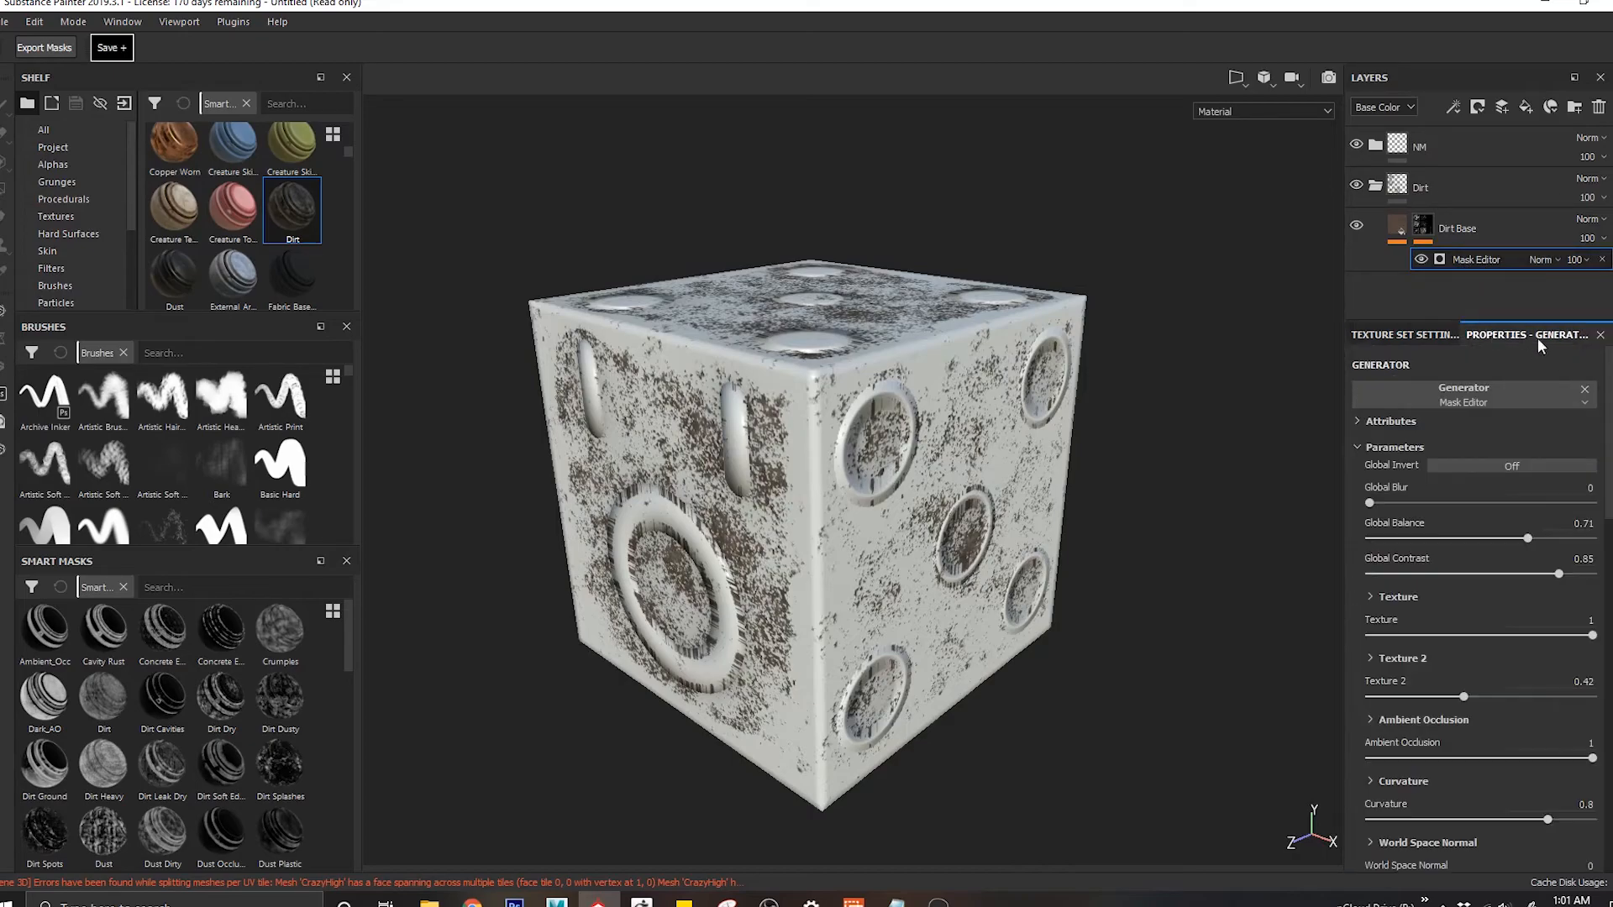
scroll(down, 3)
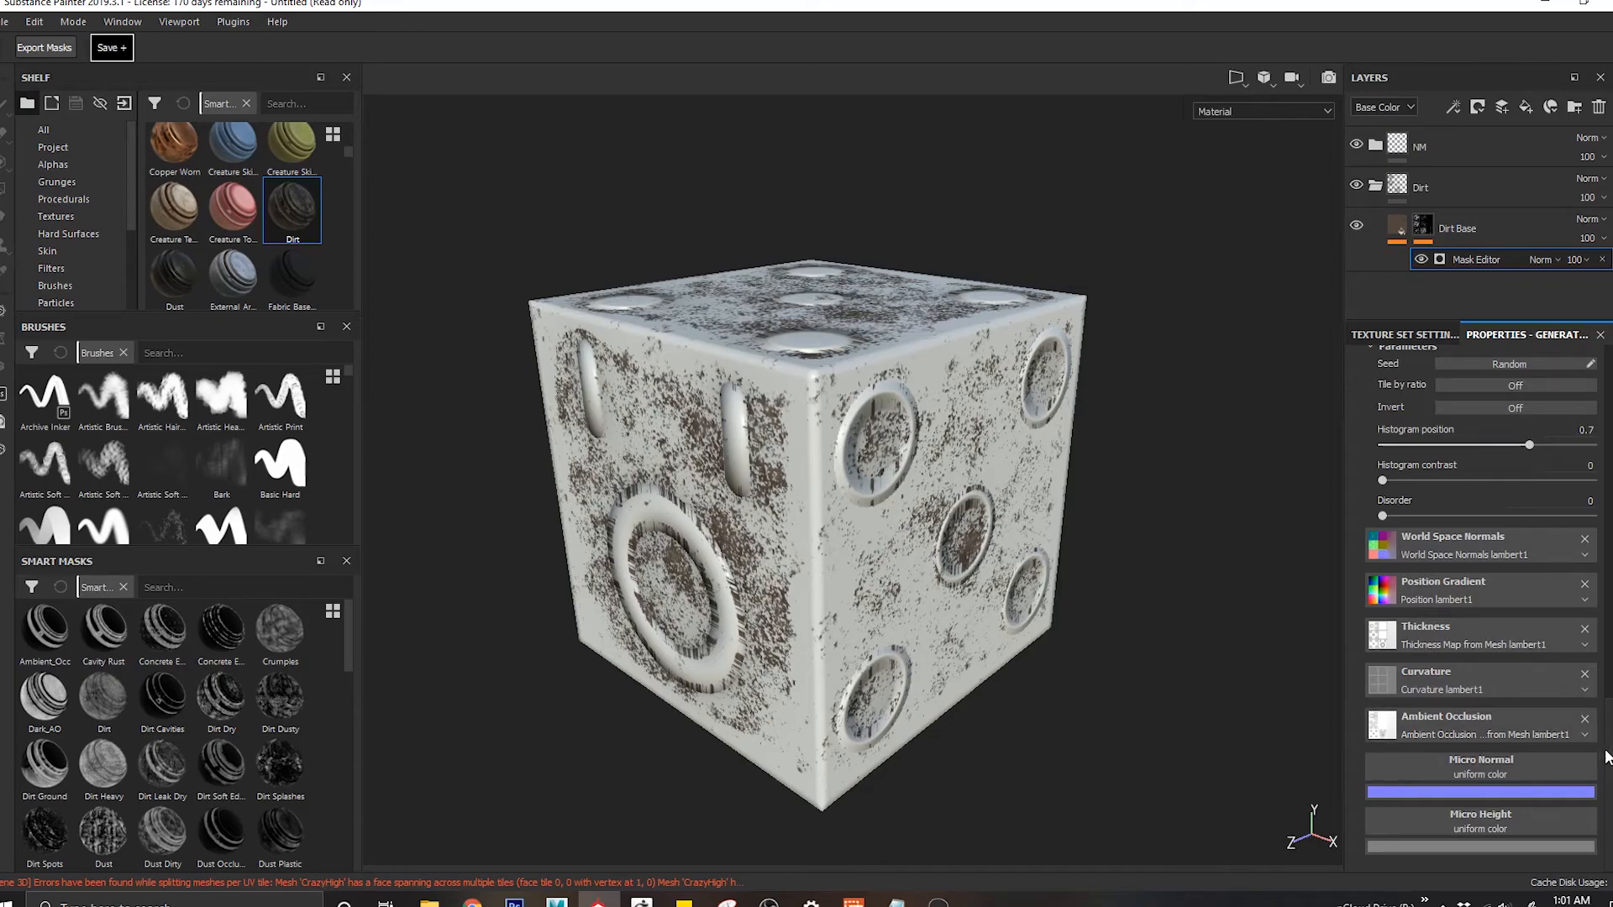
click(1475, 260)
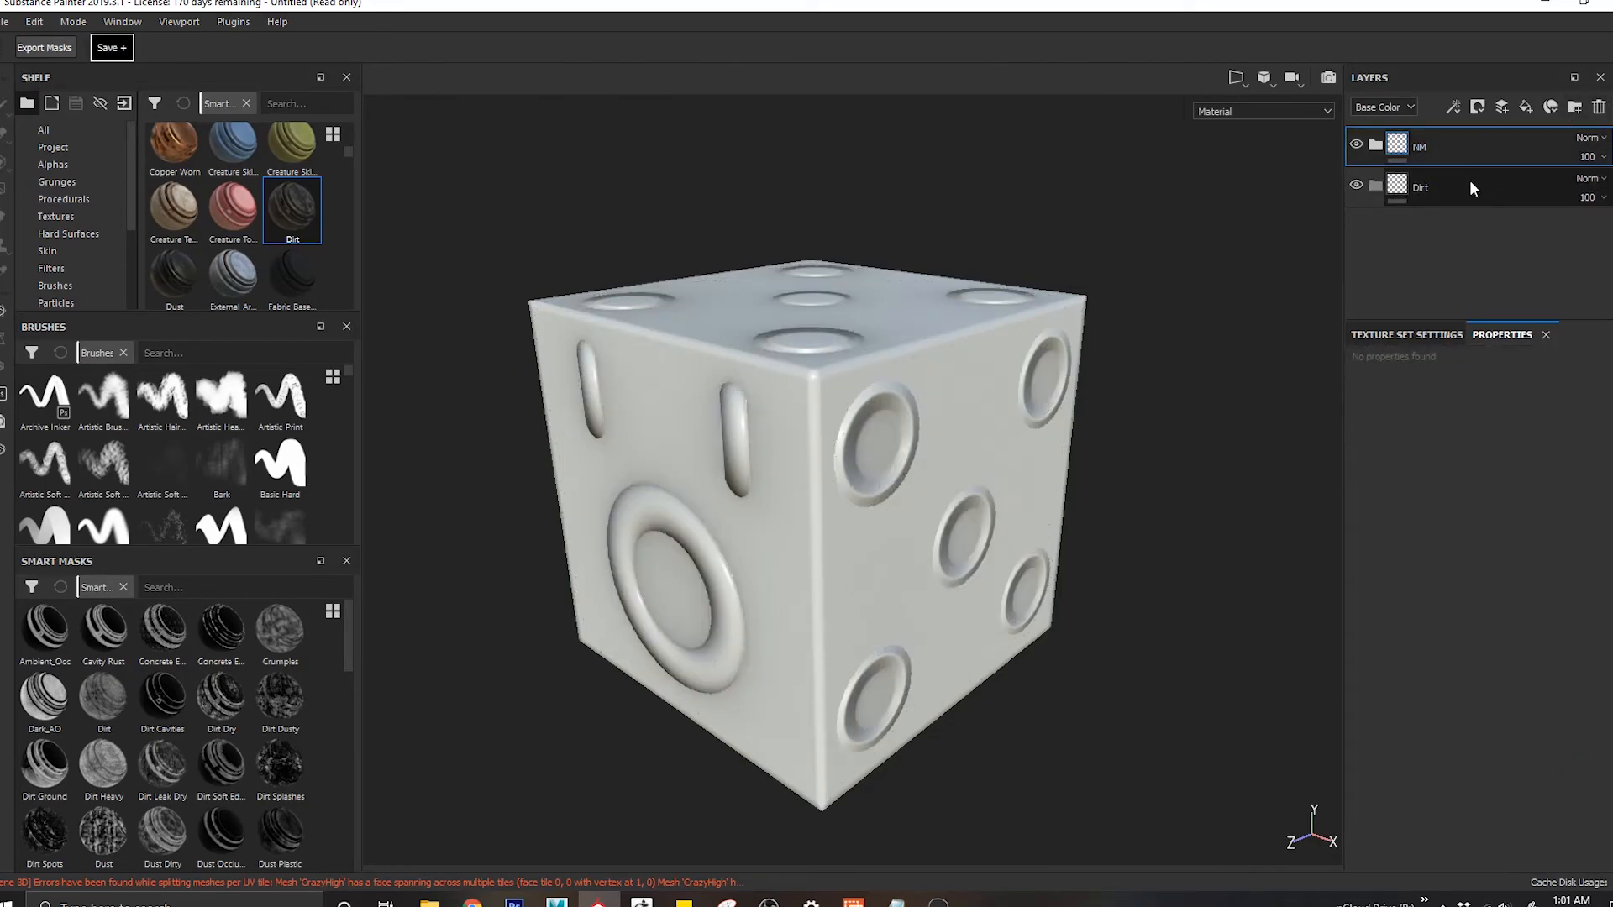
Step: Swap the Dirt layer for the Machinery smart material, then show Texture Set Settings and project textures
click(1598, 105)
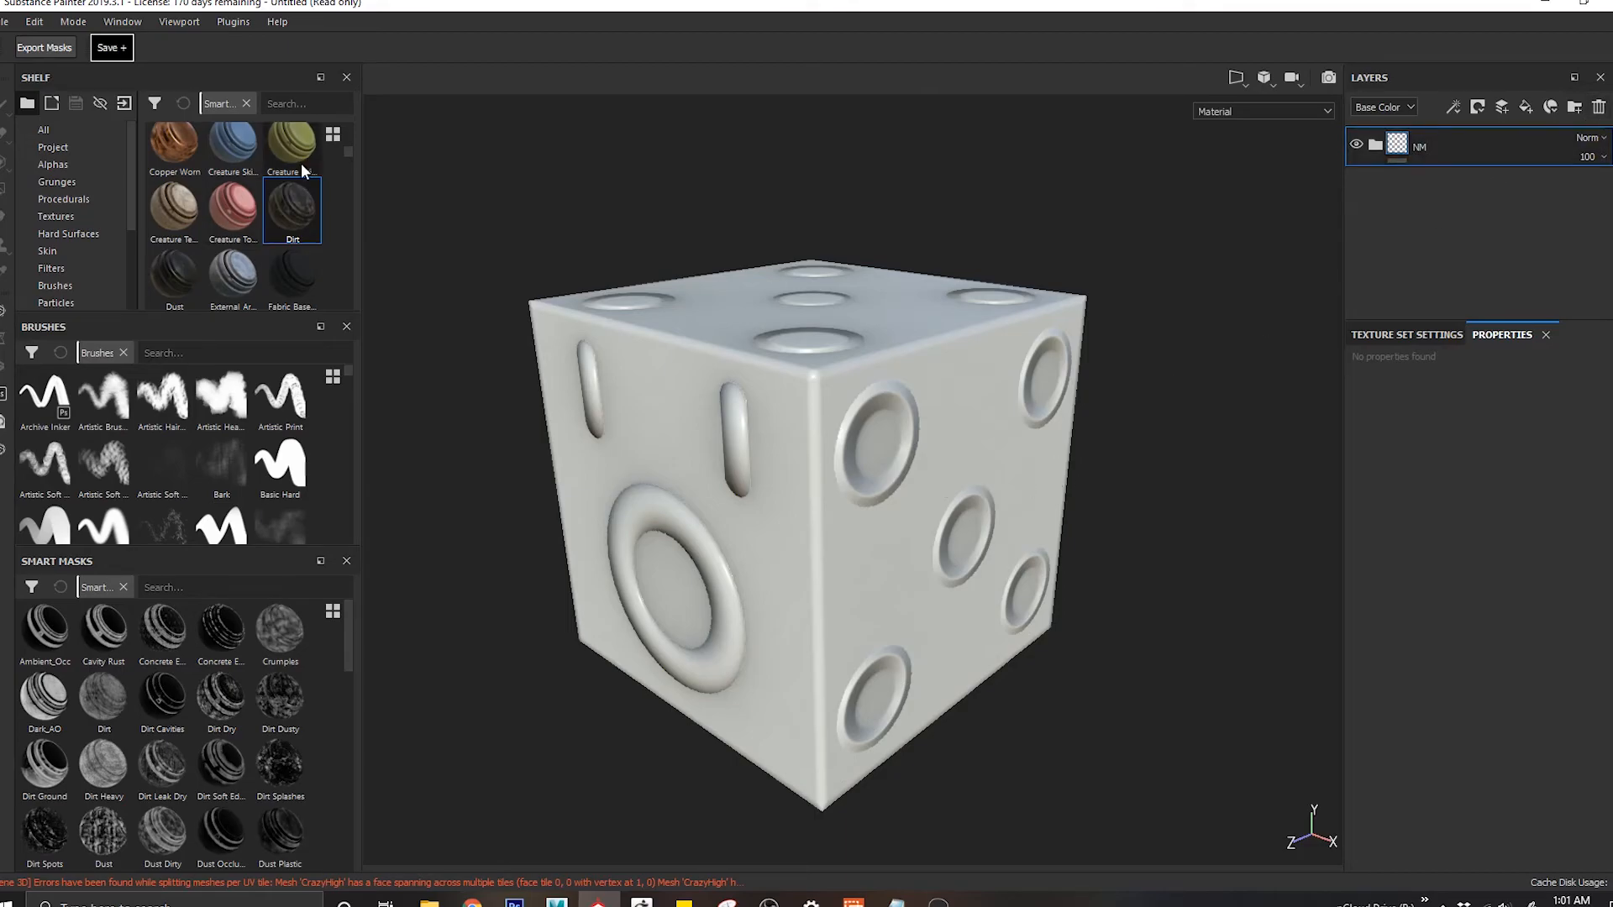
scroll(down, 3)
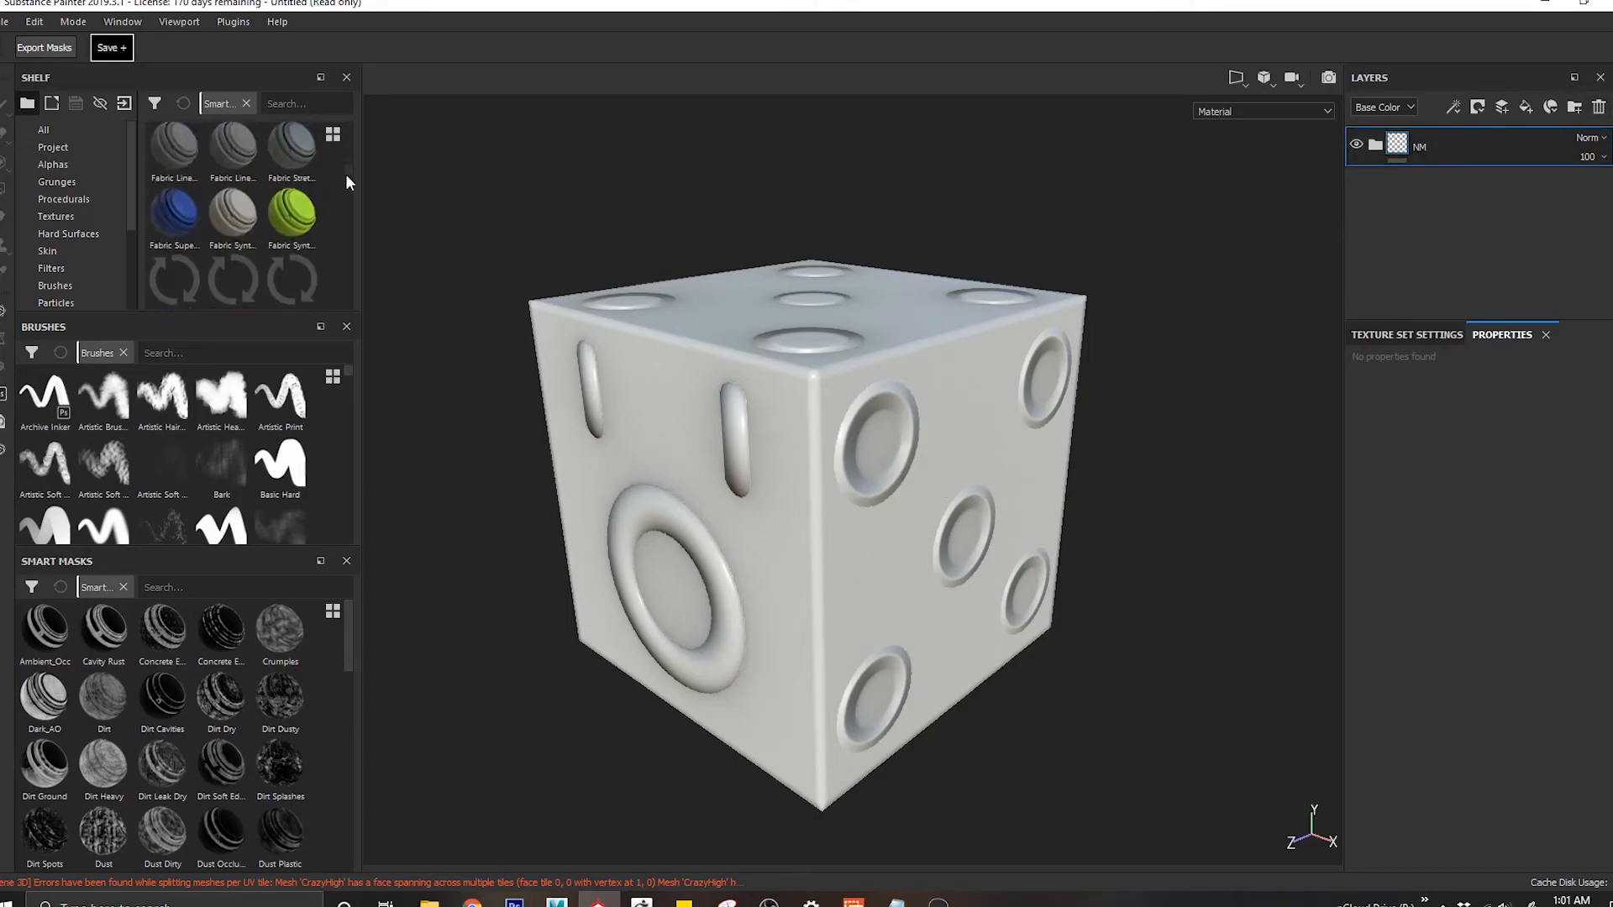
scroll(down, 3)
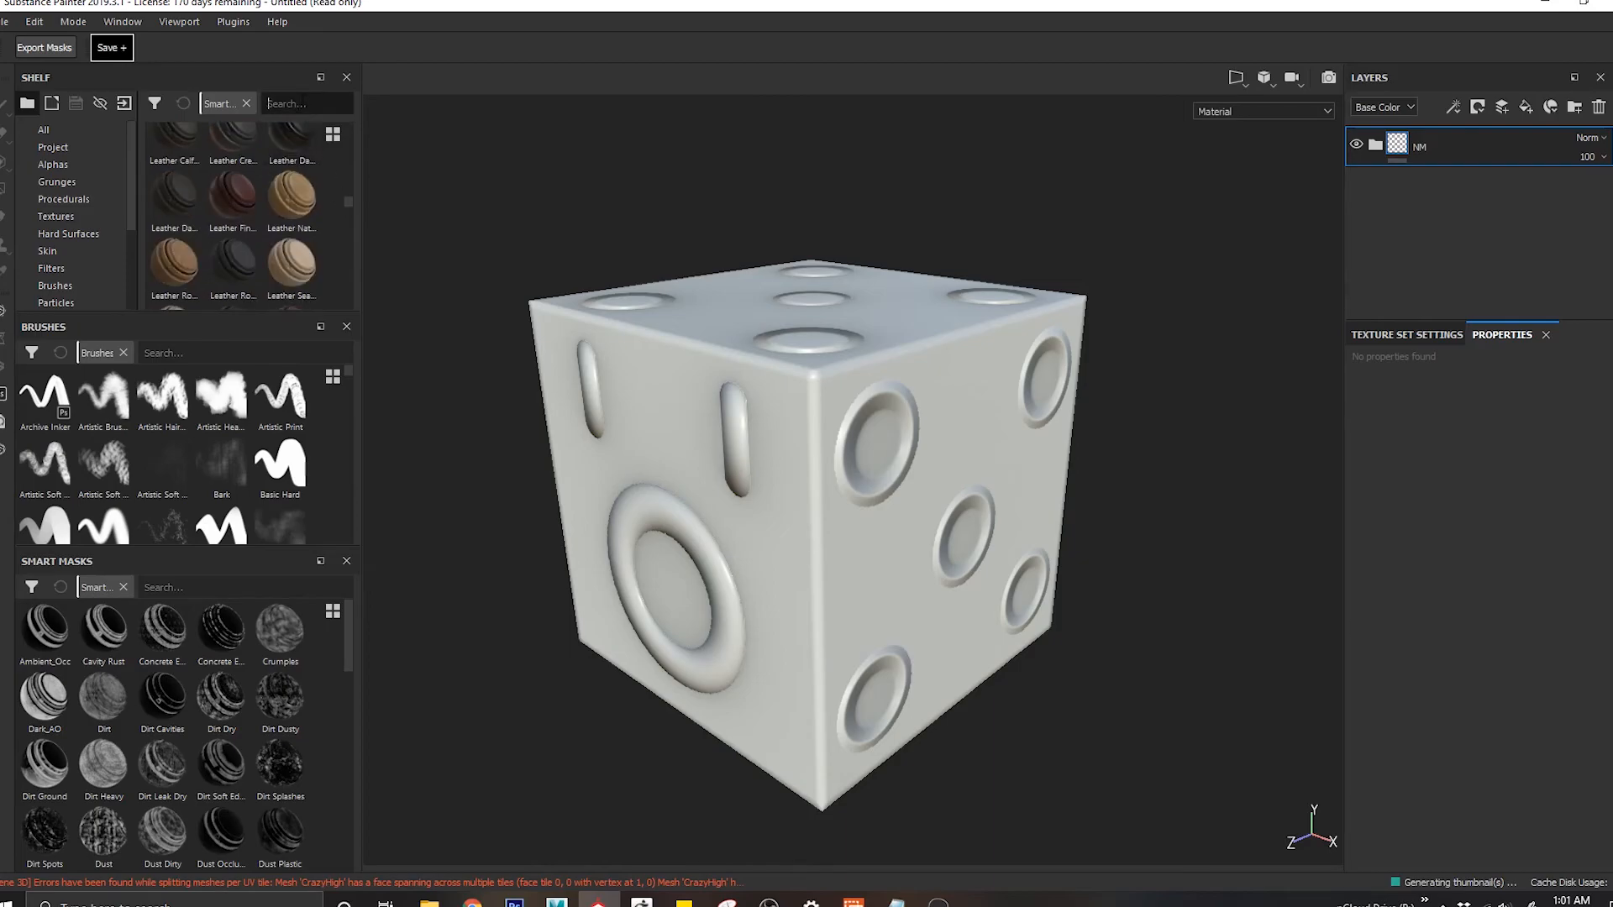
text(machi)
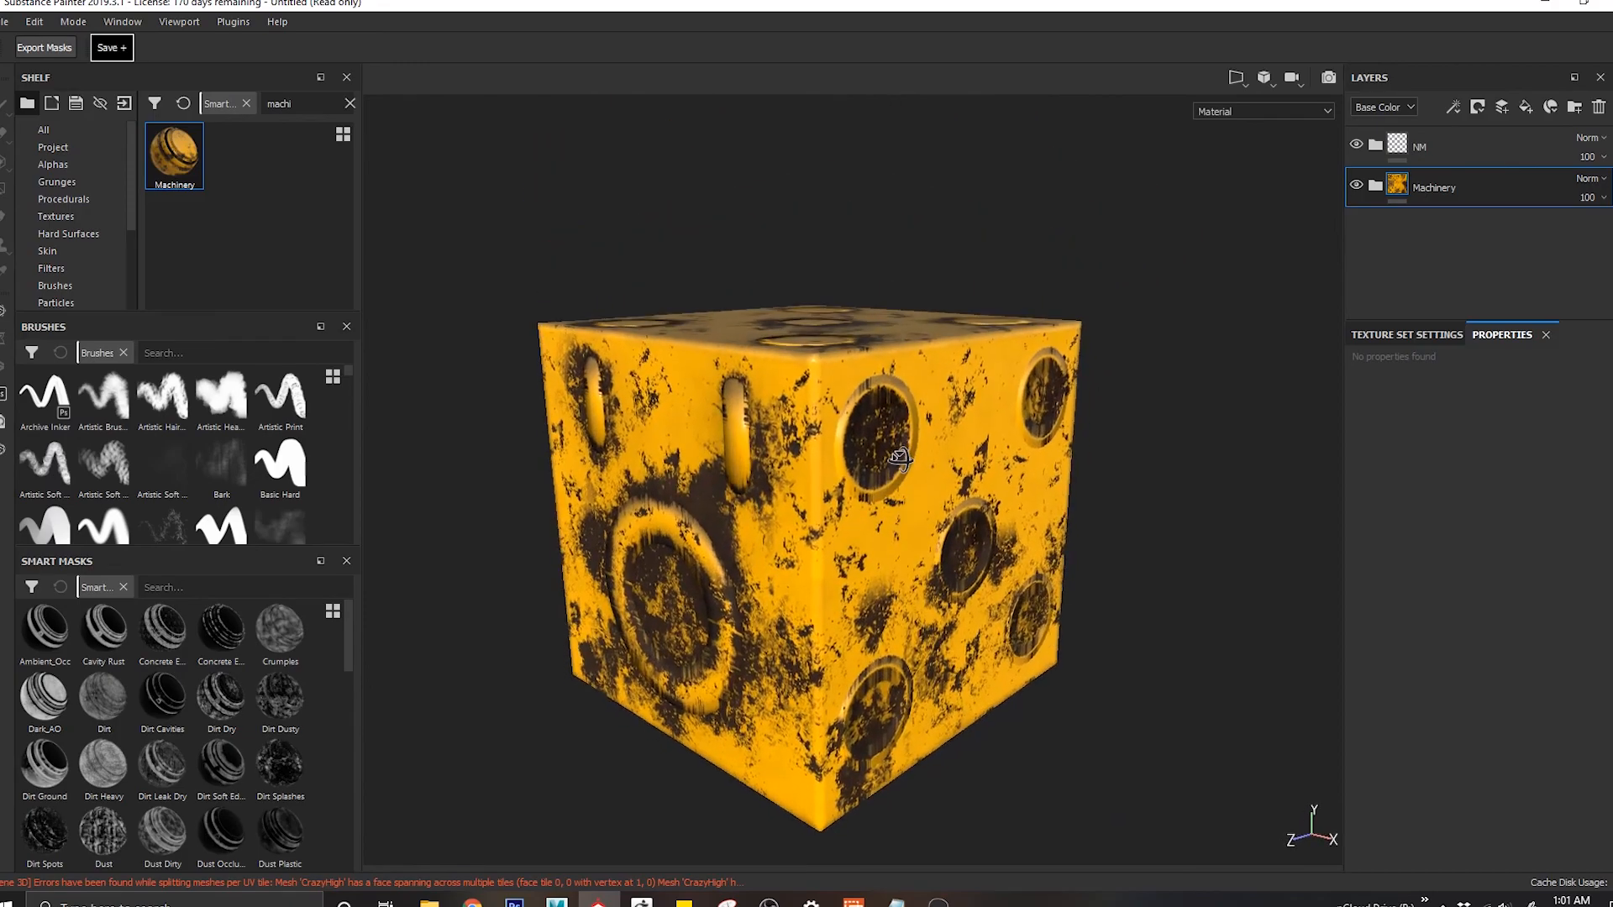
click(1406, 334)
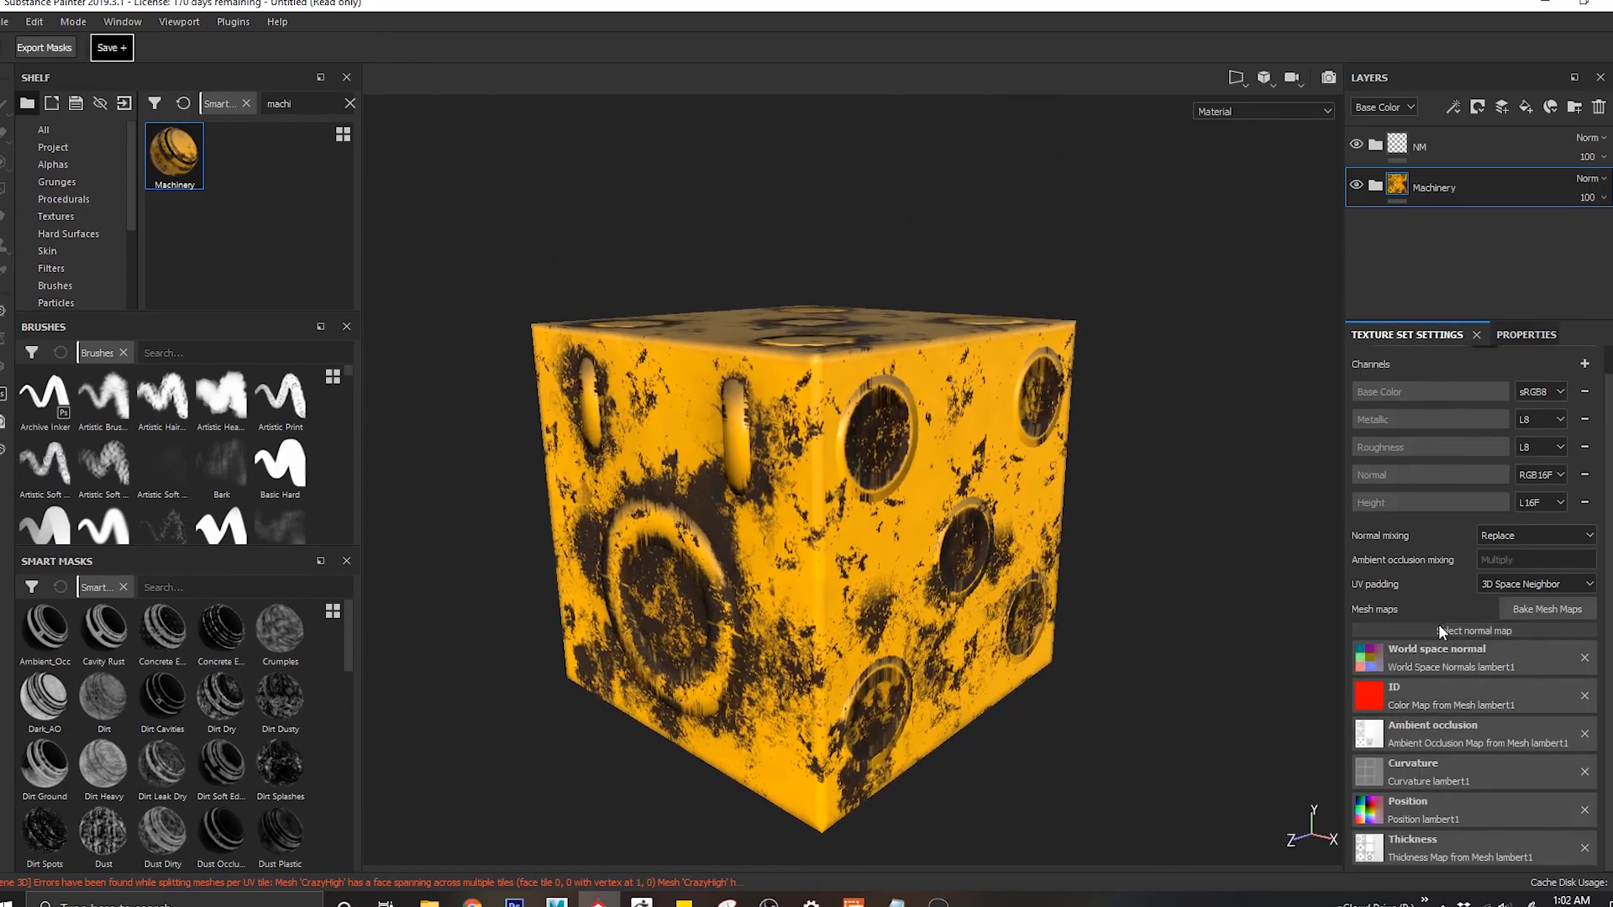
click(52, 147)
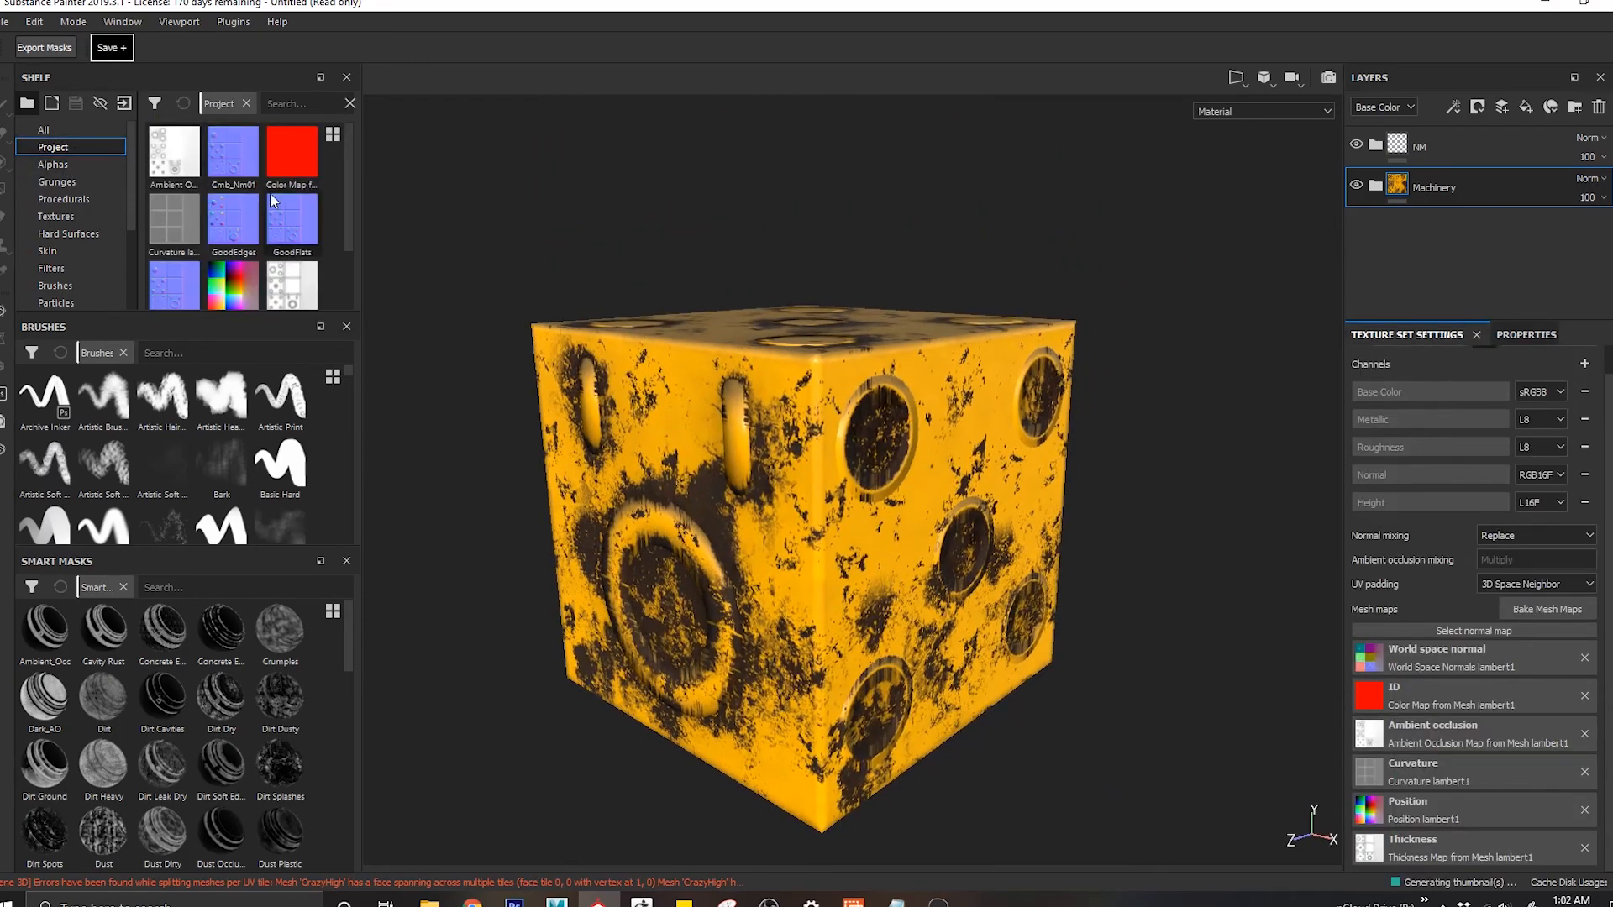
Step: Select the NM layer and open the project texture picker for the empty normal map slot
scroll(down, 3)
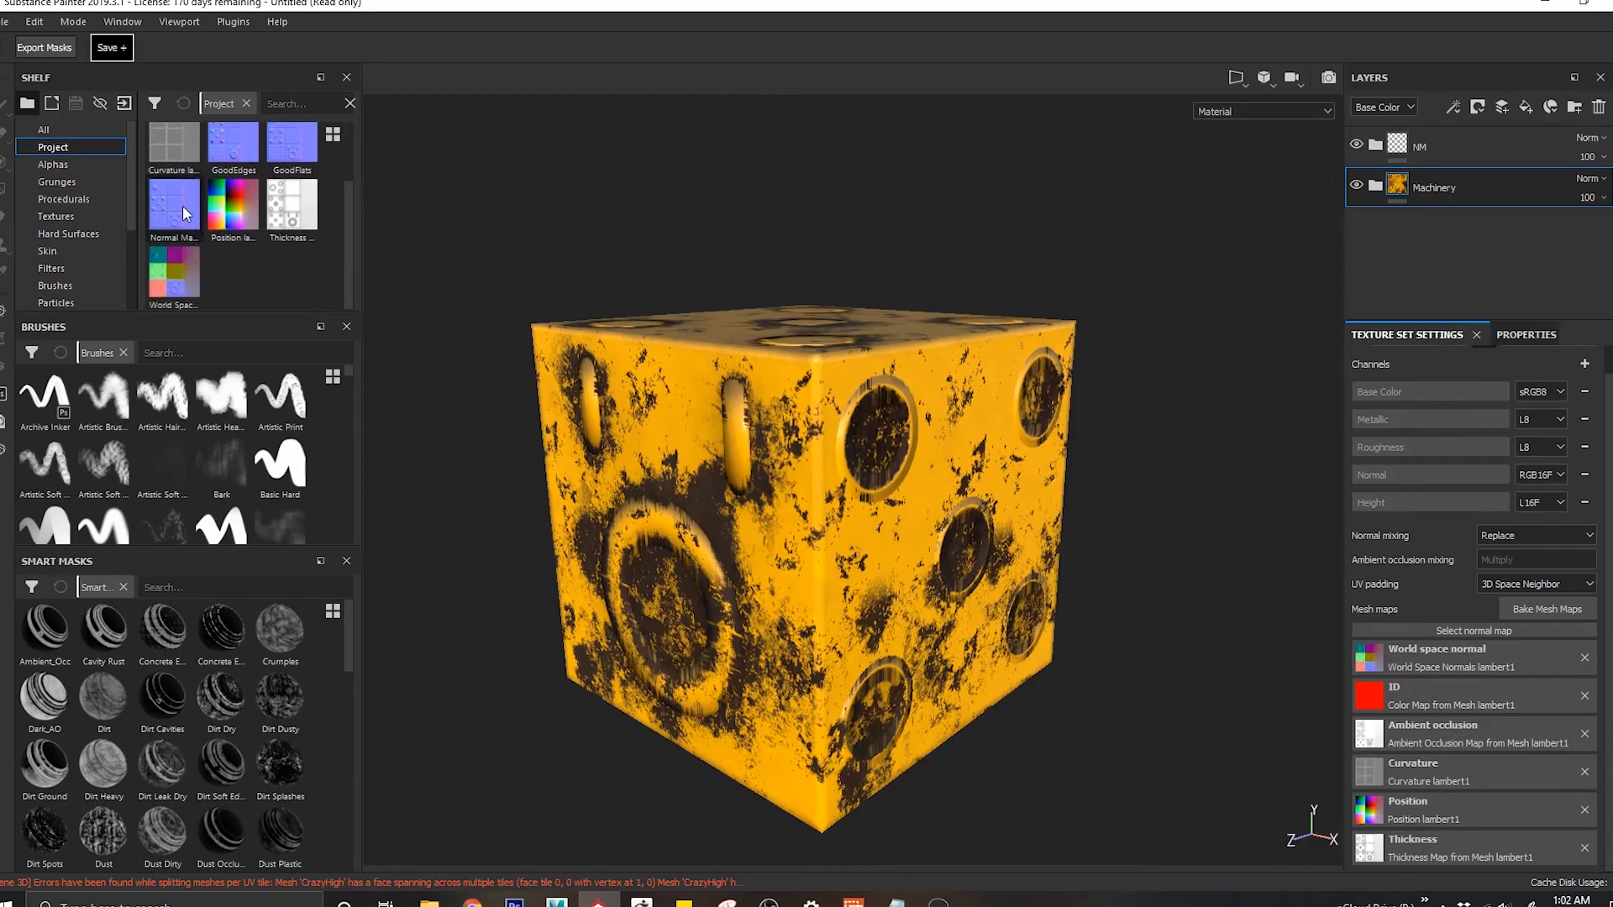
mouse_move(335, 247)
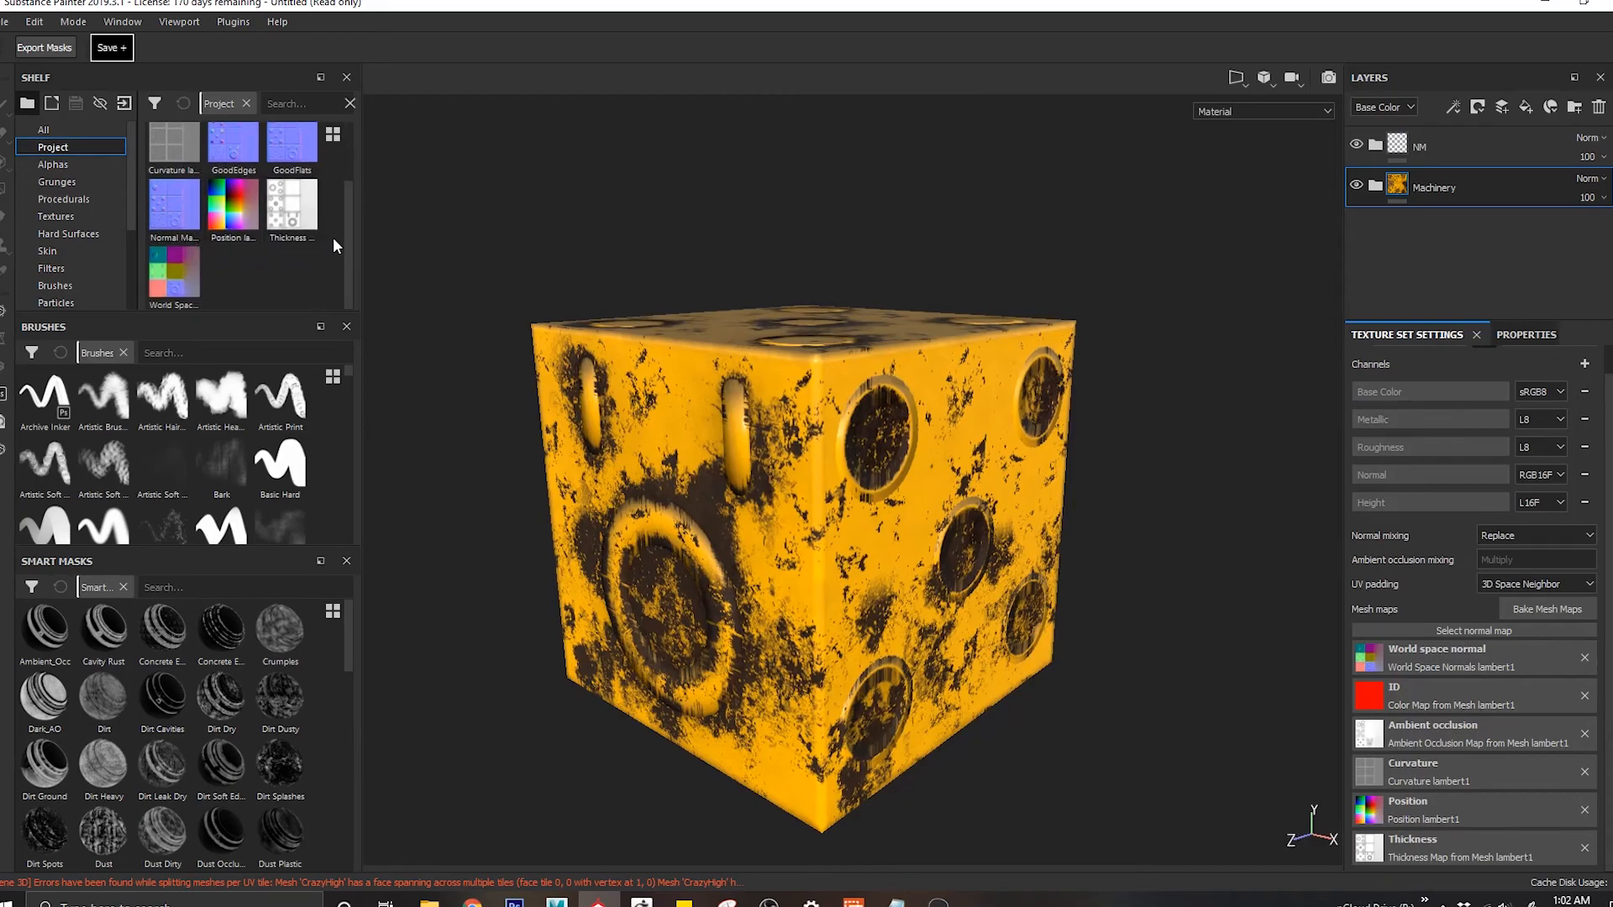
scroll(up, 3)
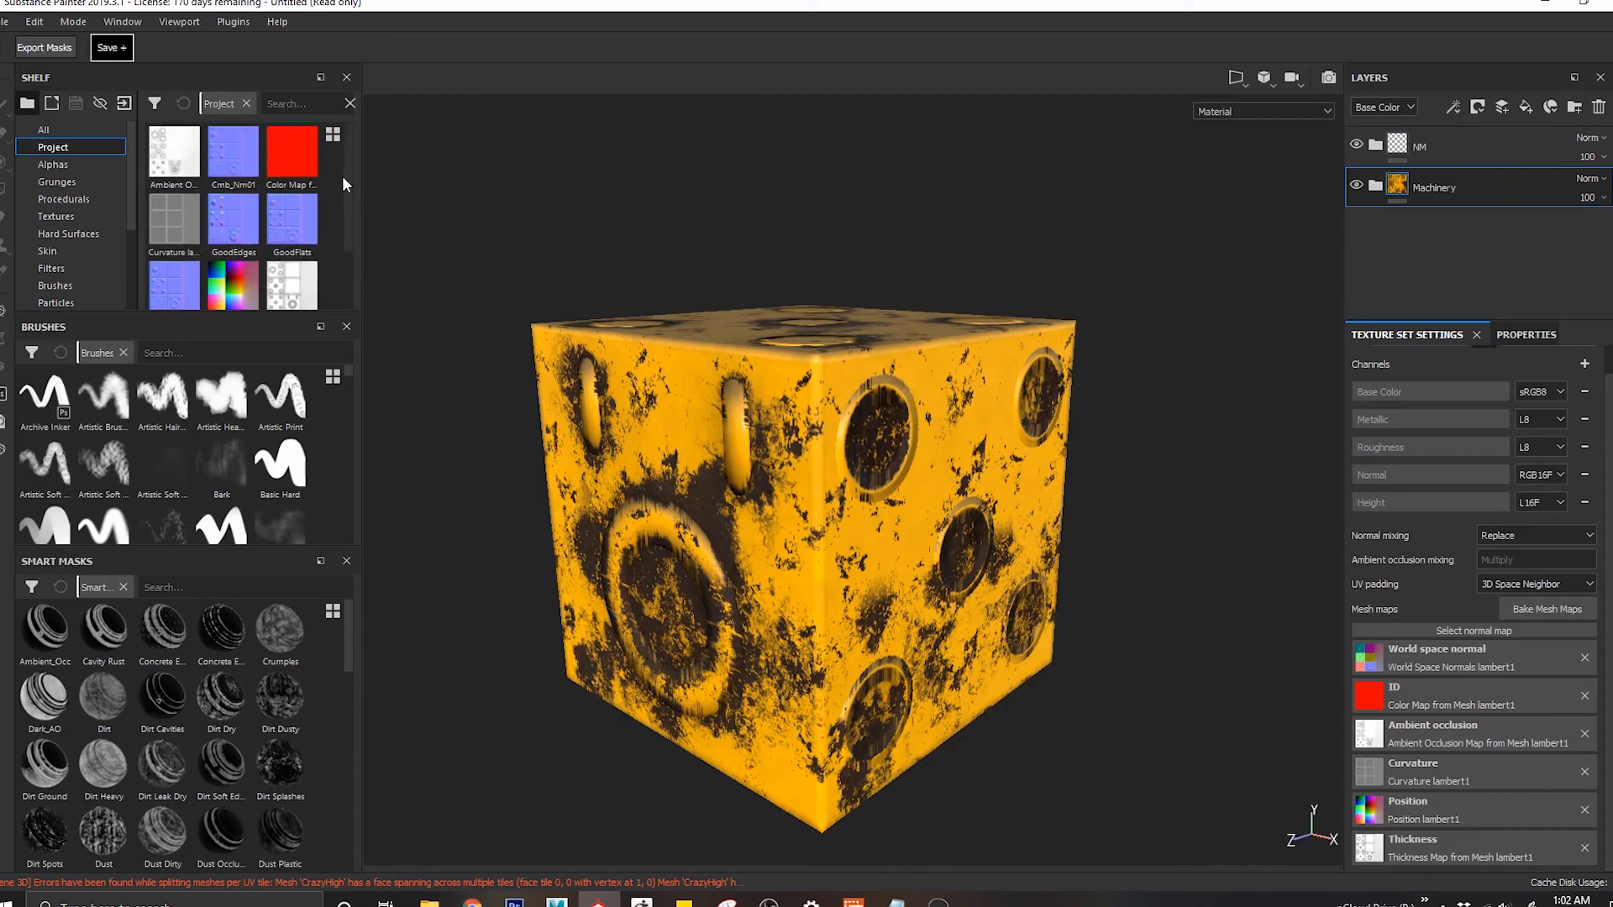
click(1440, 146)
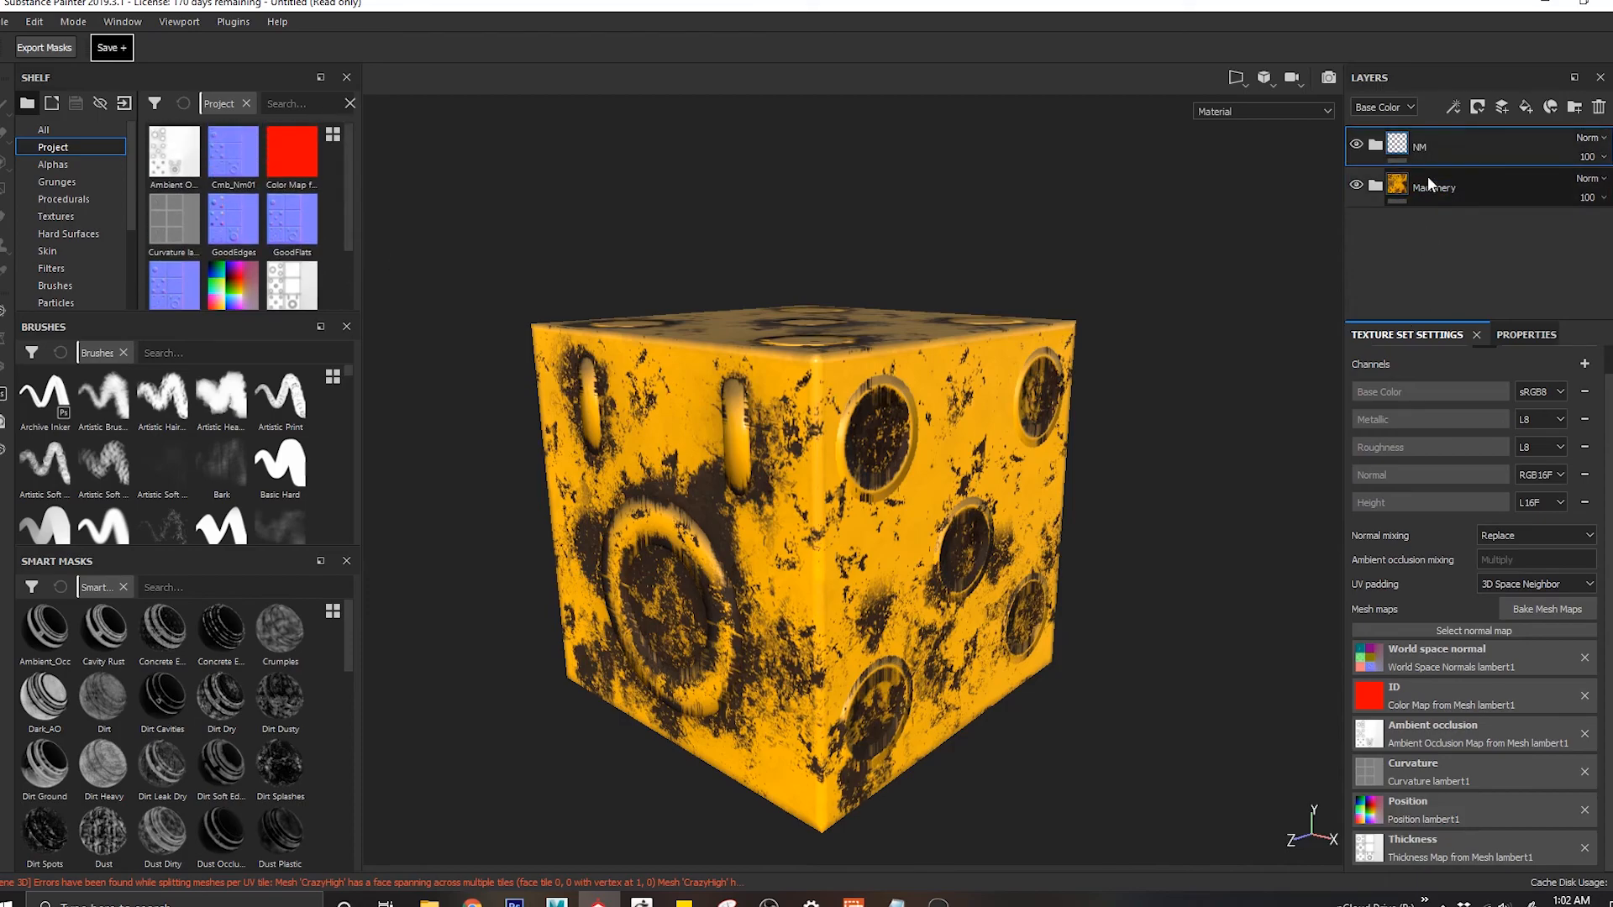
mouse_move(1452, 633)
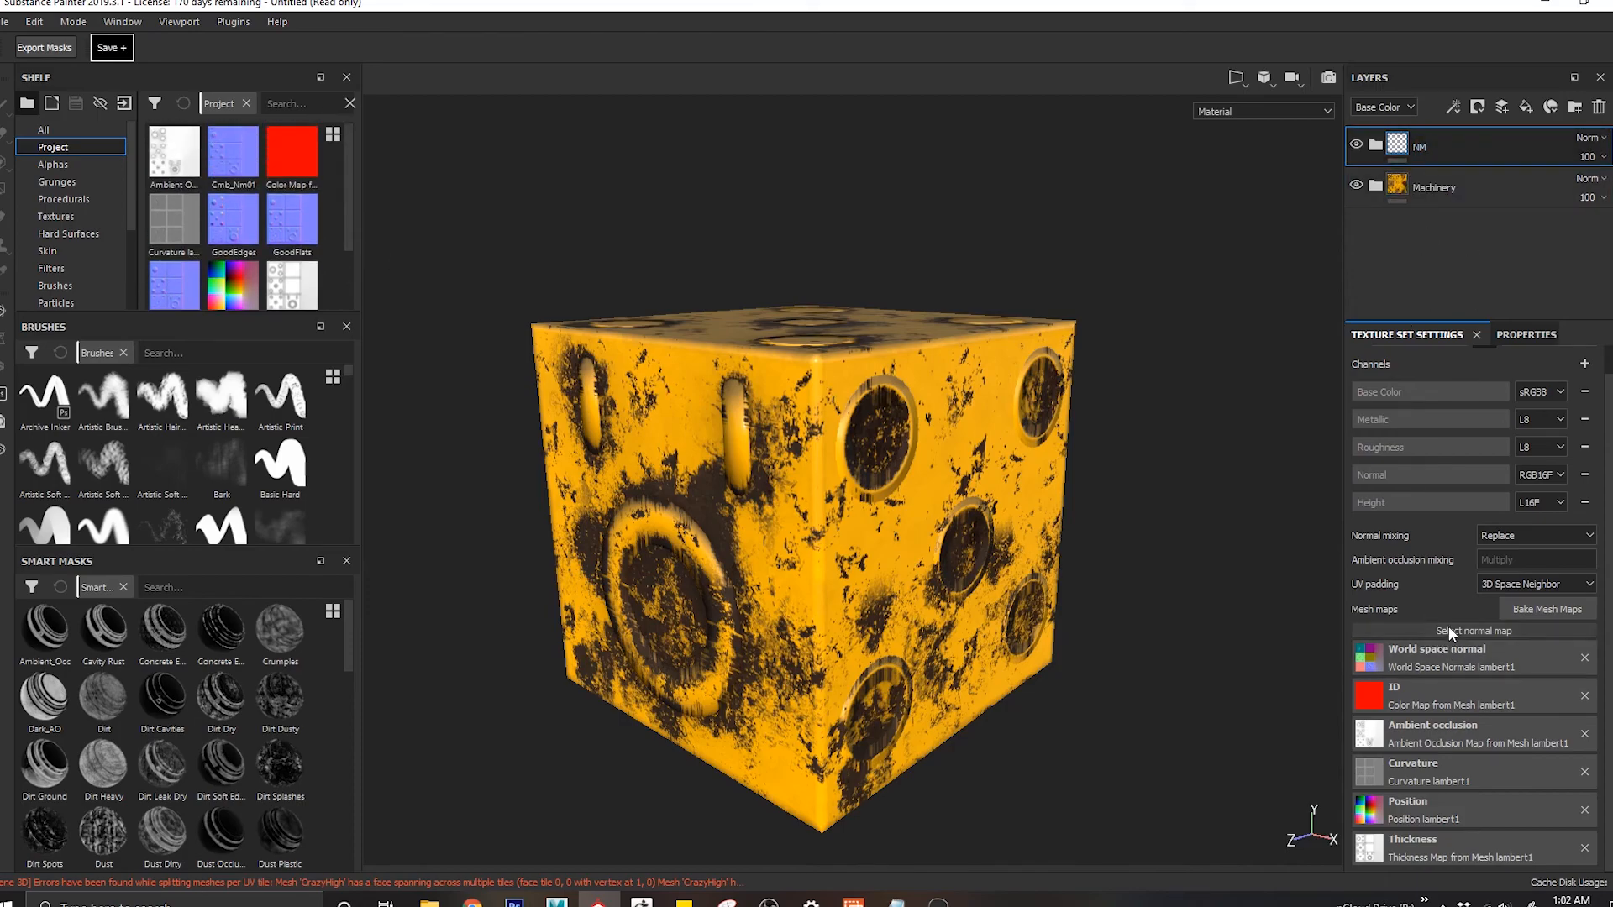
click(1473, 631)
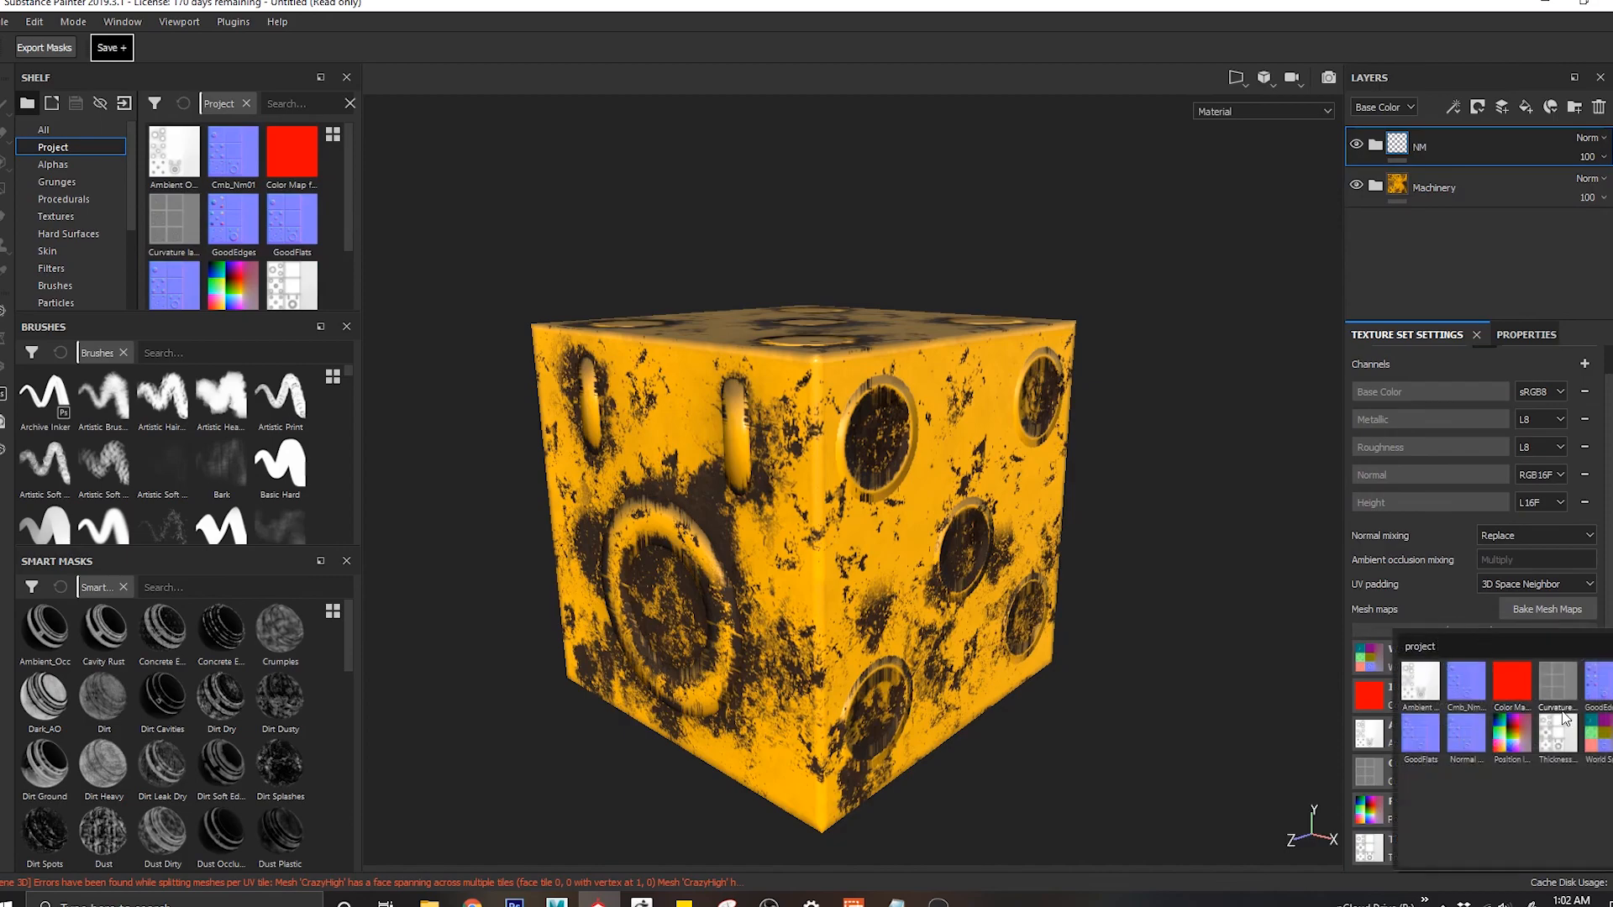